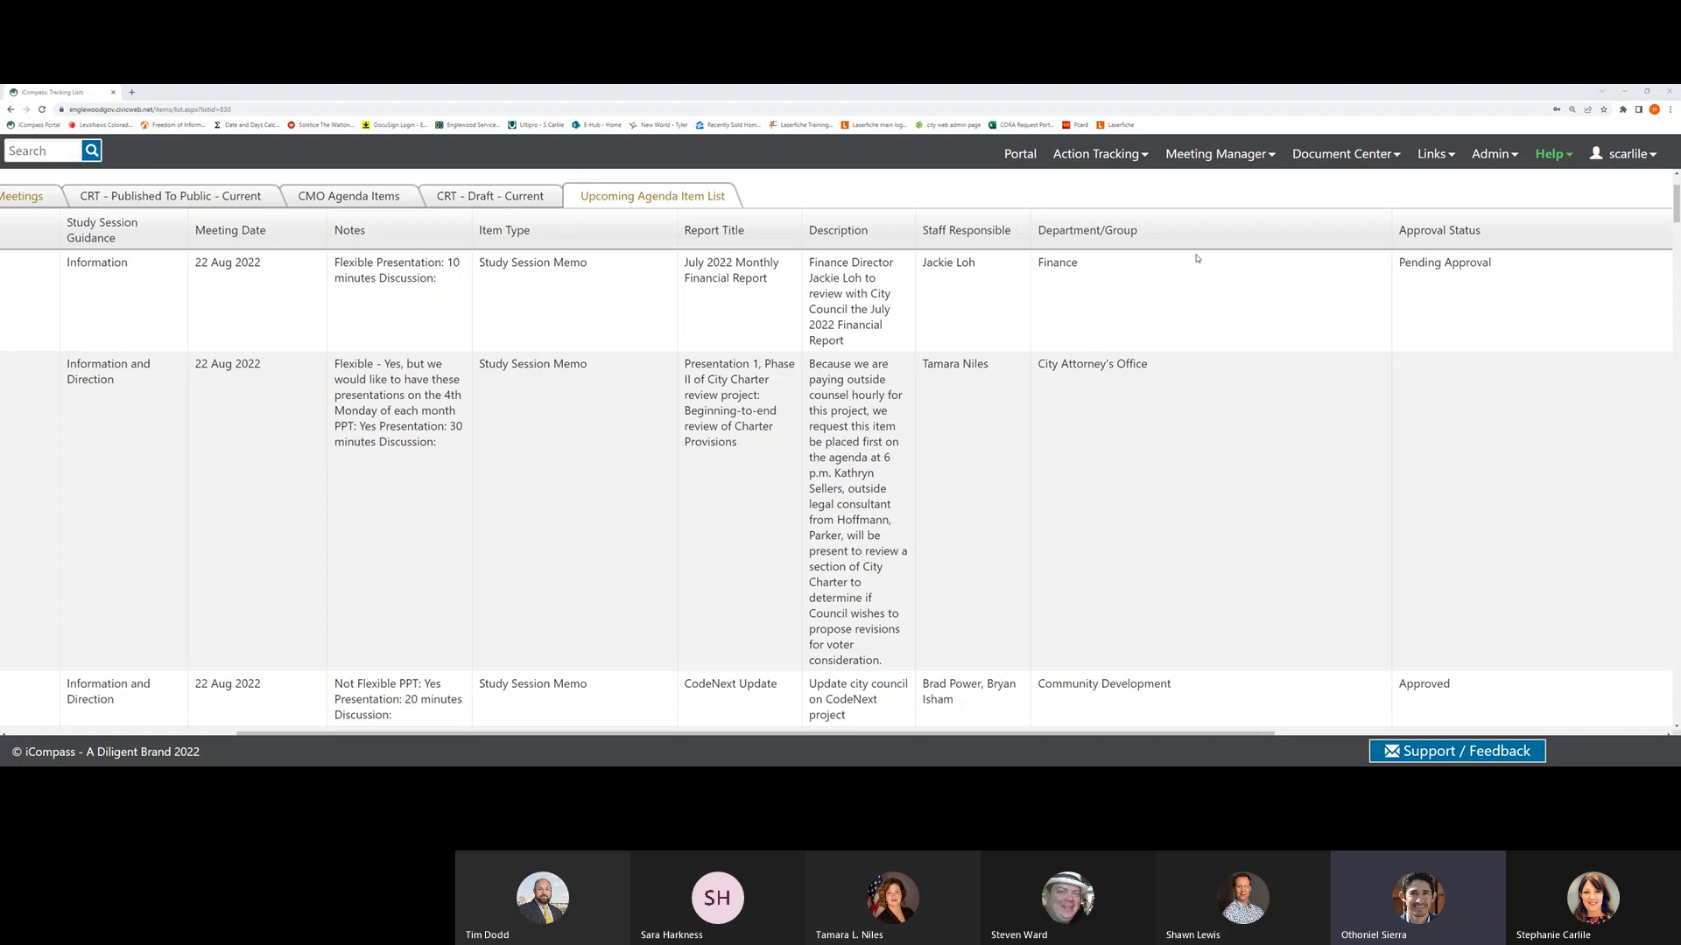
mouse_move(1201, 230)
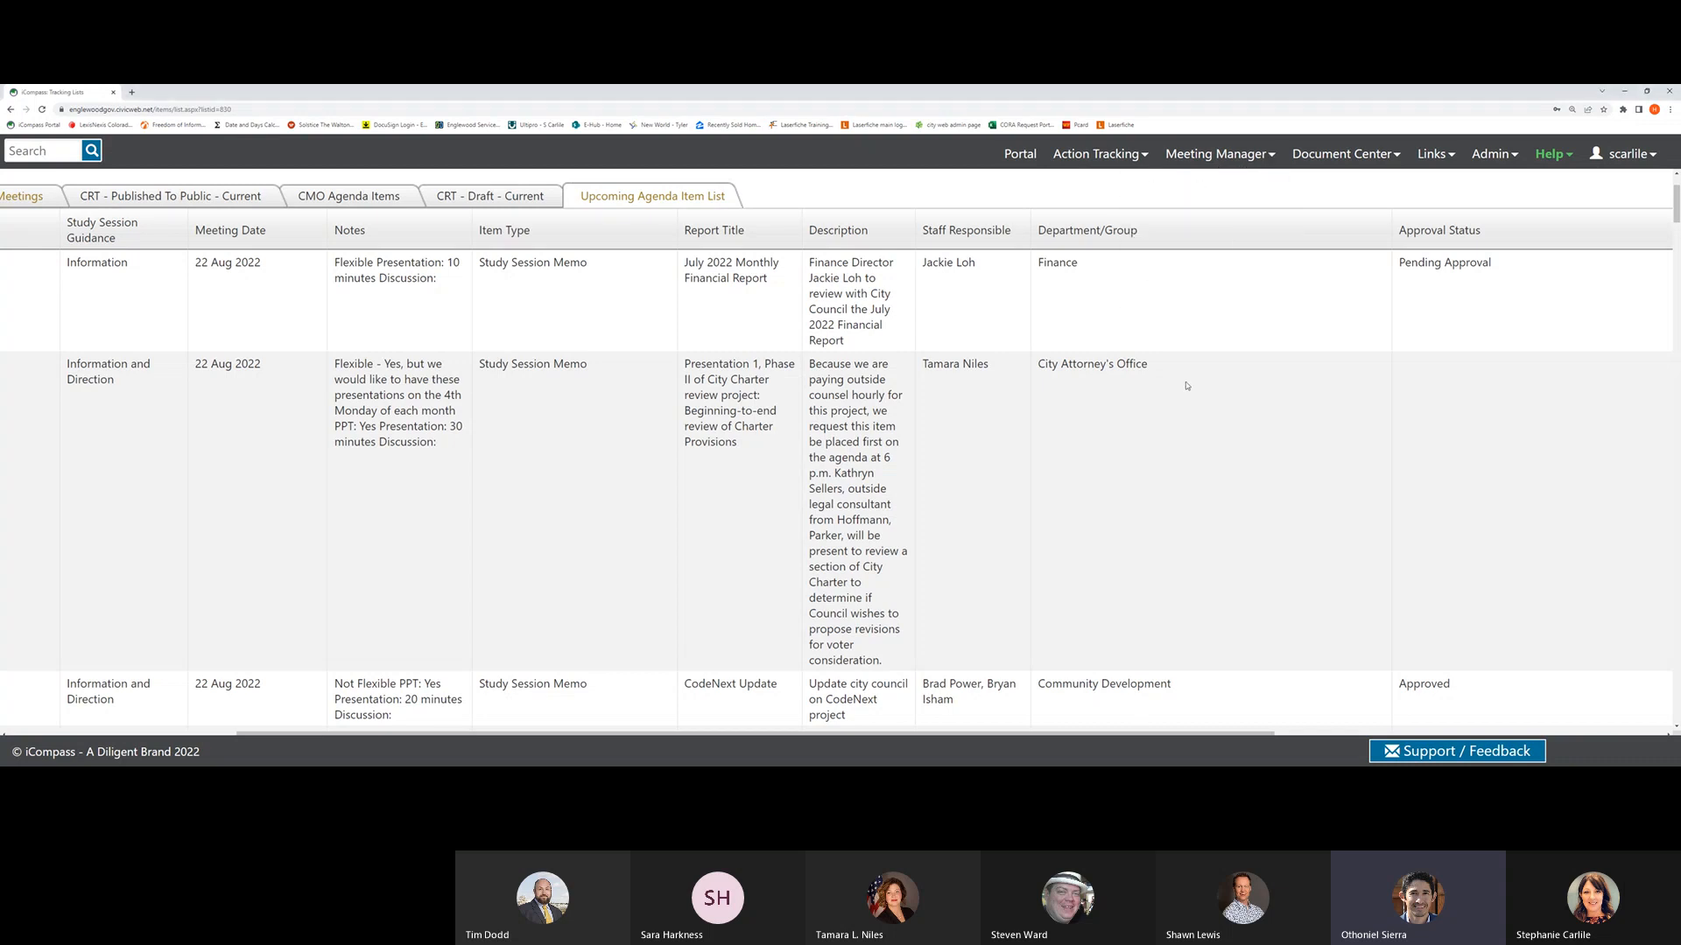
mouse_move(870, 448)
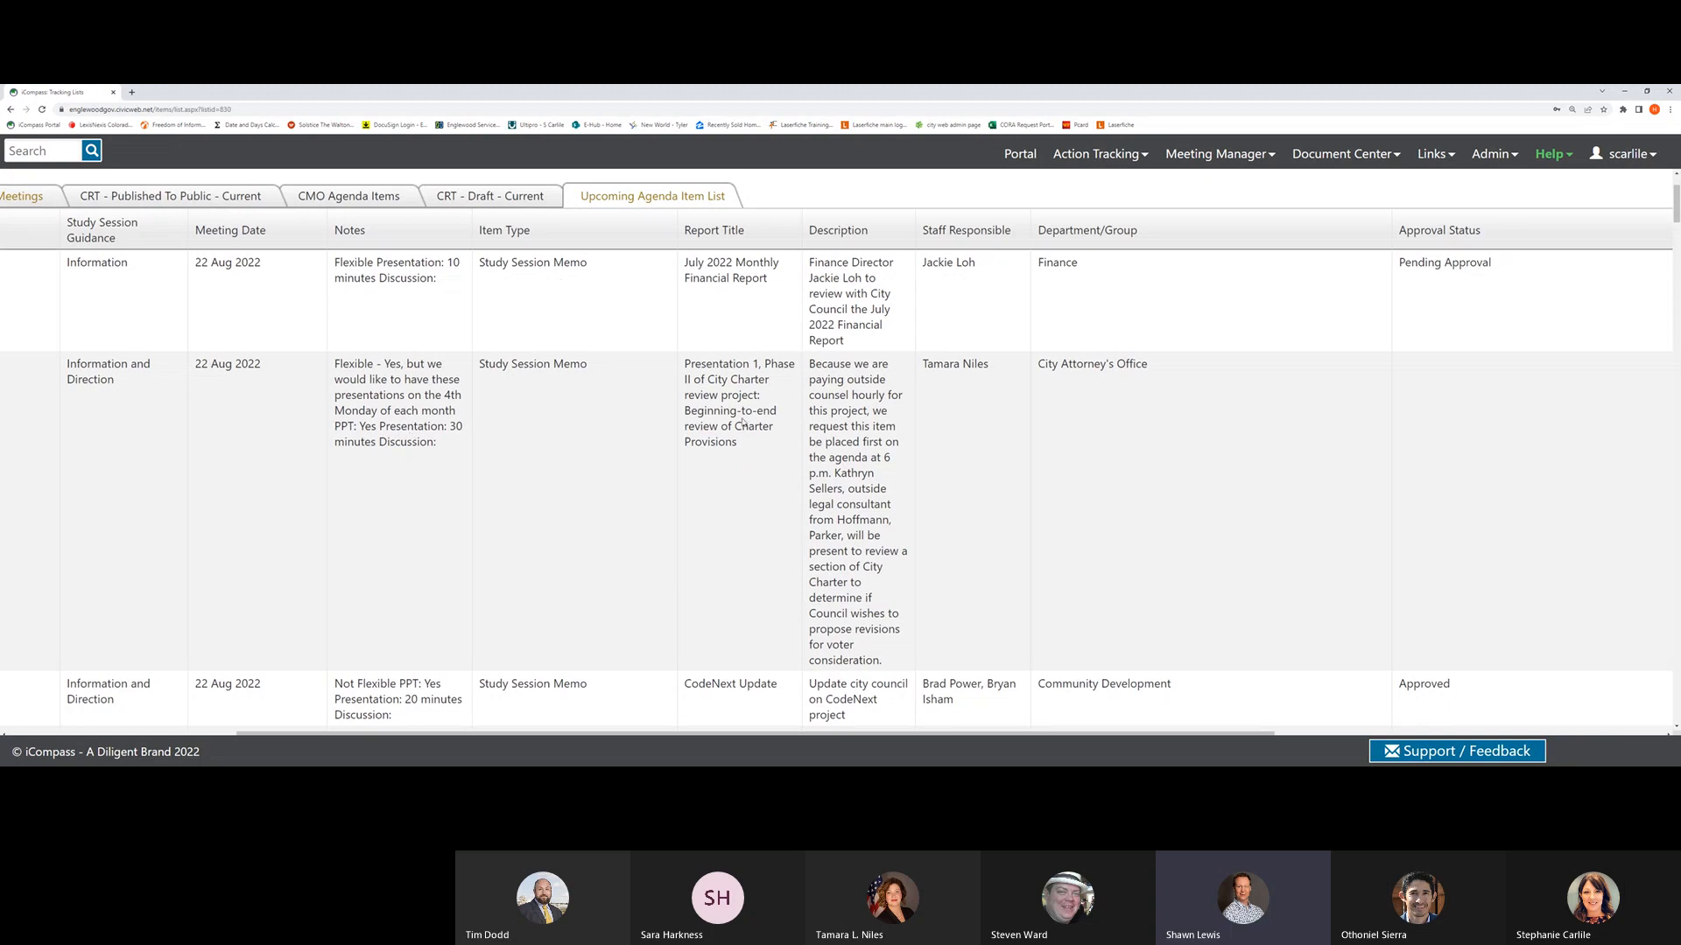
mouse_move(779, 403)
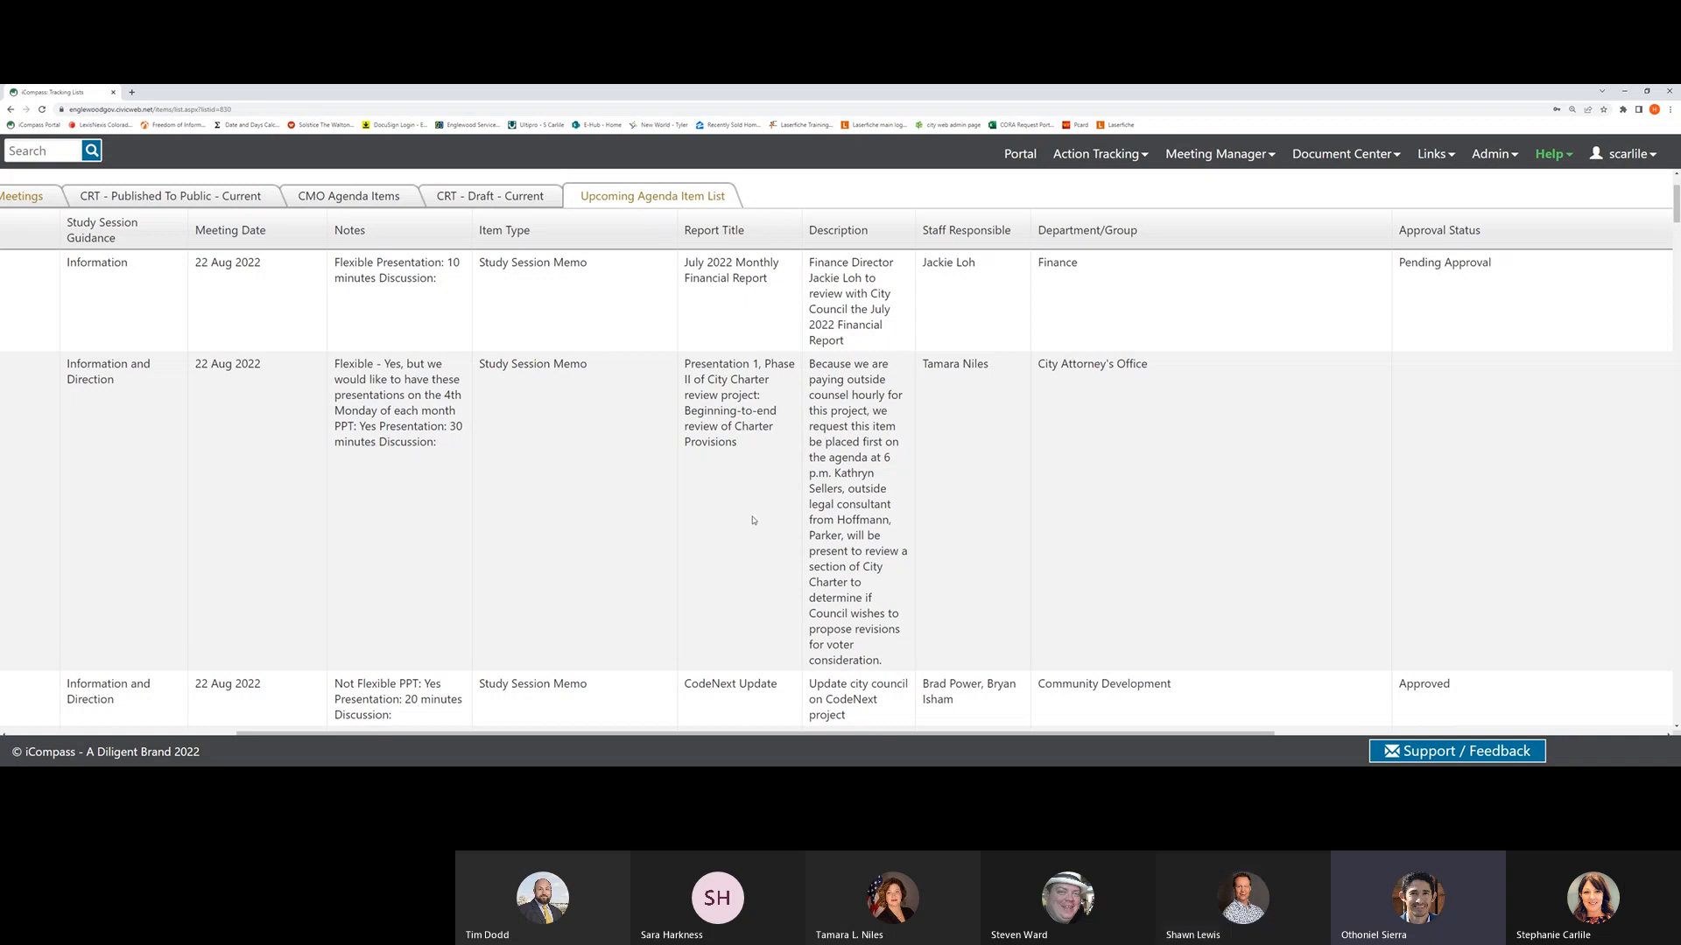
scroll("down", 3)
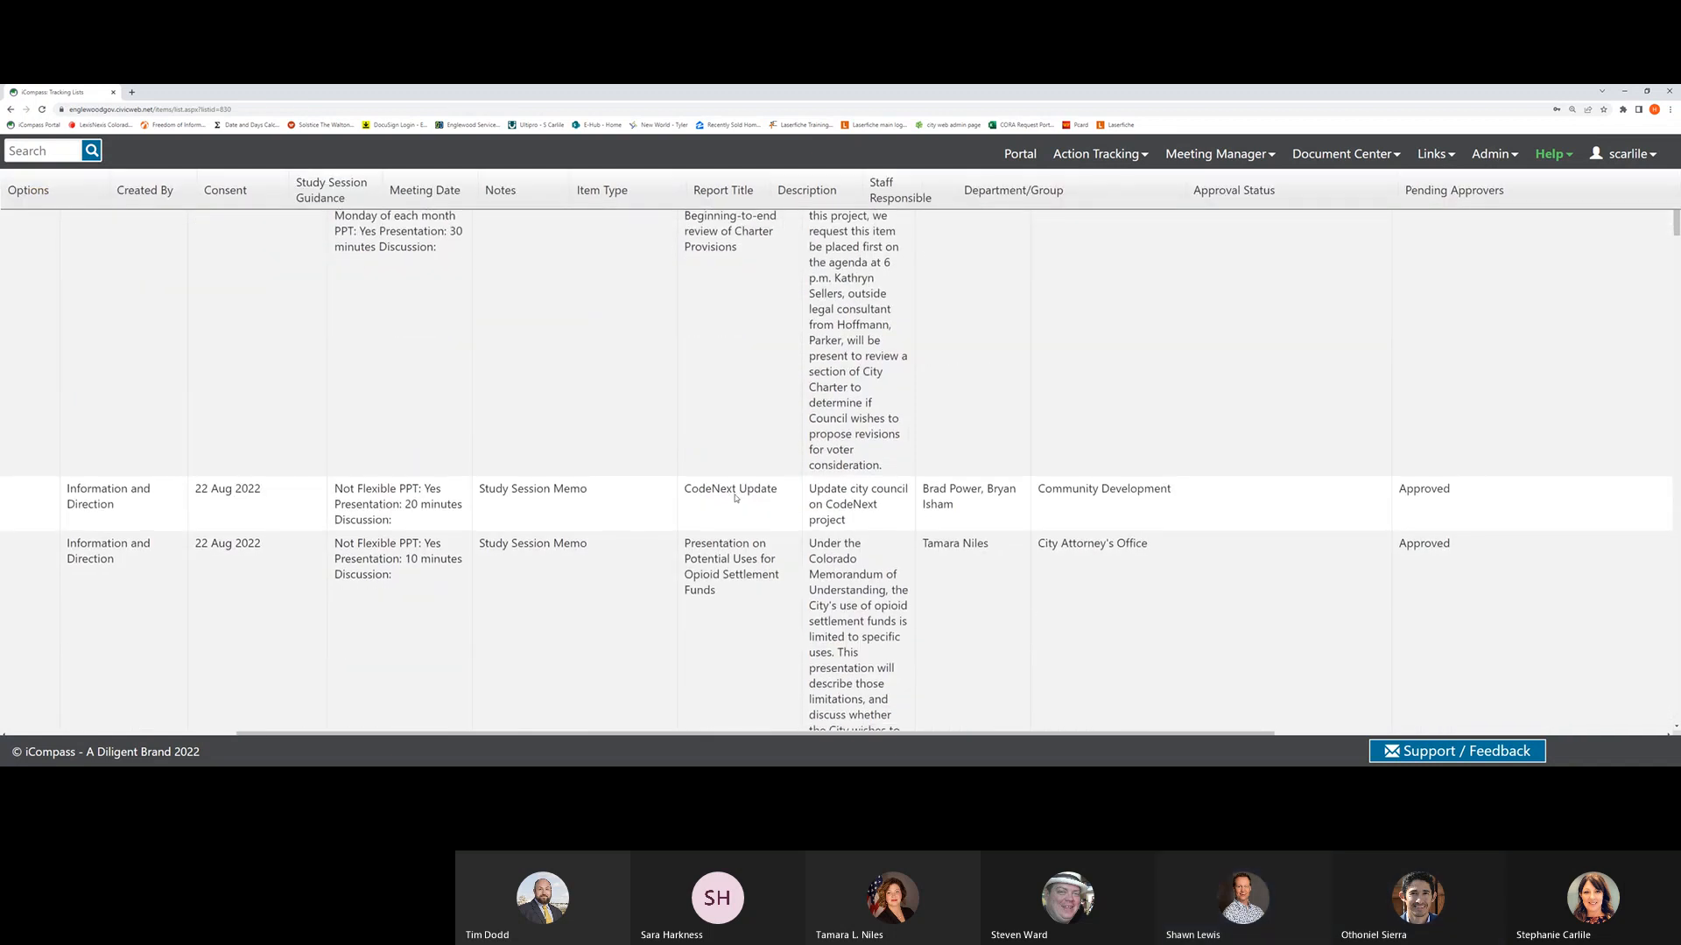
scroll("down", 3)
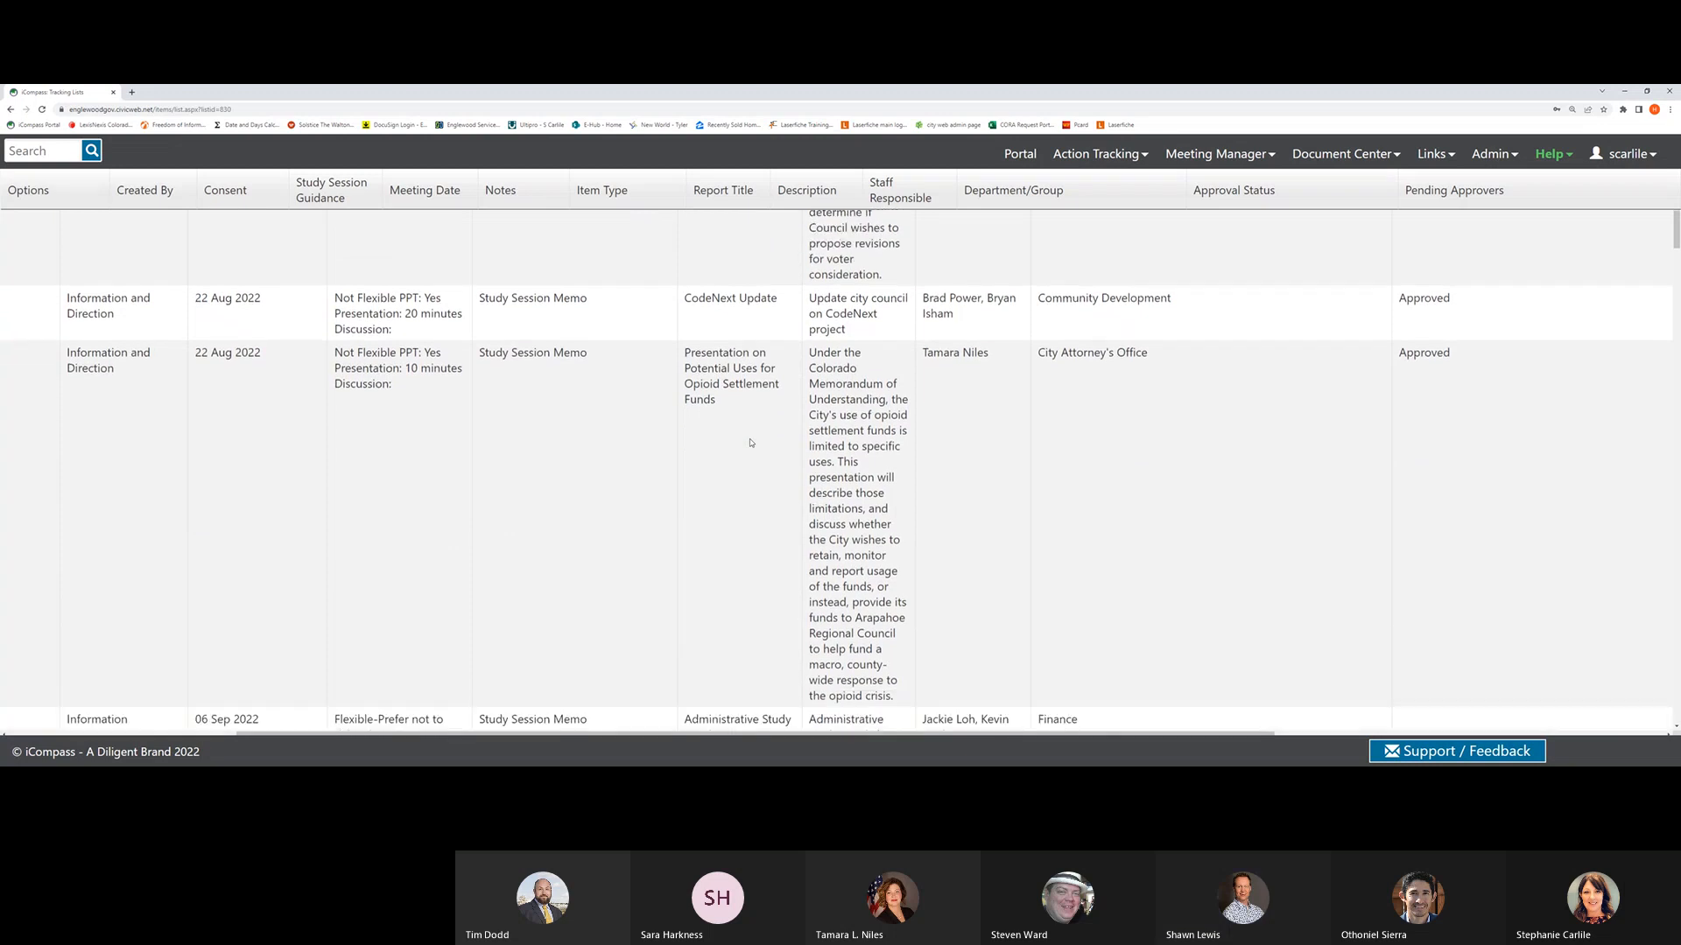
scroll("down", 3)
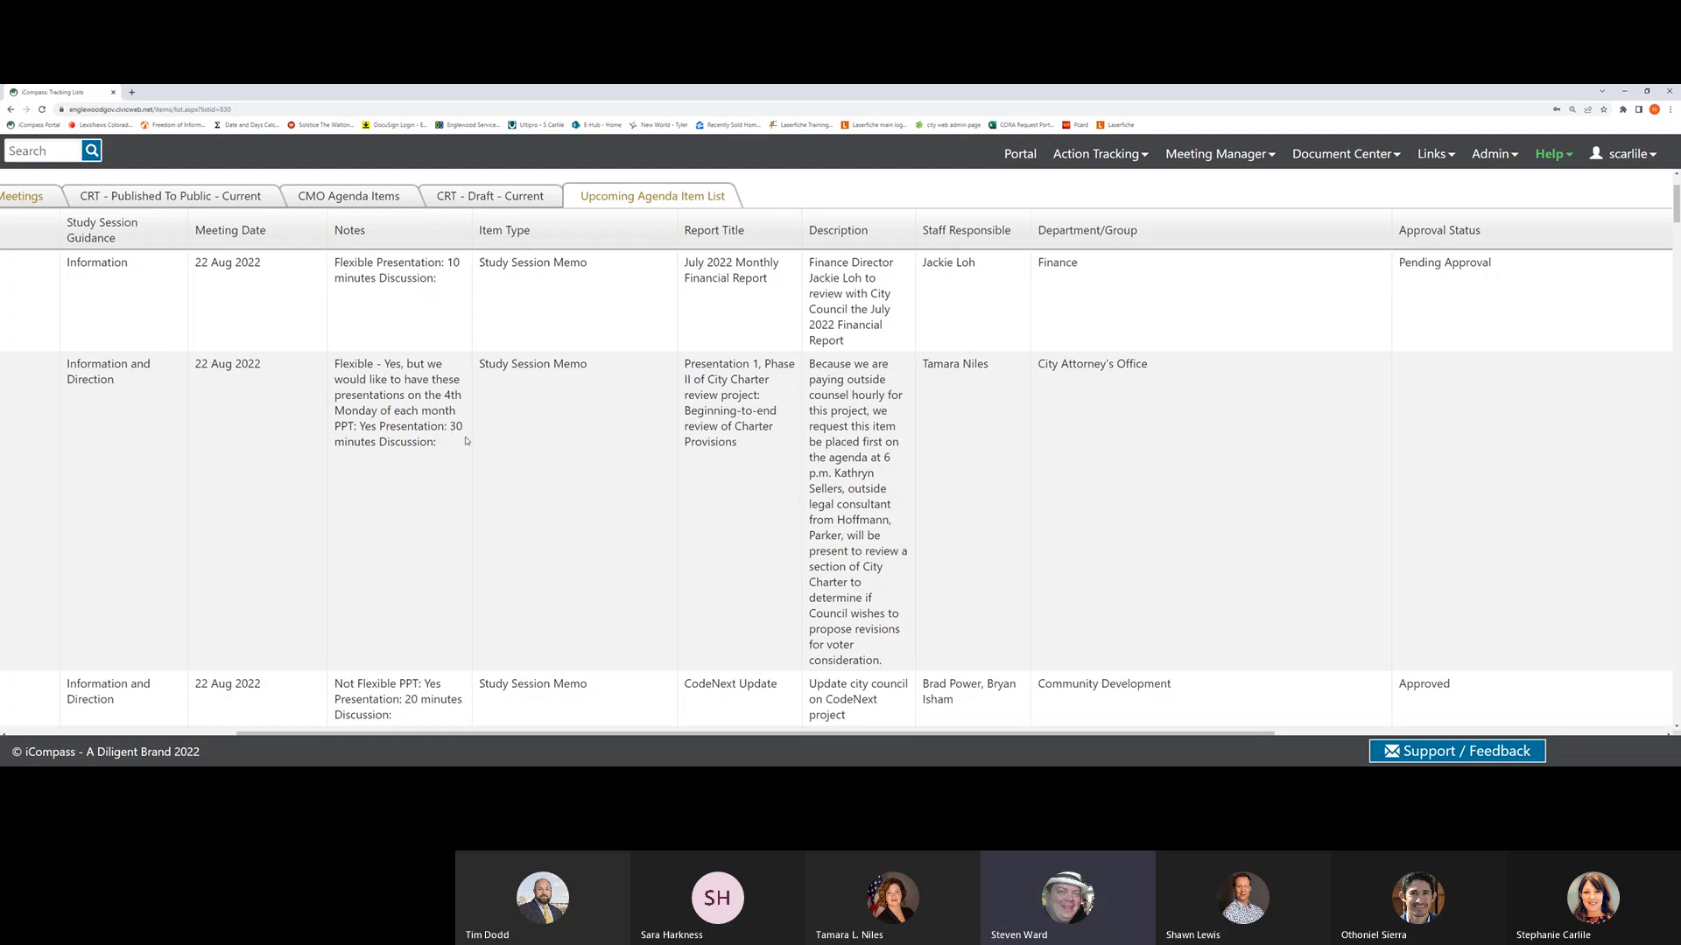
mouse_move(466, 490)
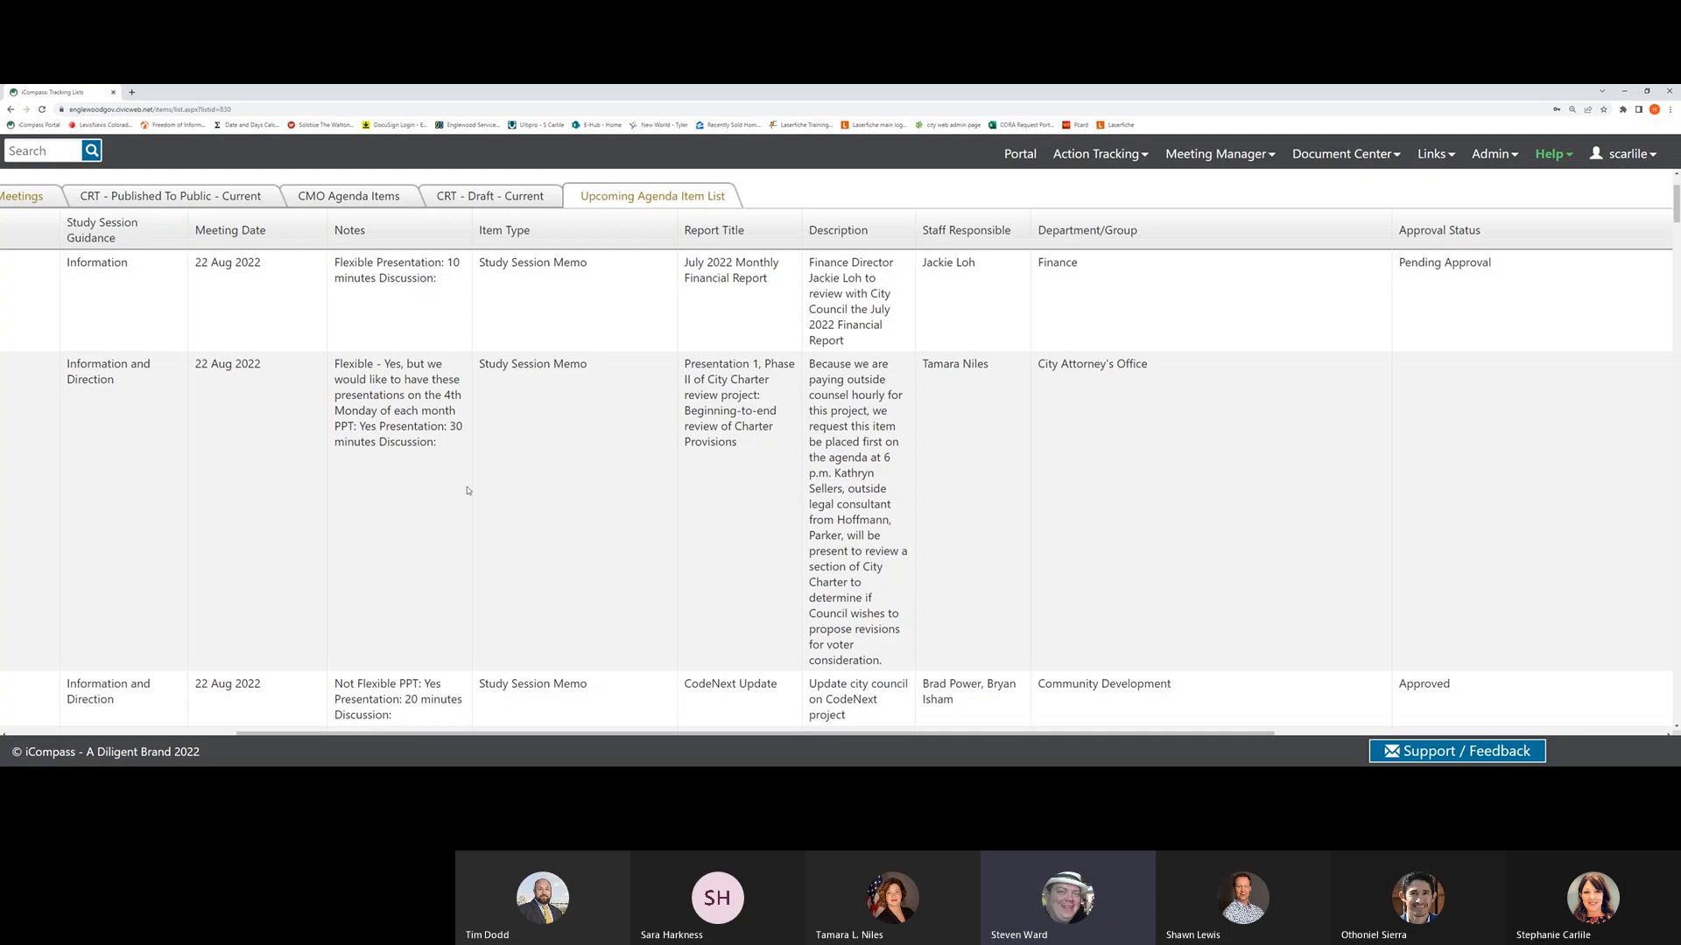
mouse_move(466, 485)
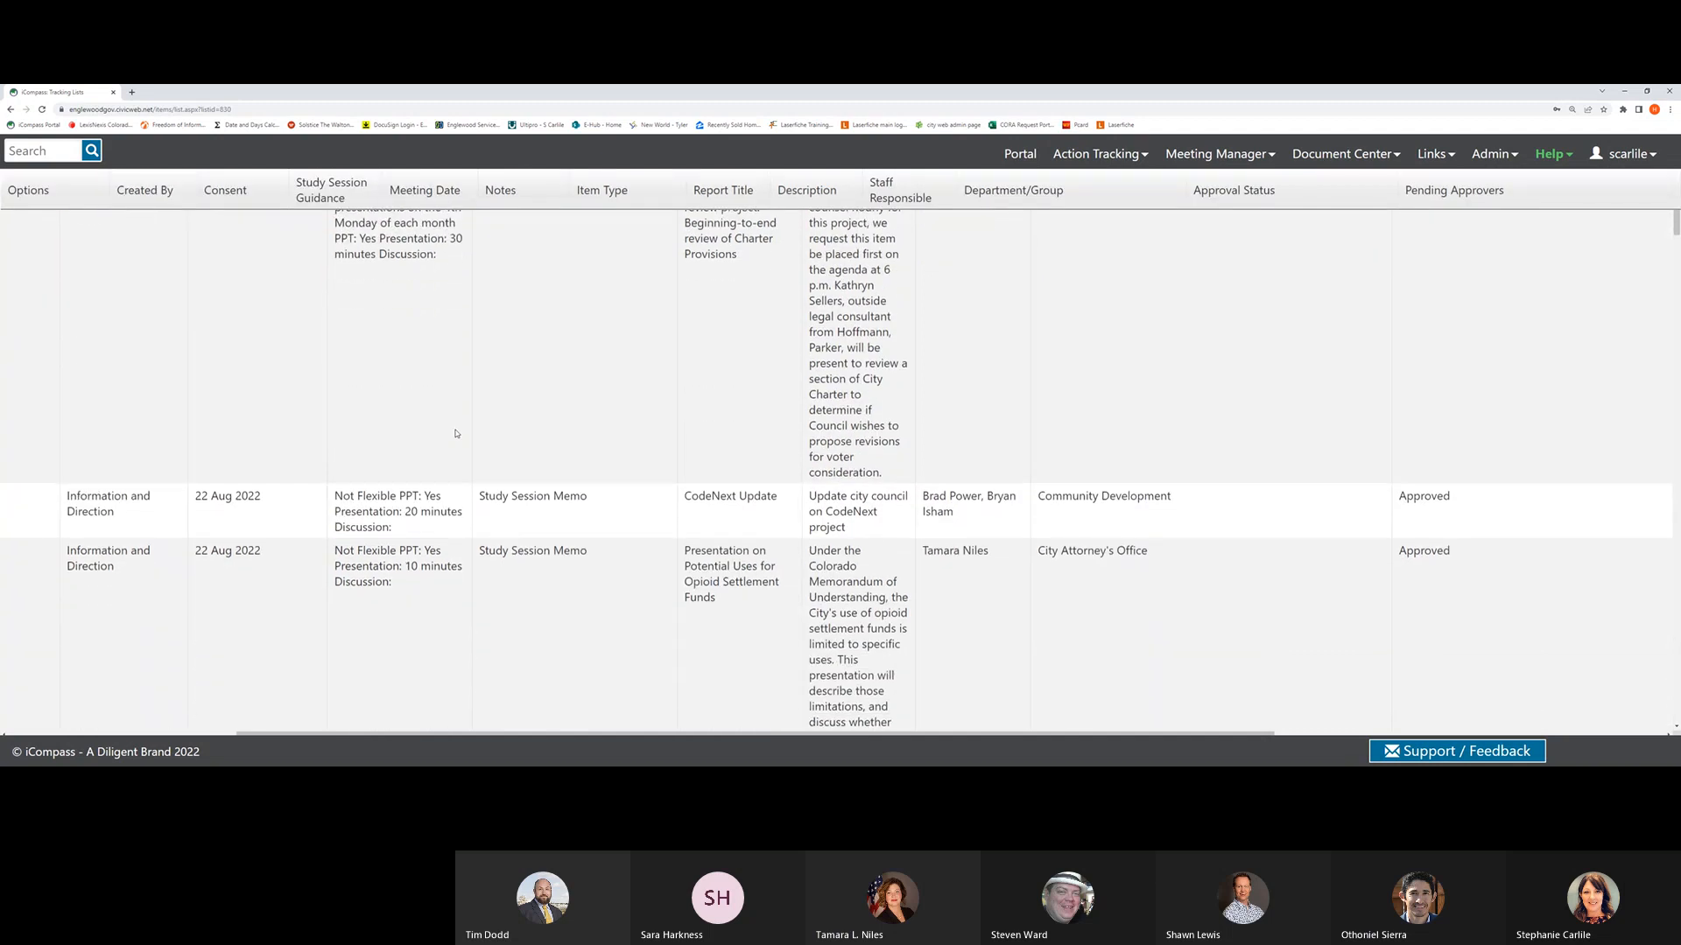
scroll("down", 3)
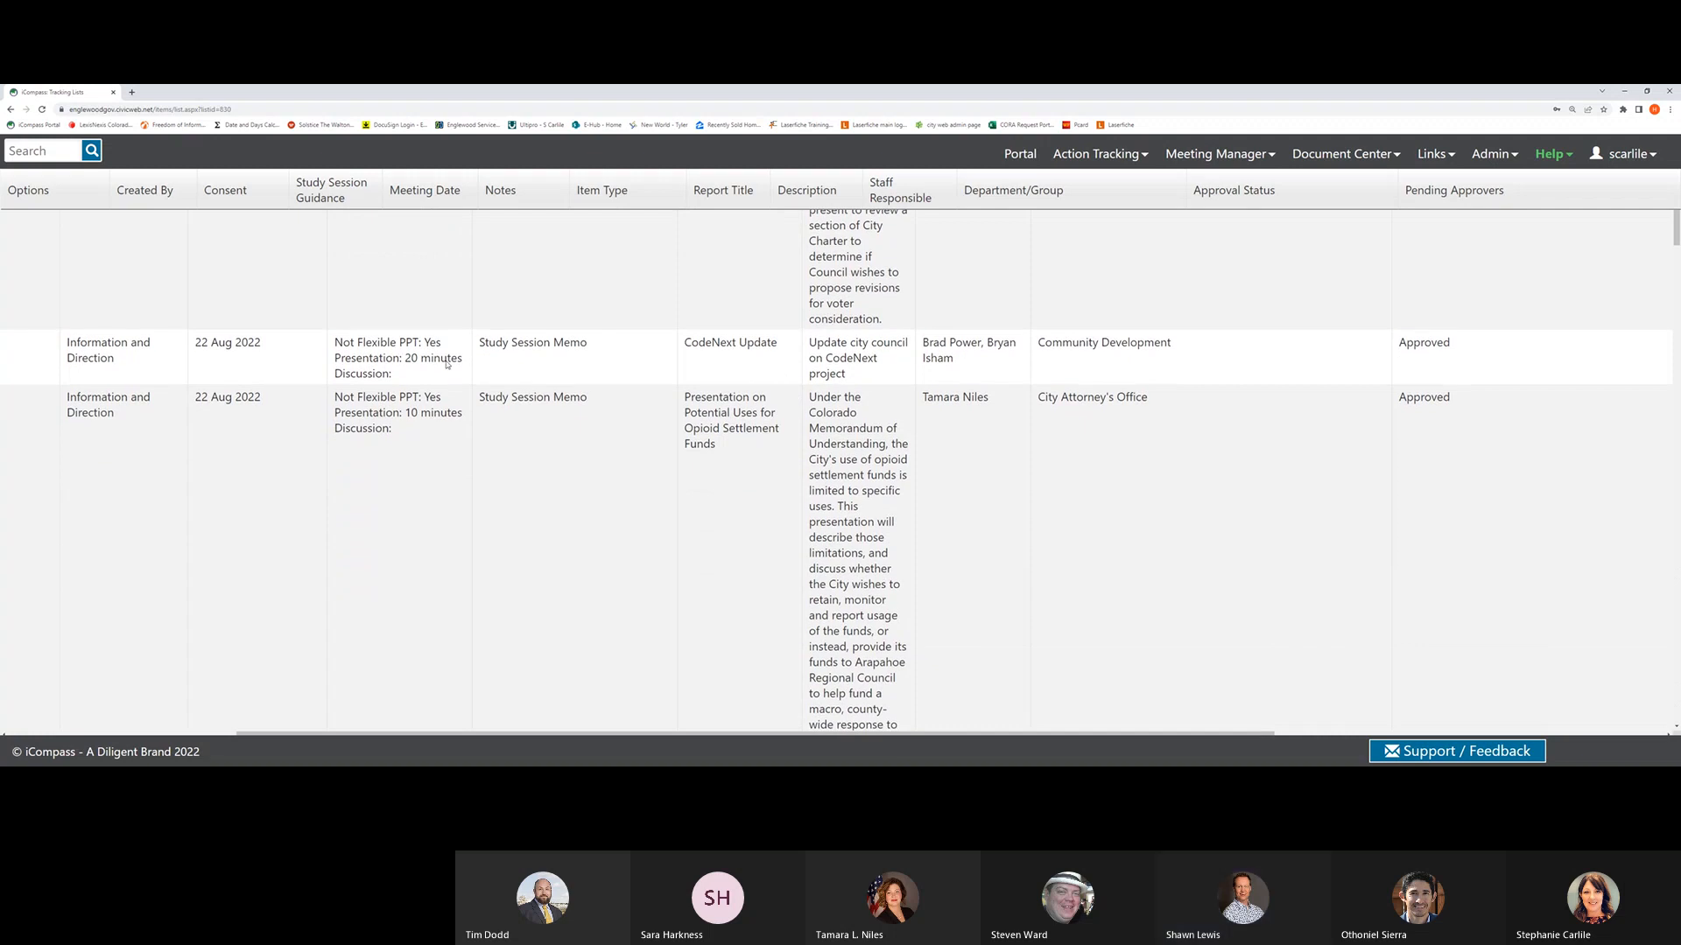
mouse_move(471, 366)
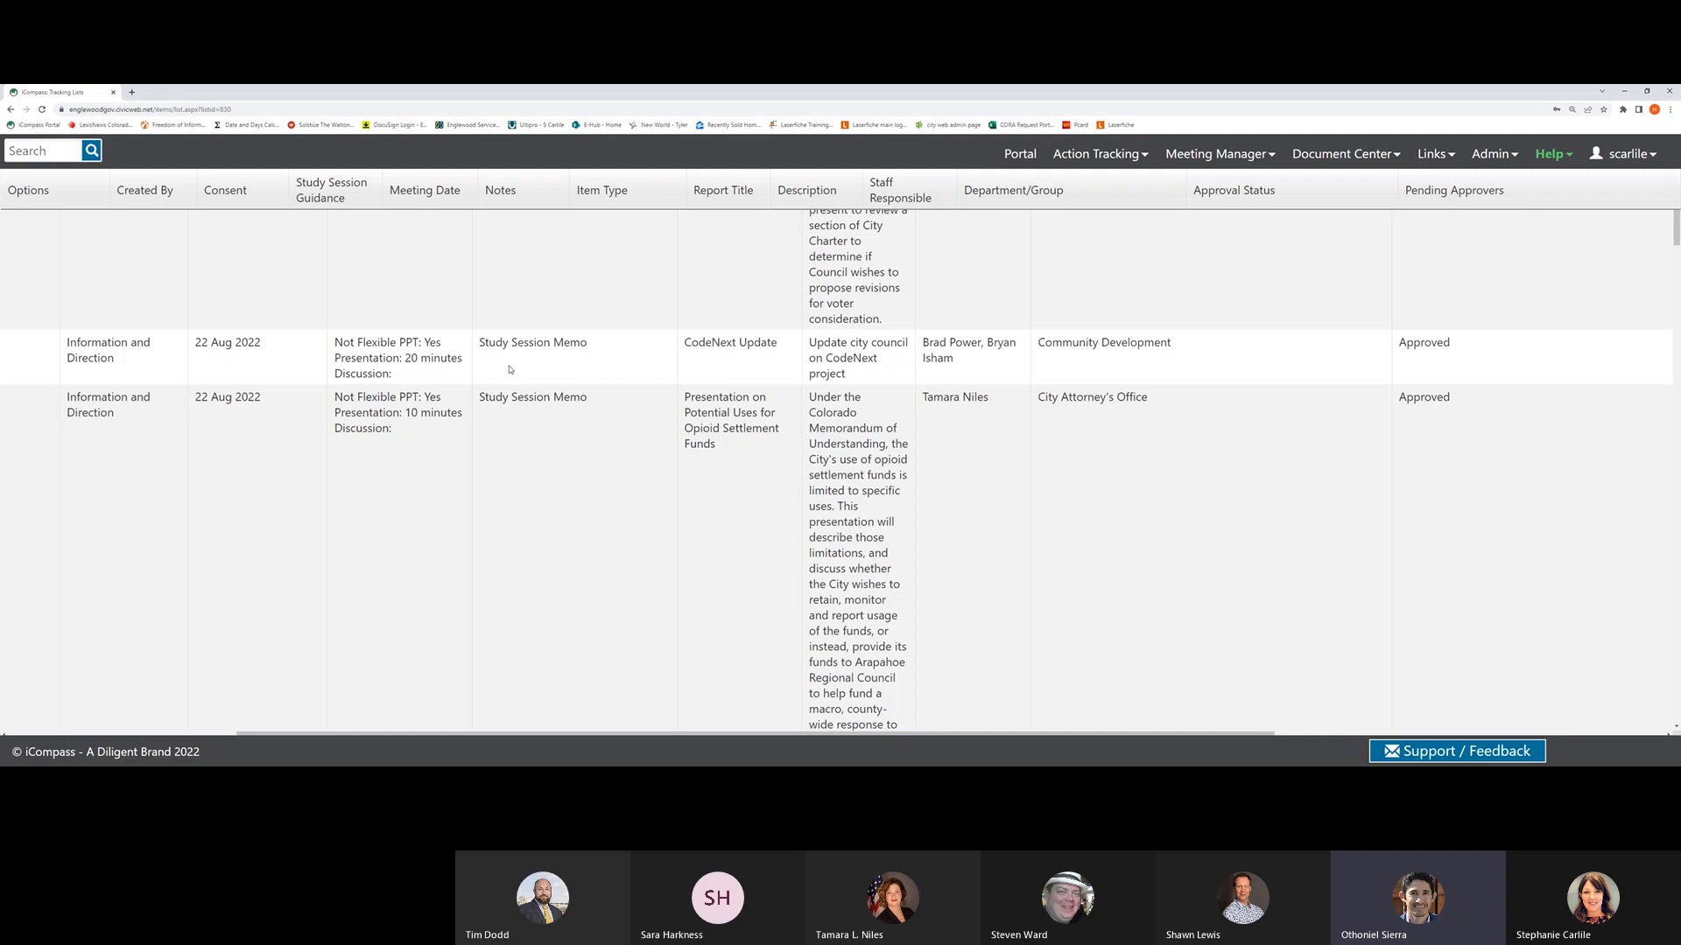
mouse_move(444, 380)
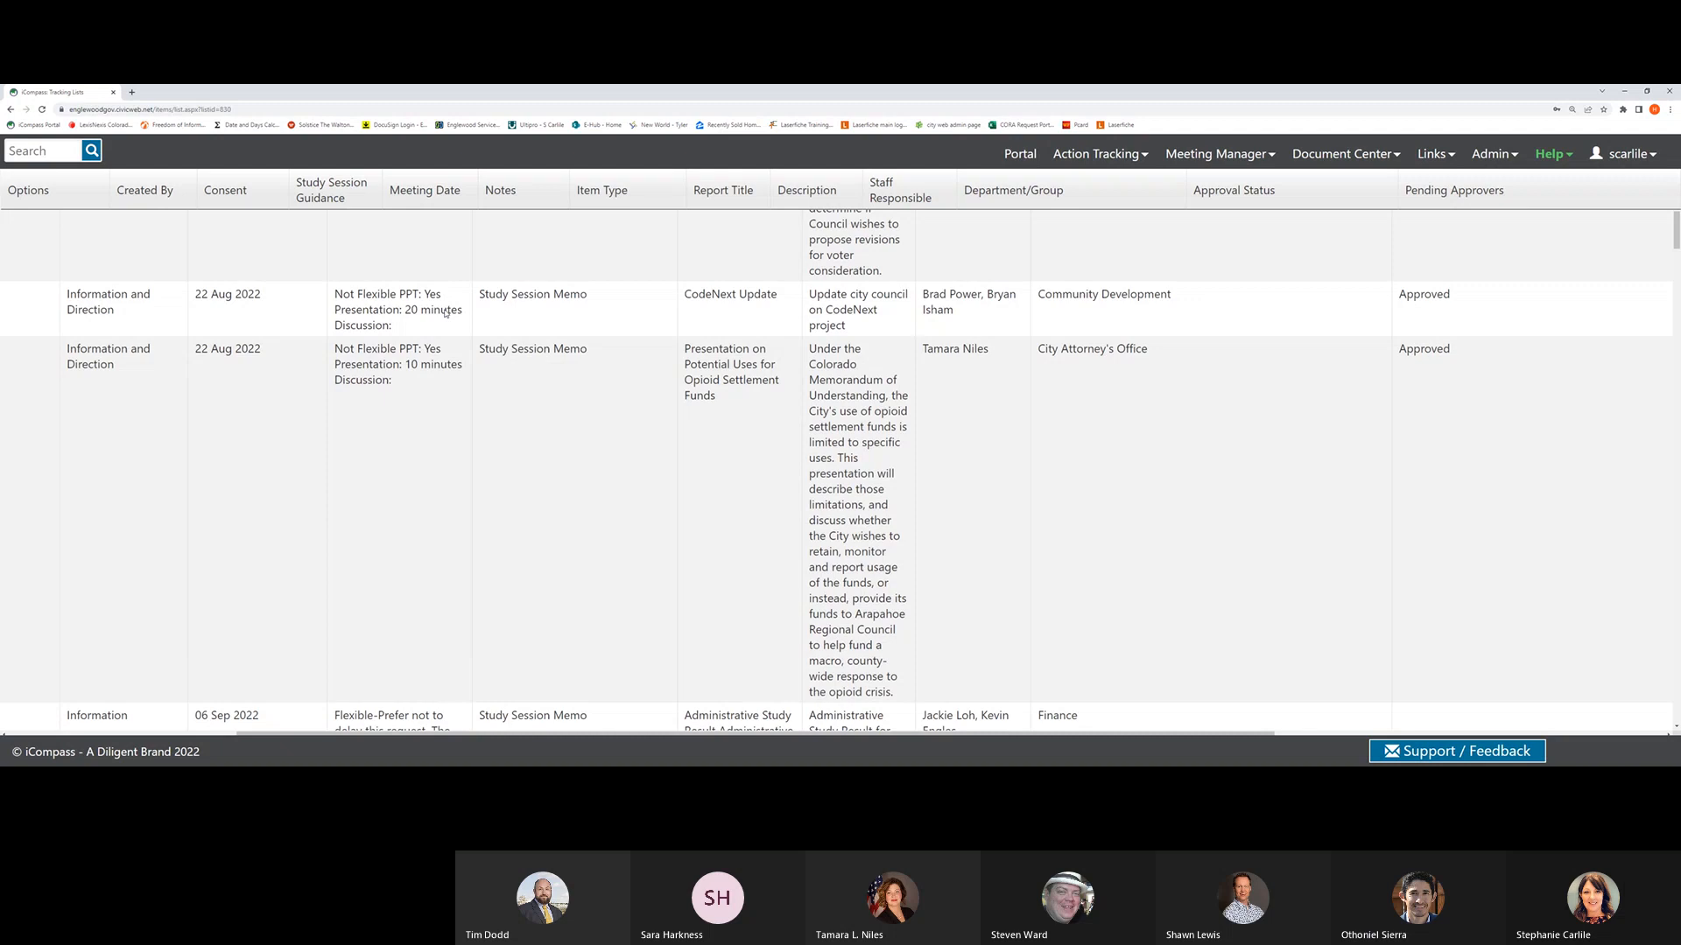
scroll("down", 3)
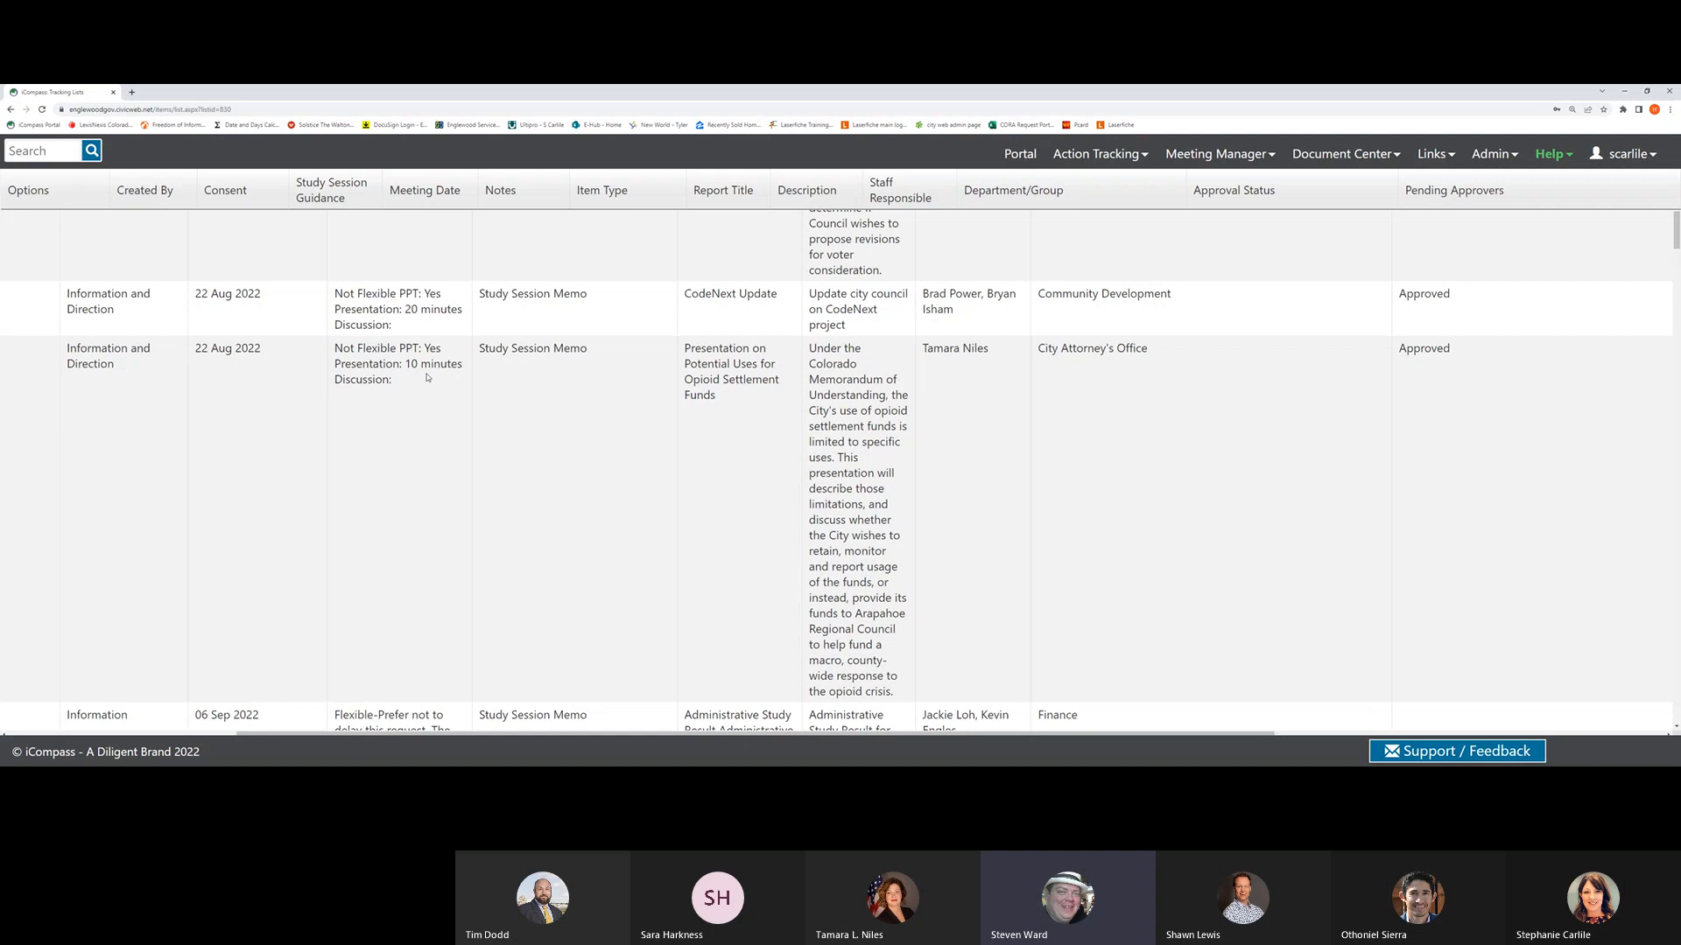
mouse_move(452, 389)
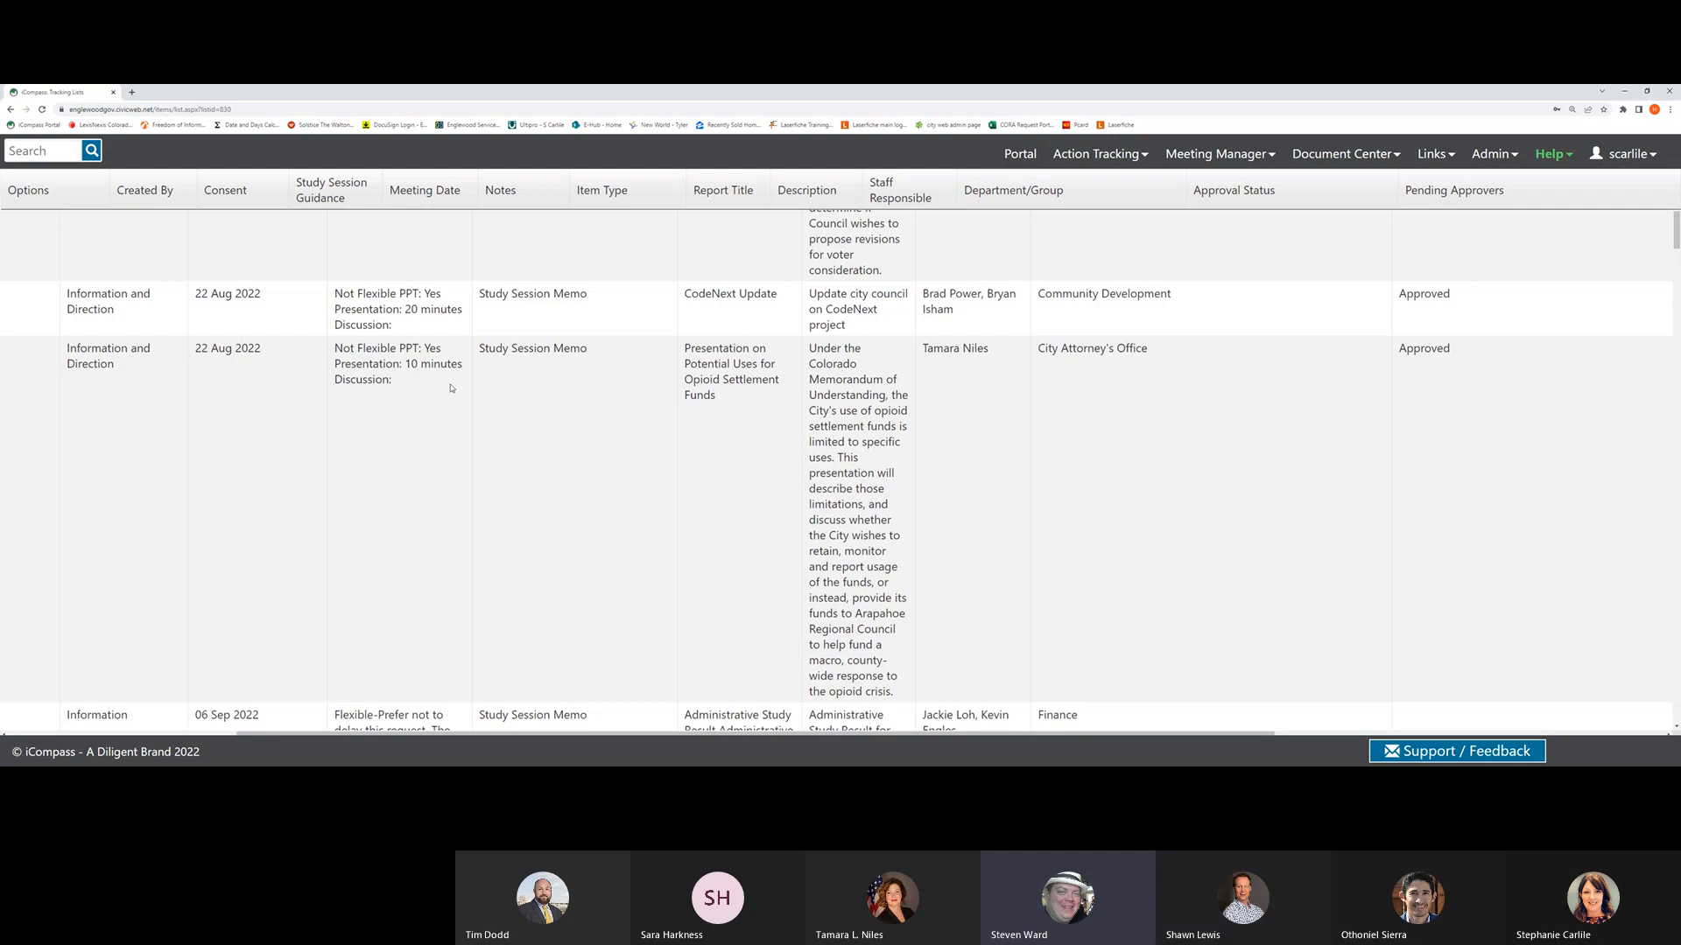
mouse_move(541, 394)
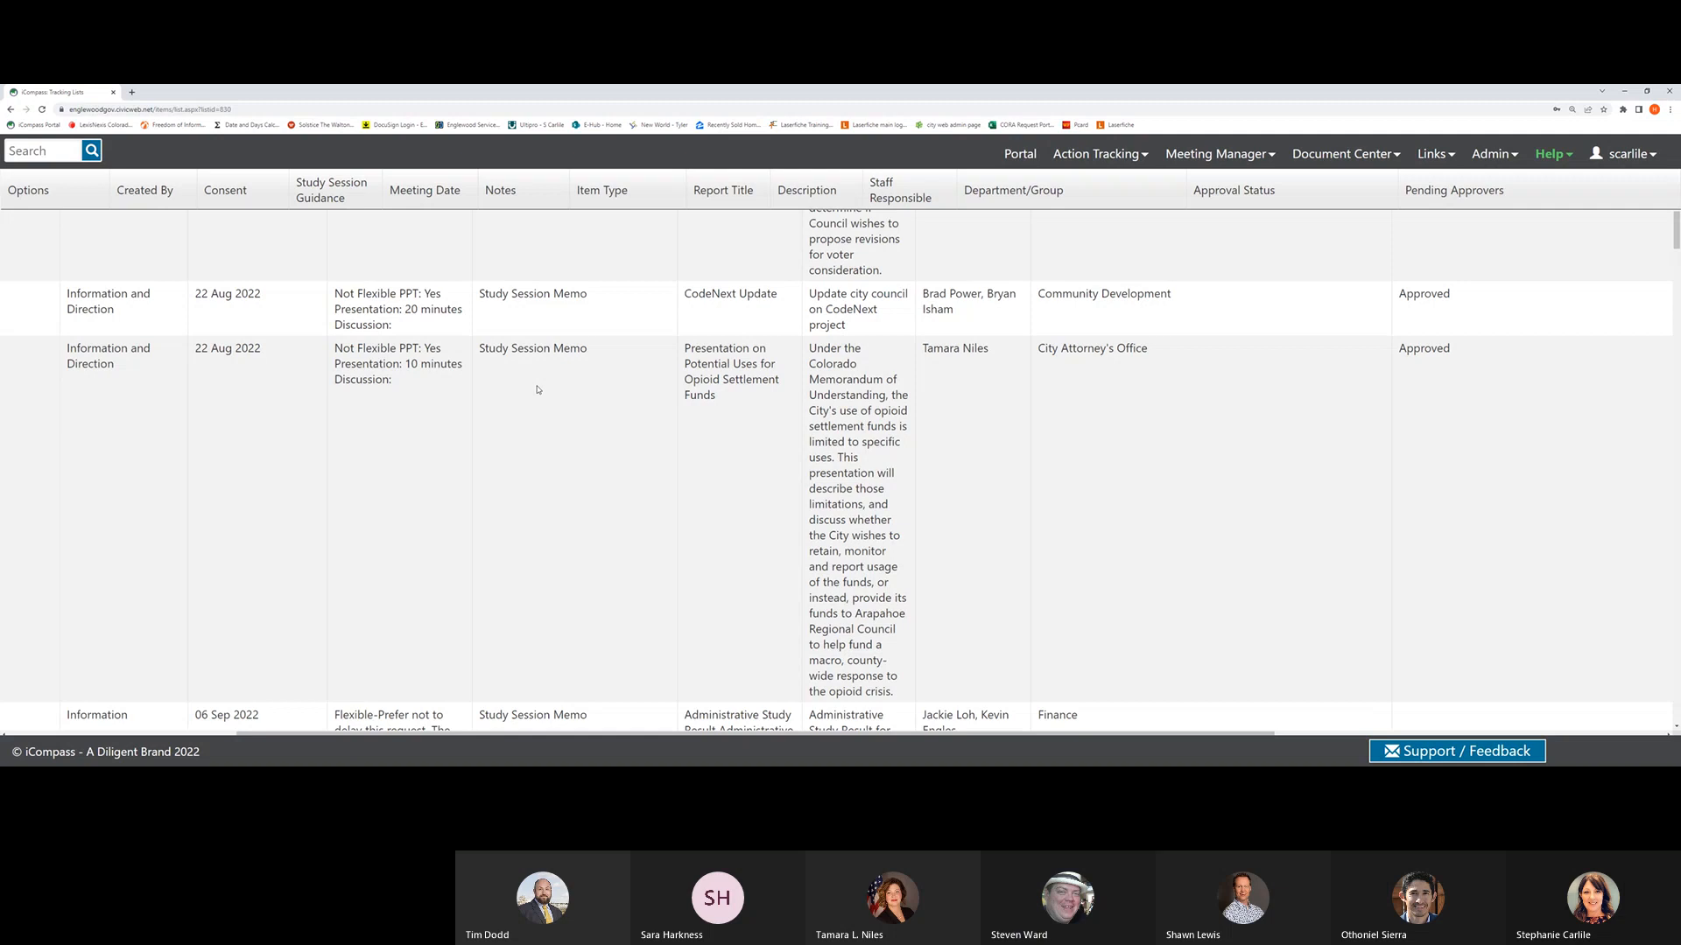
mouse_move(527, 389)
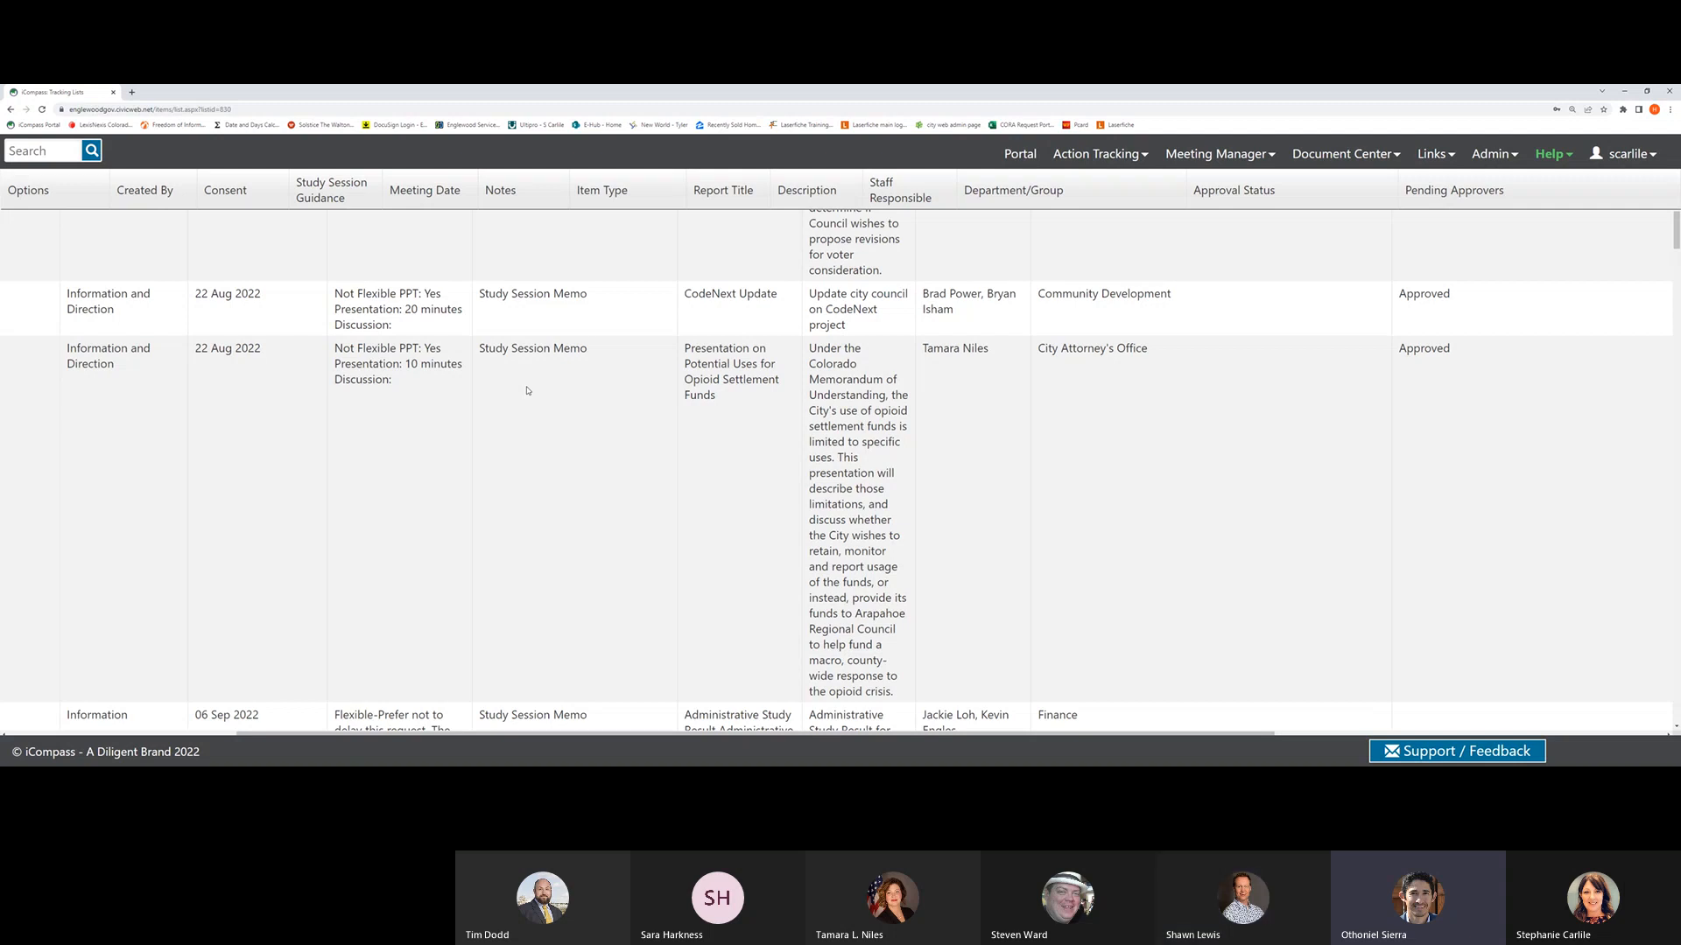
scroll("down", 3)
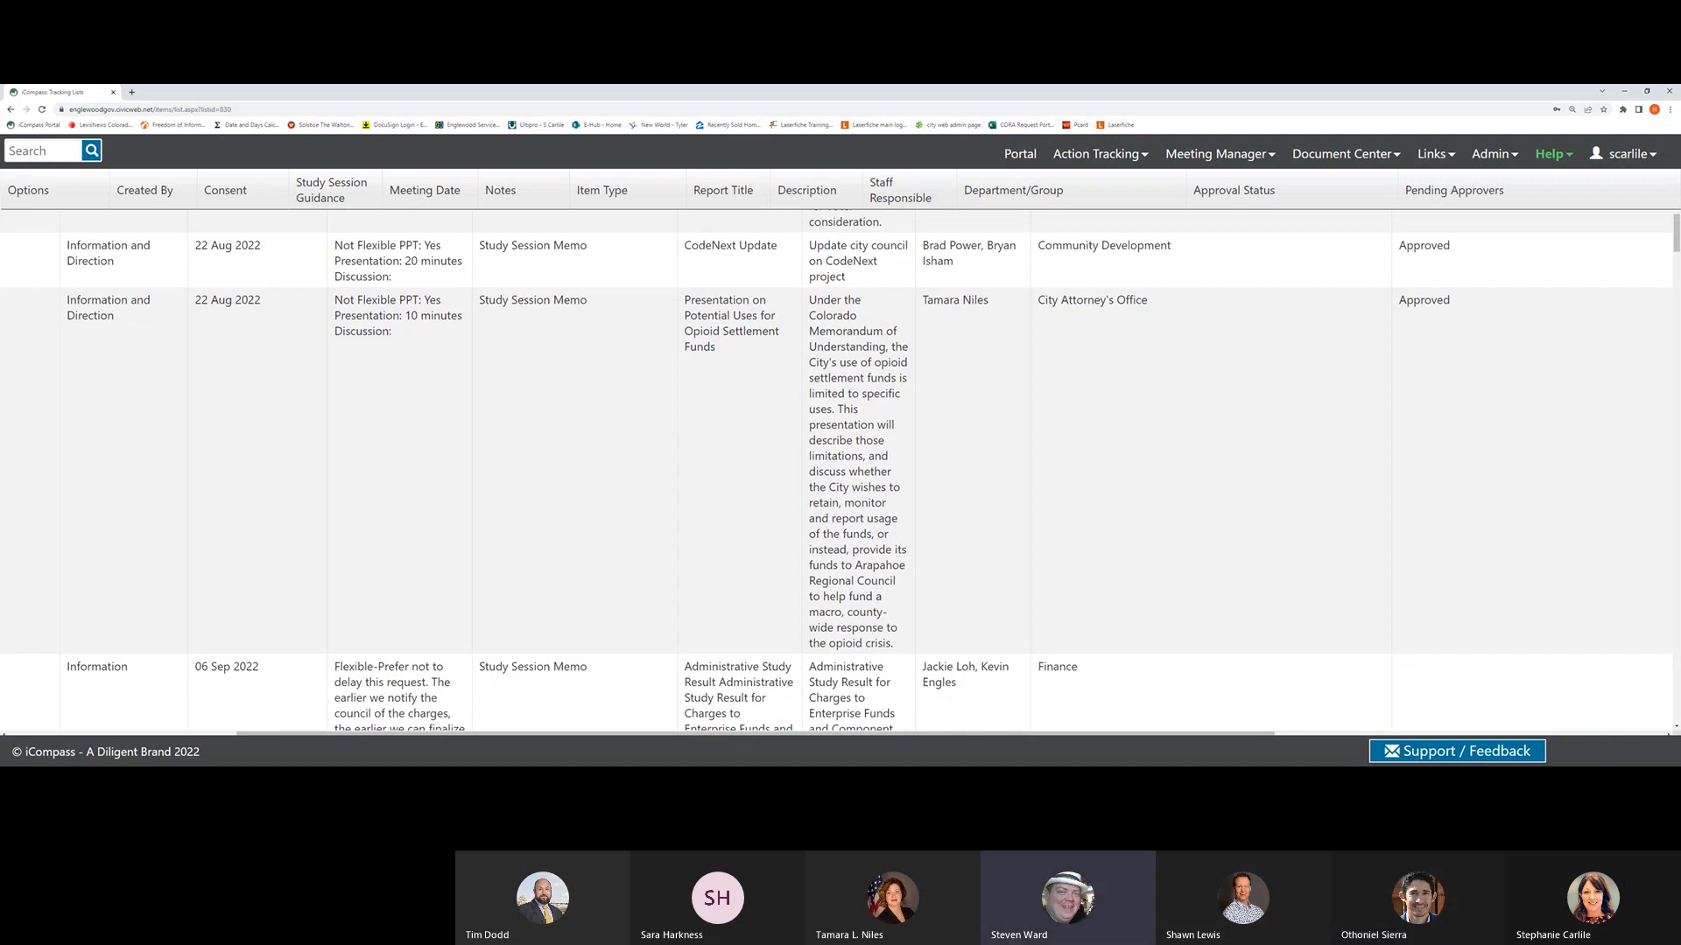
mouse_move(1593, 751)
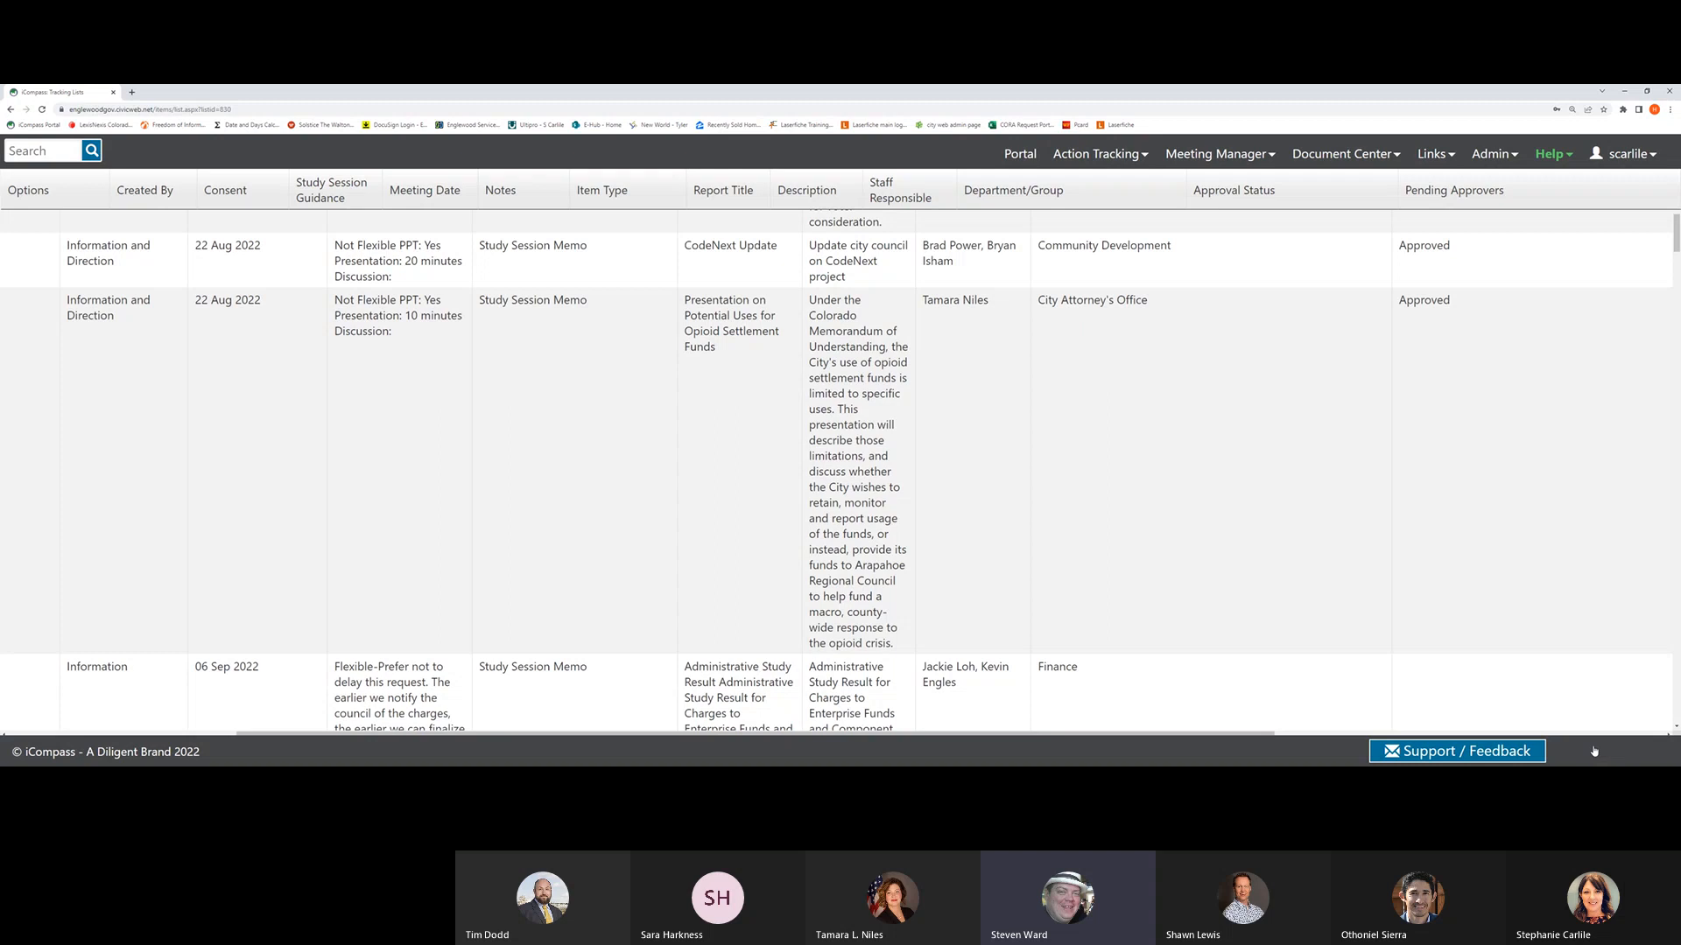
mouse_move(741, 434)
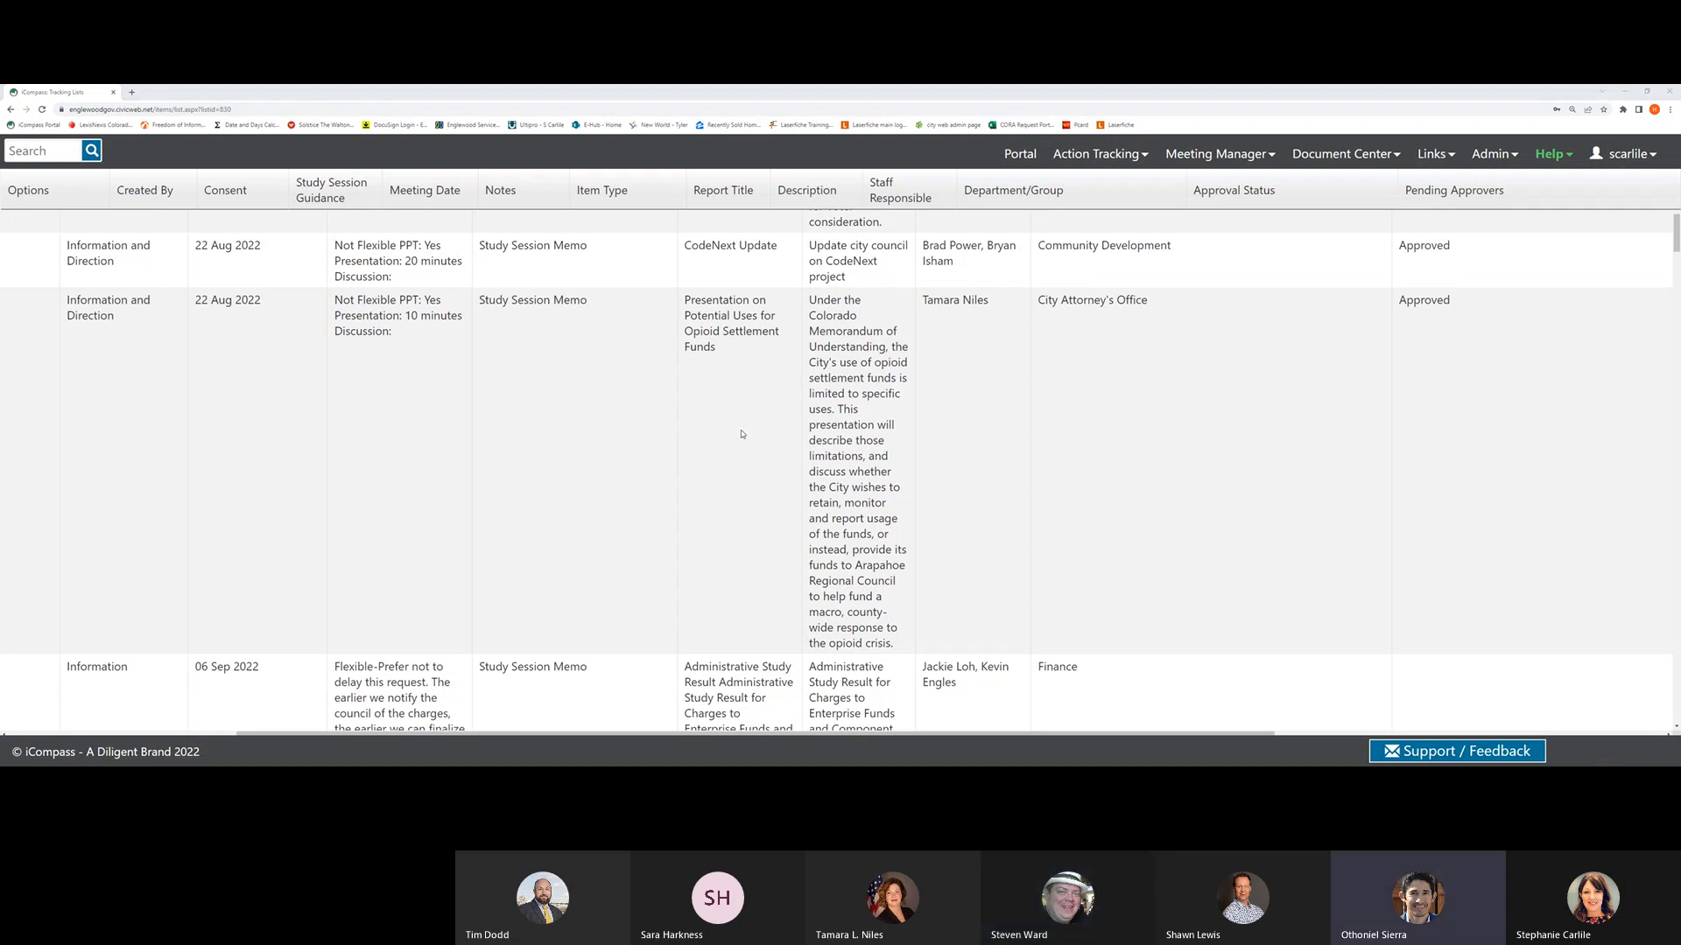
scroll("down", 3)
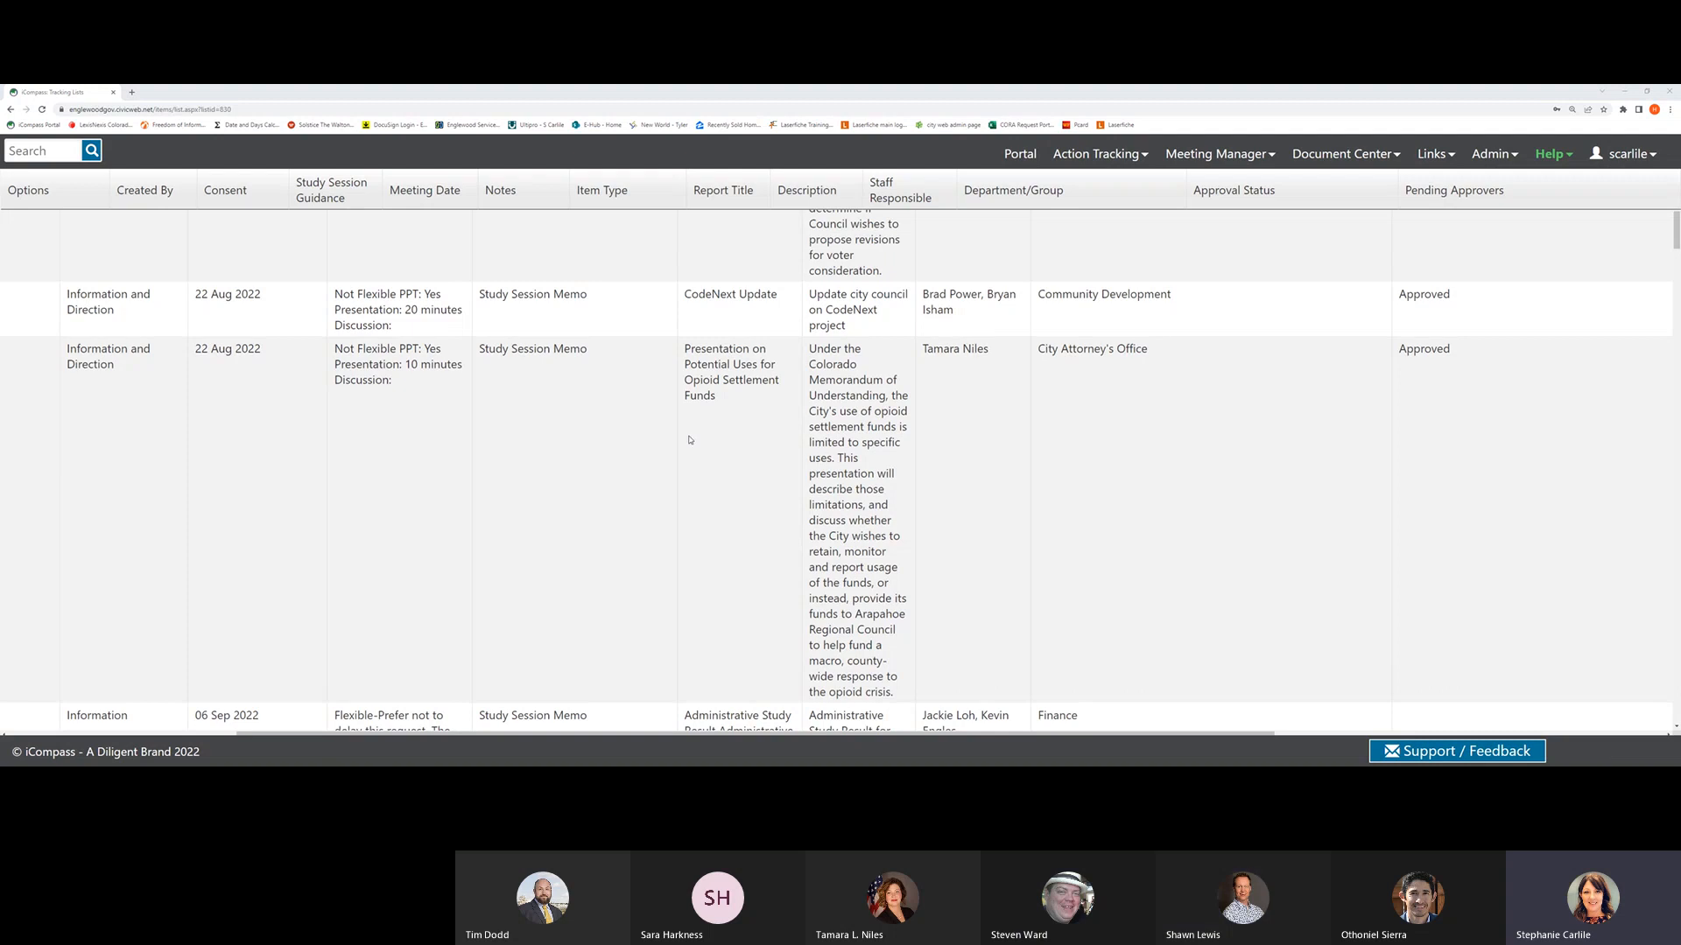
mouse_move(571, 629)
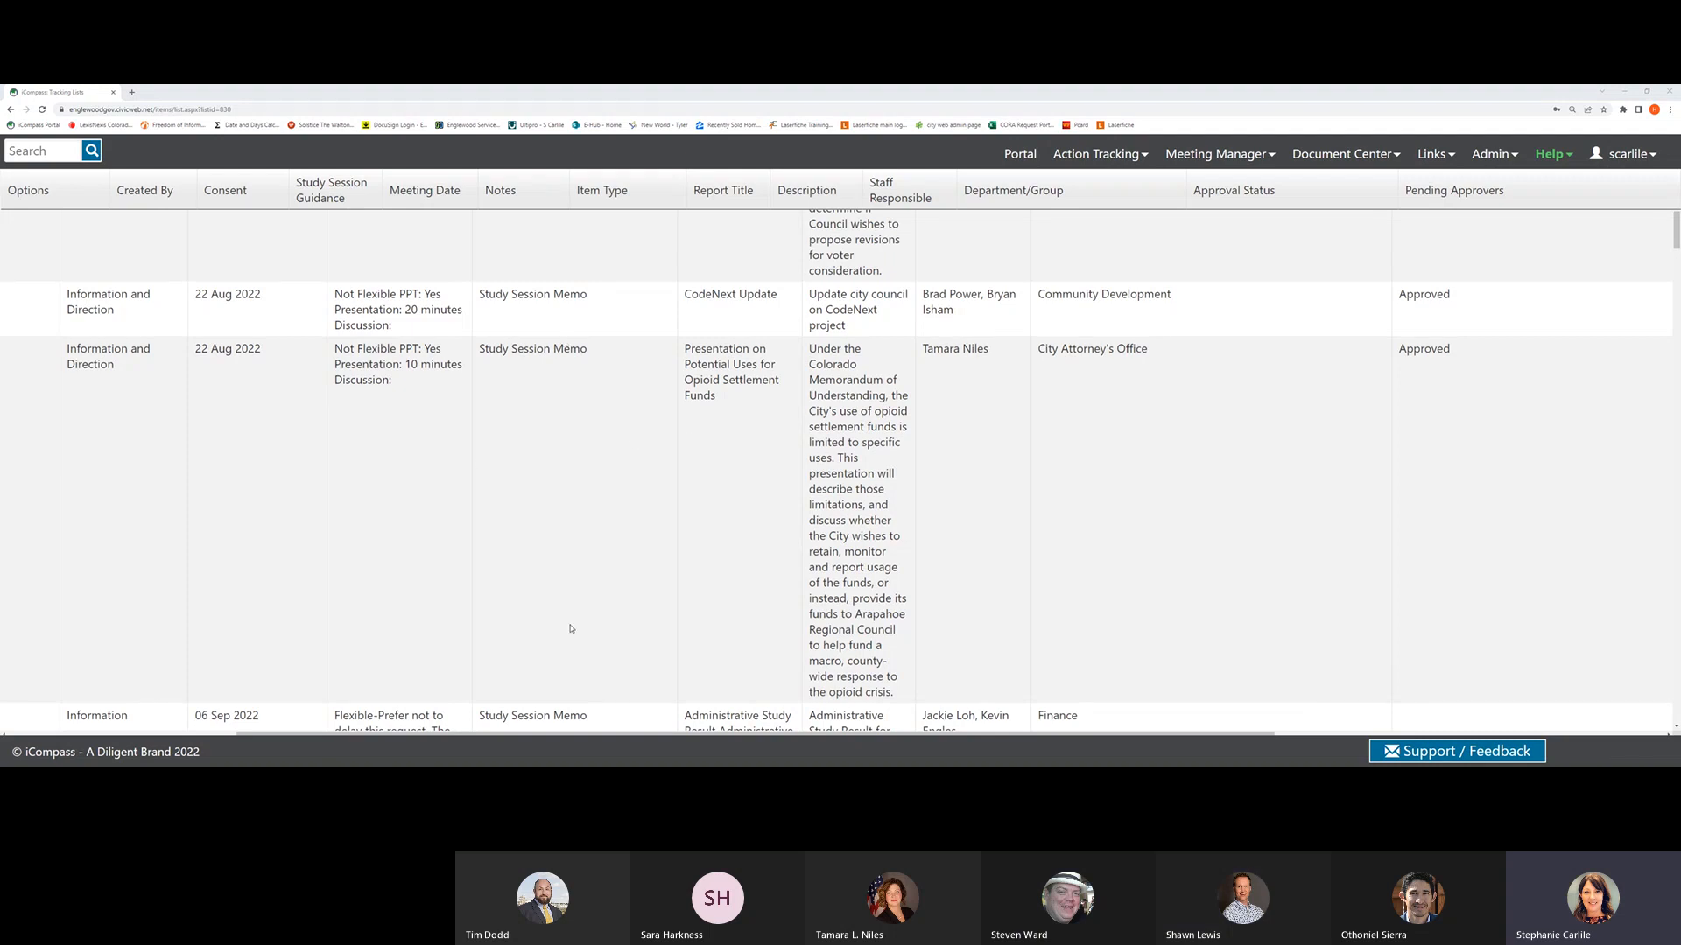
mouse_move(509, 415)
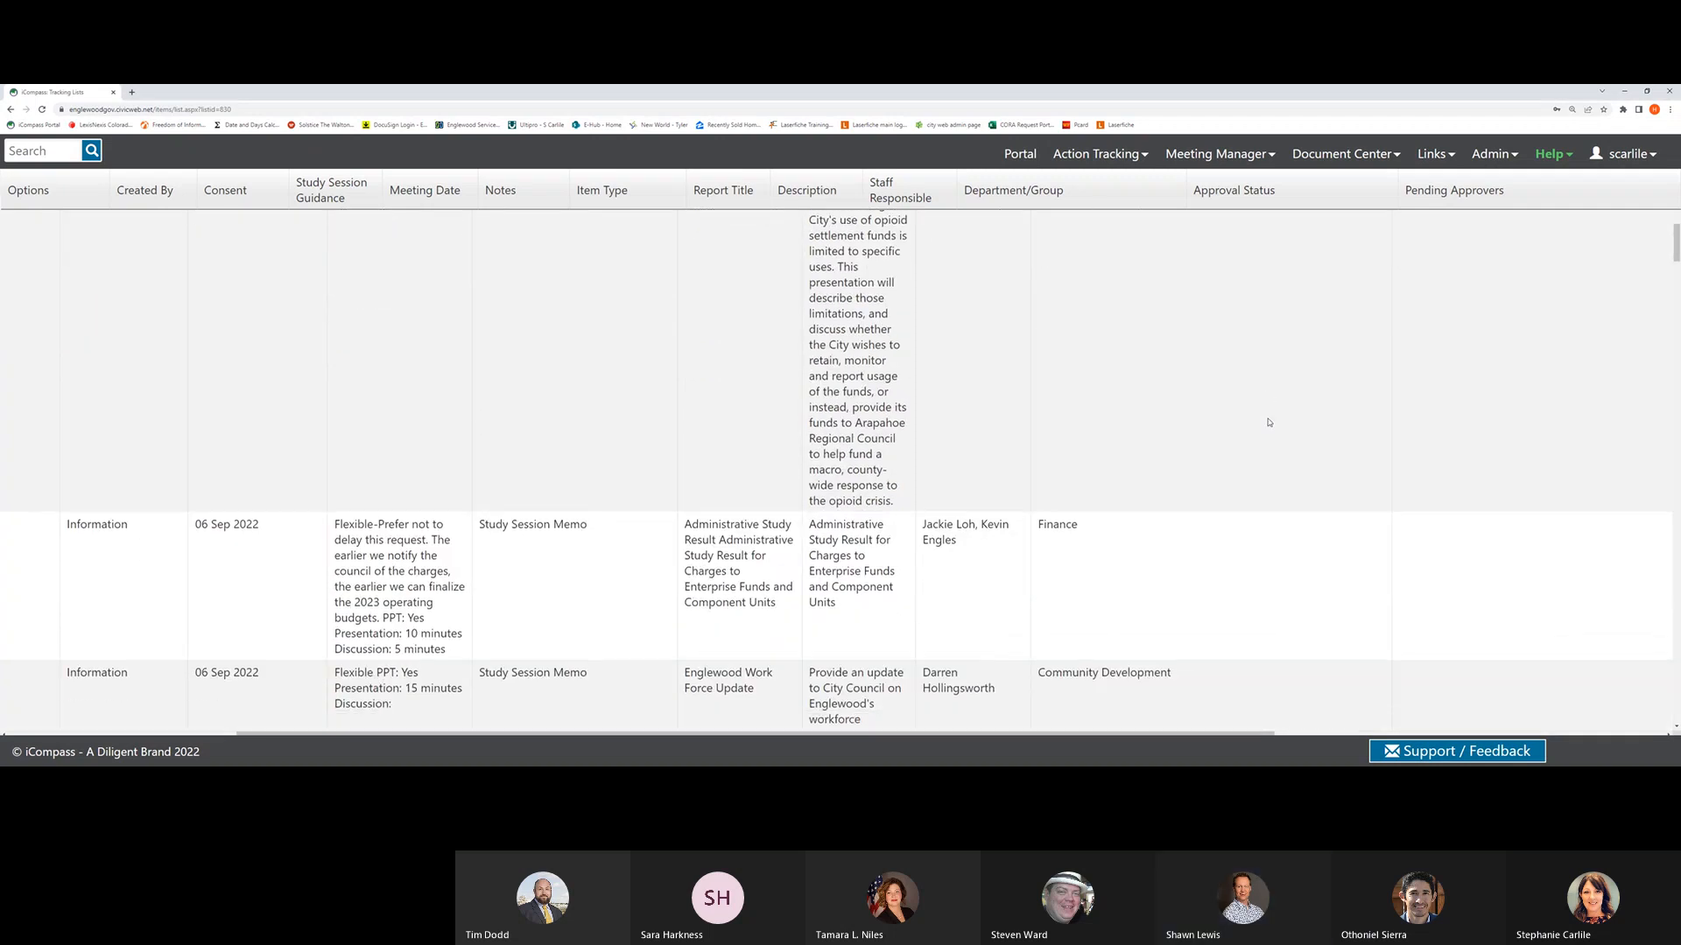
scroll("down", 3)
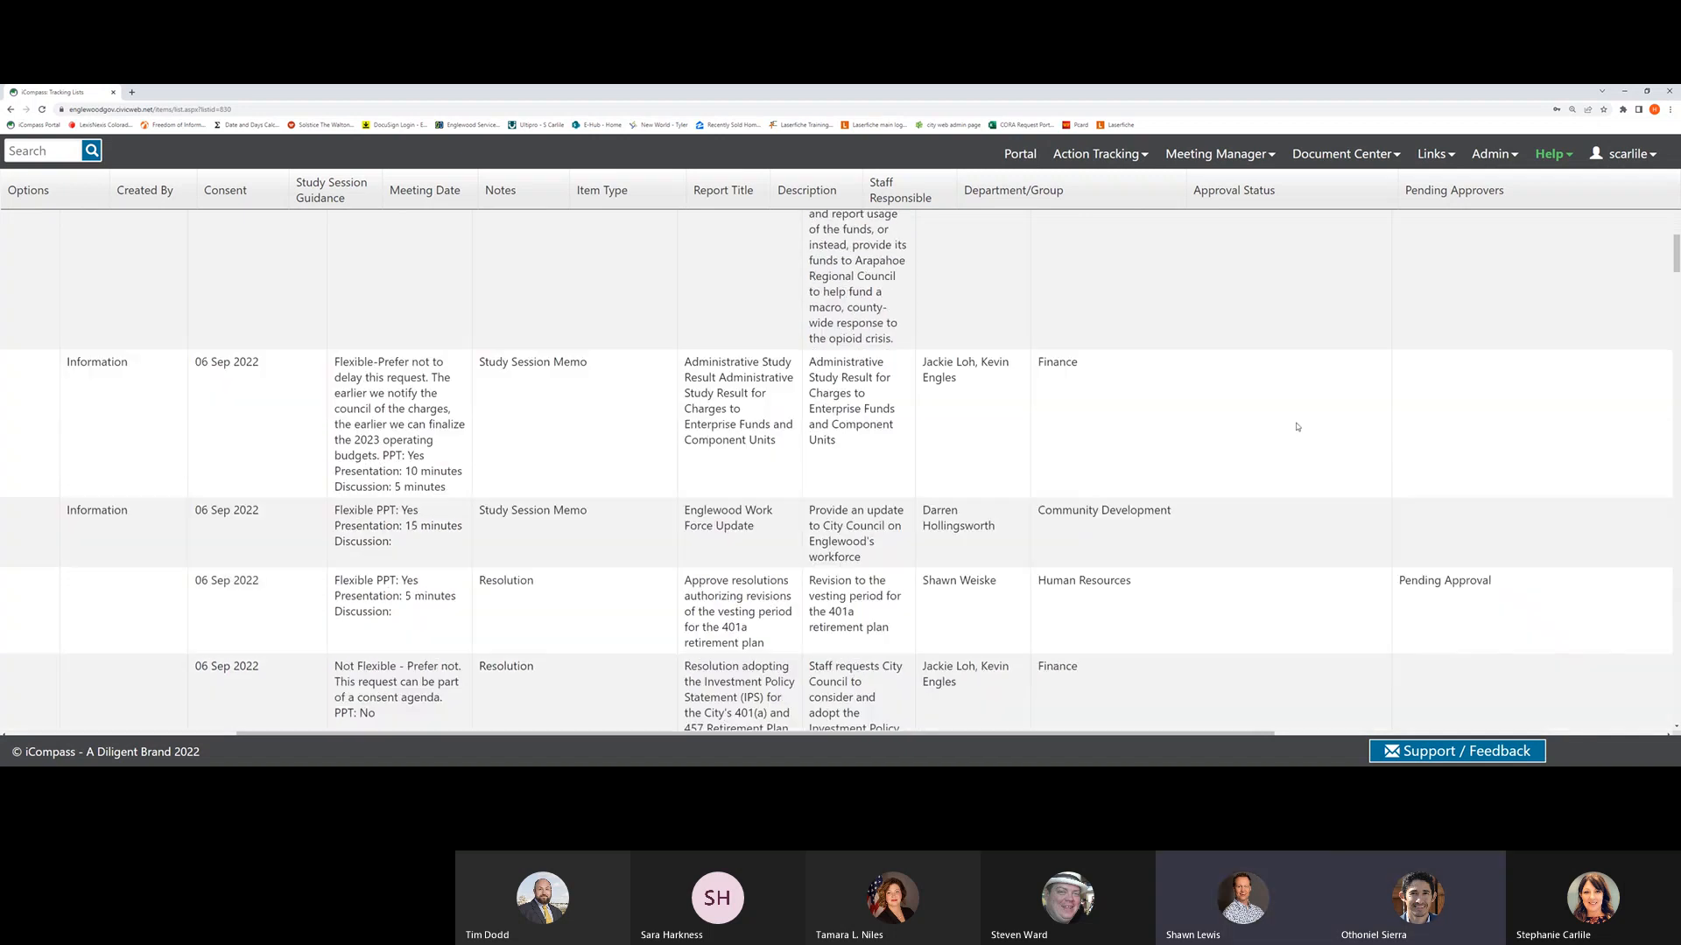
scroll("down", 3)
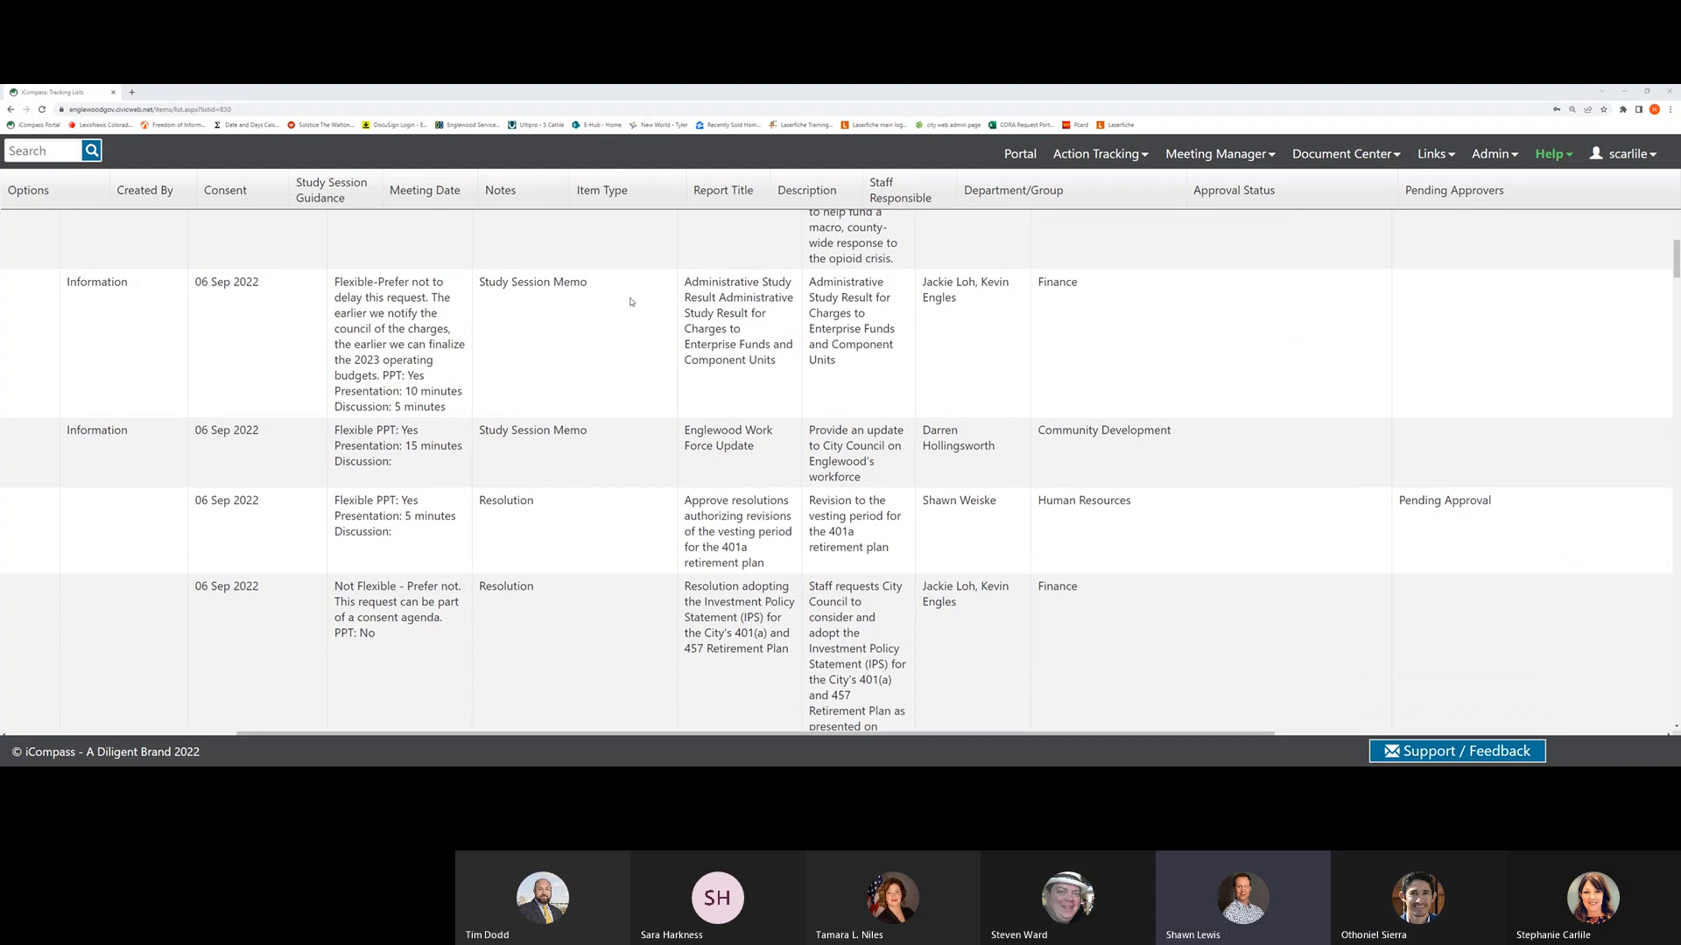
mouse_move(527, 364)
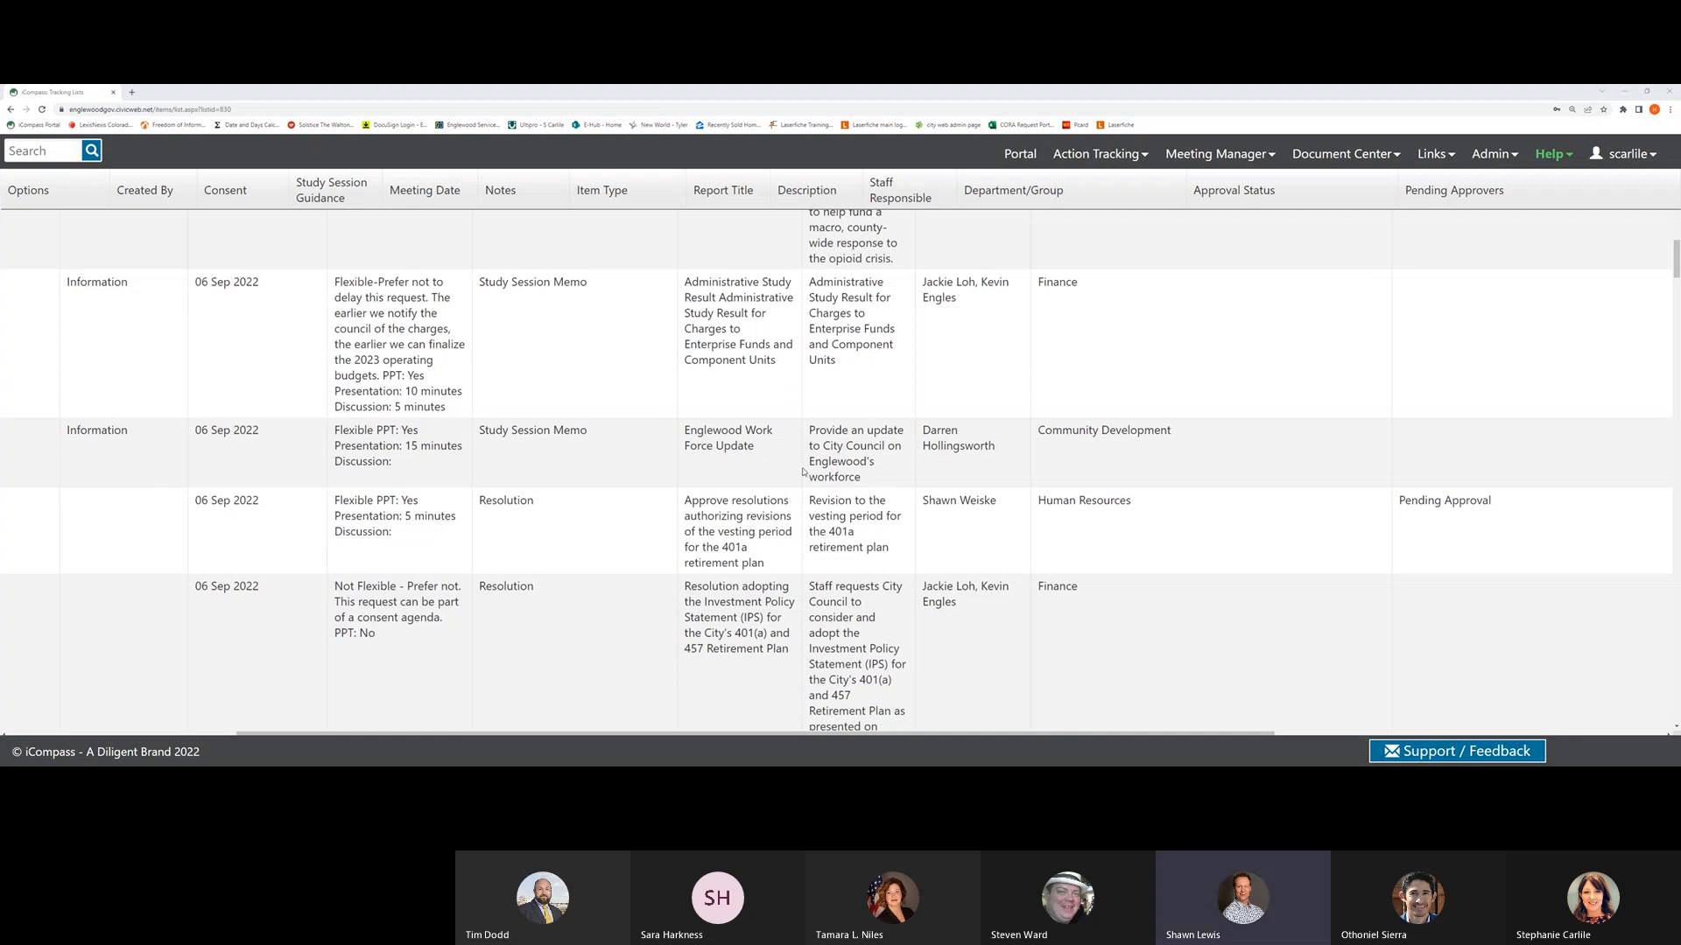
scroll("down", 3)
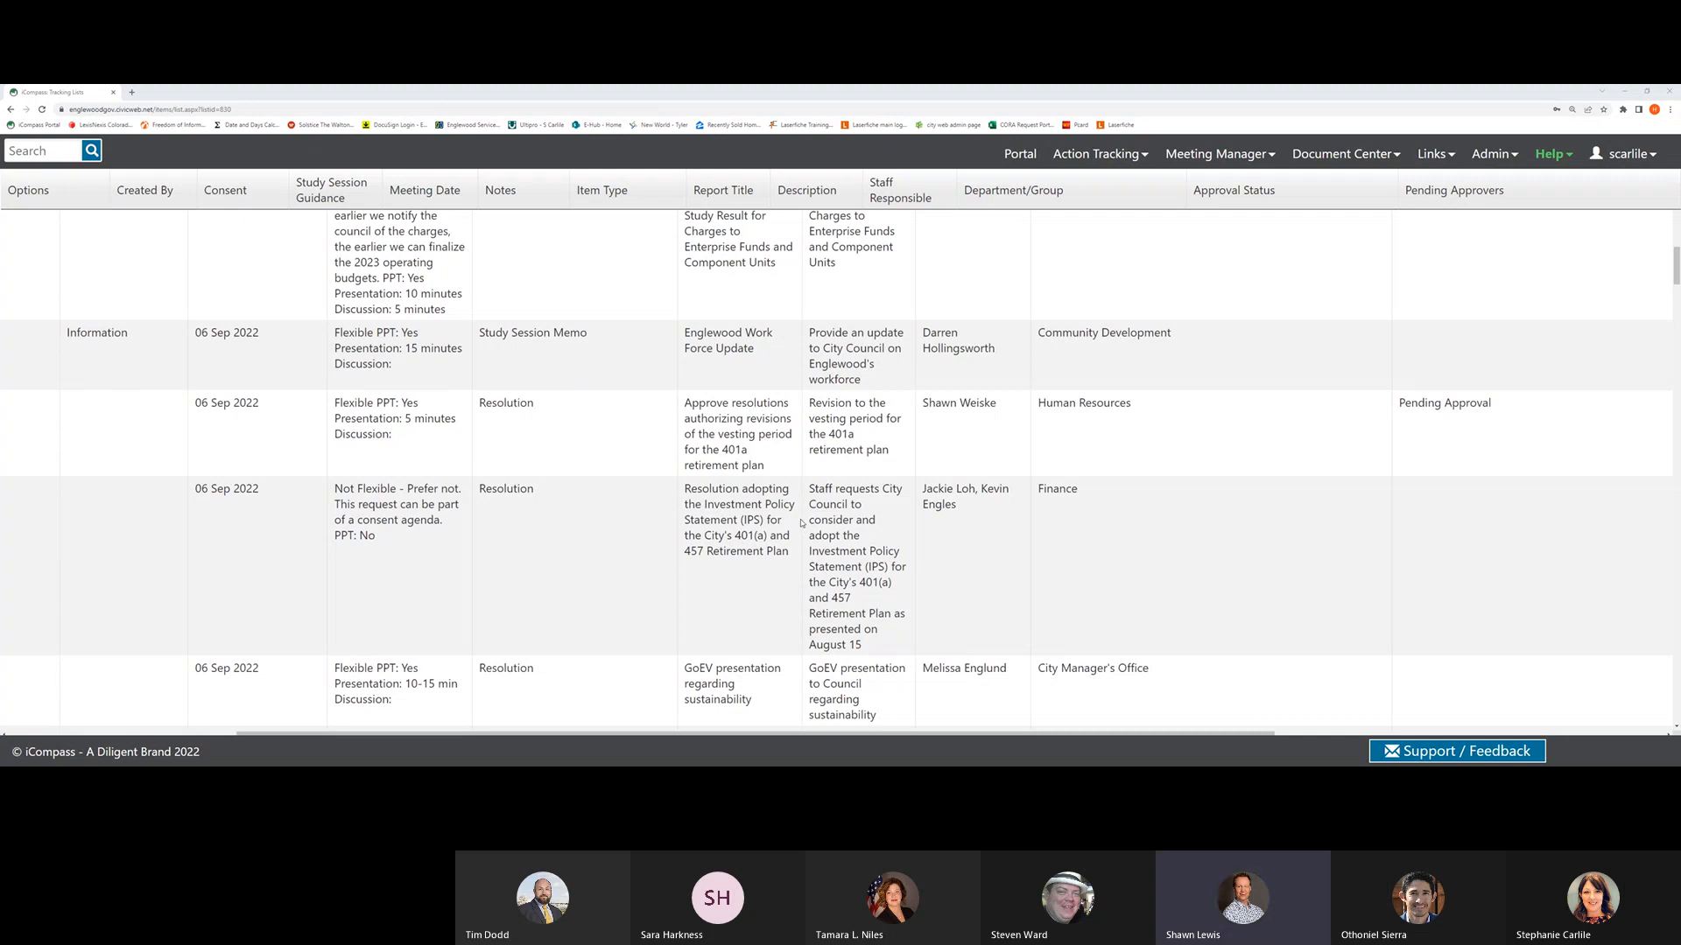
scroll("down", 3)
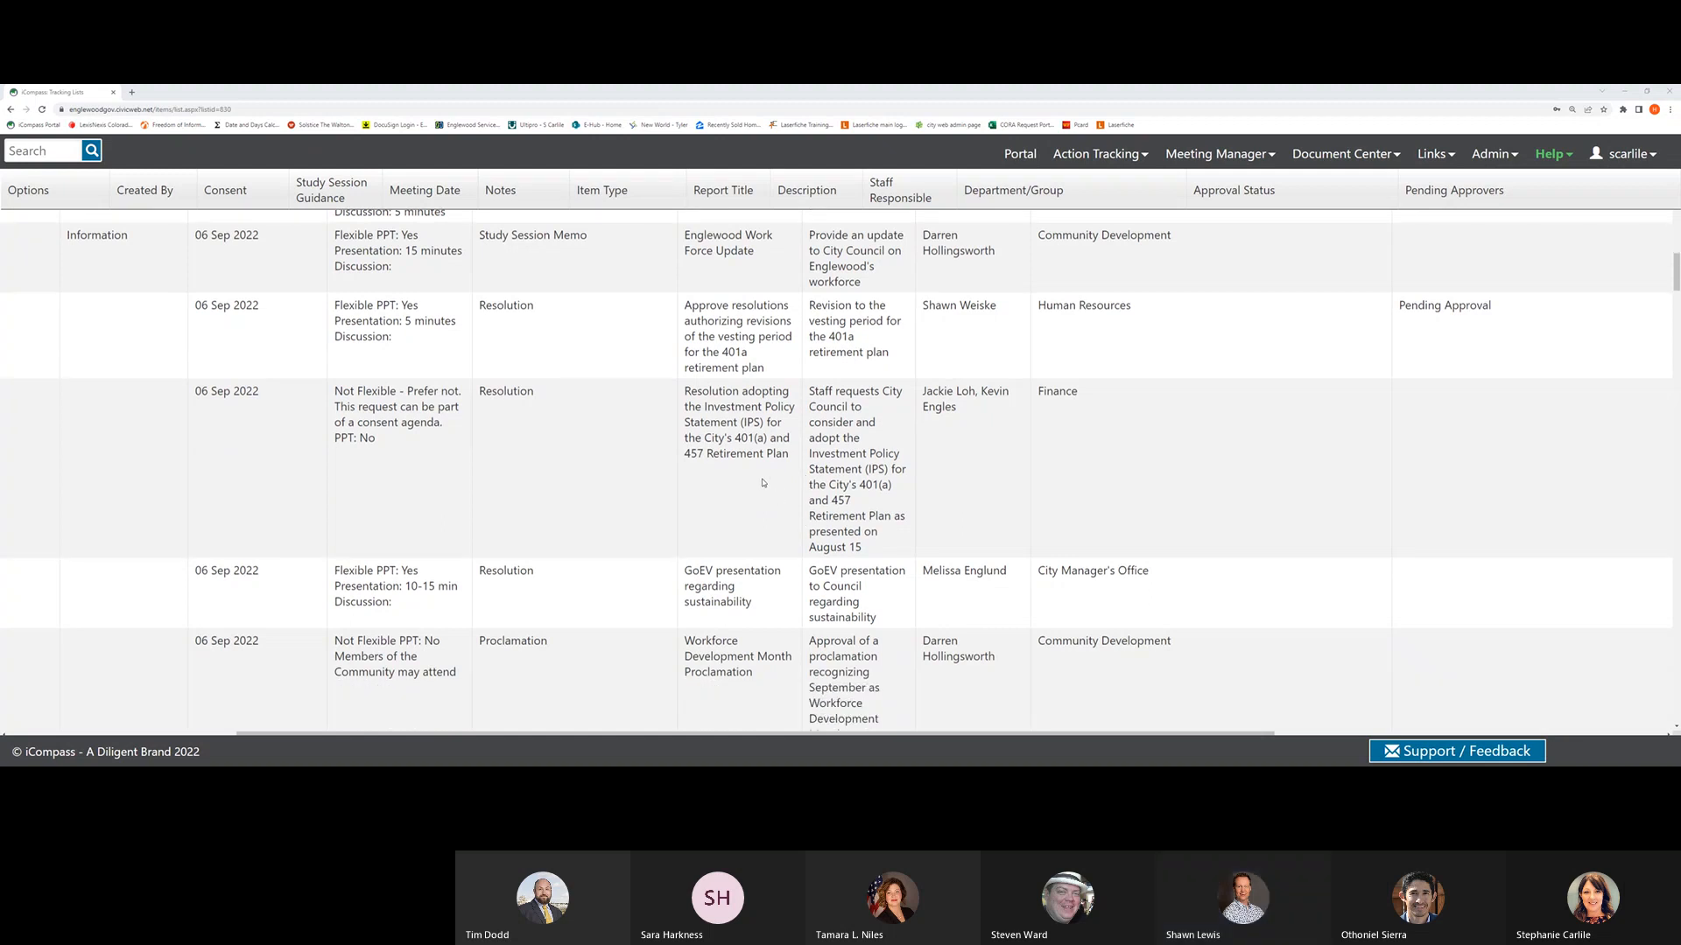
scroll("down", 3)
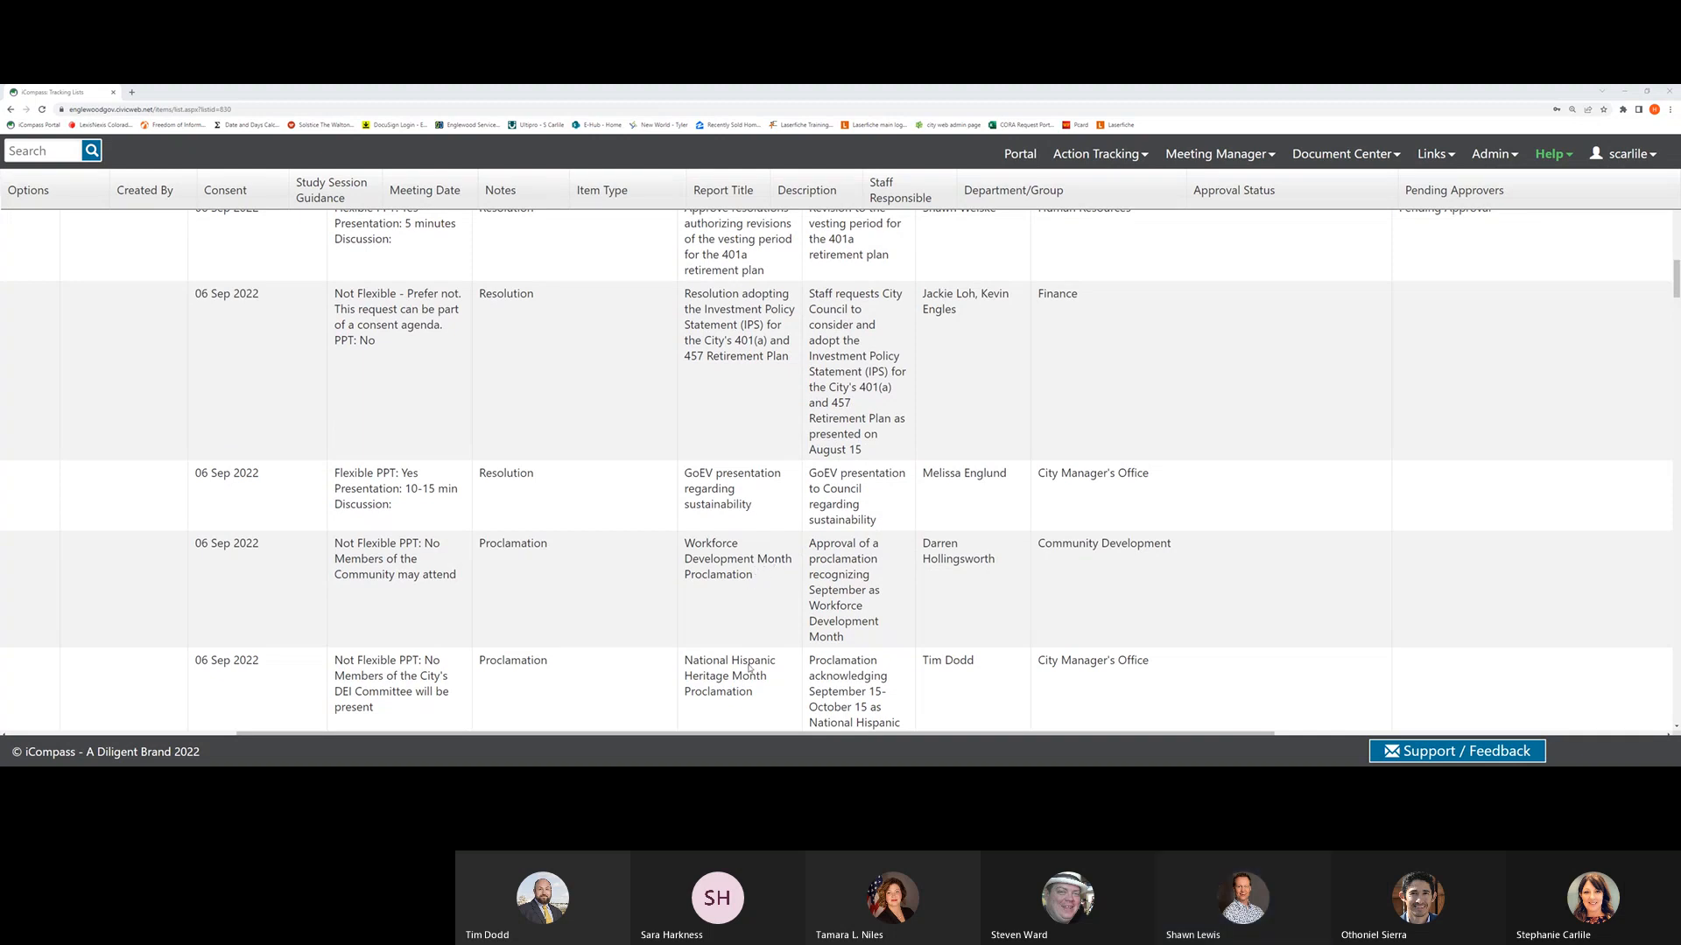
scroll("down", 3)
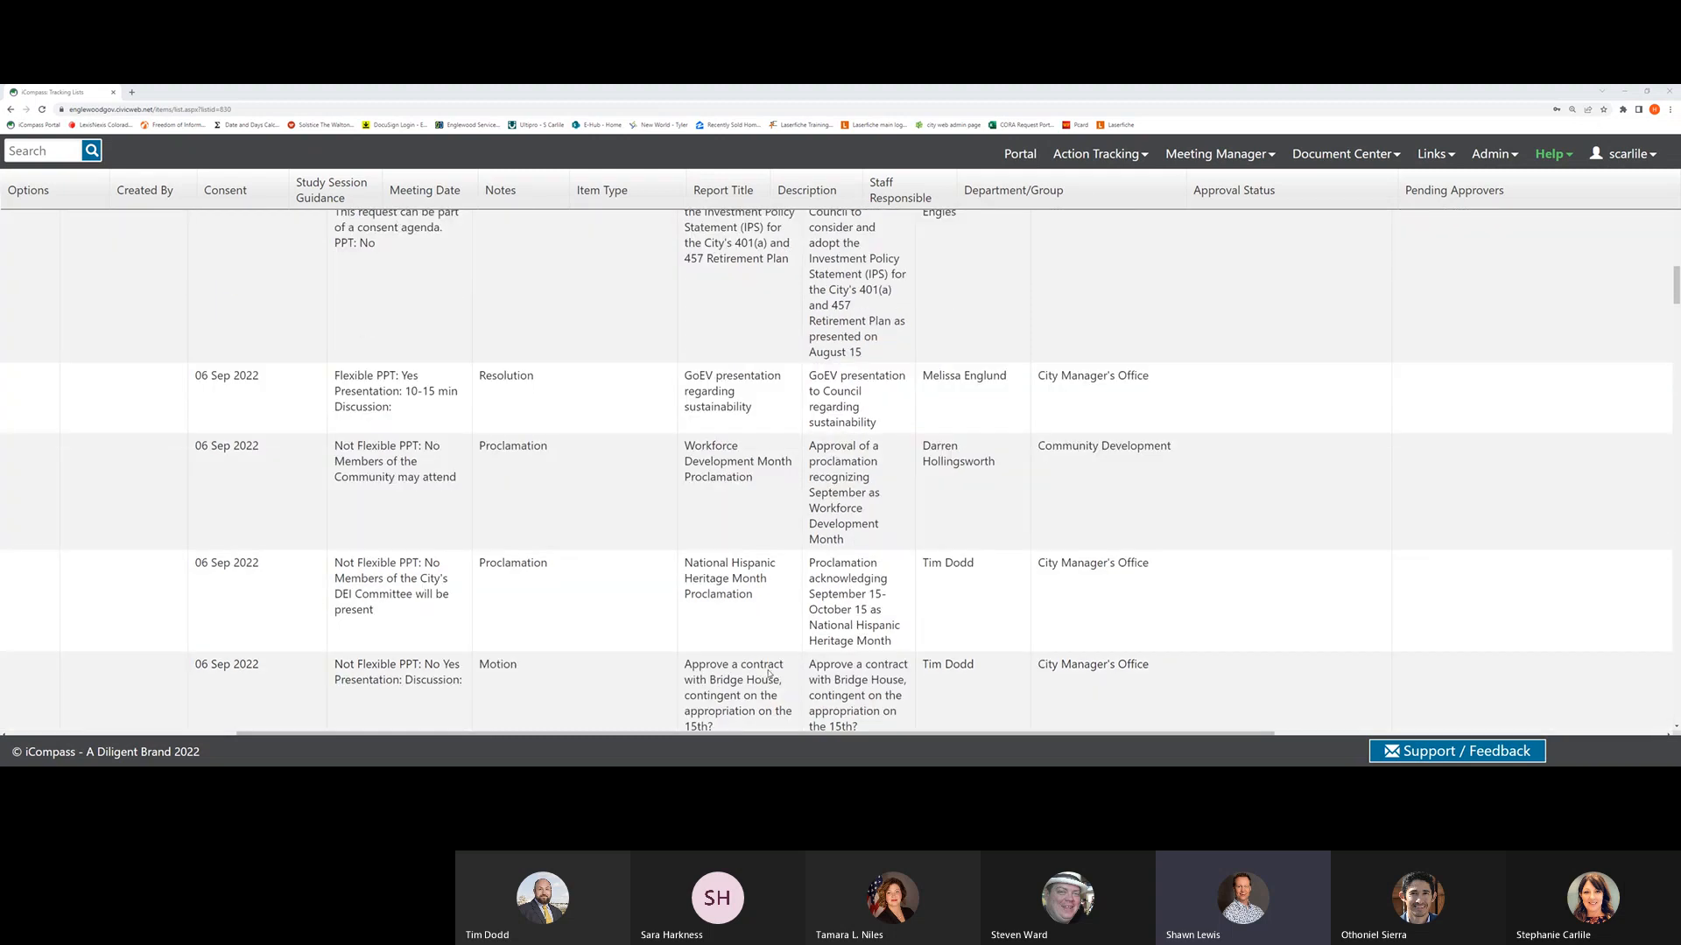
scroll("down", 3)
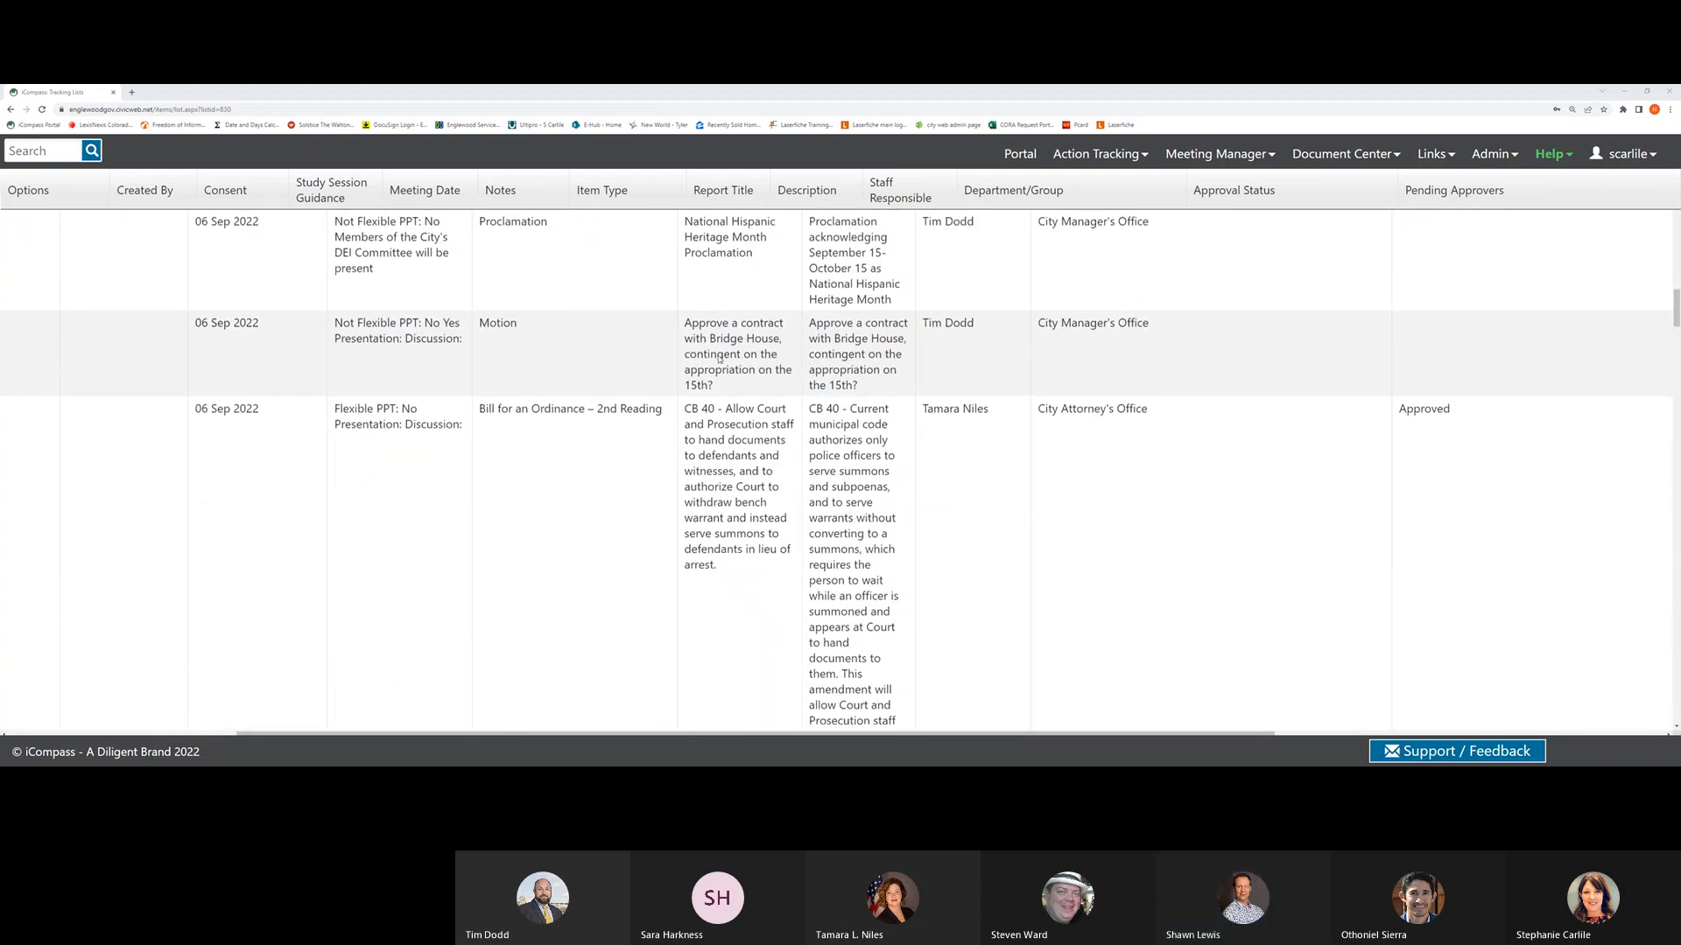
scroll("down", 3)
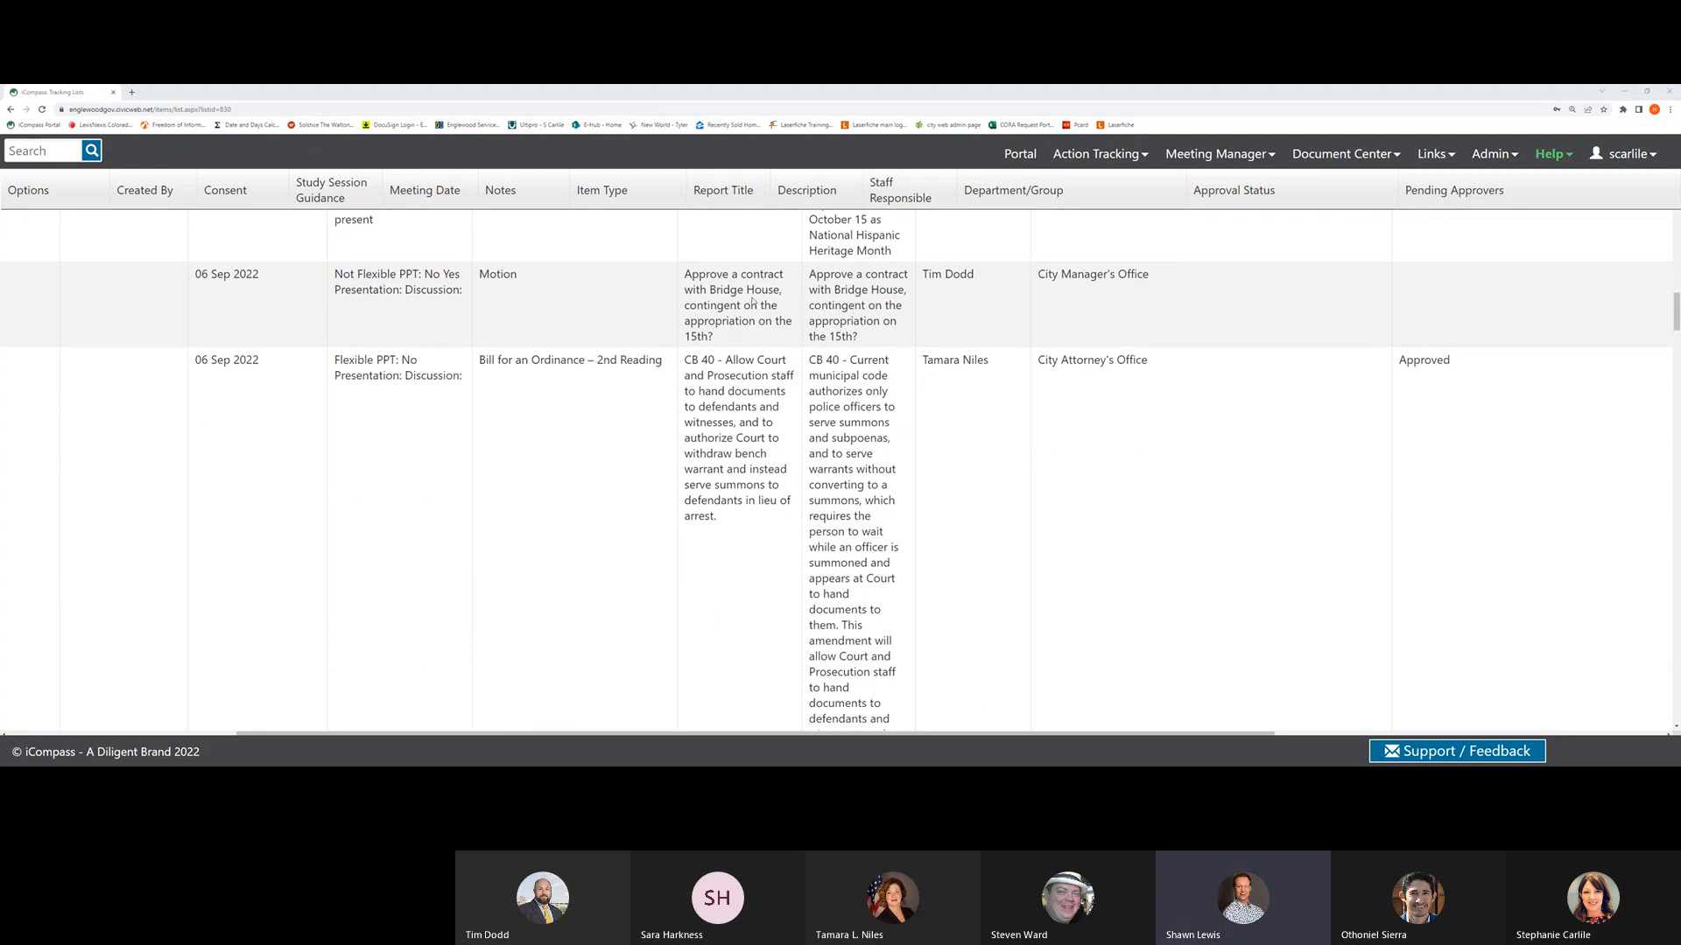
mouse_move(758, 419)
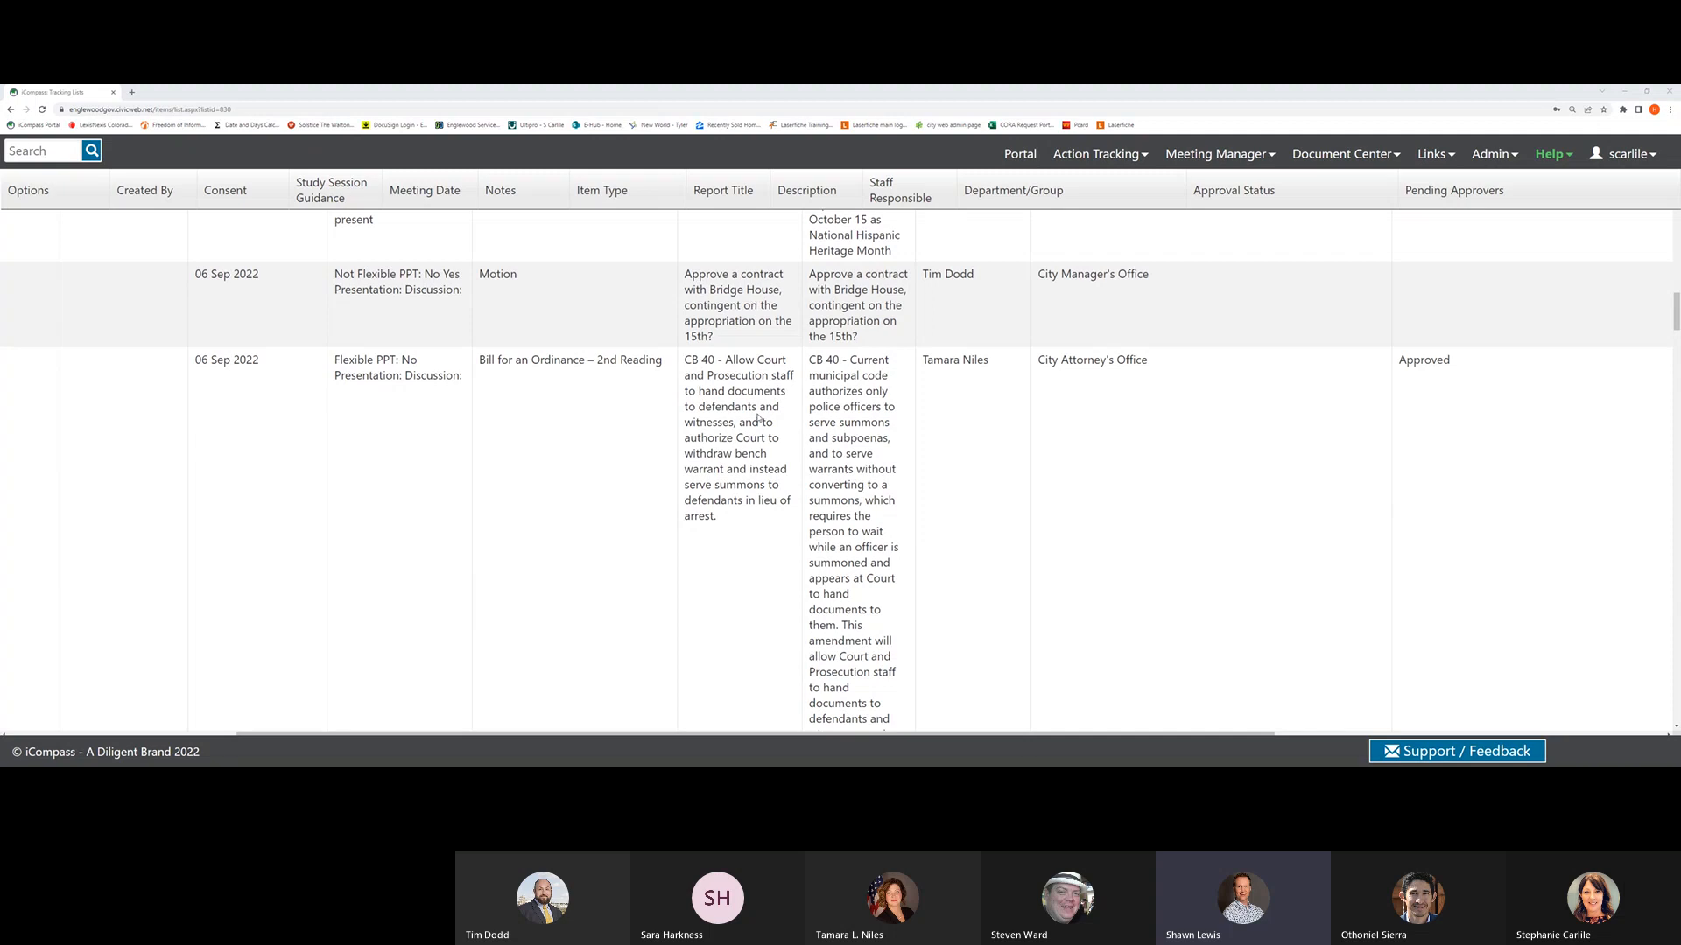
mouse_move(758, 418)
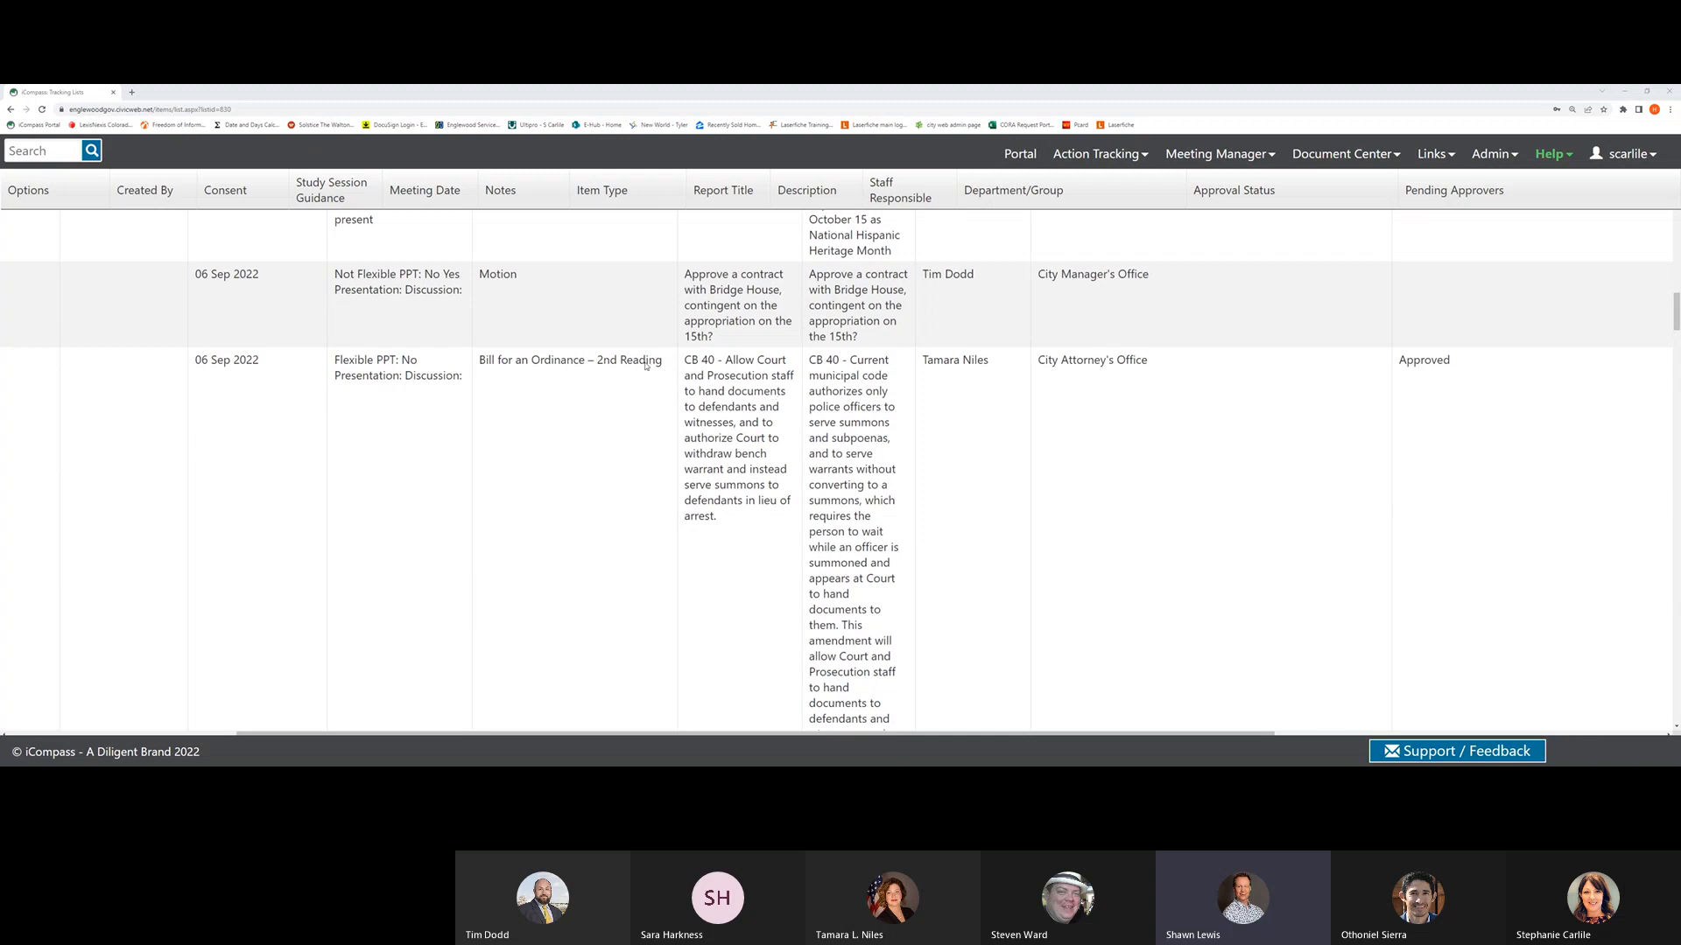
scroll("down", 3)
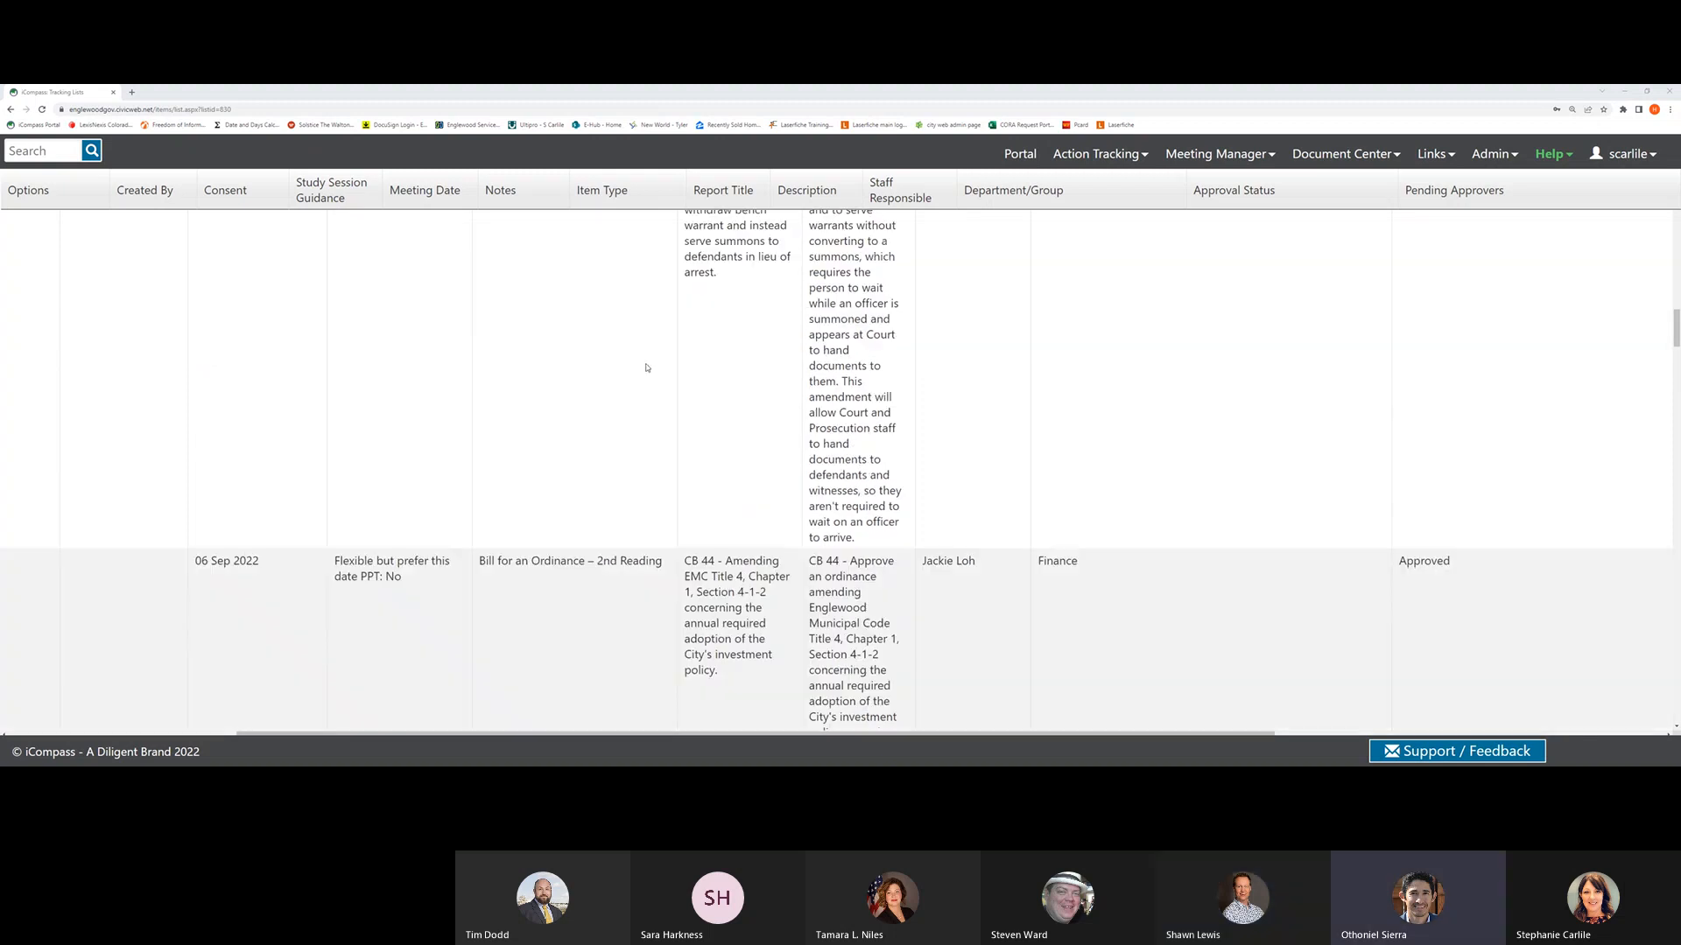
scroll("down", 3)
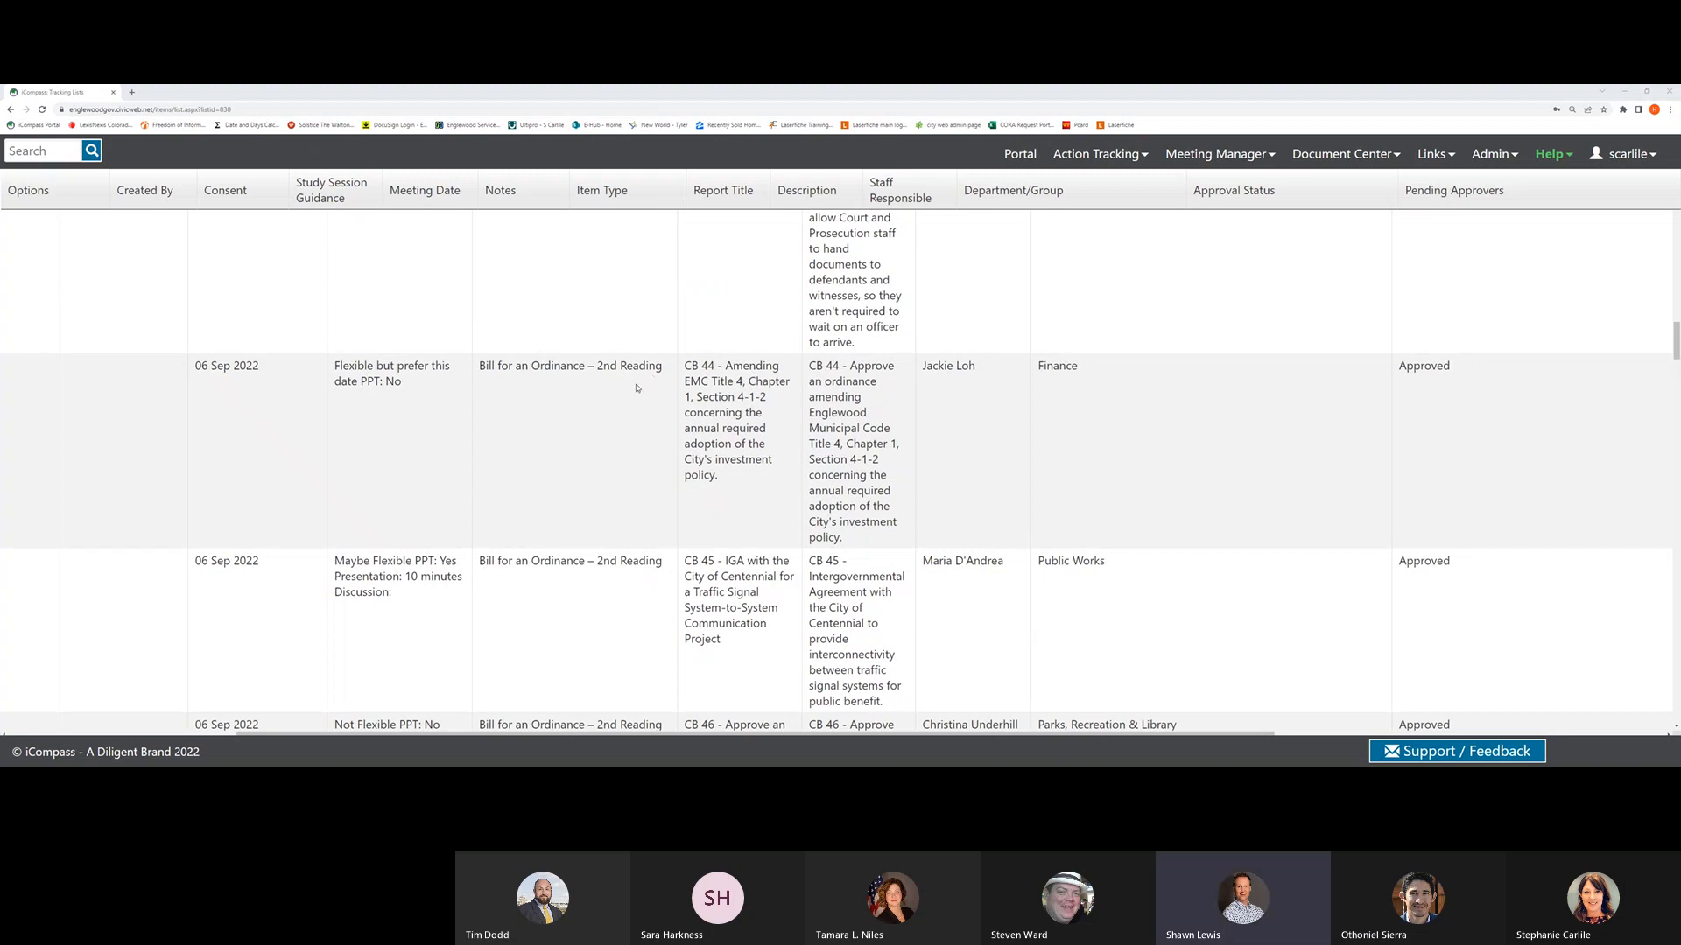
scroll("down", 3)
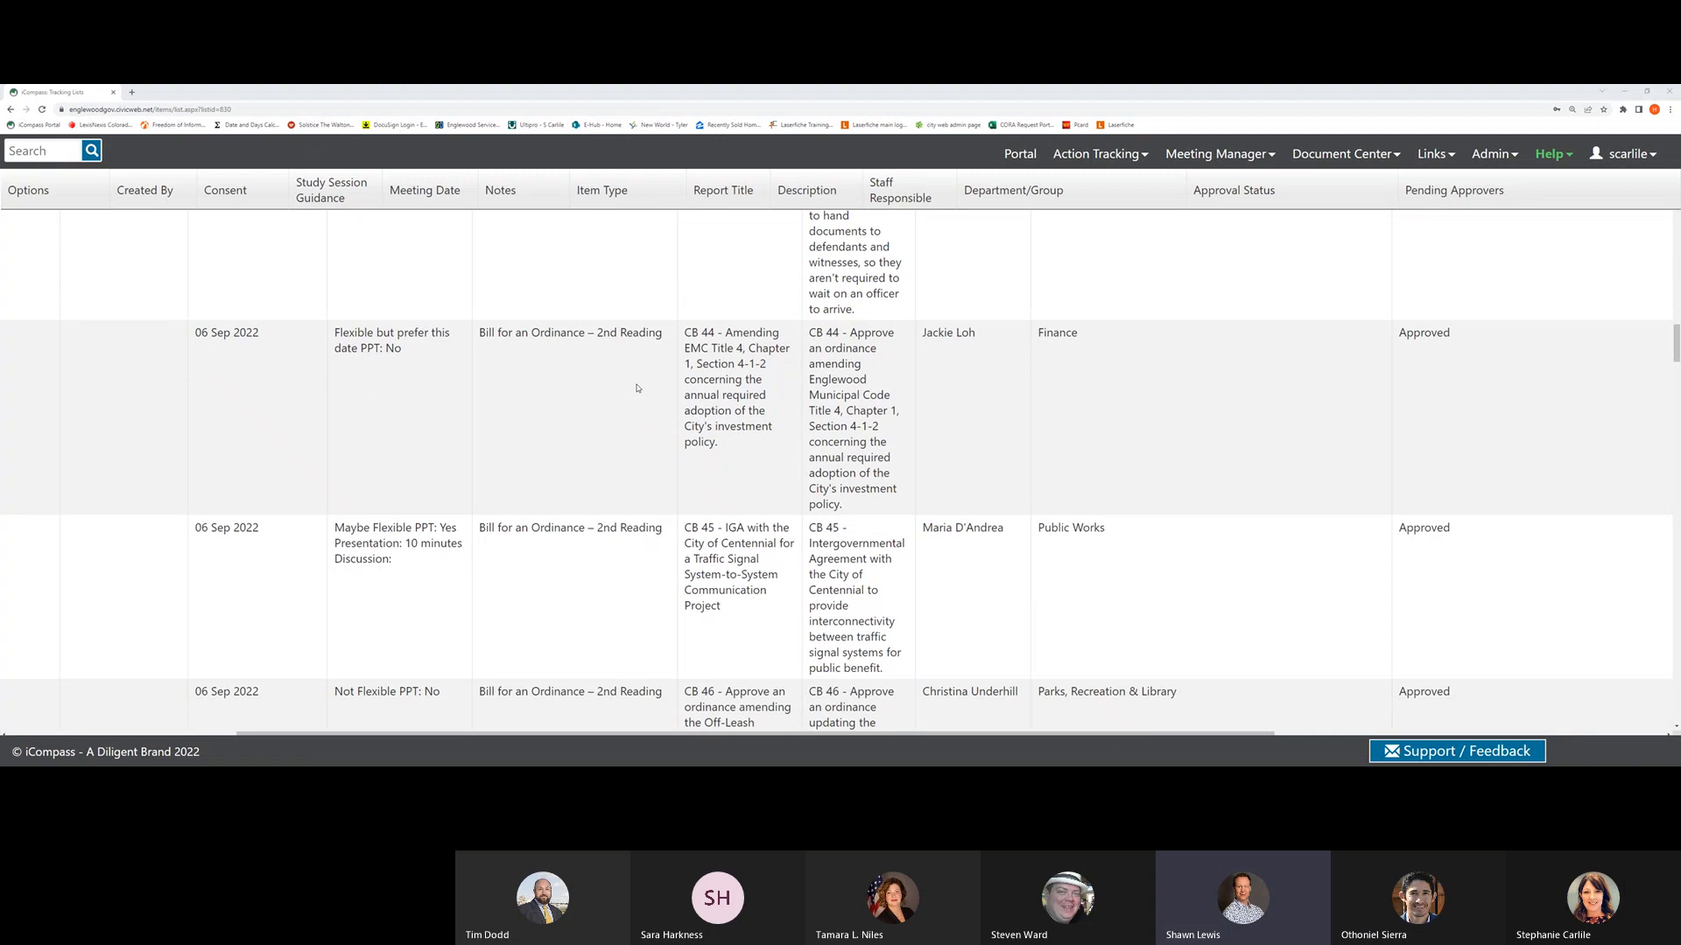
scroll("down", 3)
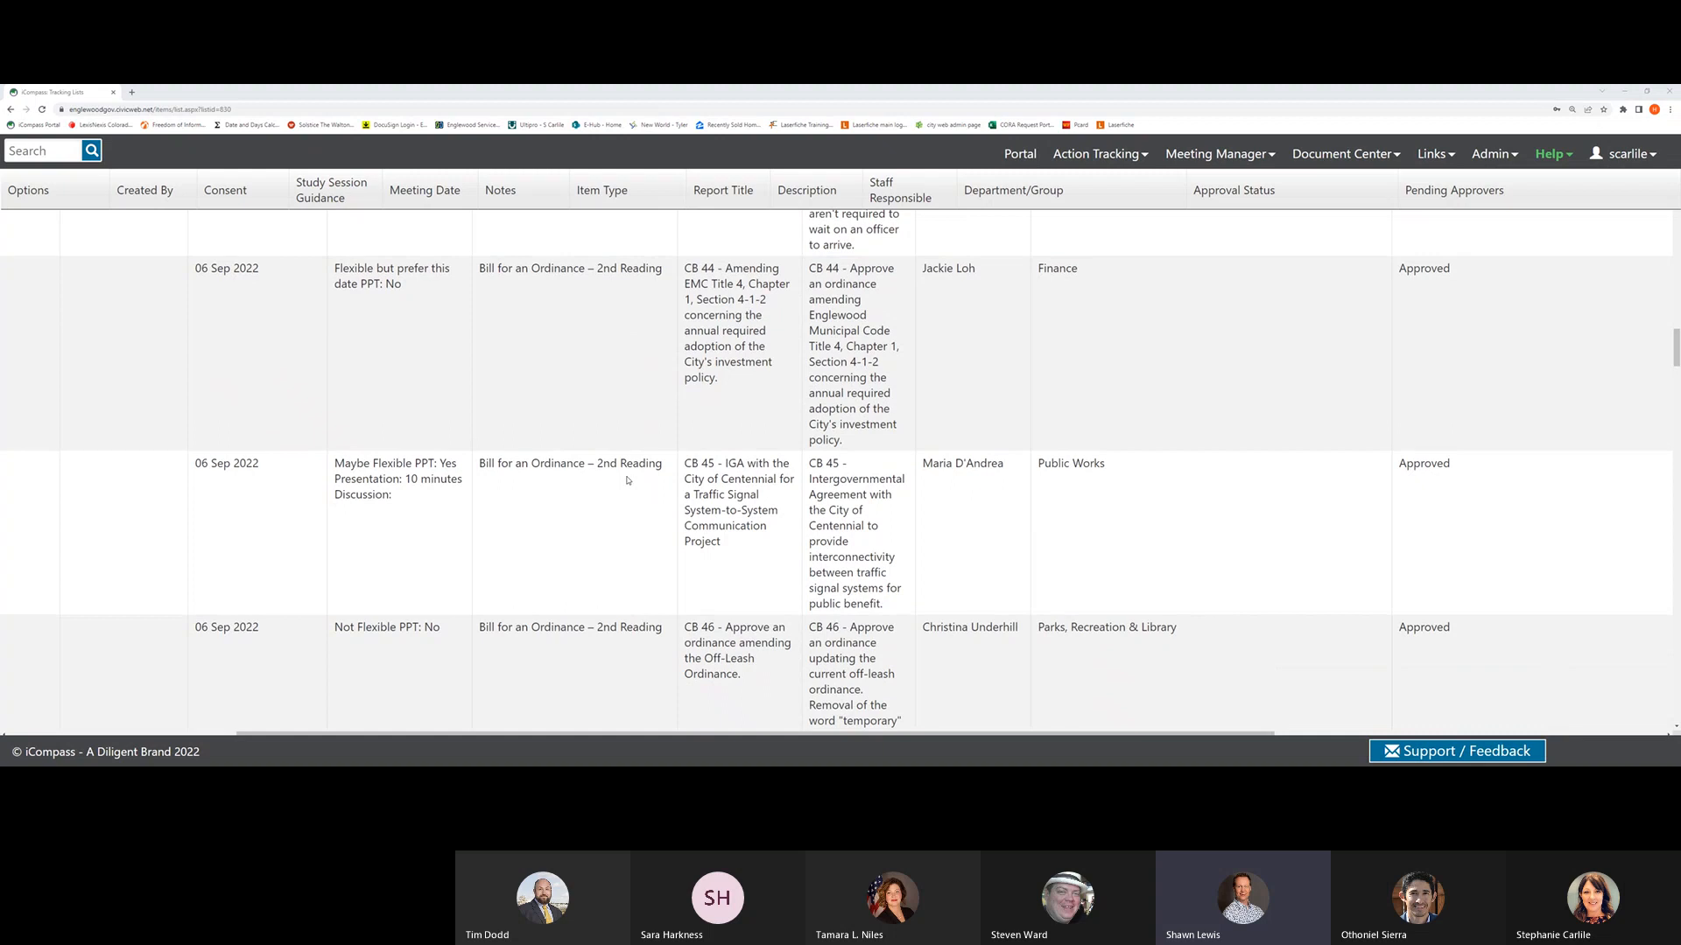
scroll("down", 3)
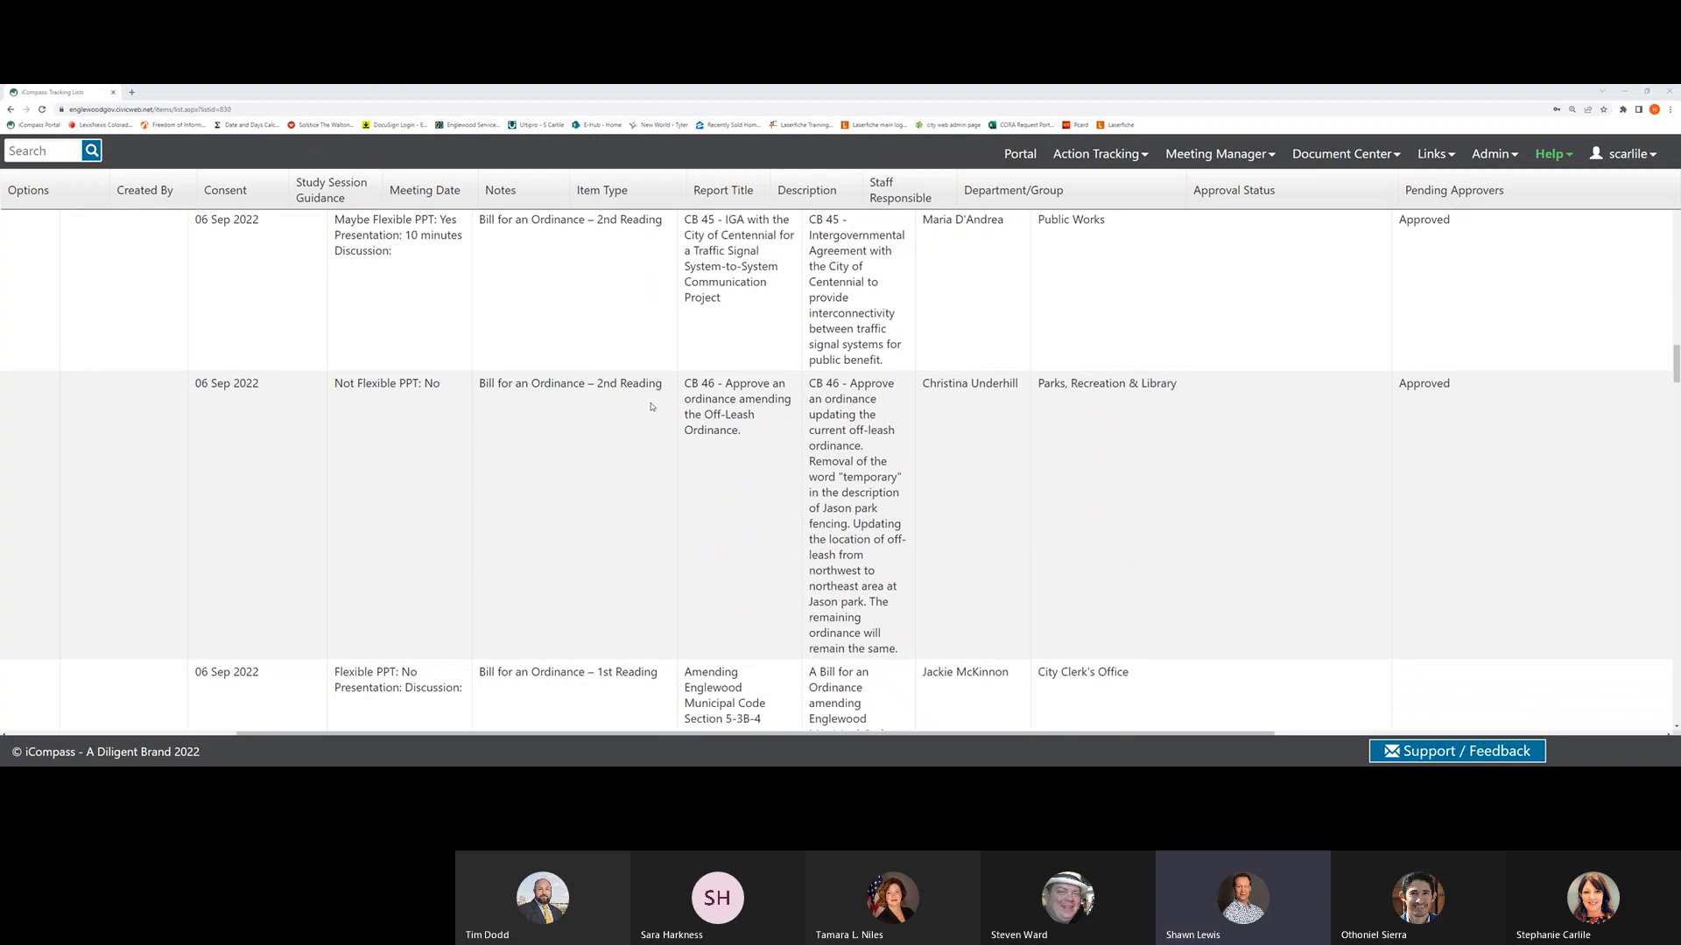
scroll("down", 3)
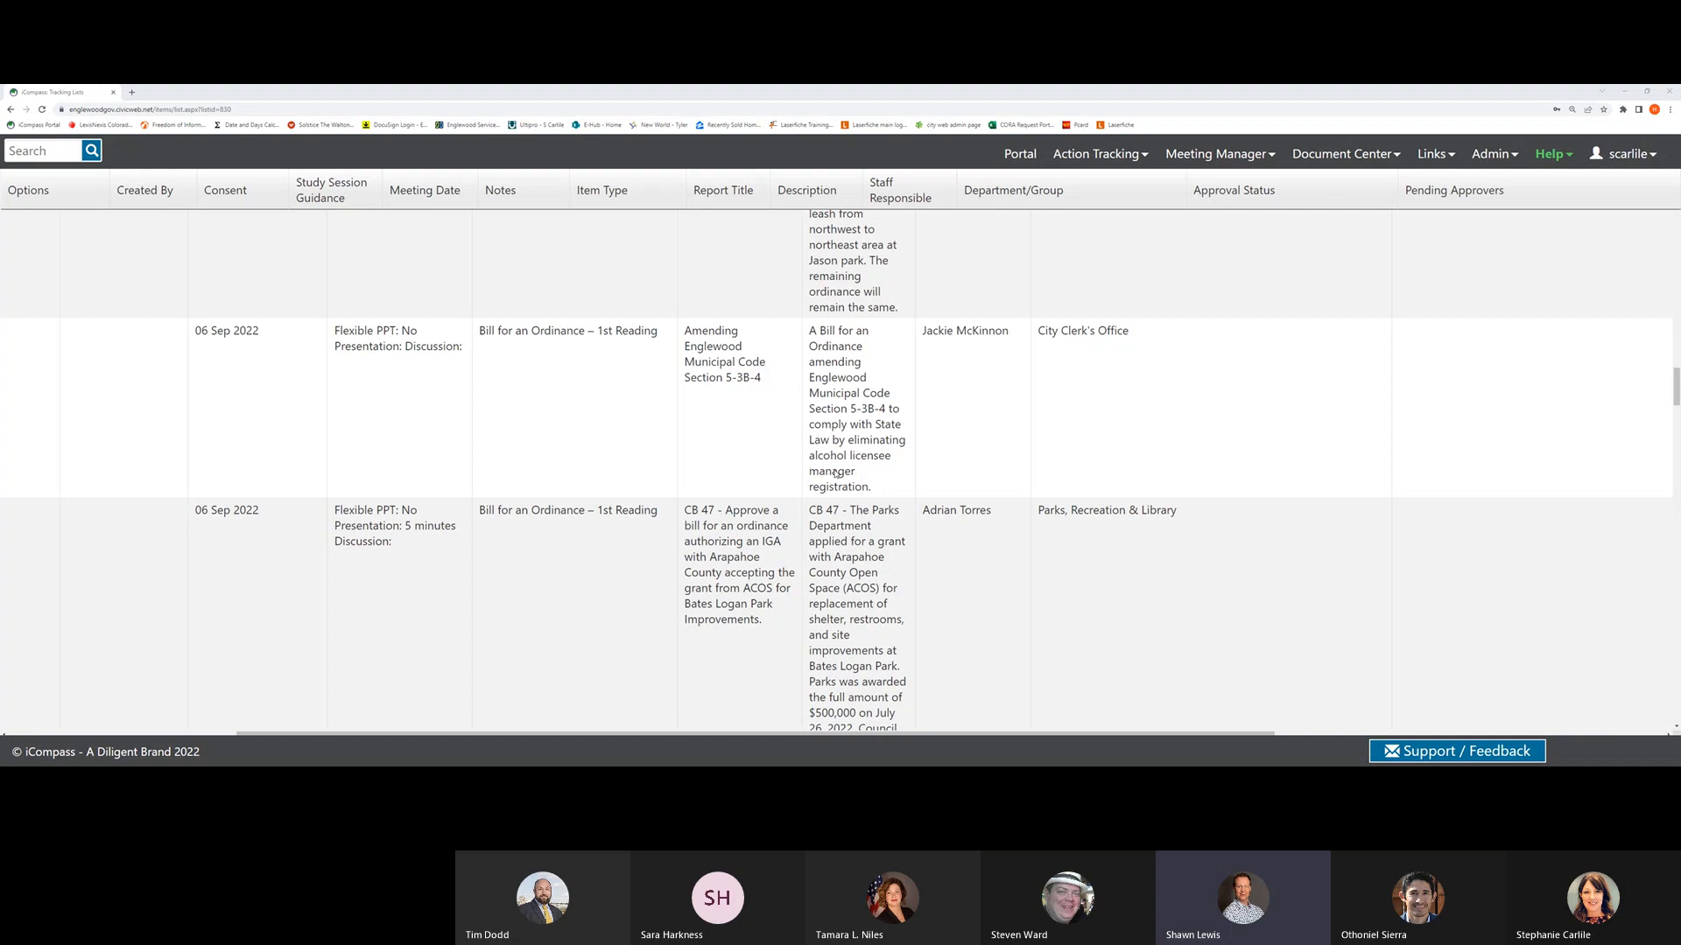
mouse_move(858, 480)
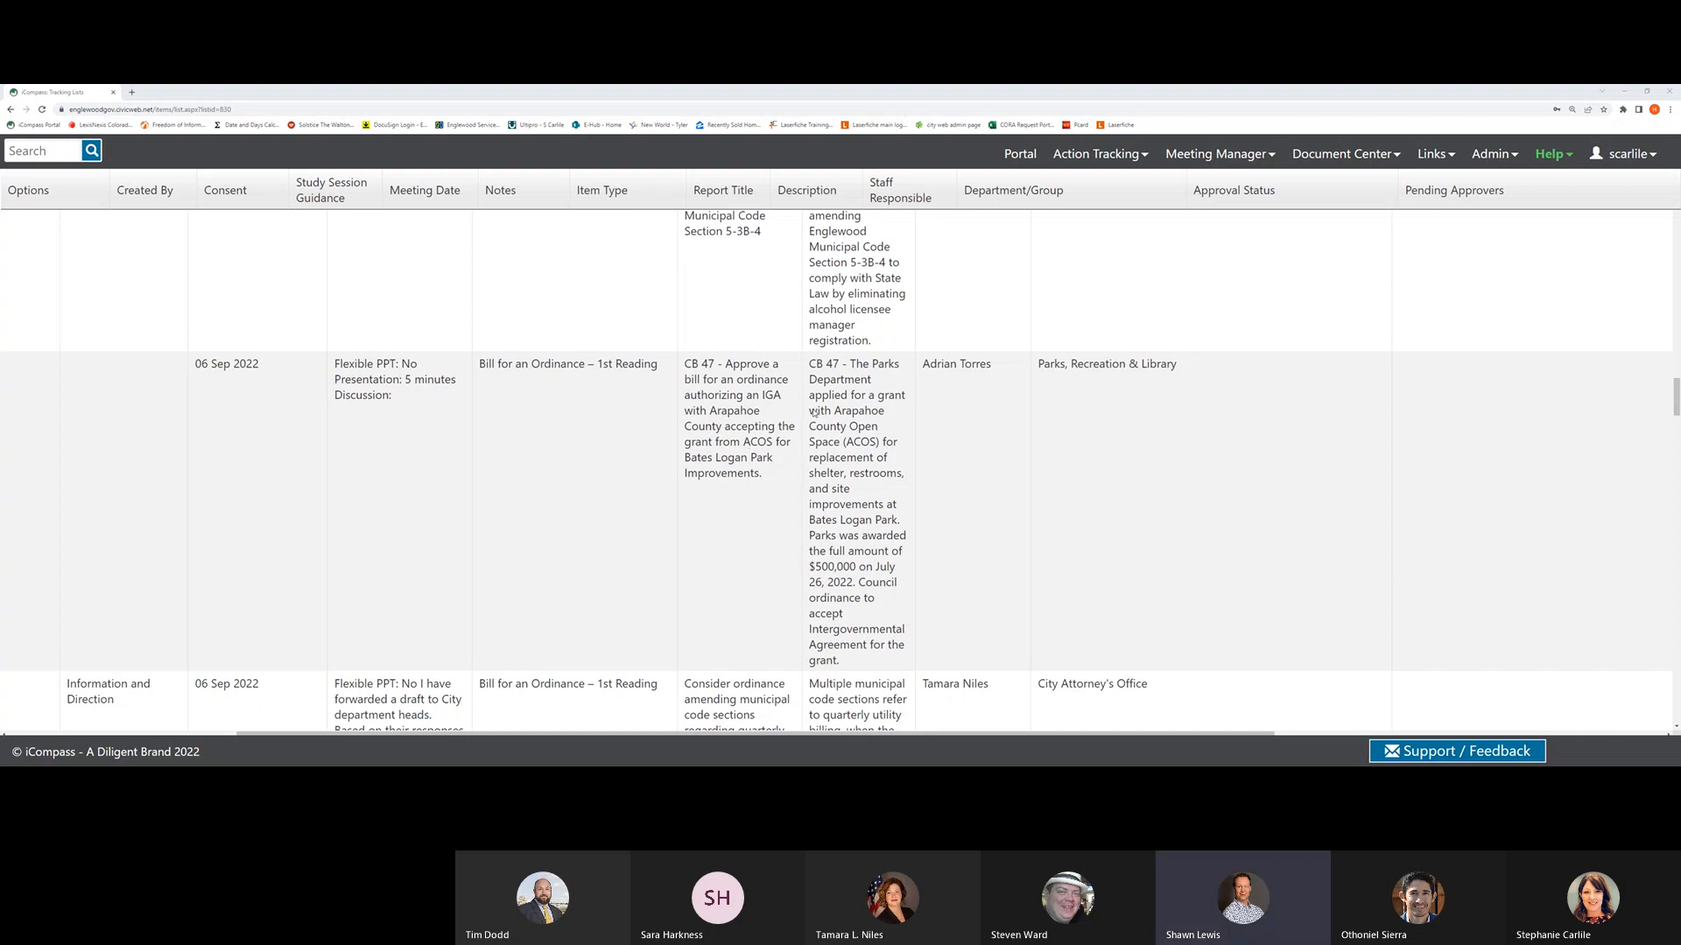
mouse_move(779, 471)
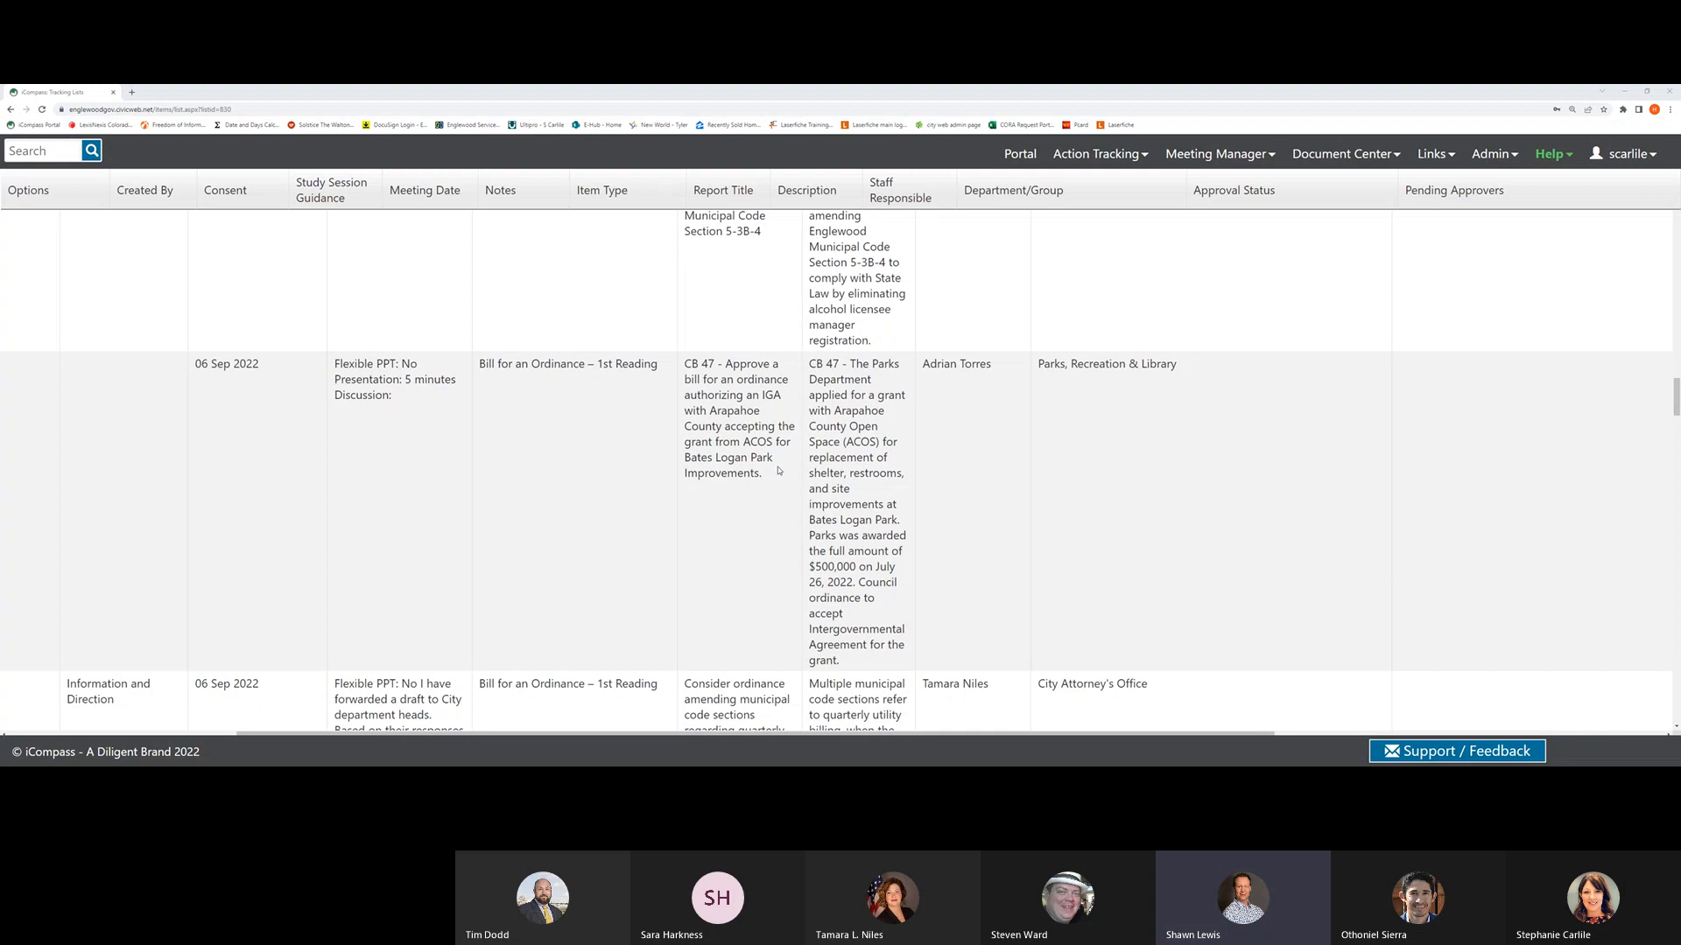
mouse_move(776, 471)
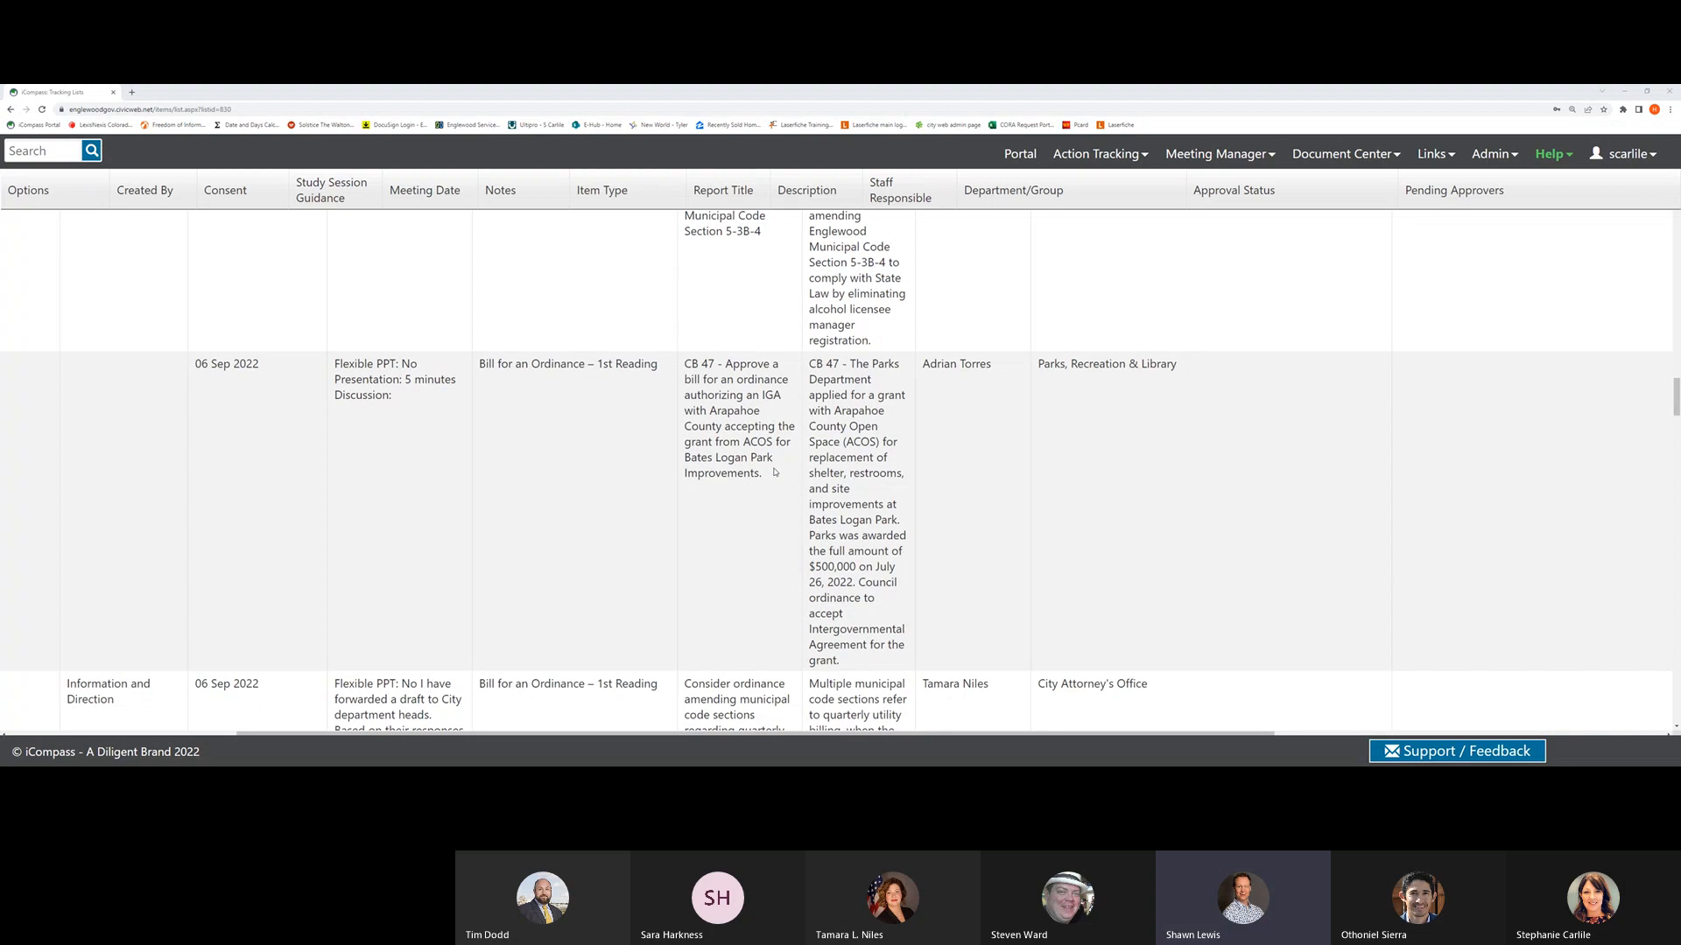
scroll("down", 3)
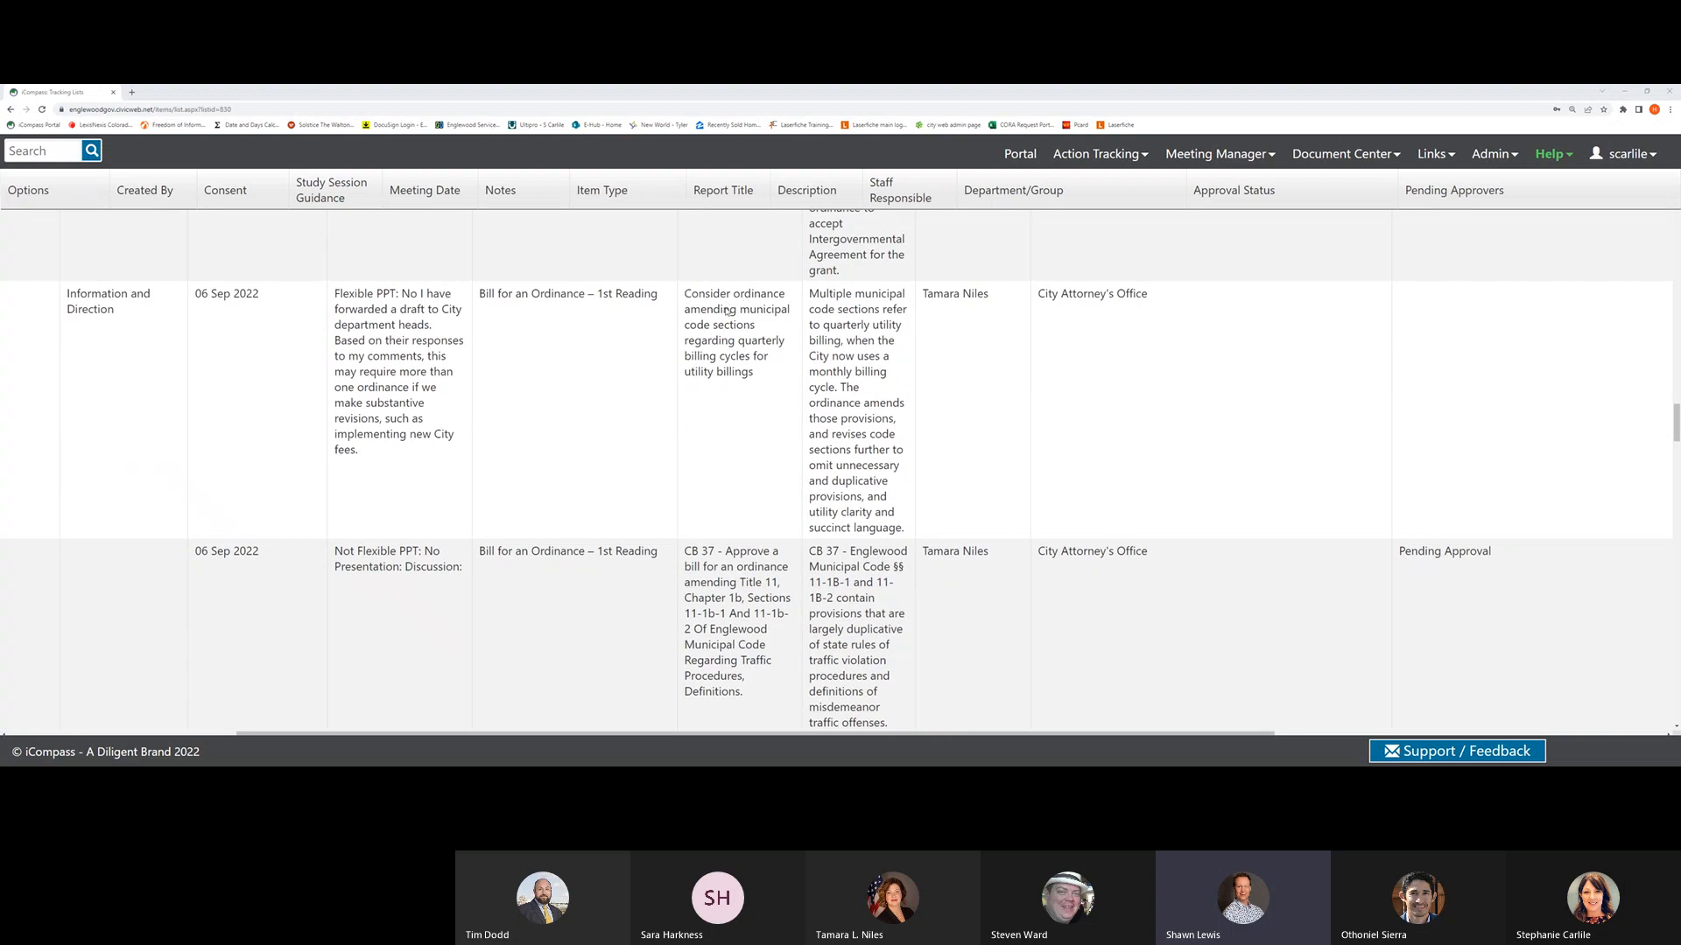
mouse_move(725, 312)
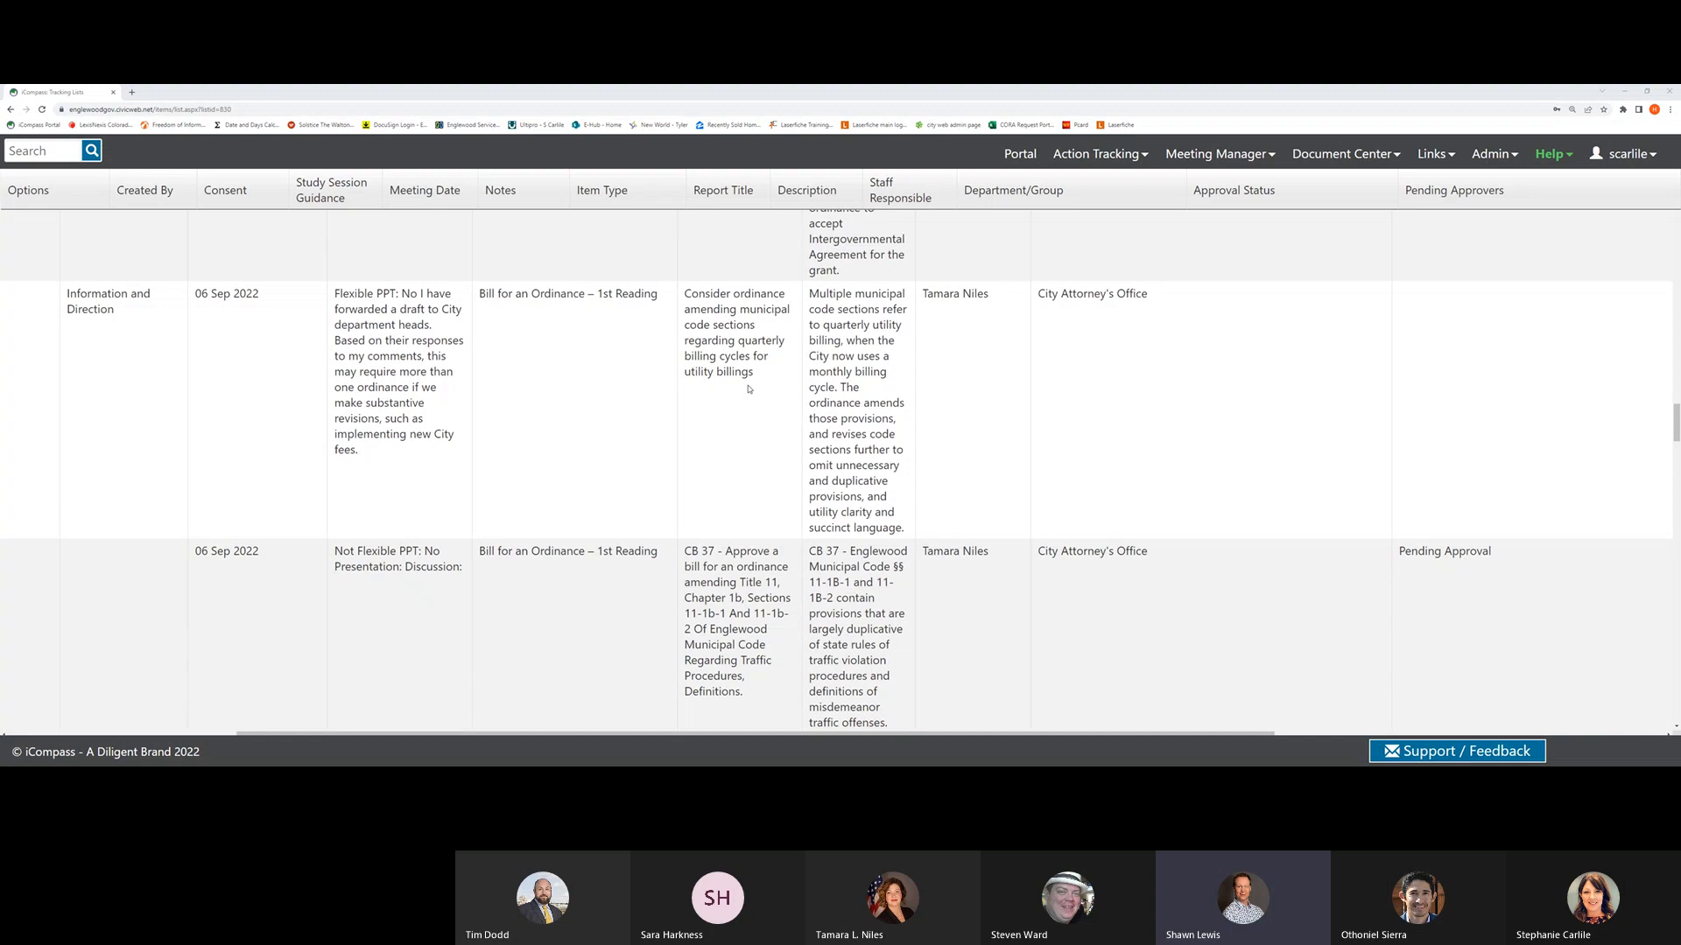
mouse_move(731, 390)
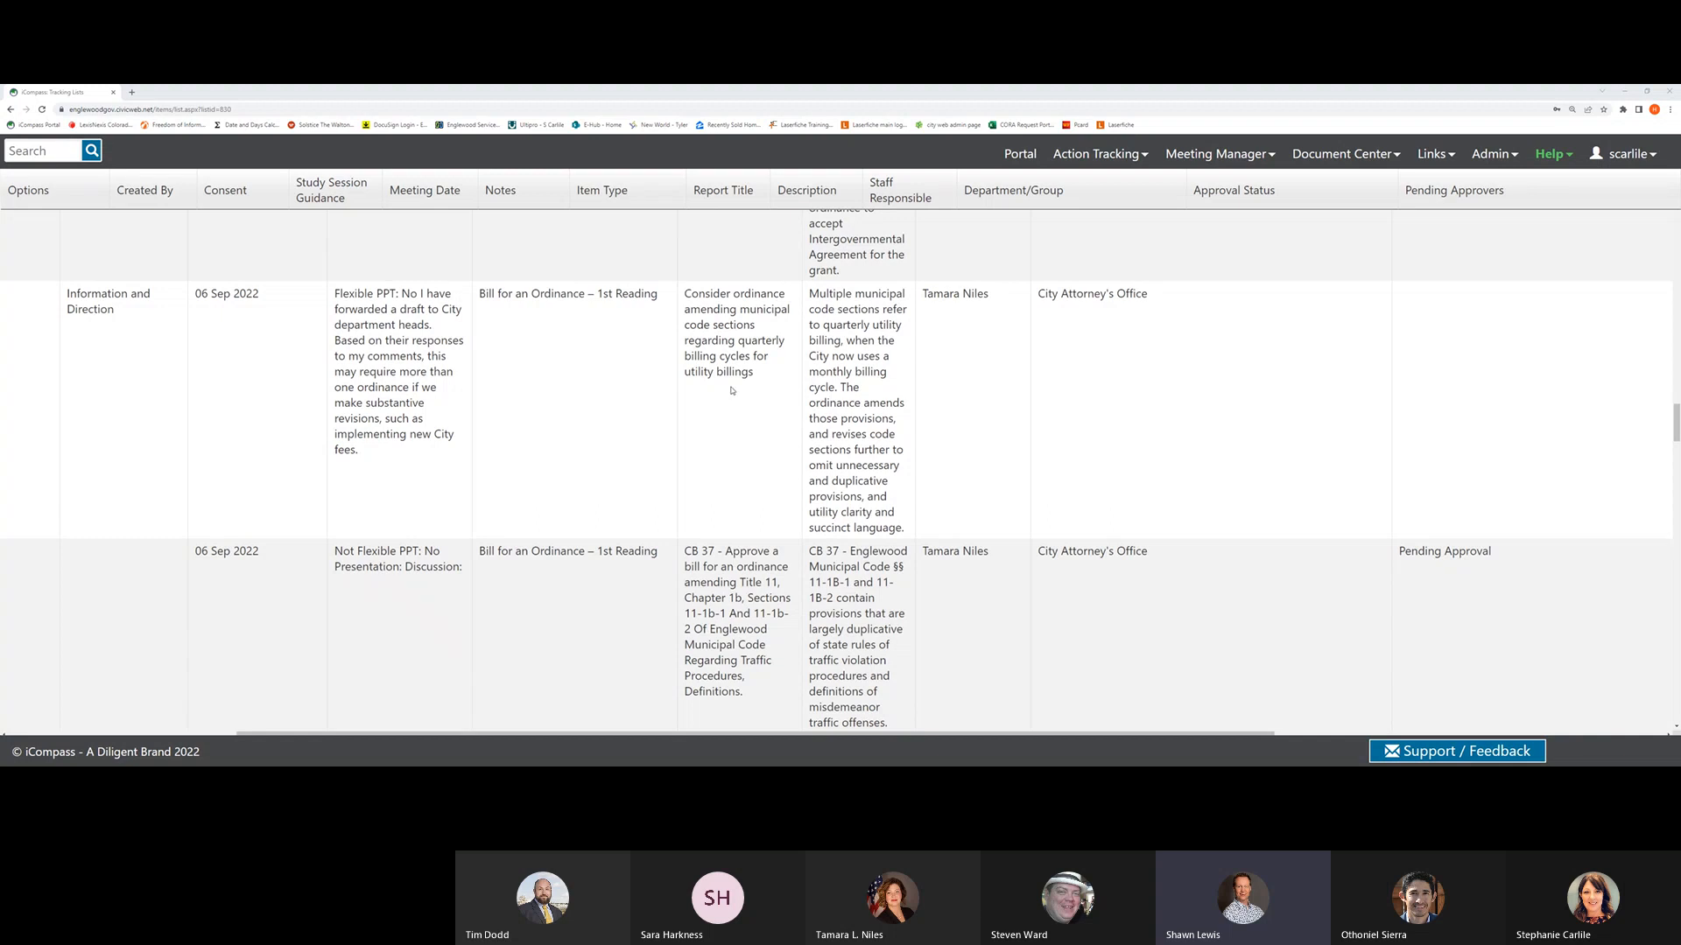
scroll("down", 3)
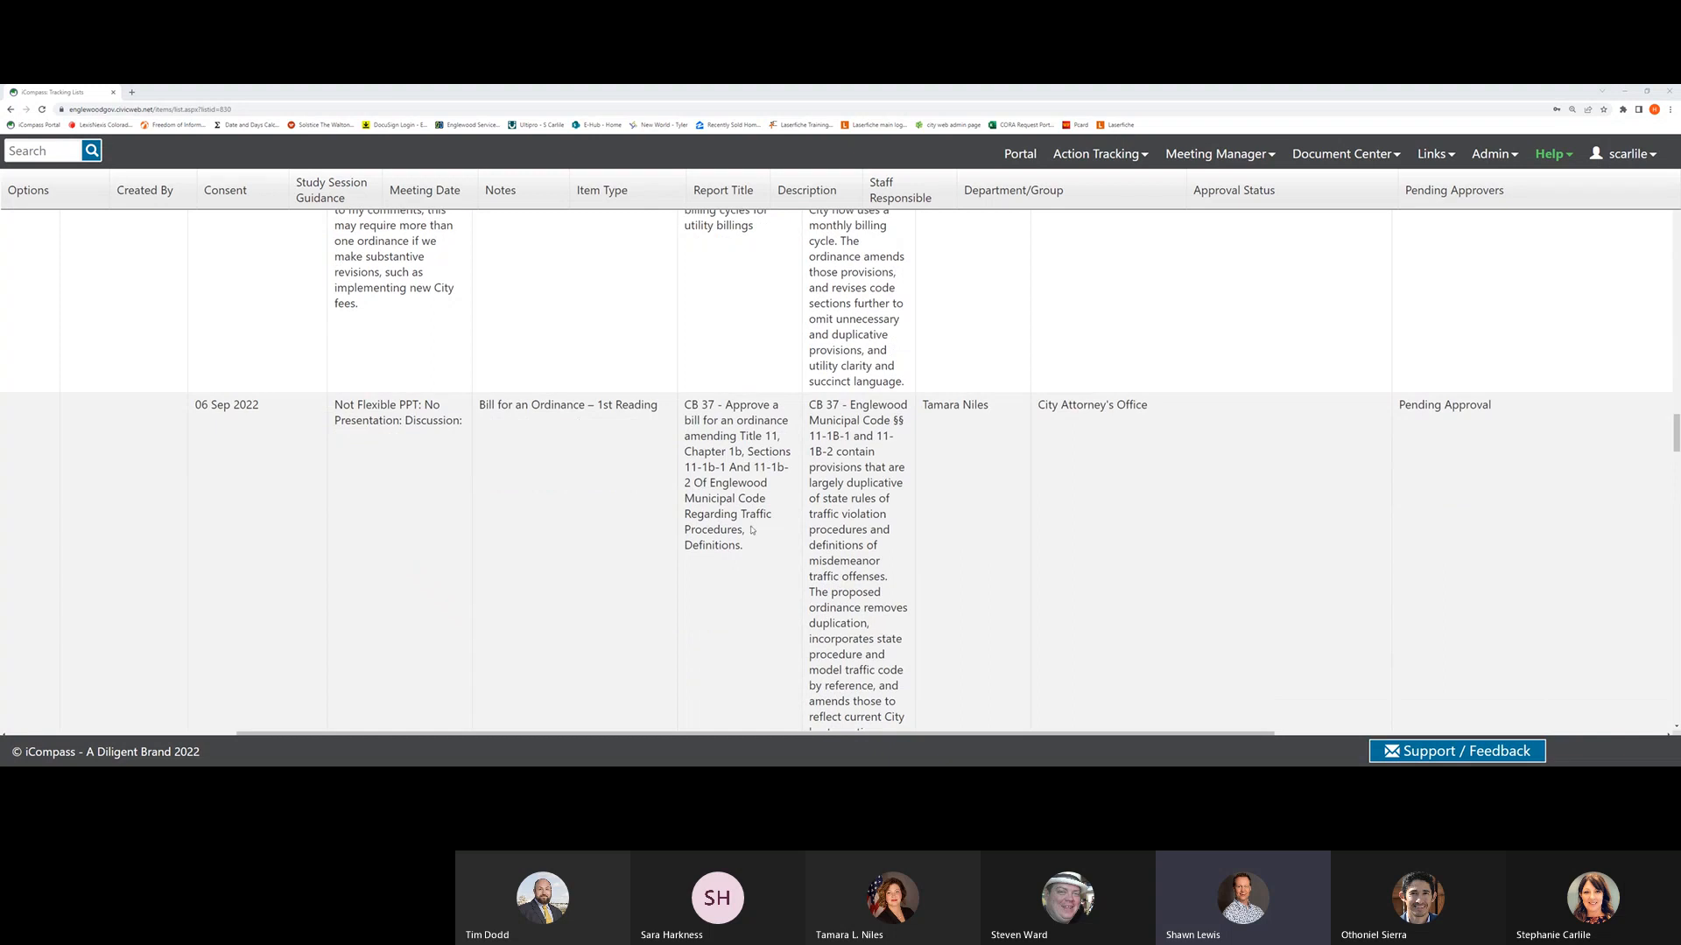
mouse_move(751, 531)
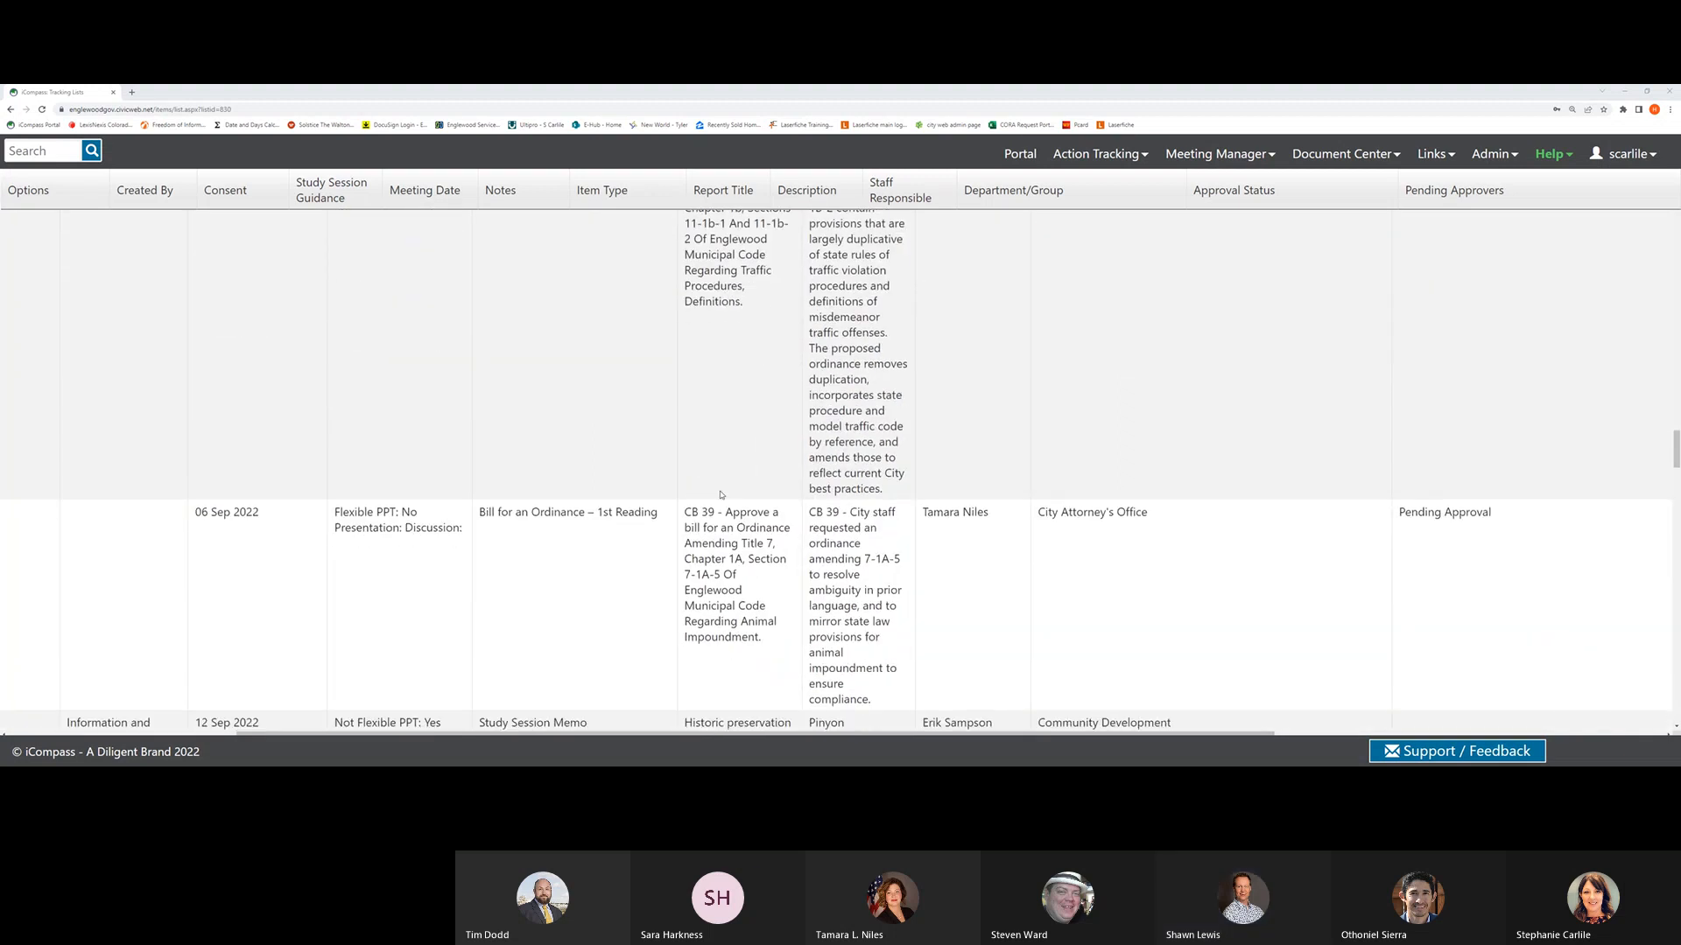
scroll("down", 3)
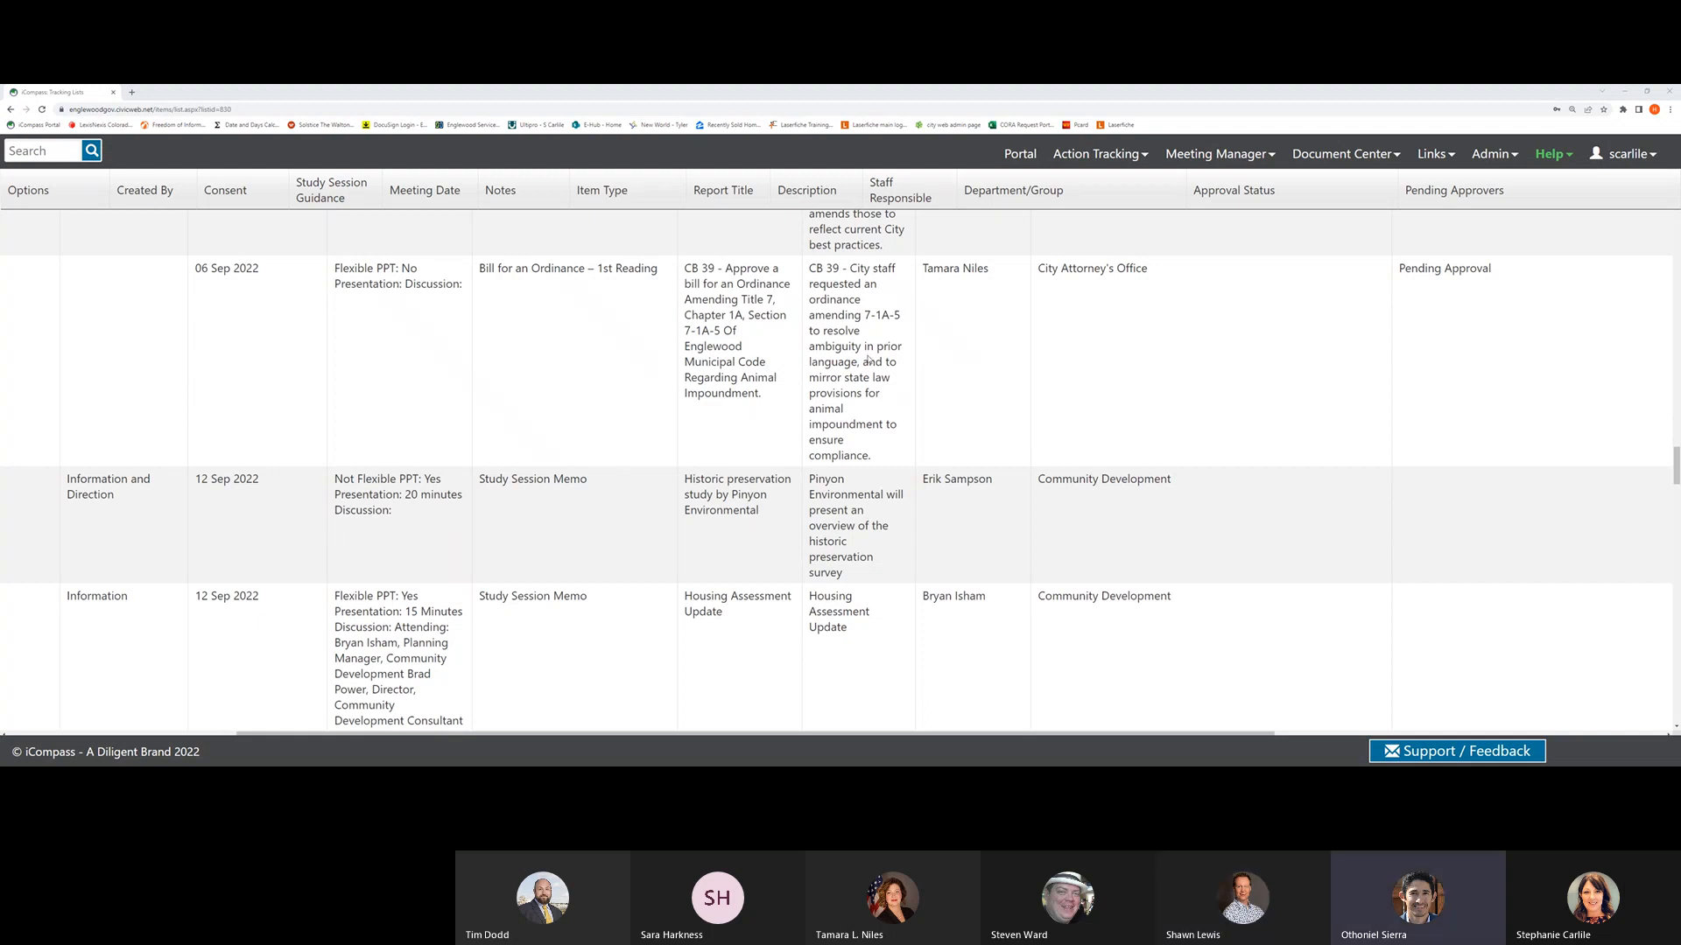
scroll("down", 3)
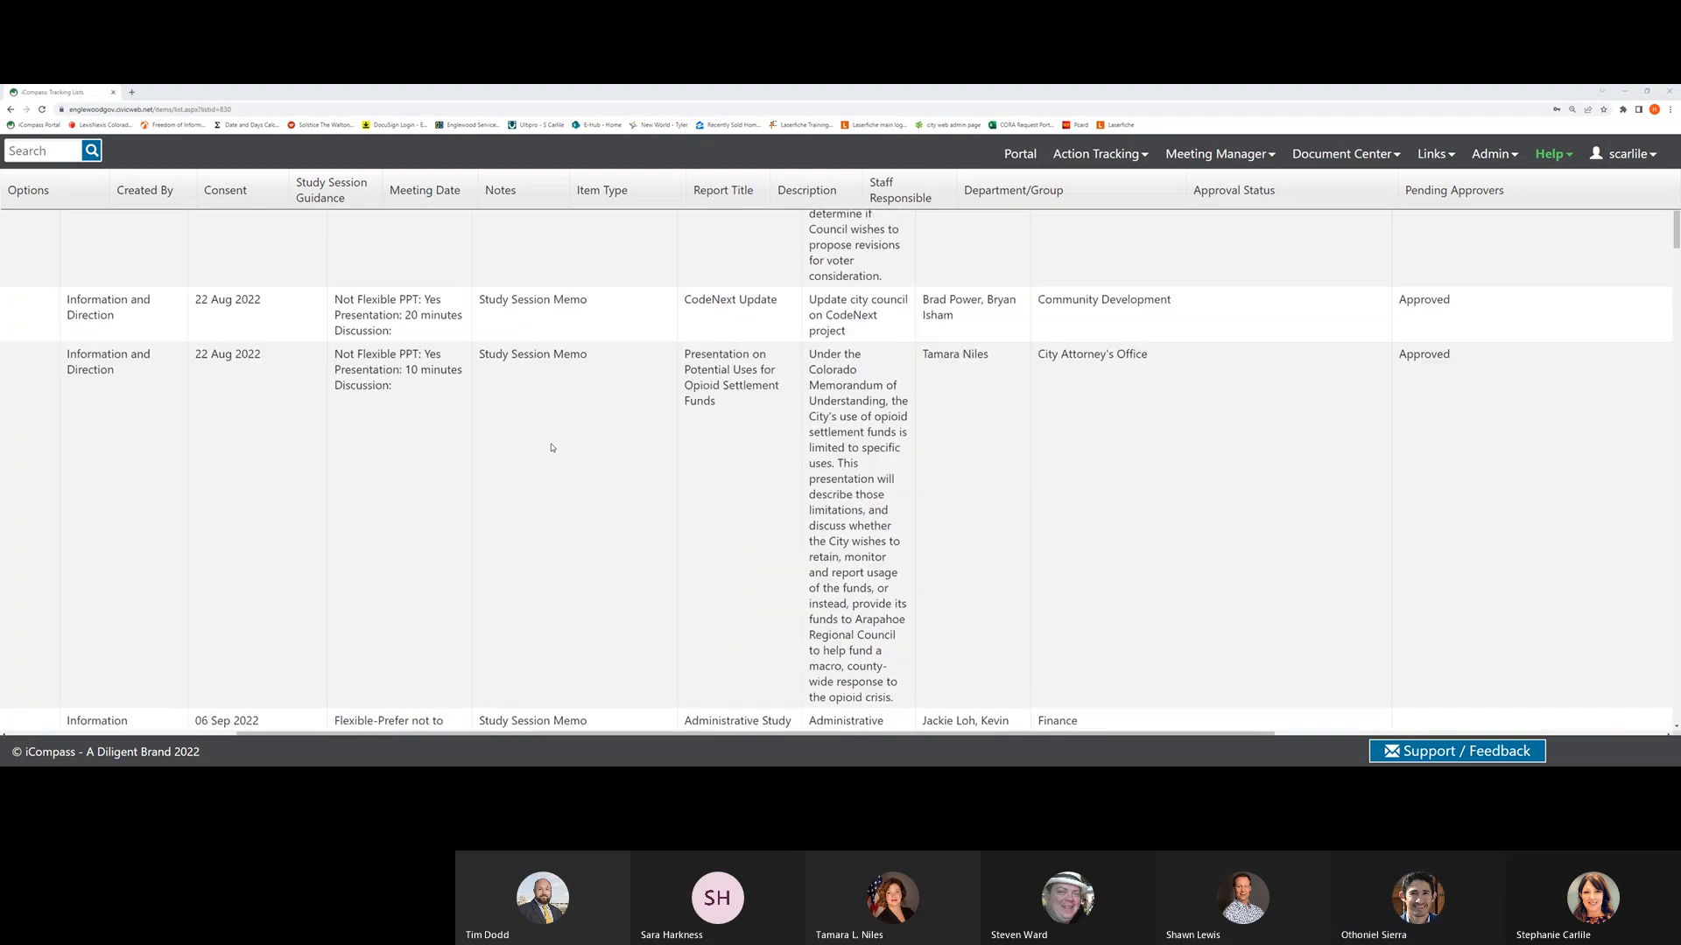
scroll("down", 3)
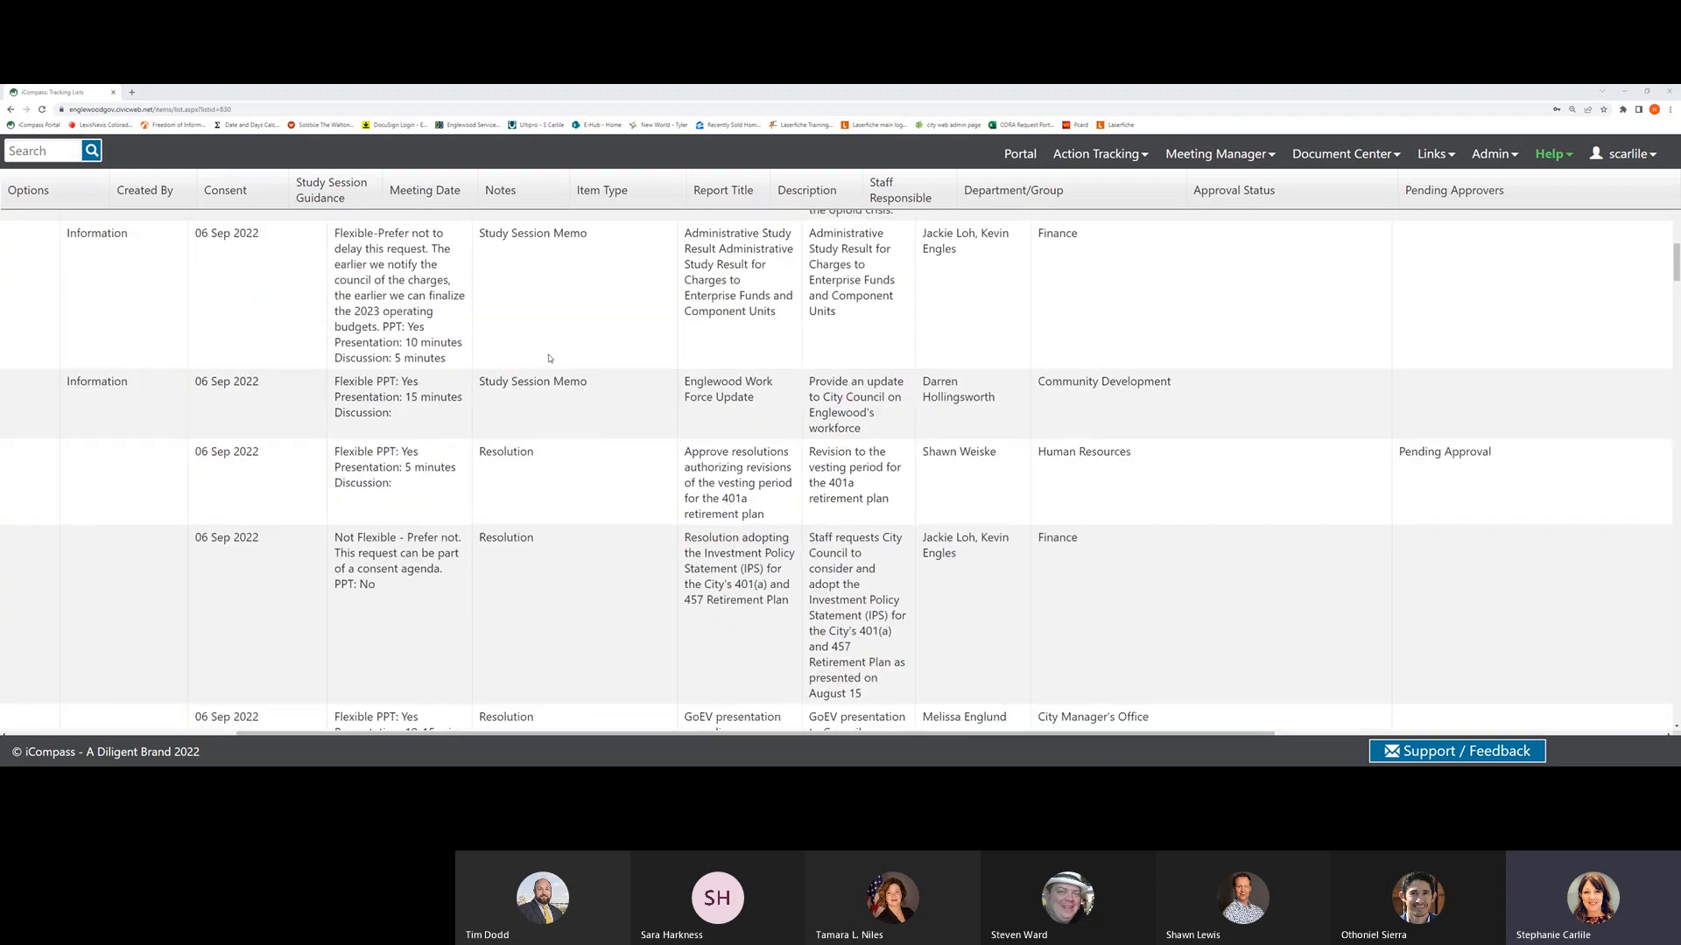
mouse_move(709, 404)
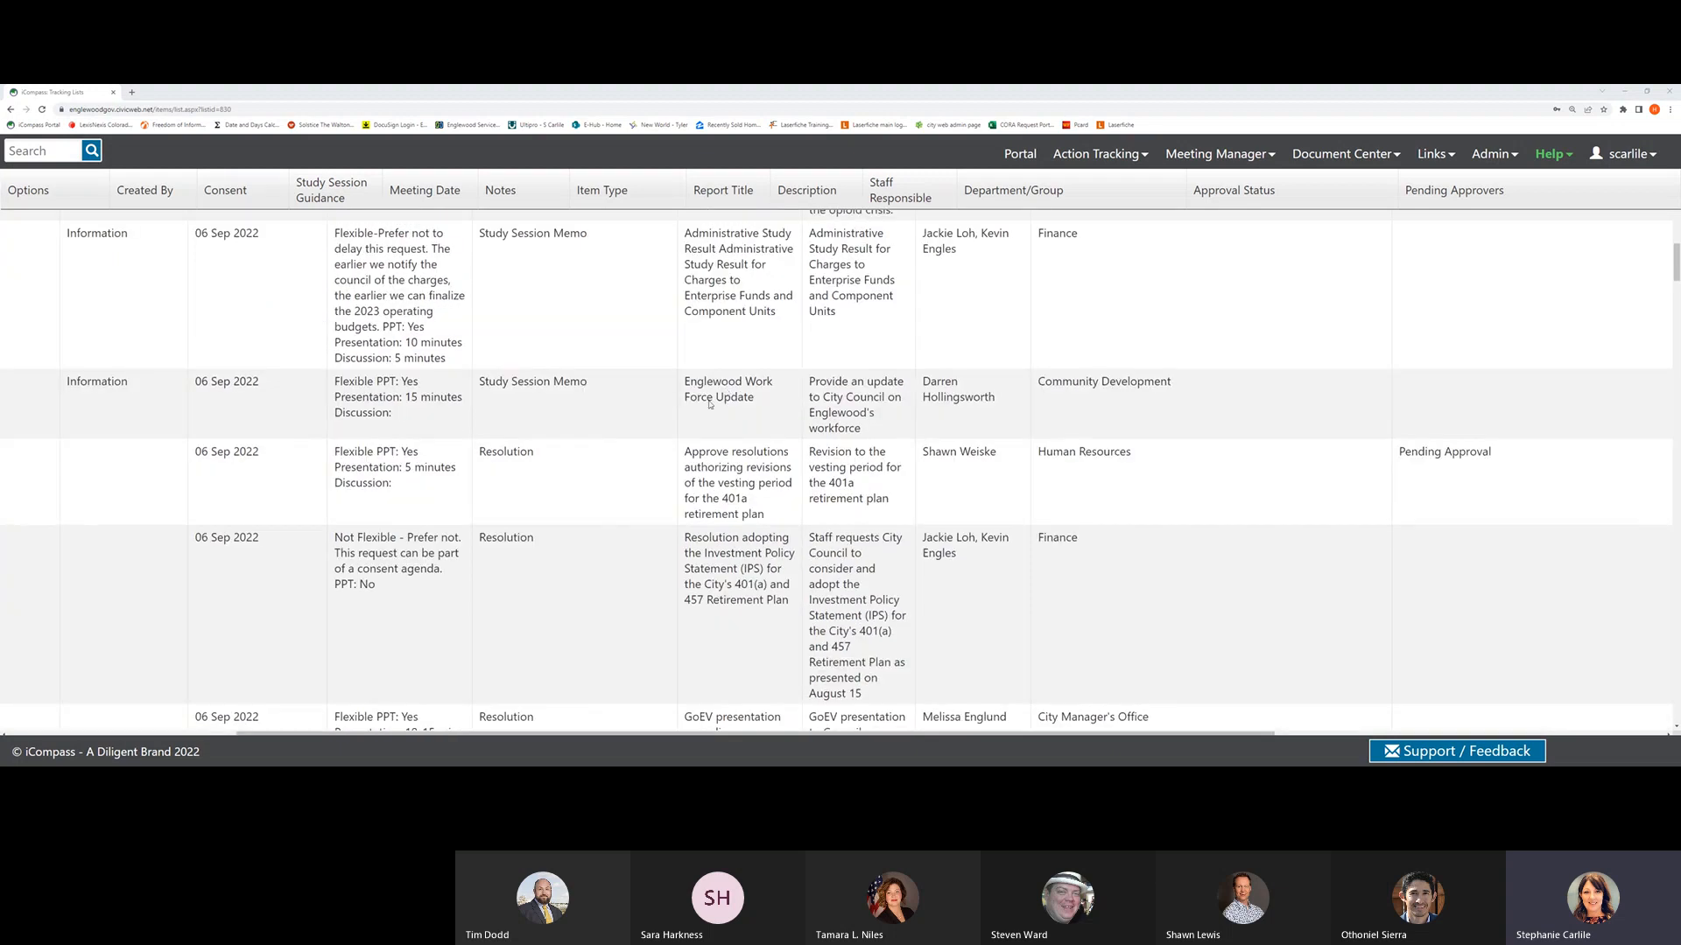
mouse_move(419, 419)
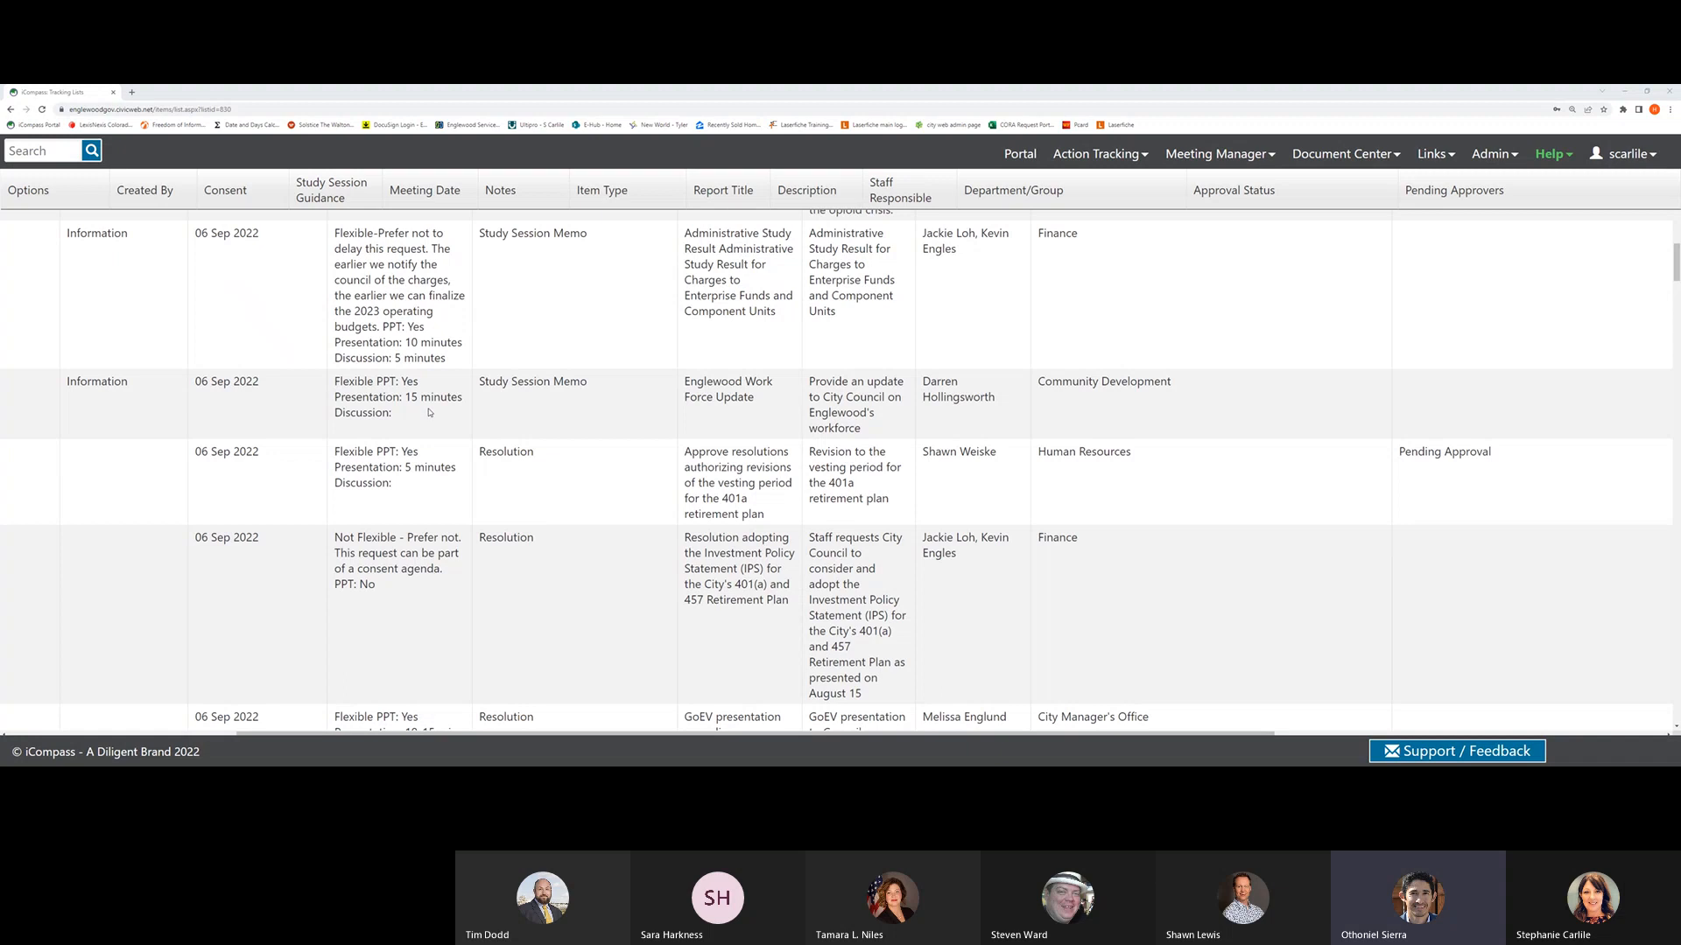
mouse_move(431, 416)
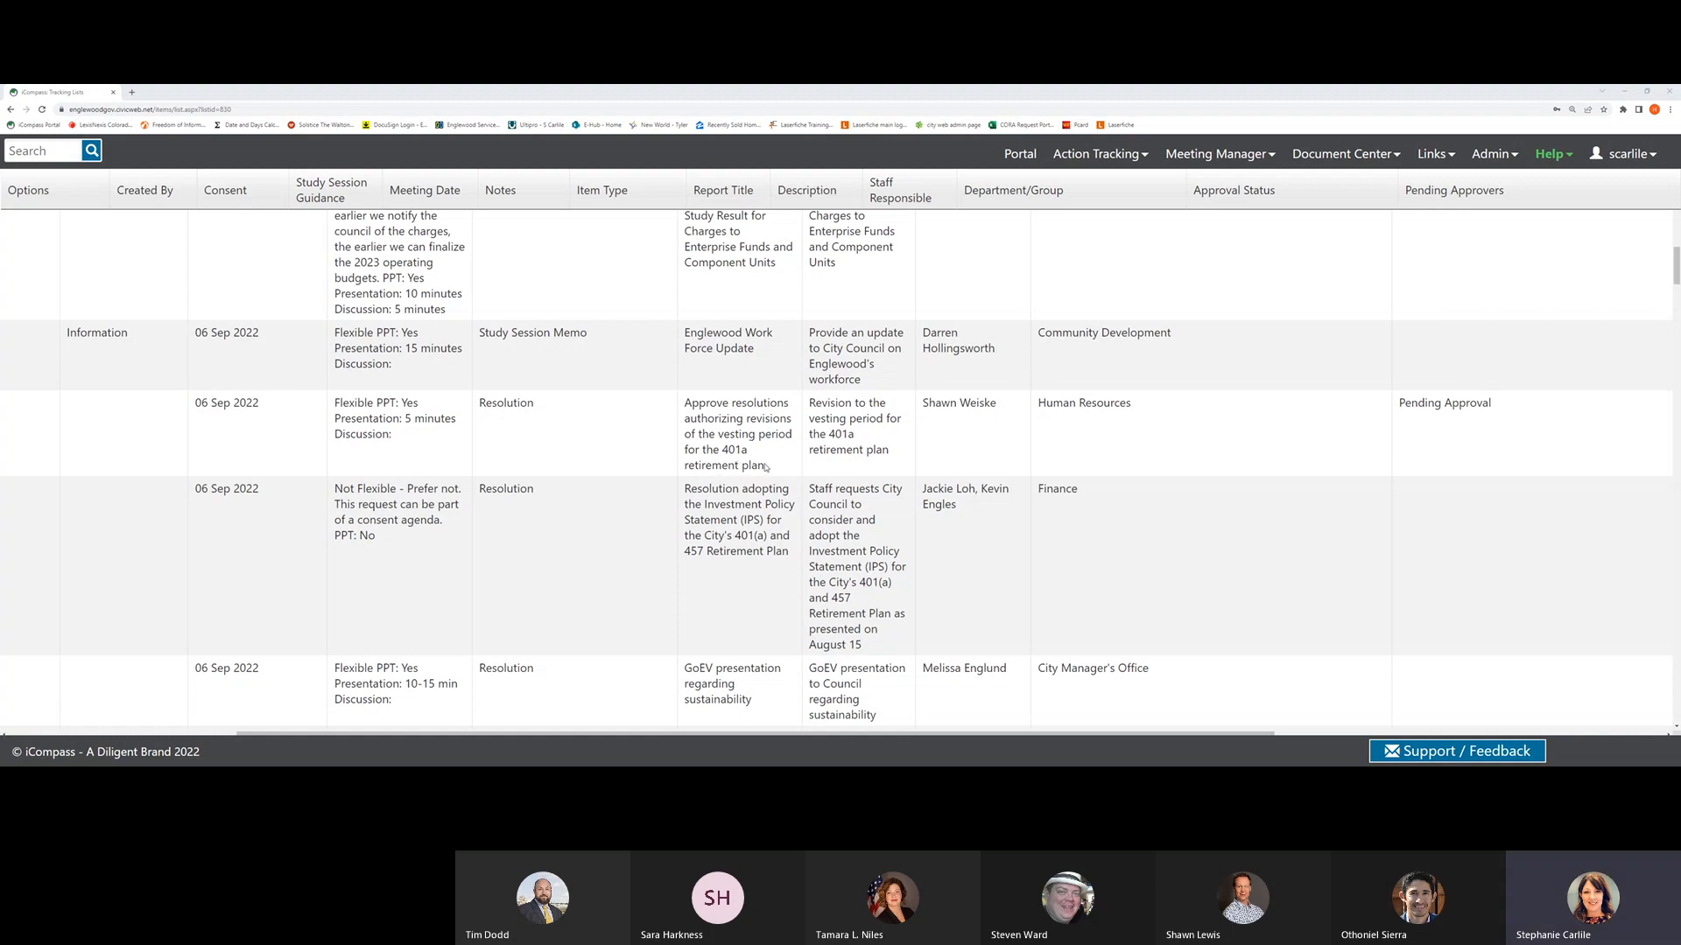
mouse_move(324, 648)
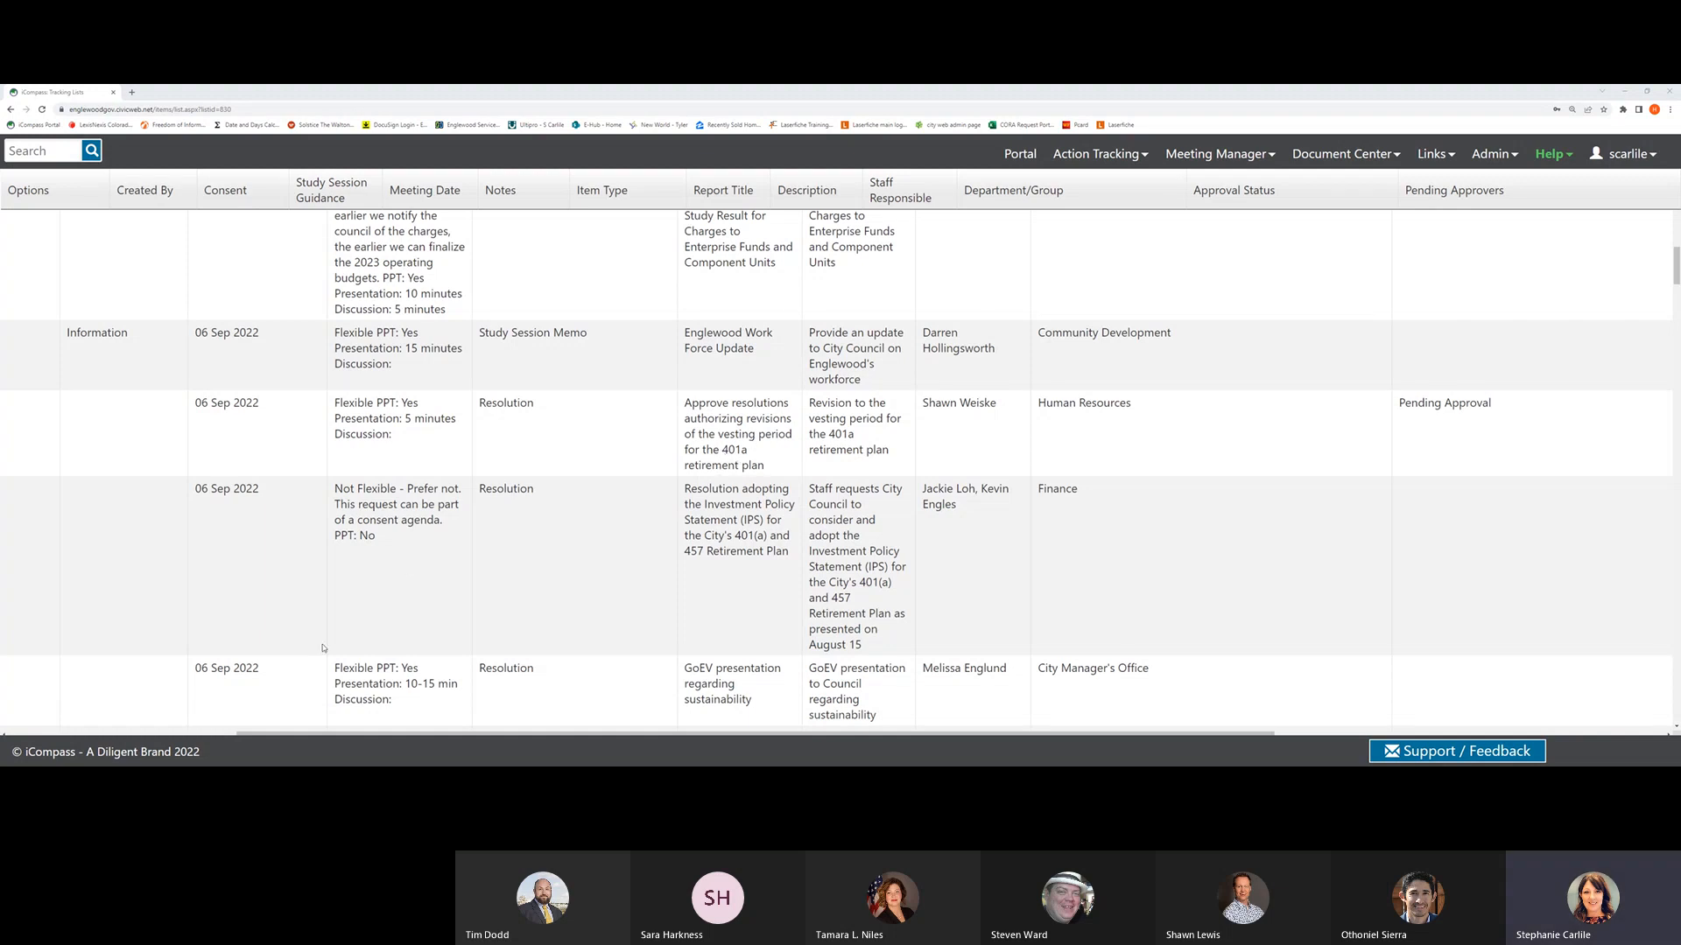
scroll("left", 3)
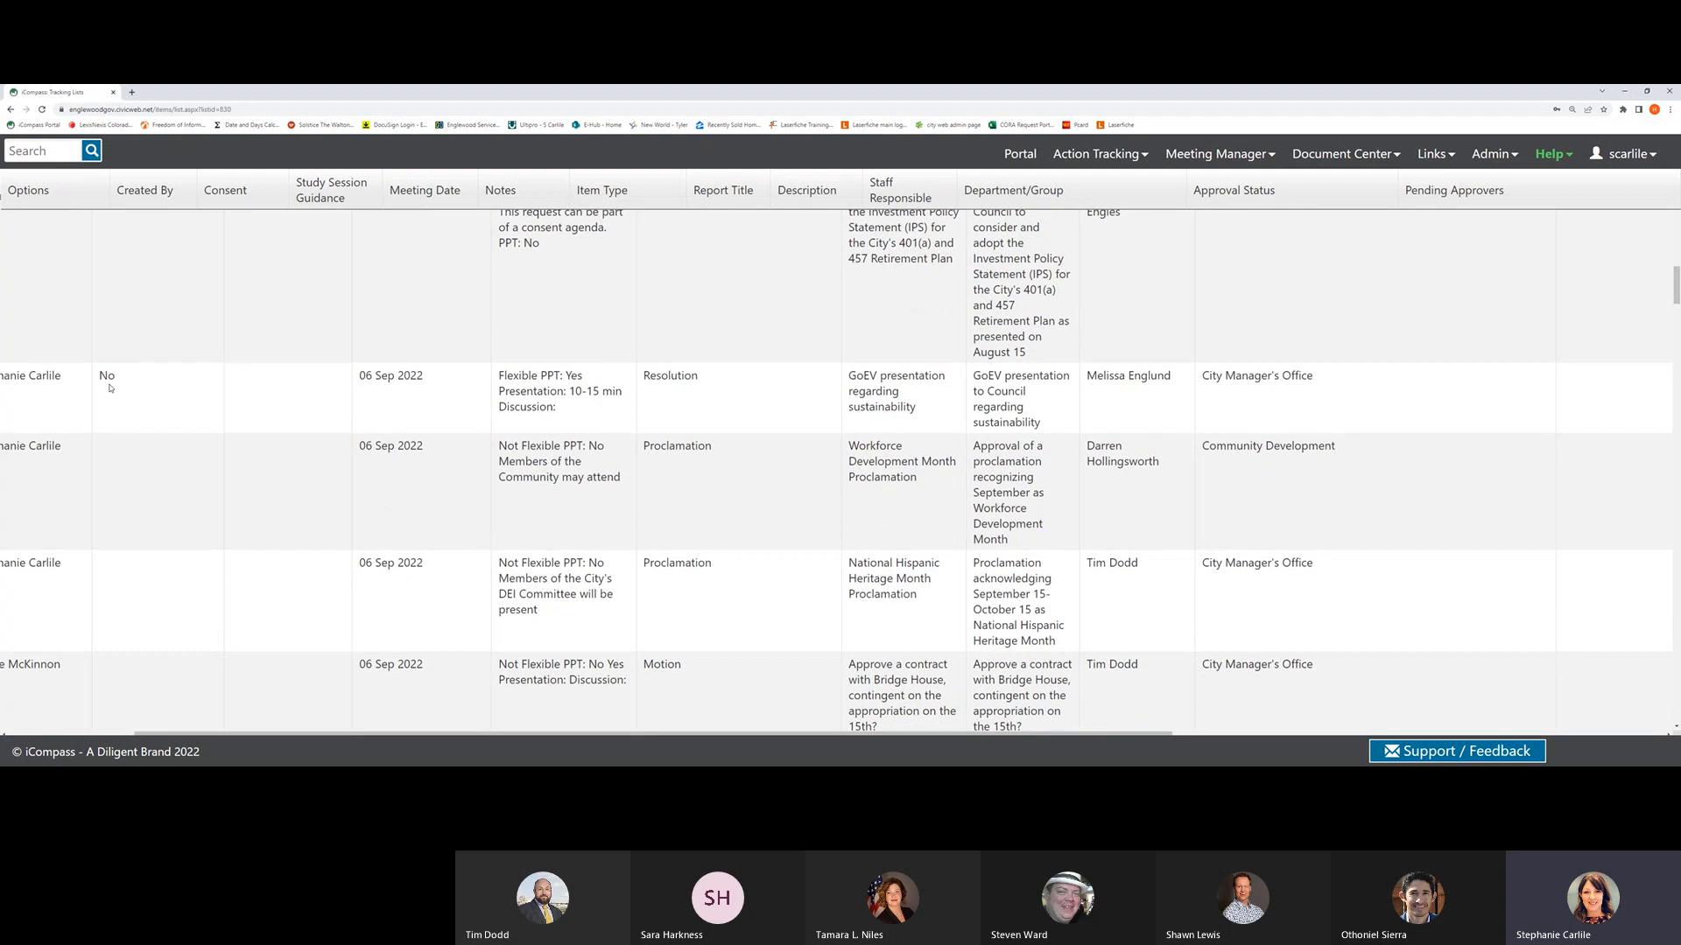
mouse_move(449, 490)
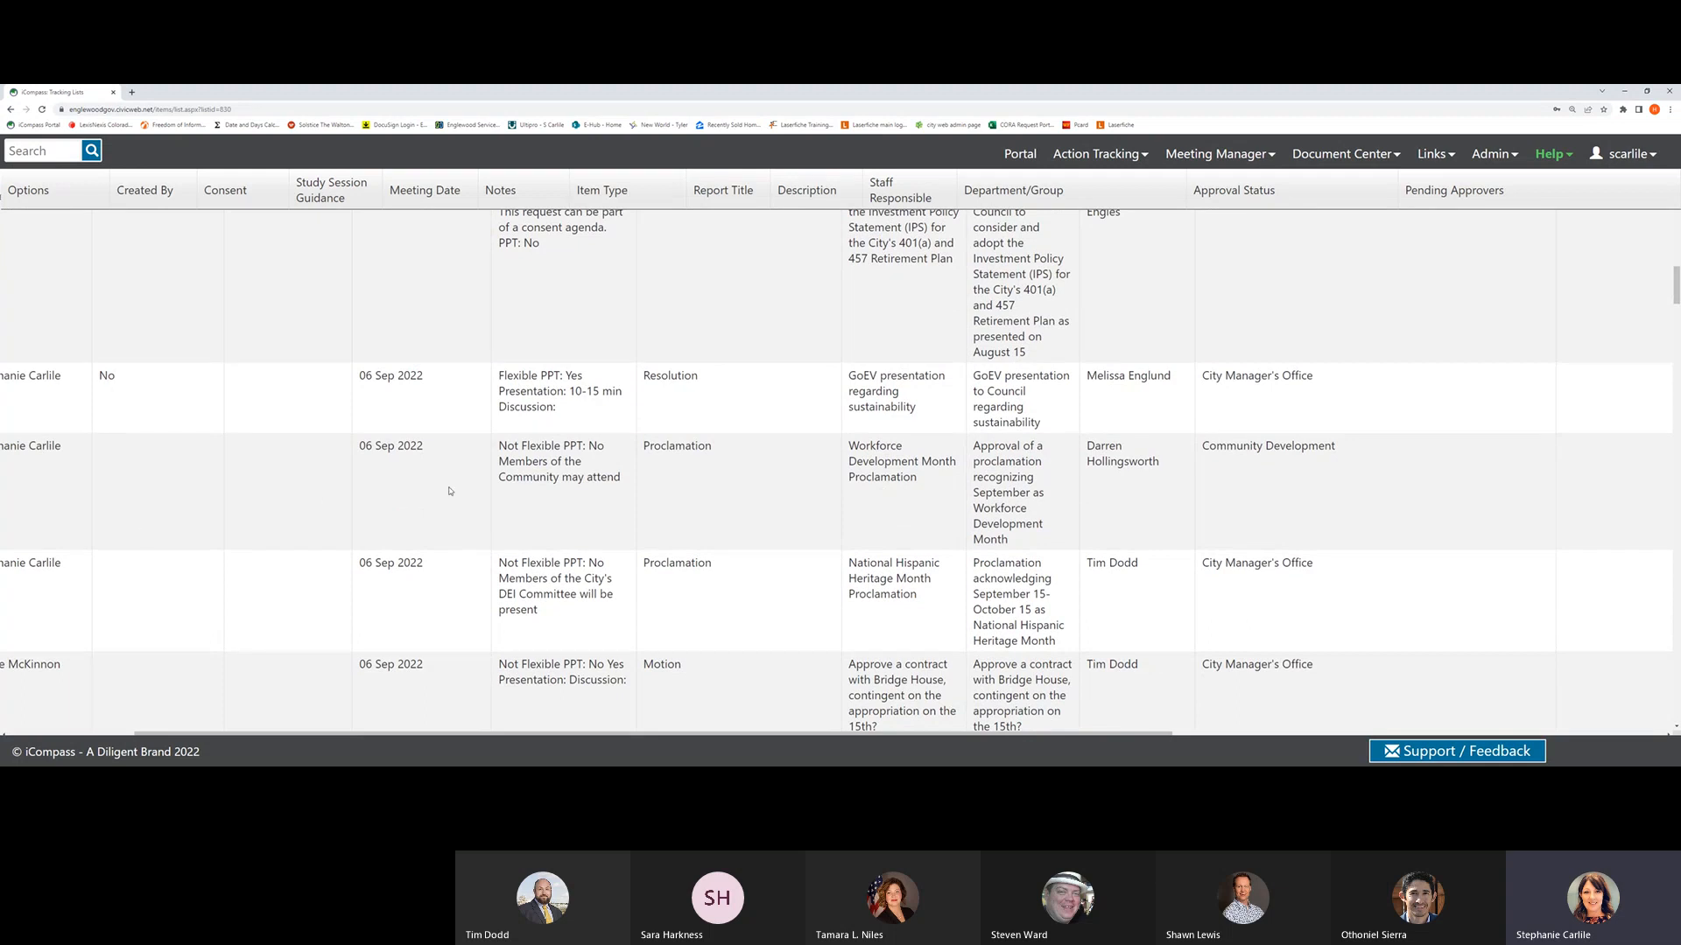
scroll("down", 3)
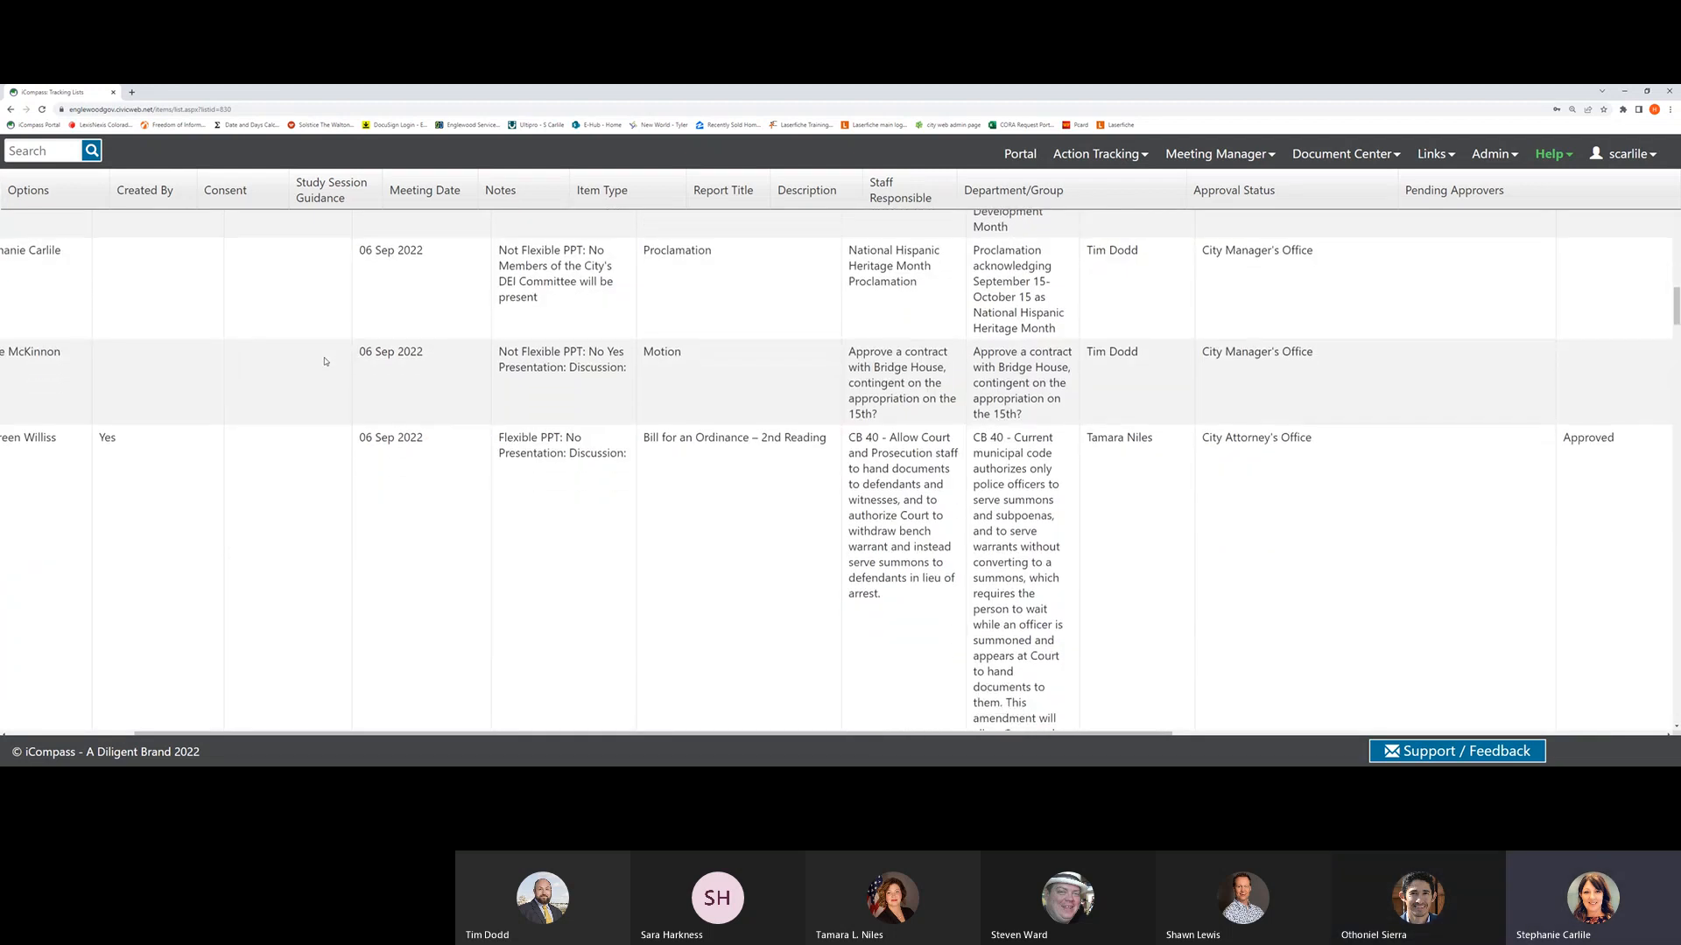
scroll("down", 3)
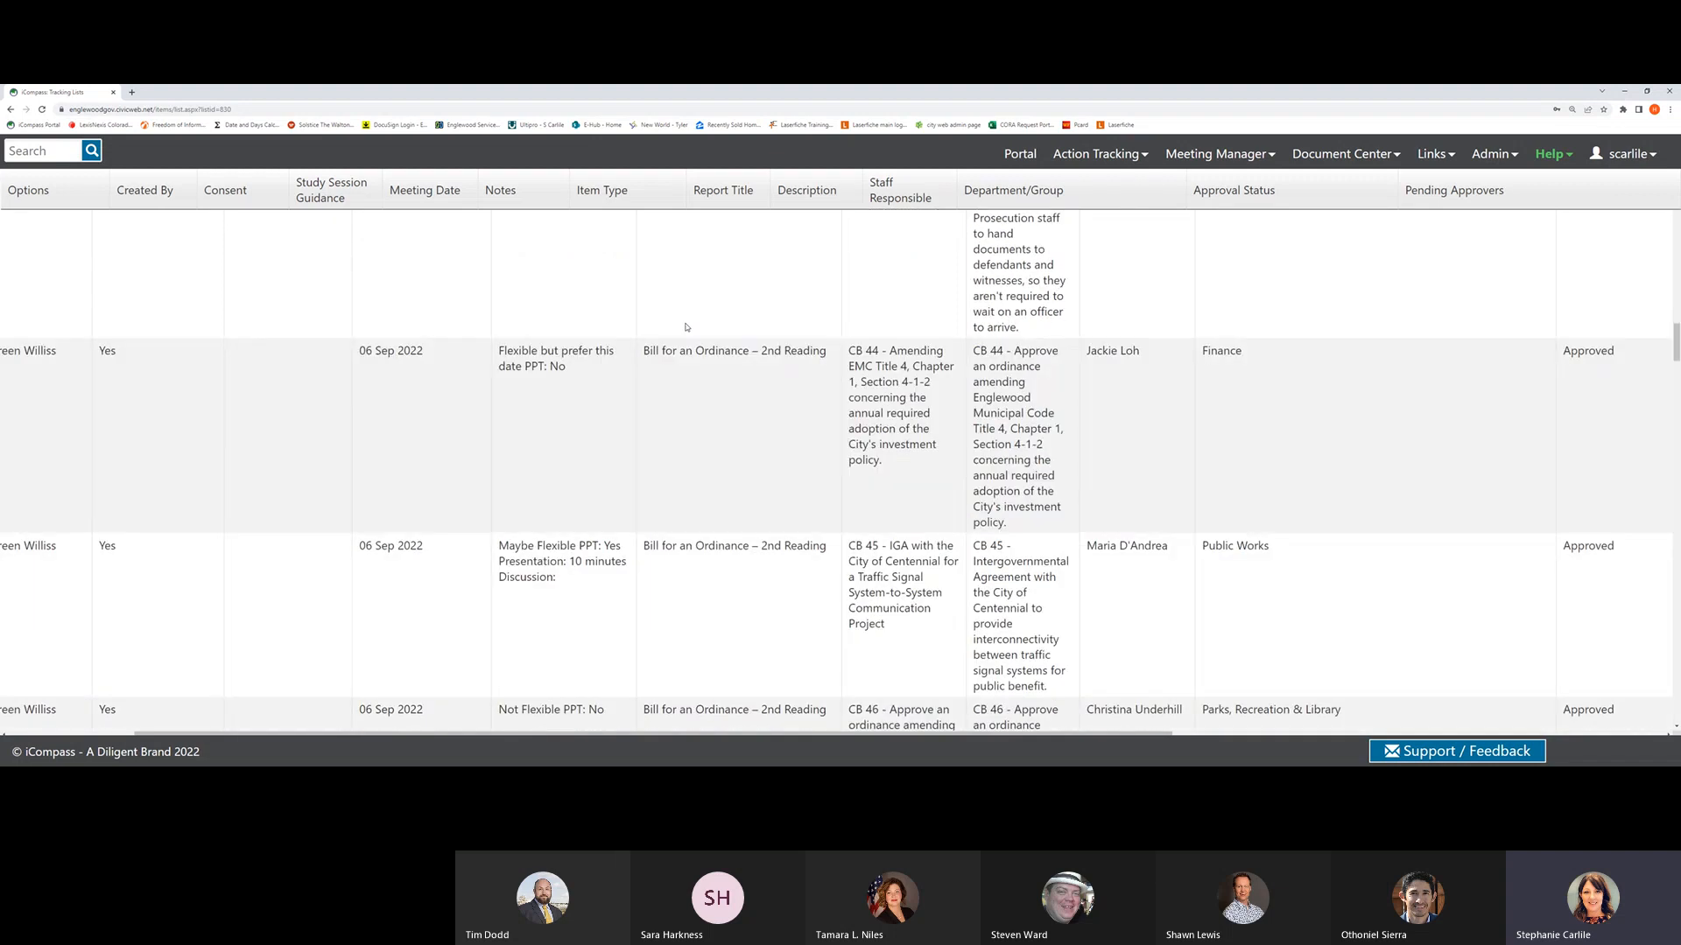
scroll("down", 3)
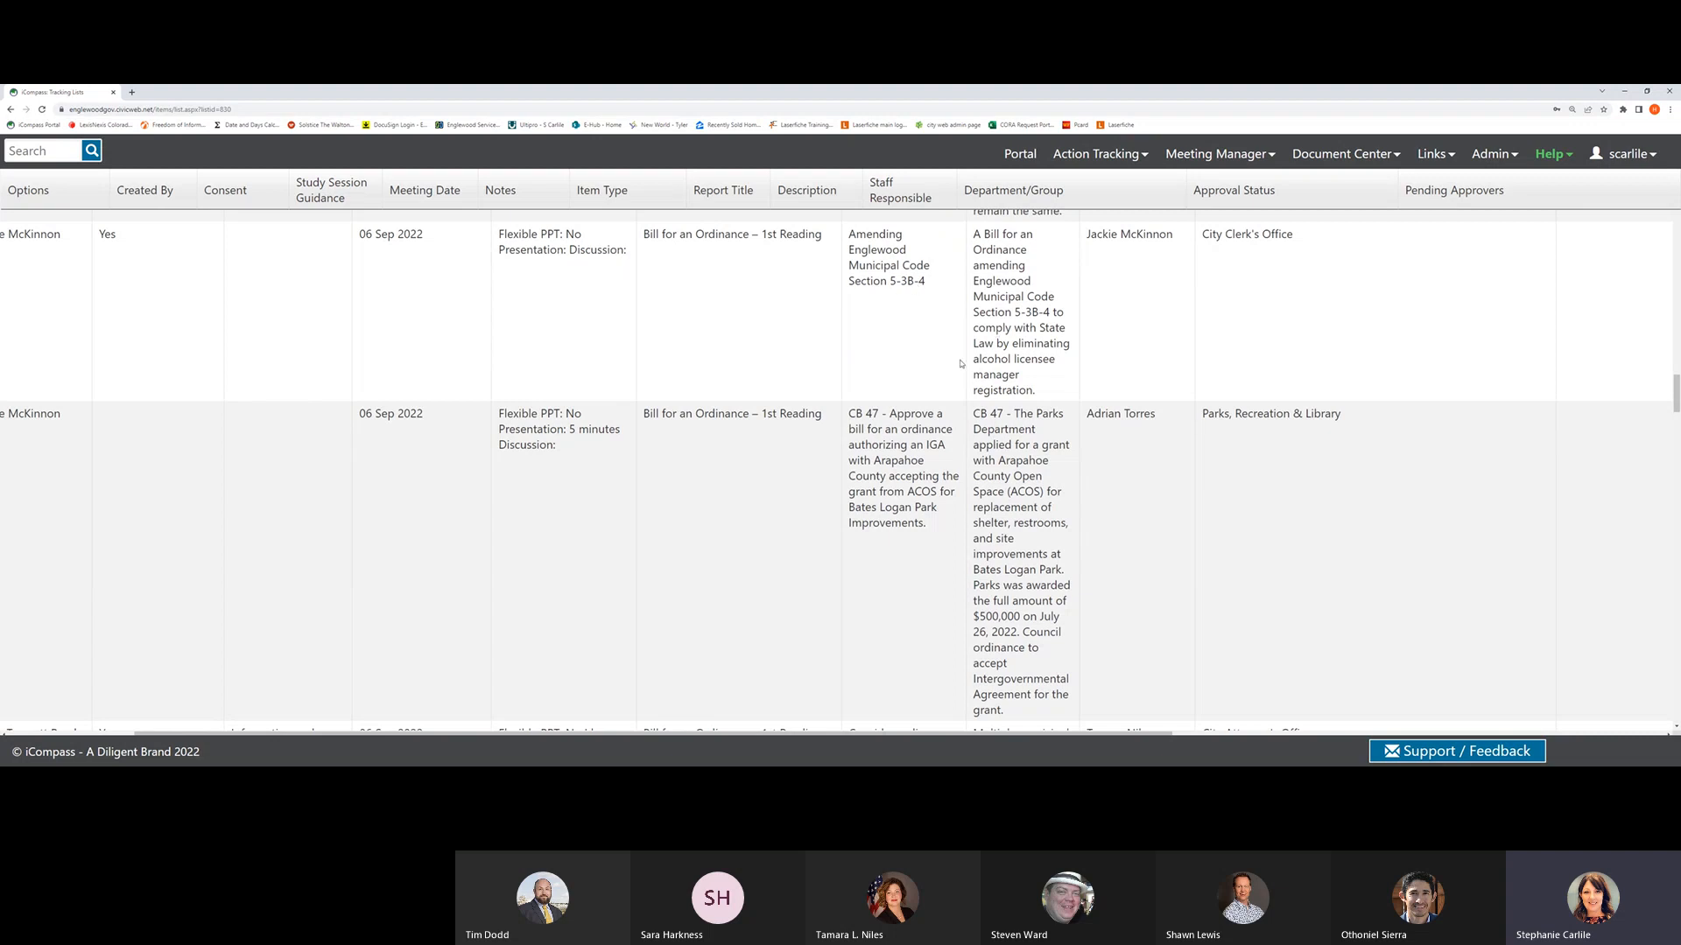
mouse_move(1005, 371)
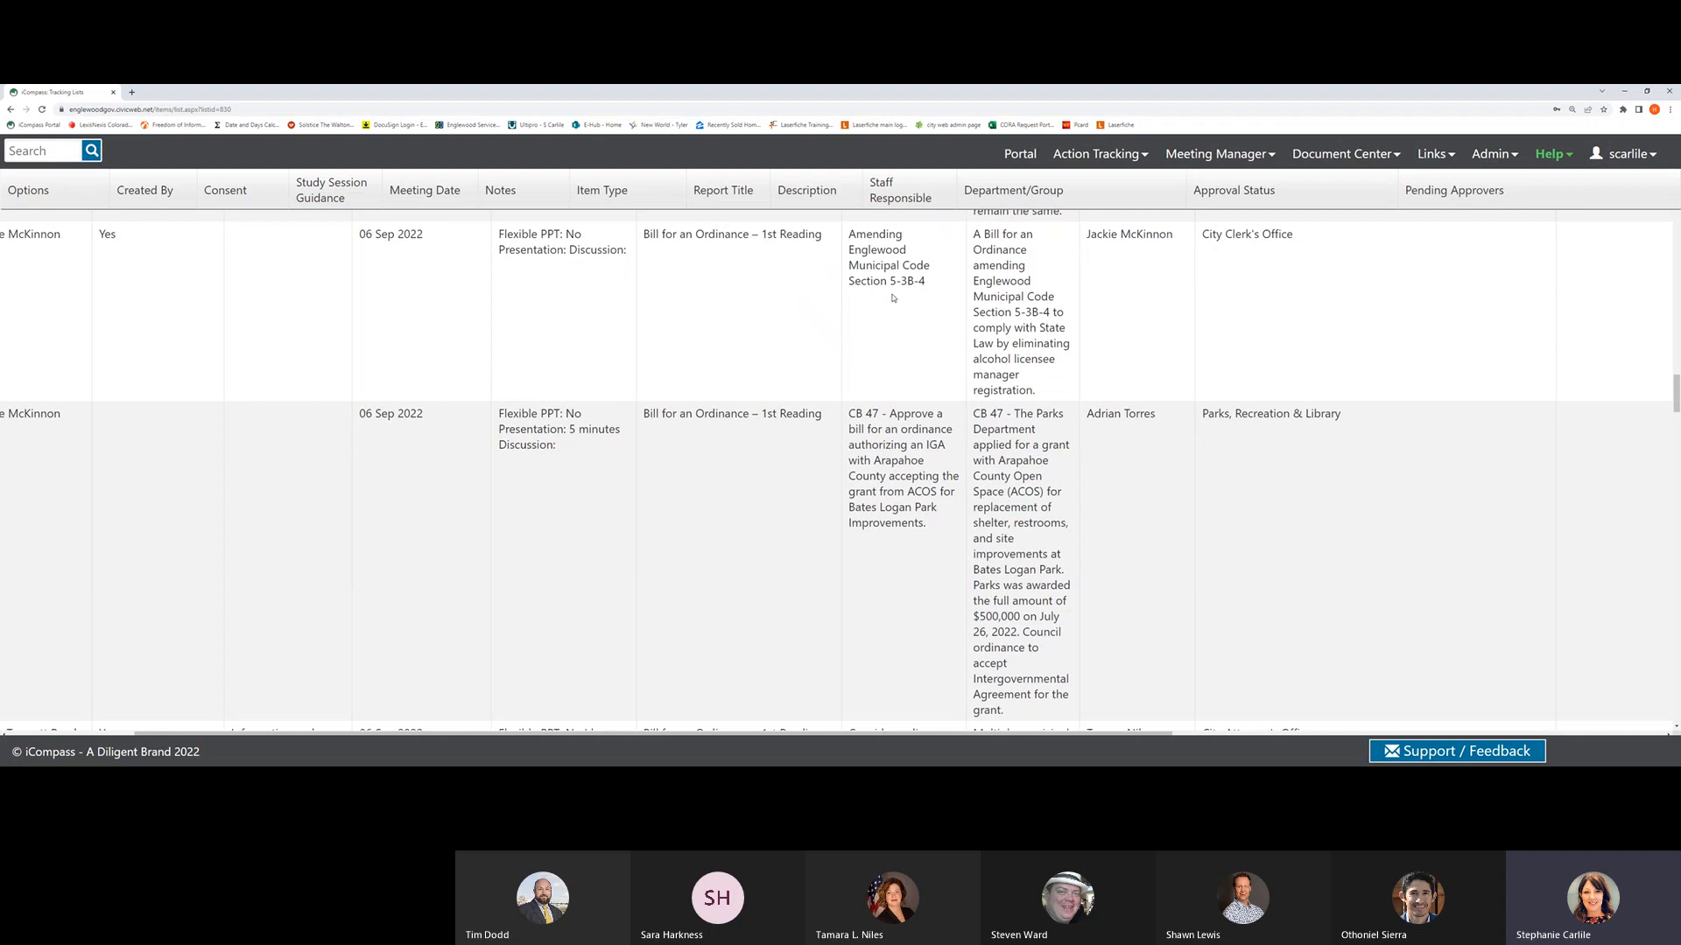
scroll("down", 3)
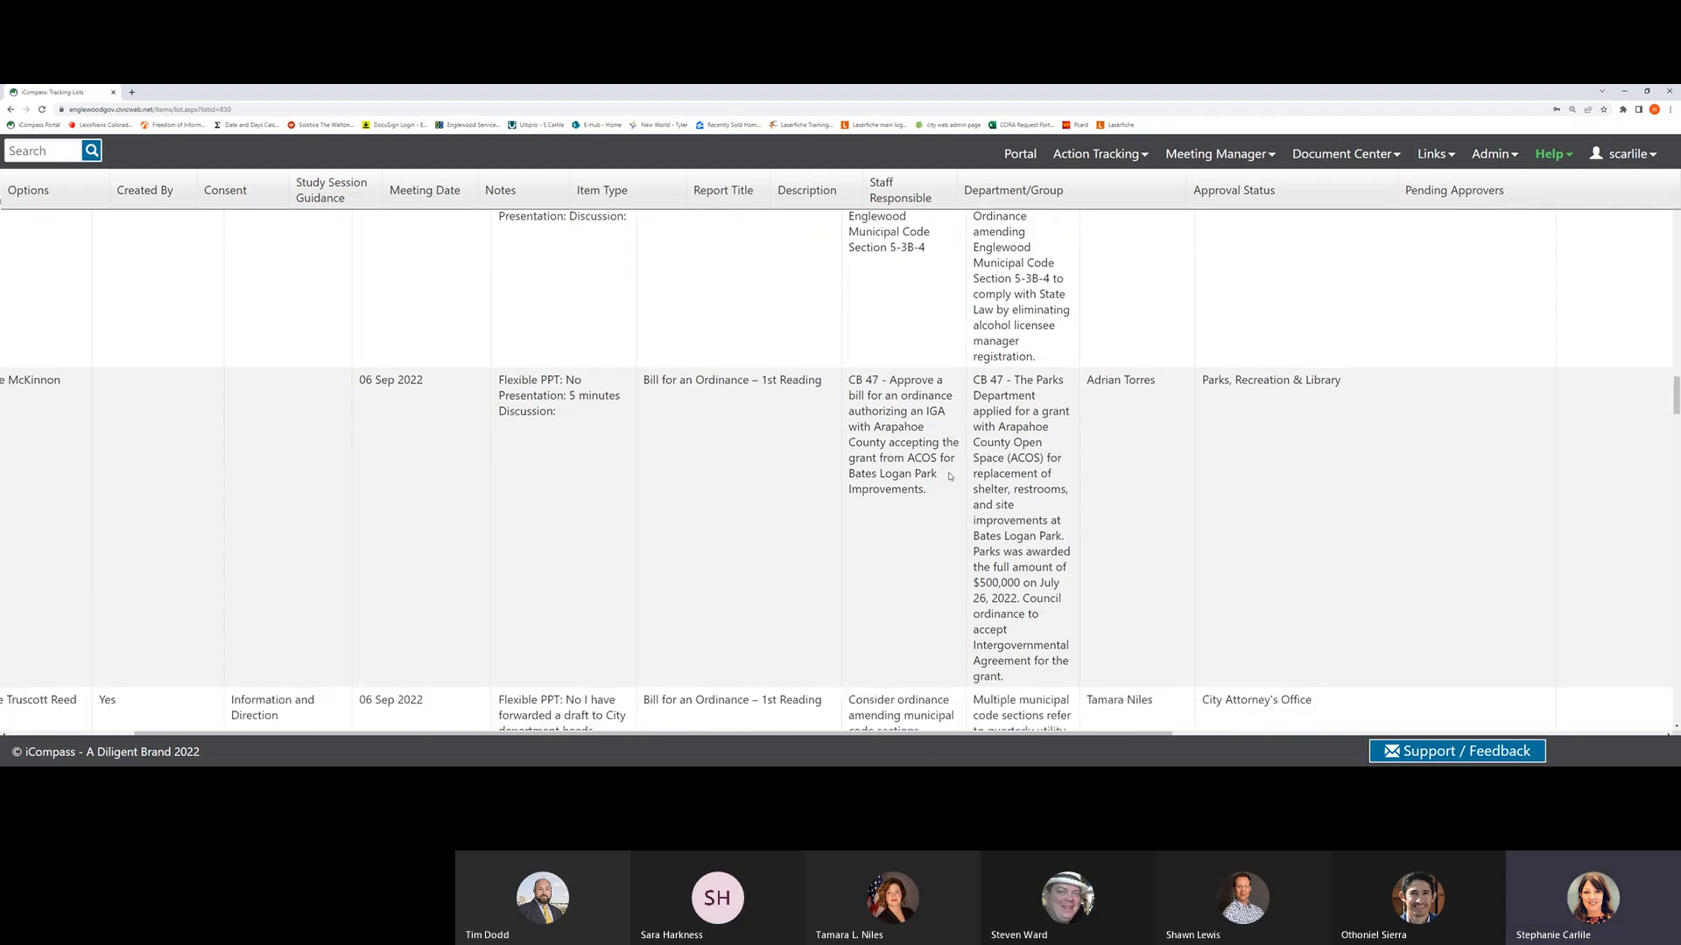
scroll("down", 3)
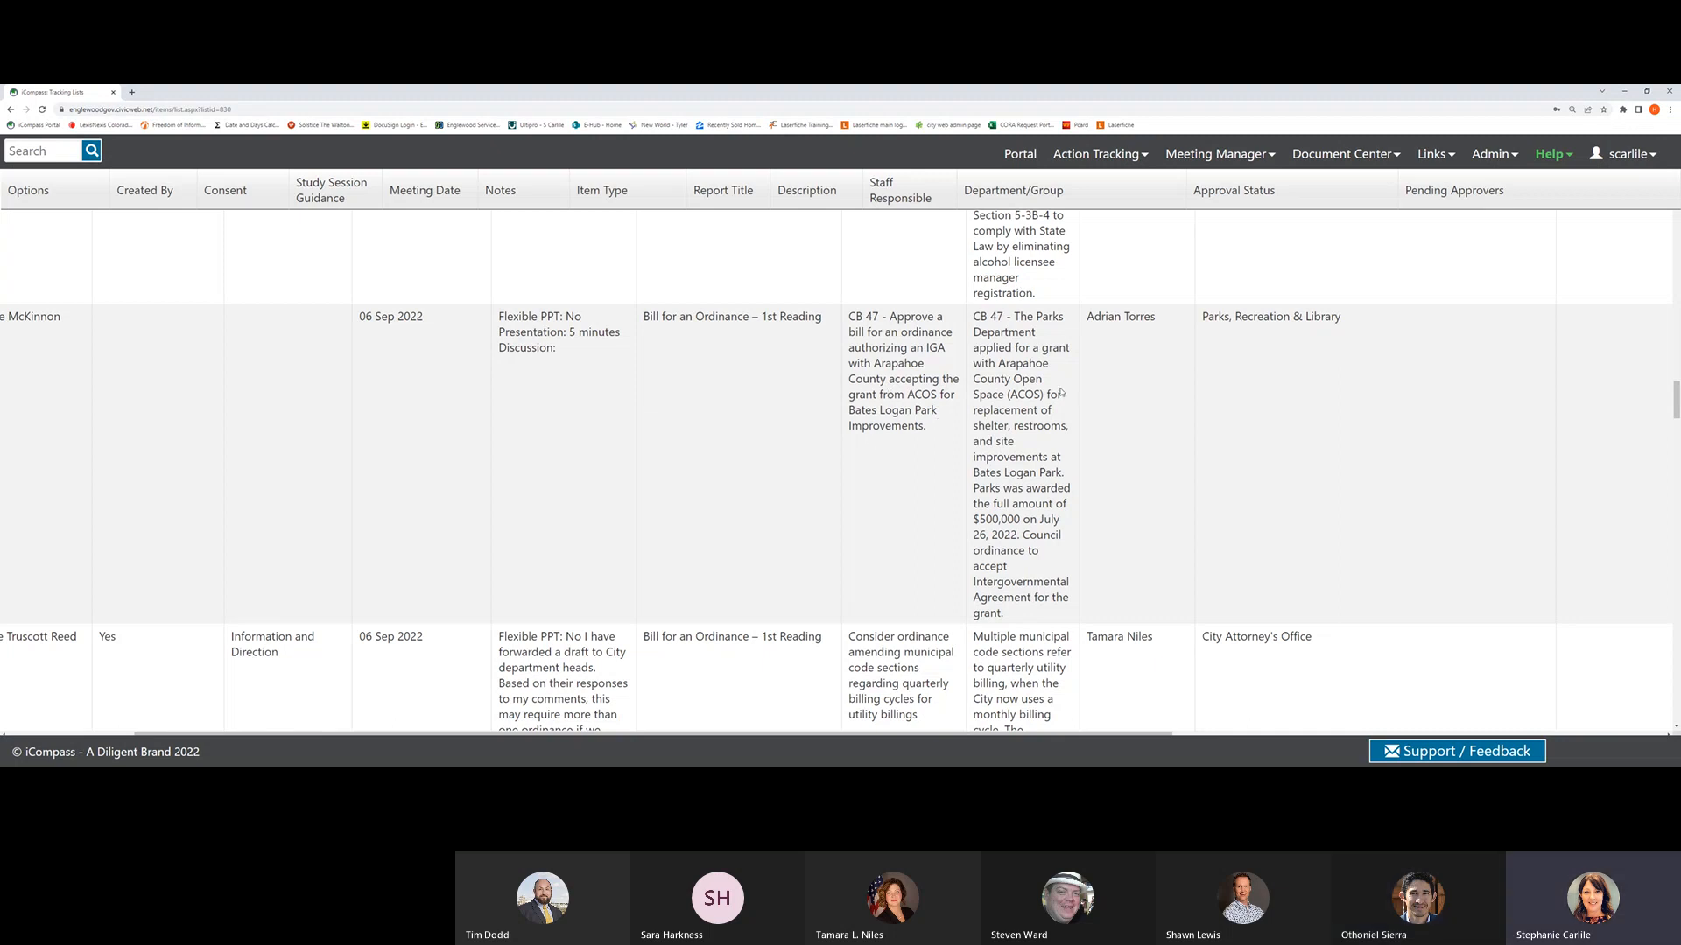
scroll("down", 3)
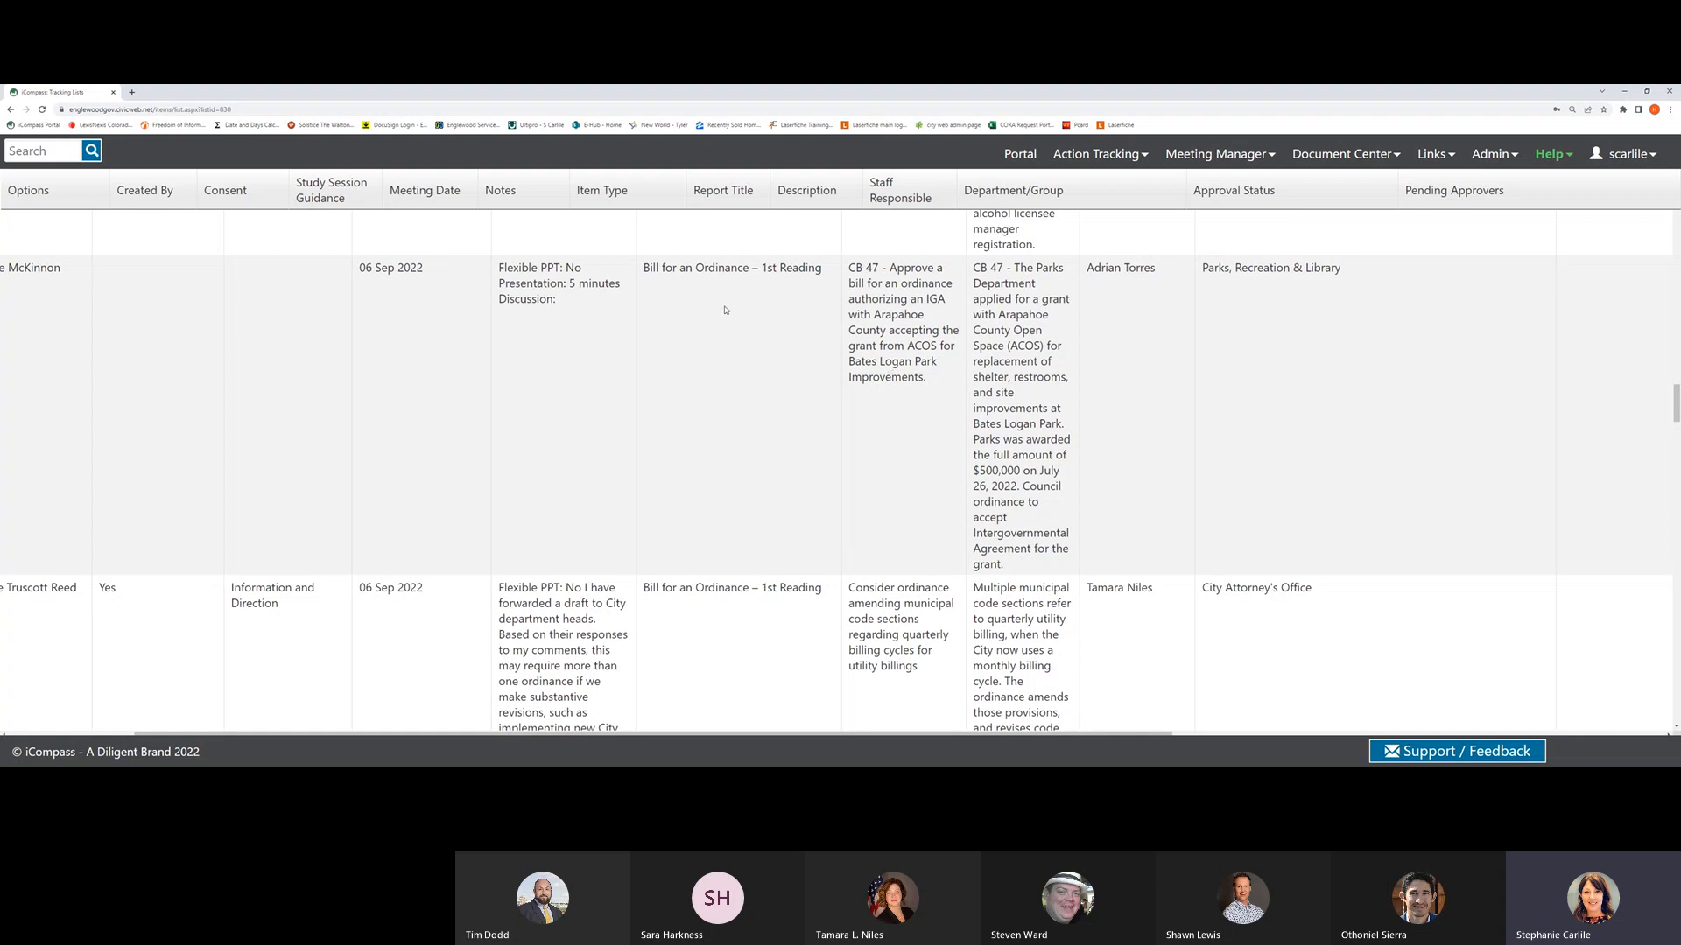
mouse_move(882, 310)
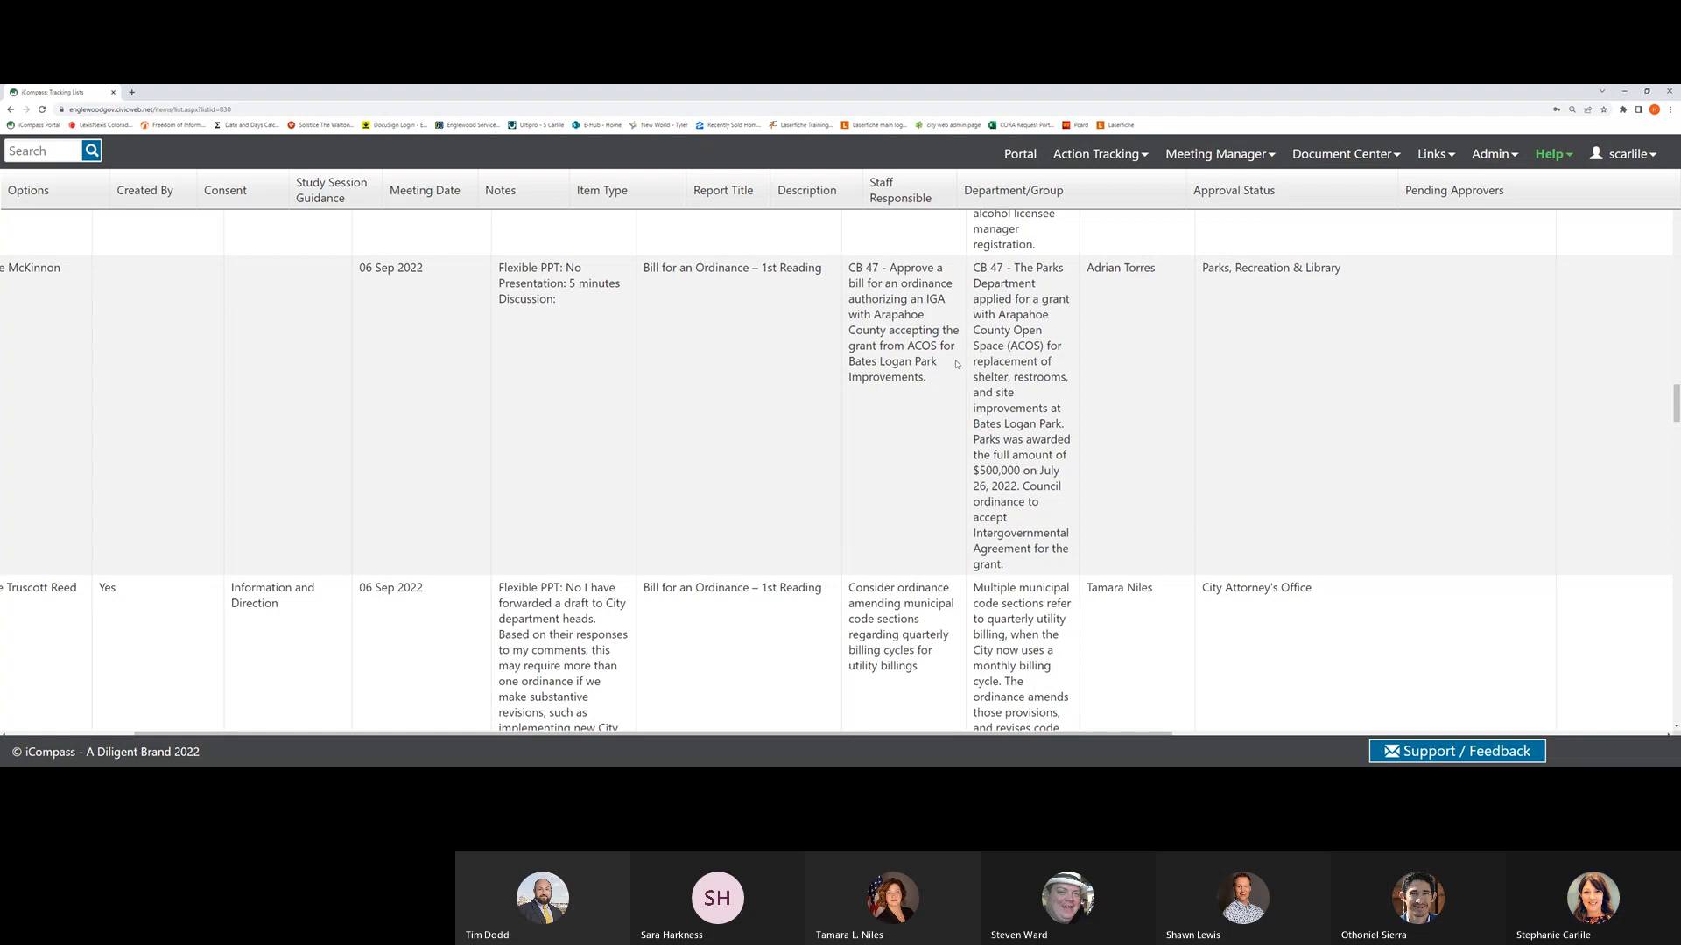
mouse_move(938, 369)
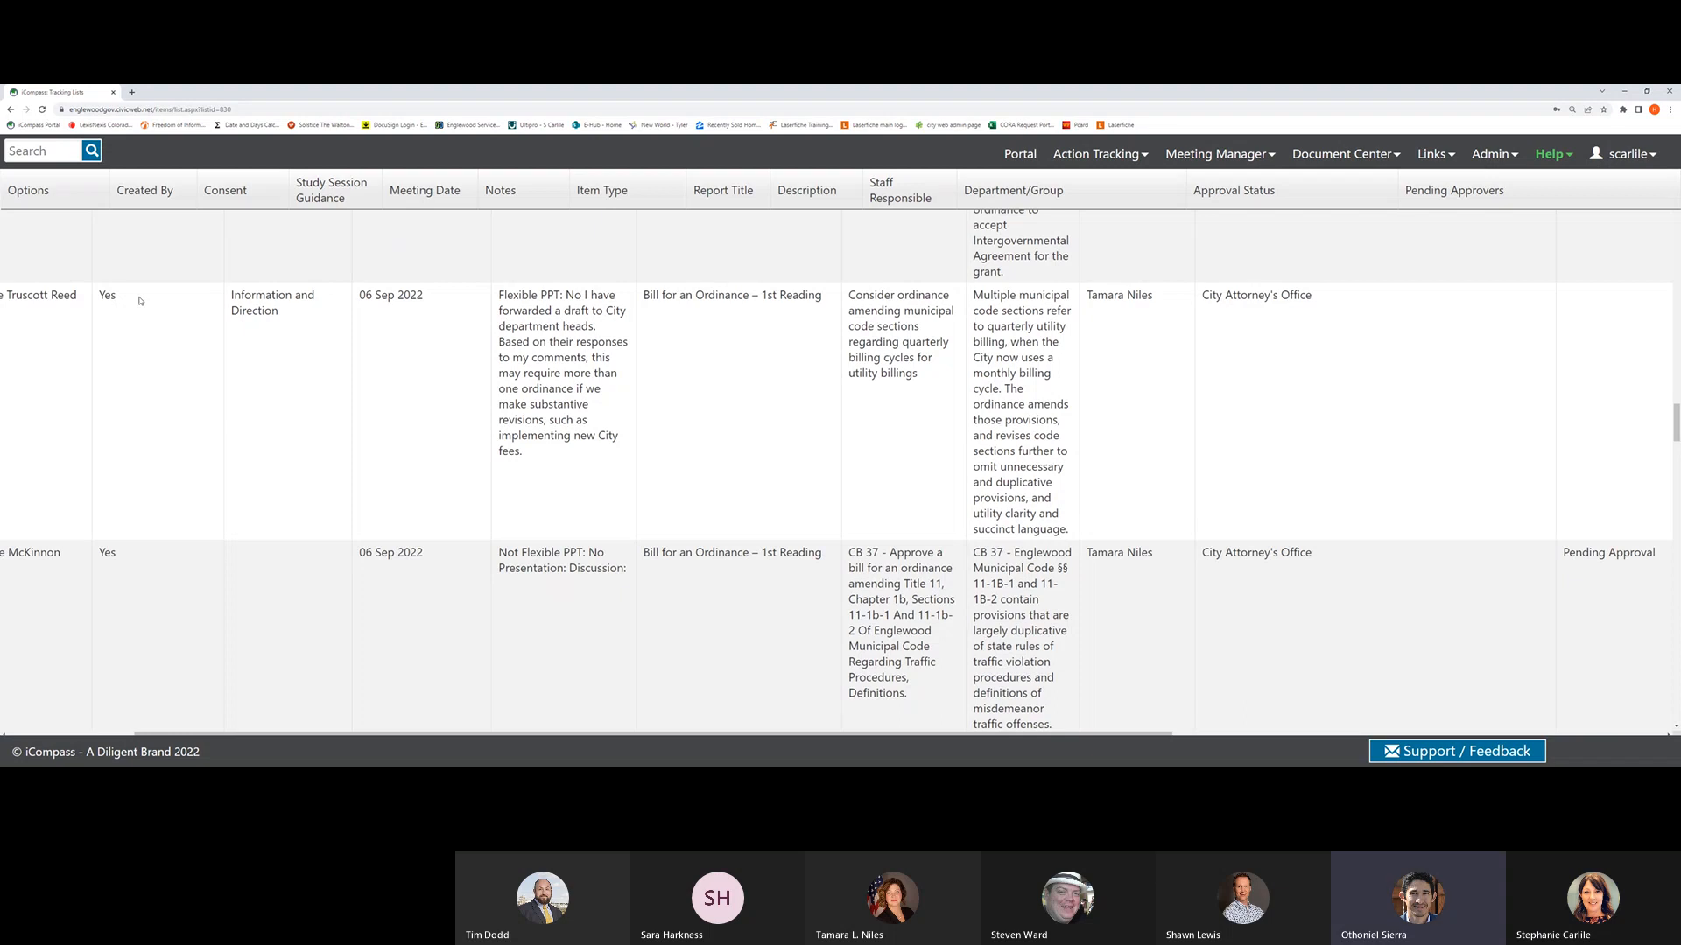
mouse_move(637, 403)
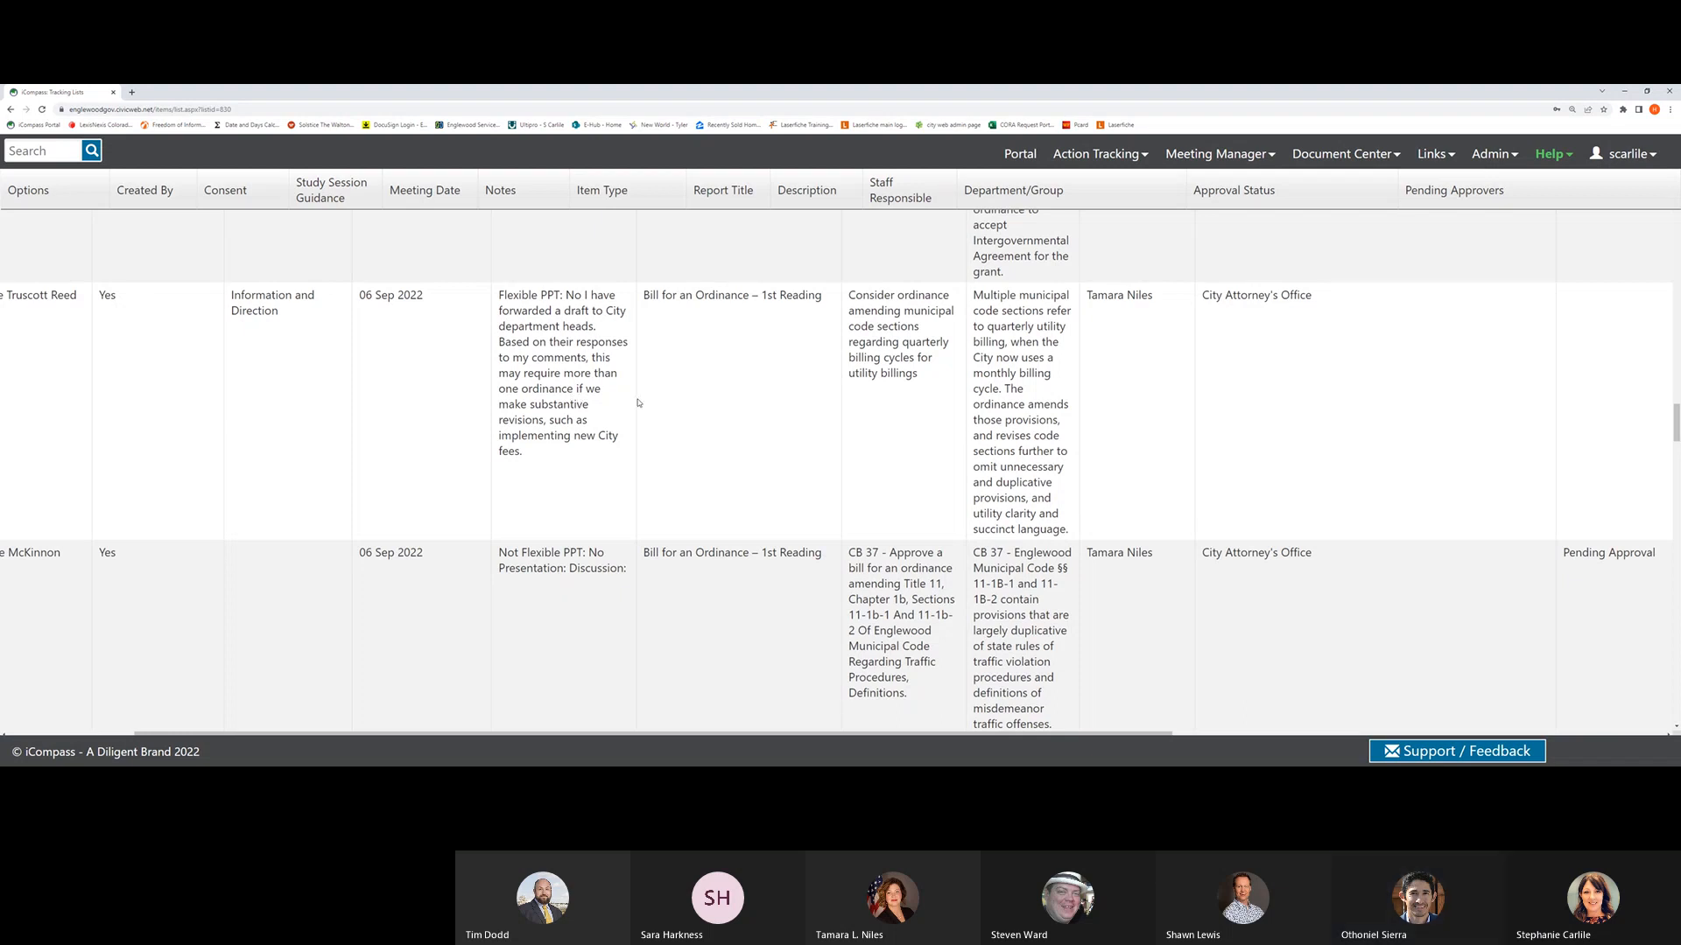
mouse_move(600, 380)
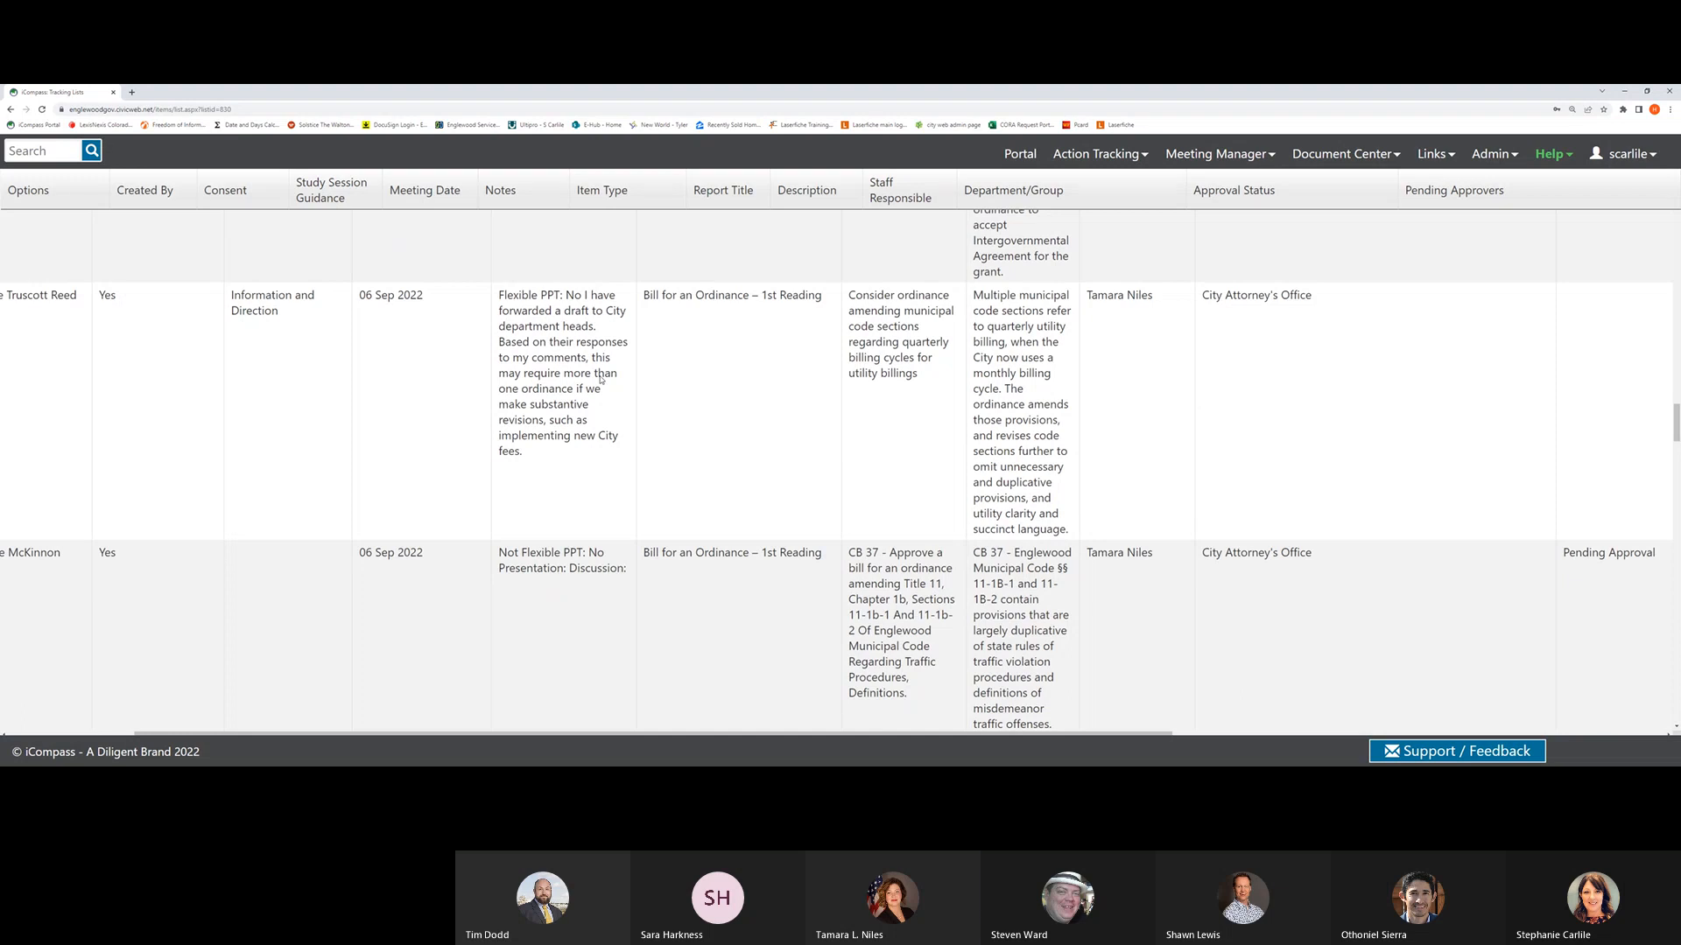
mouse_move(775, 436)
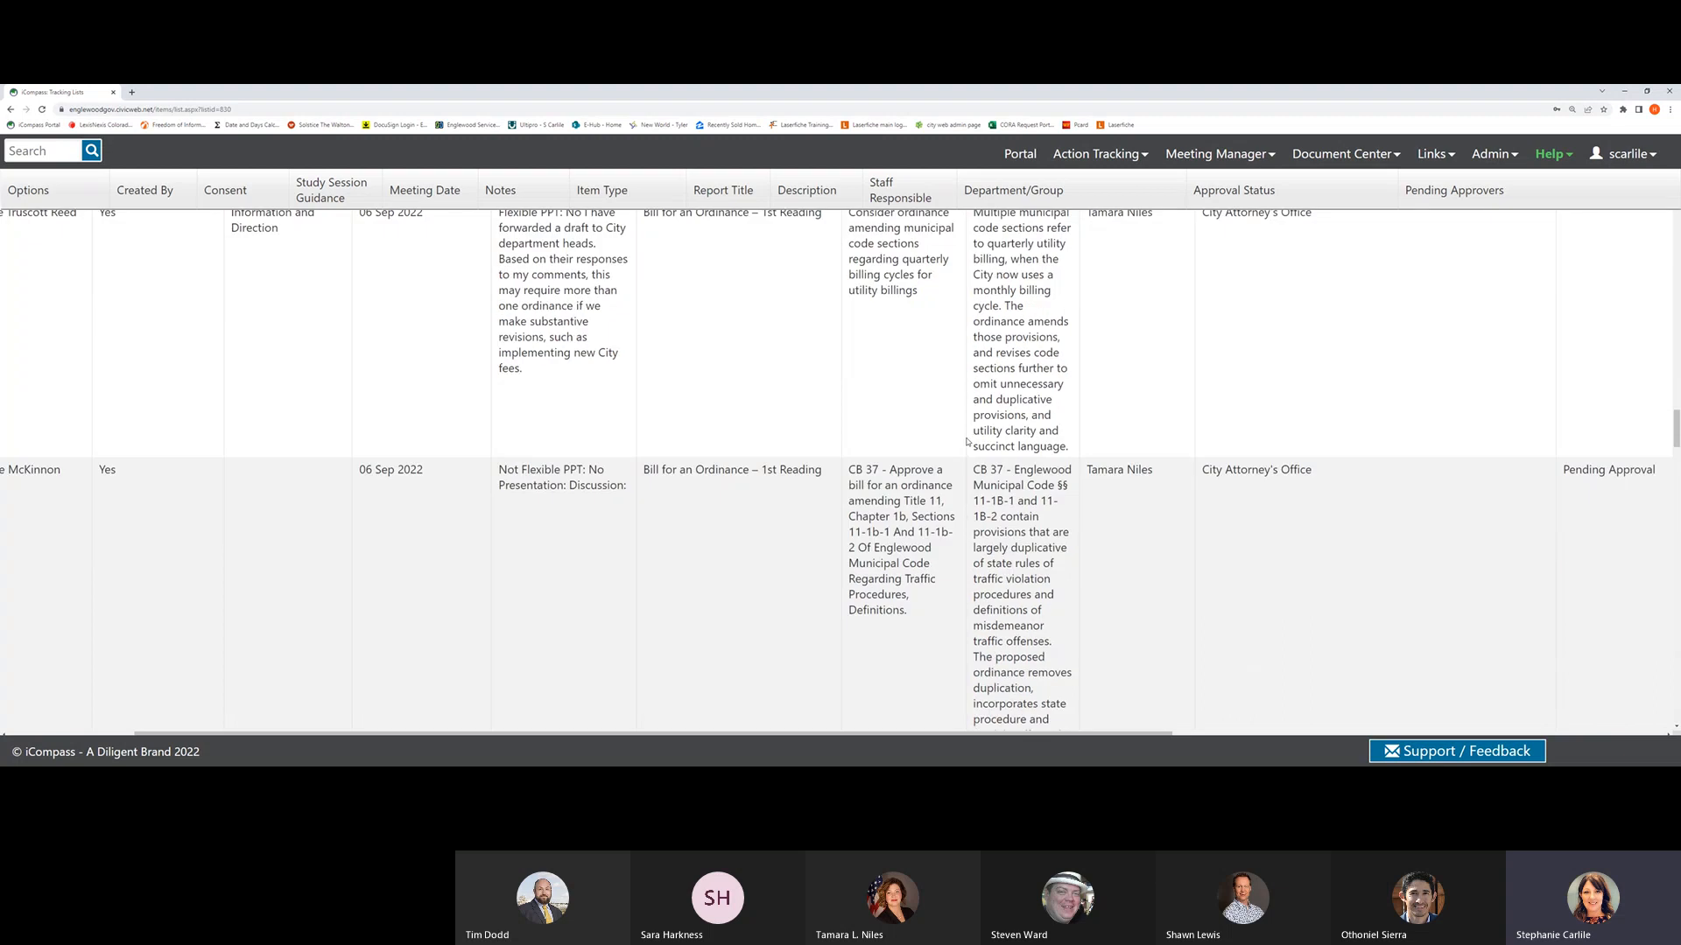
scroll("down", 3)
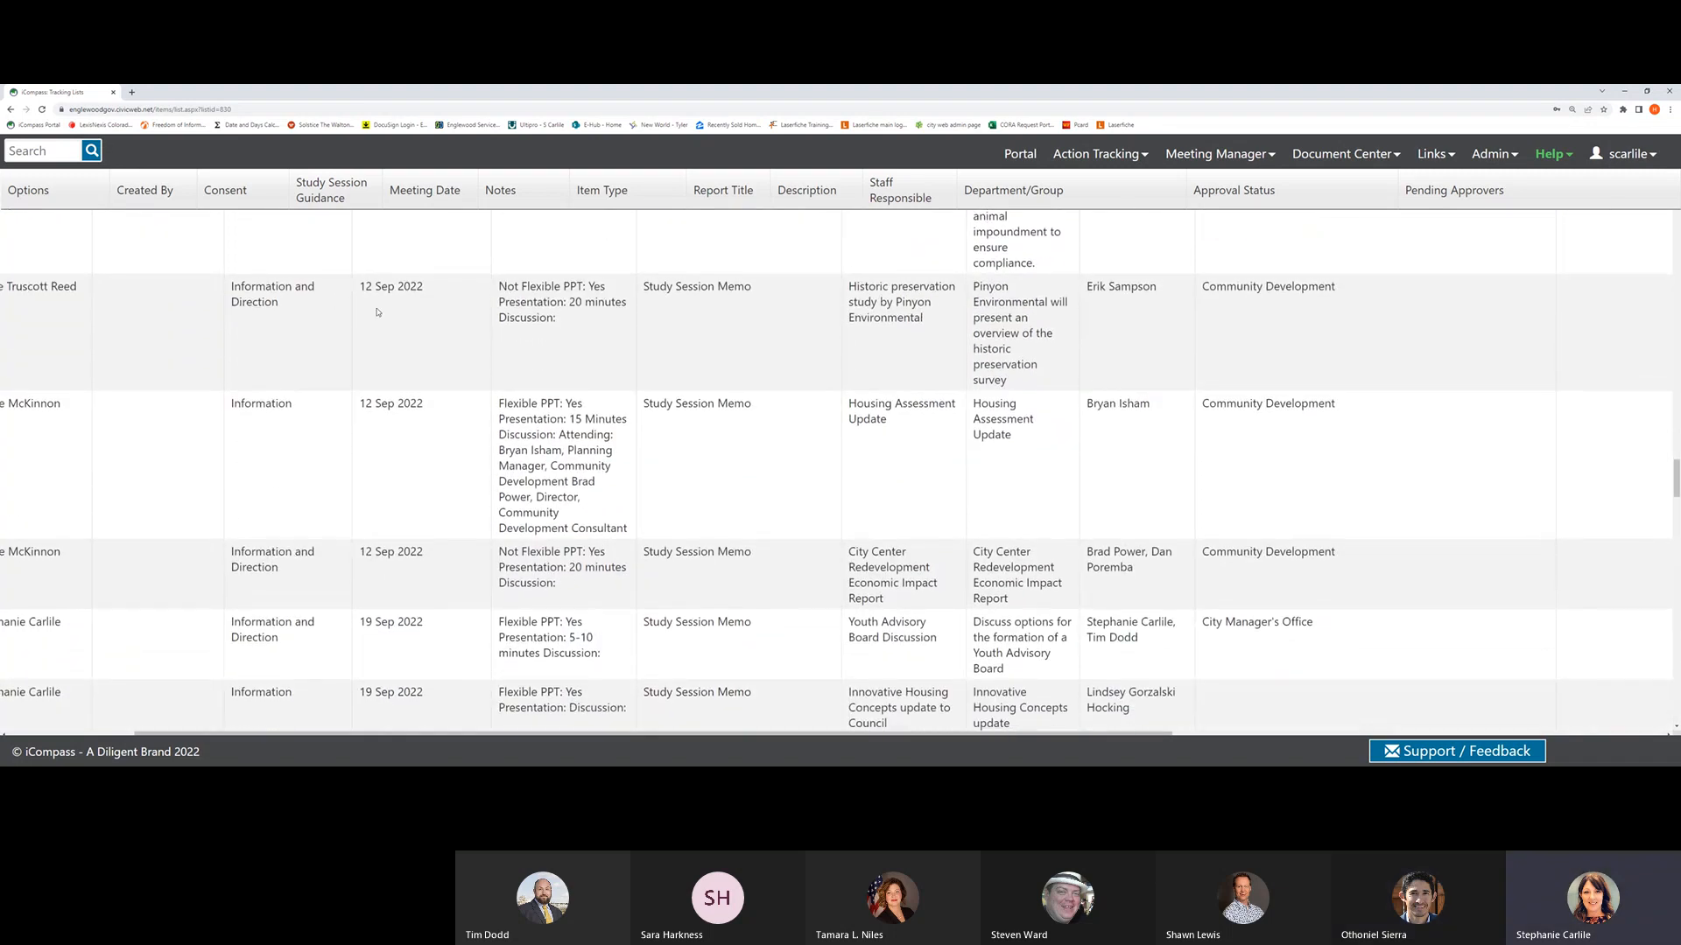
mouse_move(961, 333)
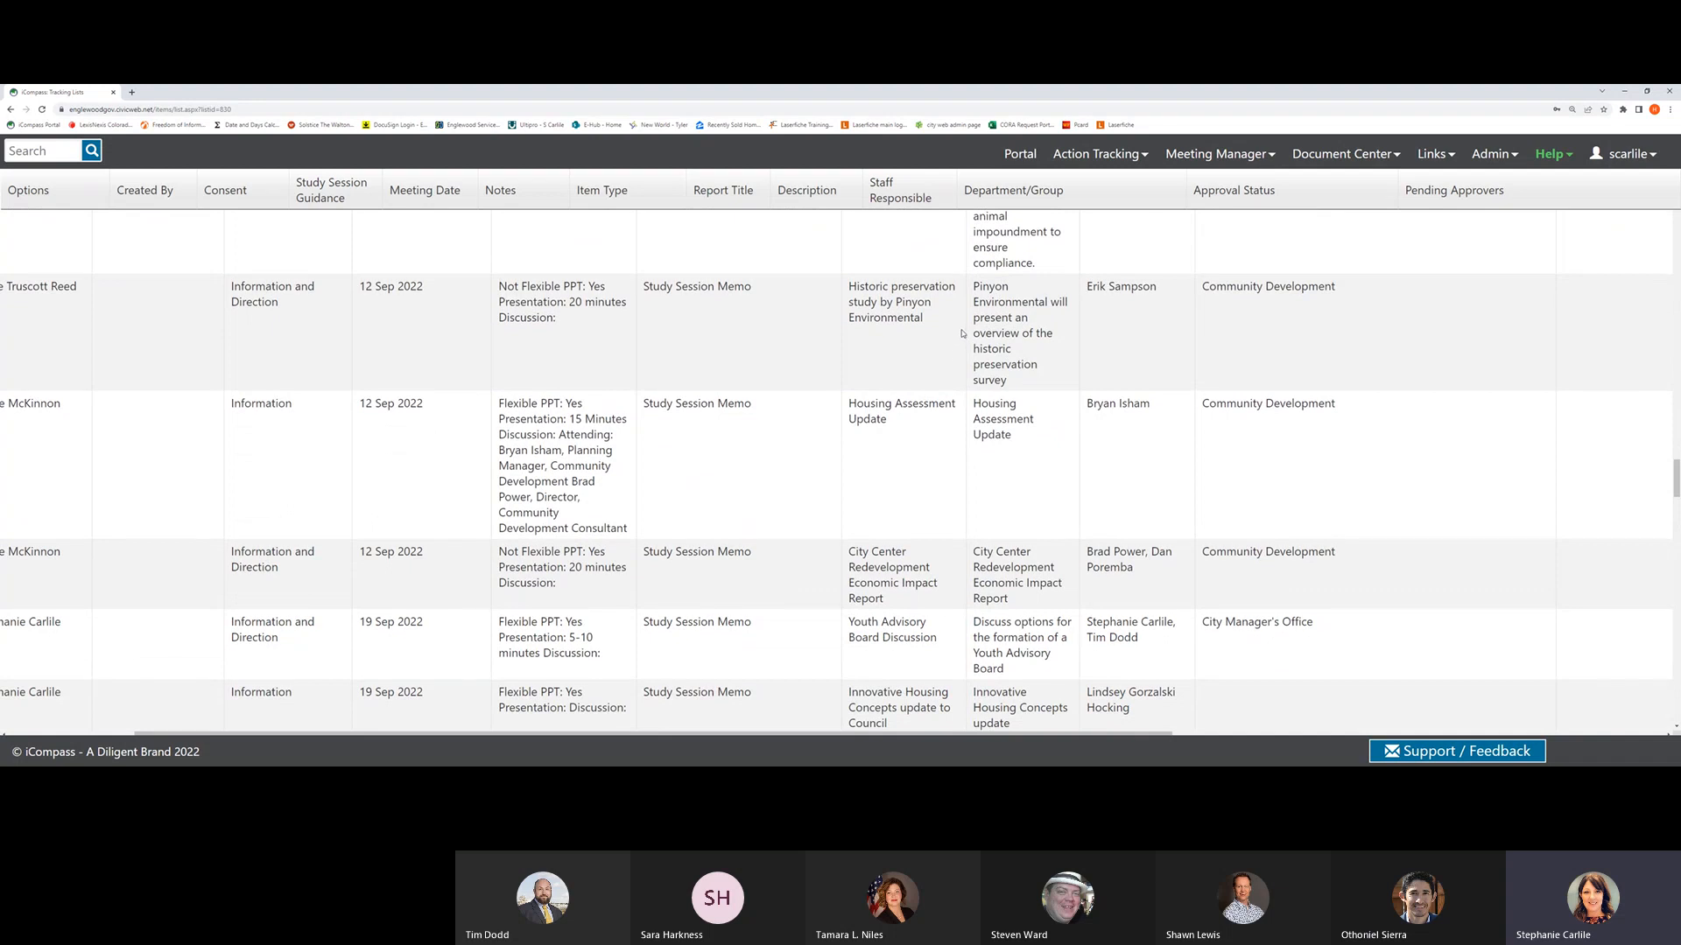
mouse_move(685, 308)
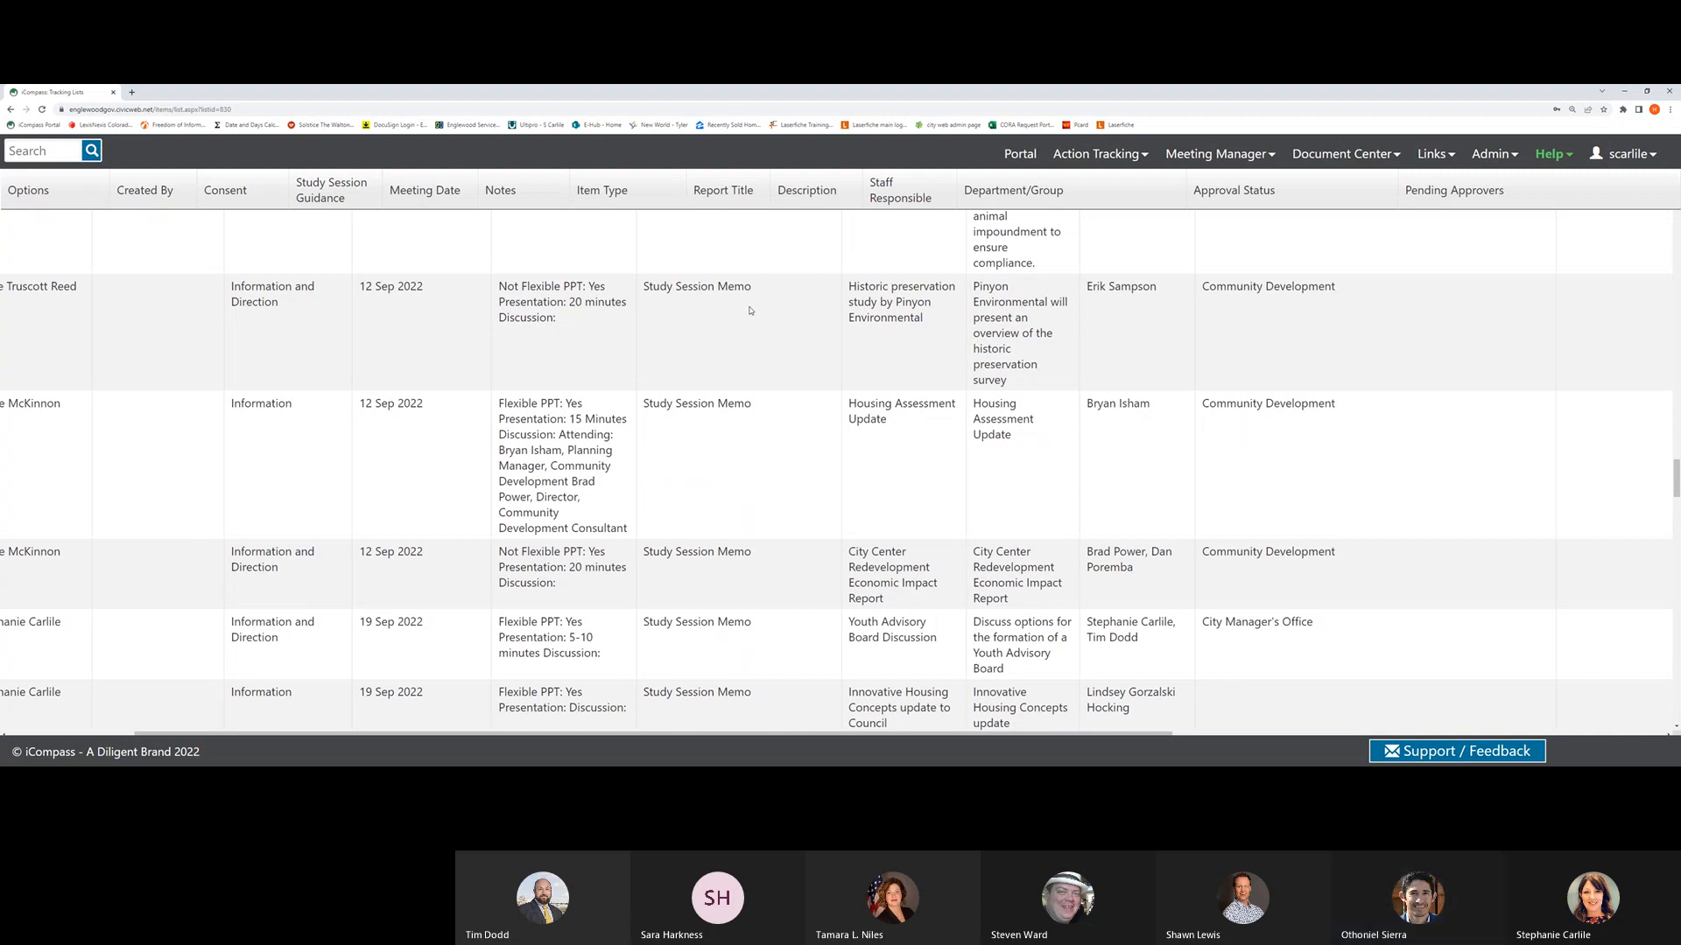
scroll("down", 3)
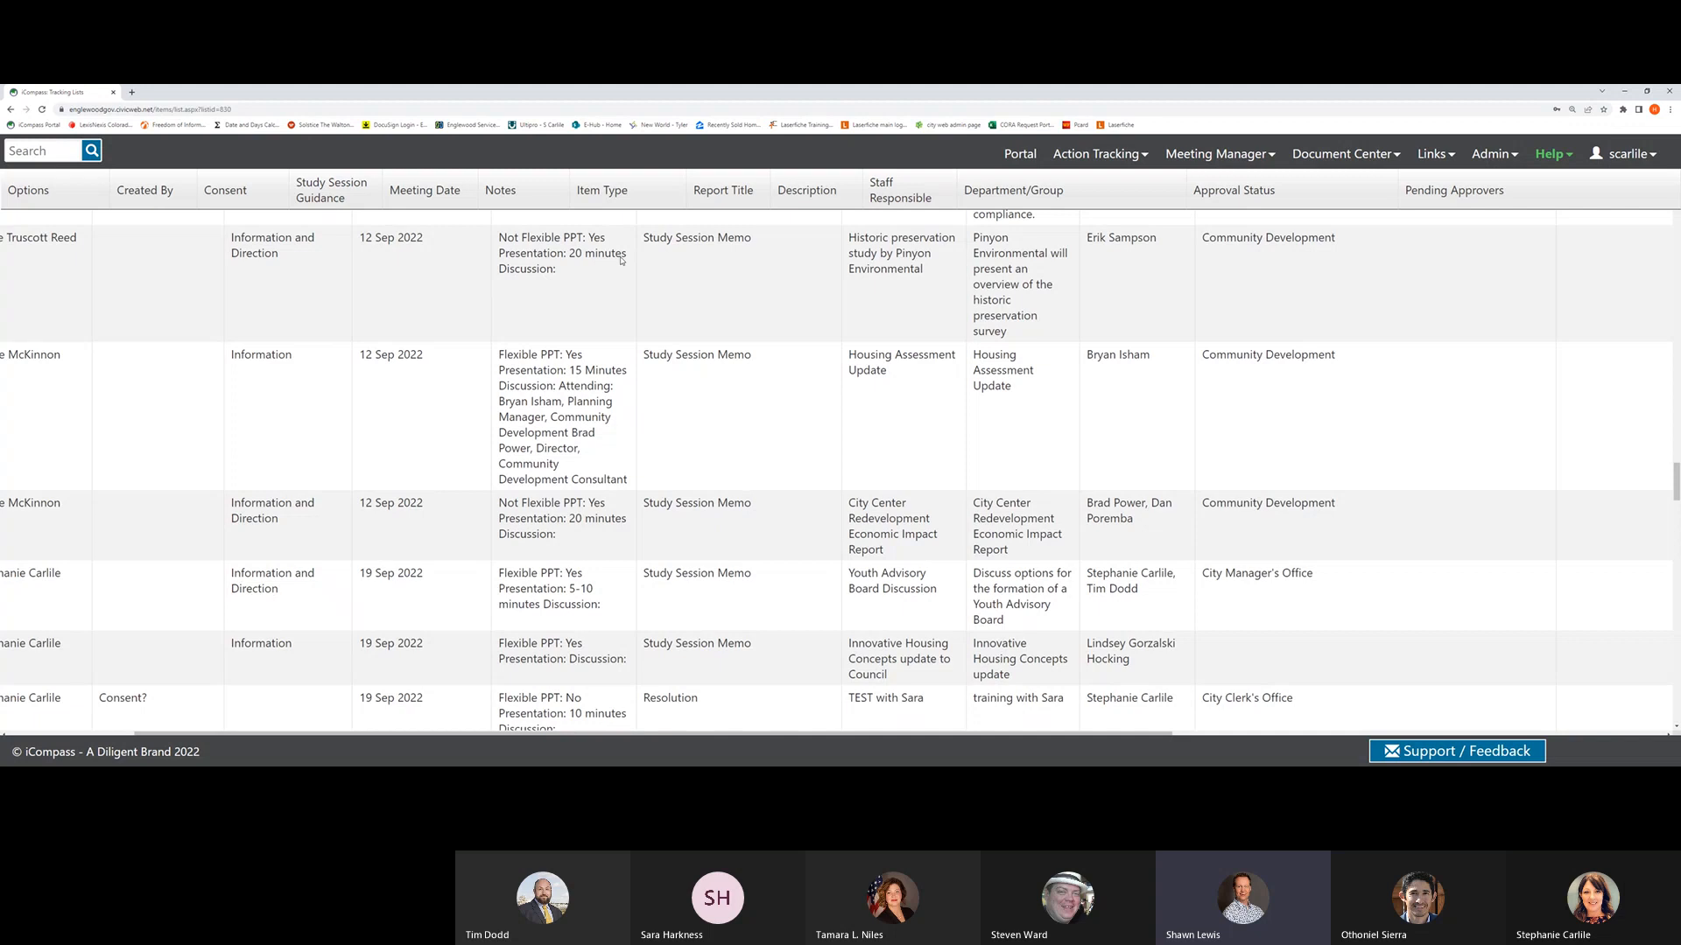
mouse_move(928, 264)
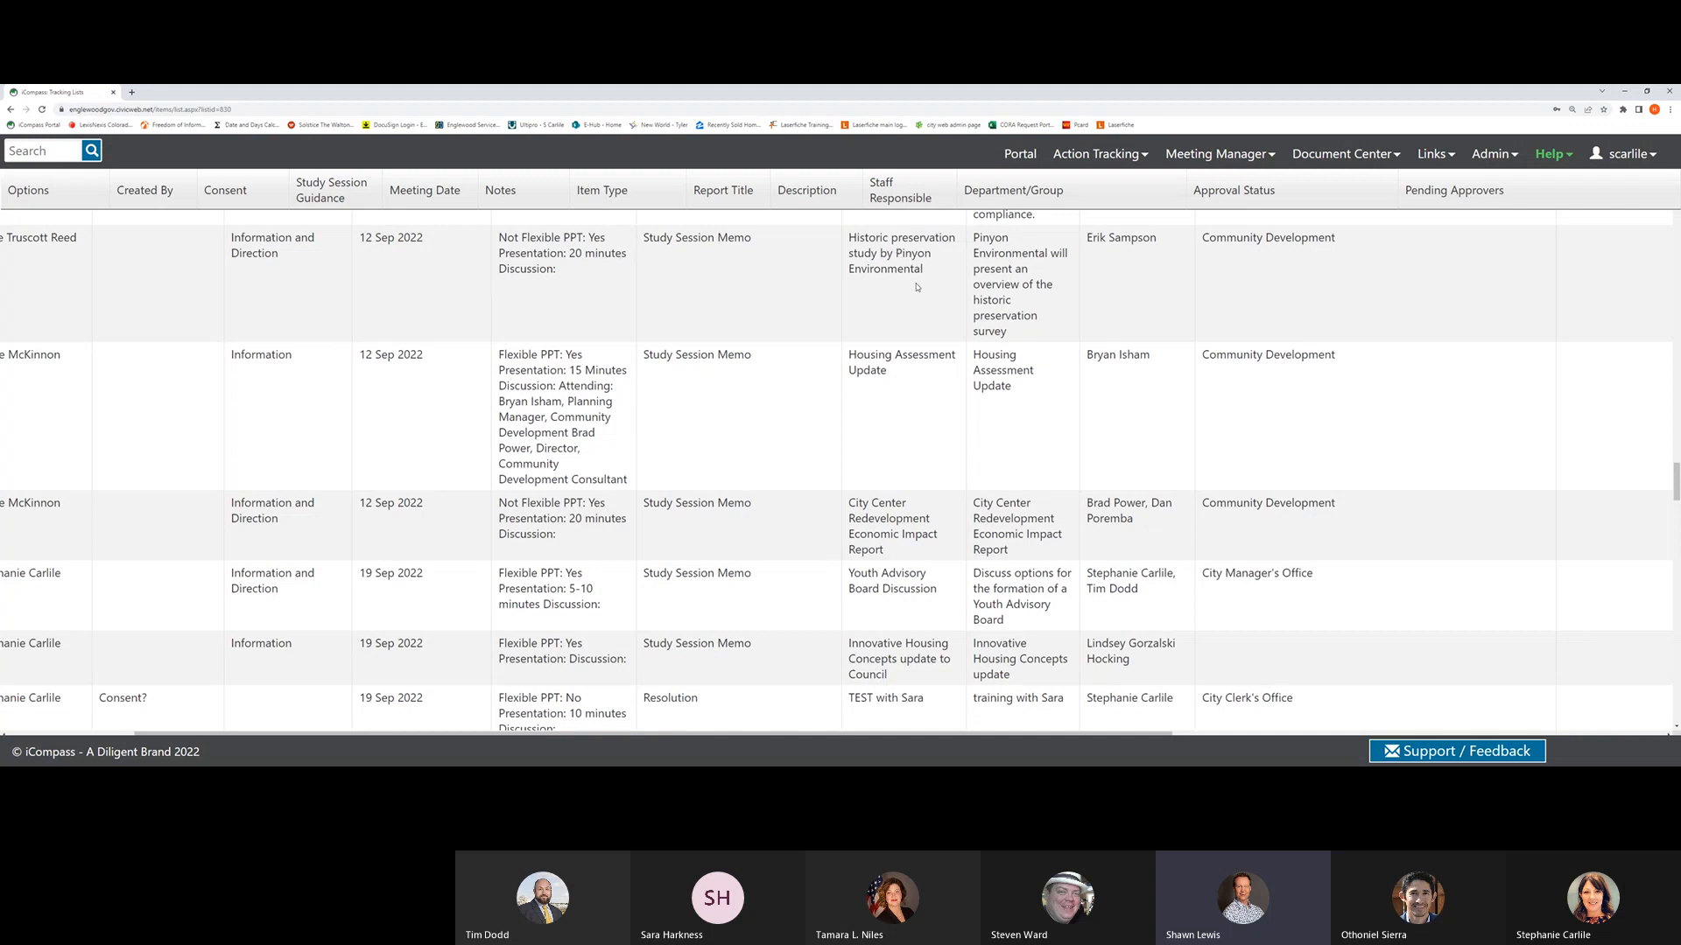
mouse_move(933, 368)
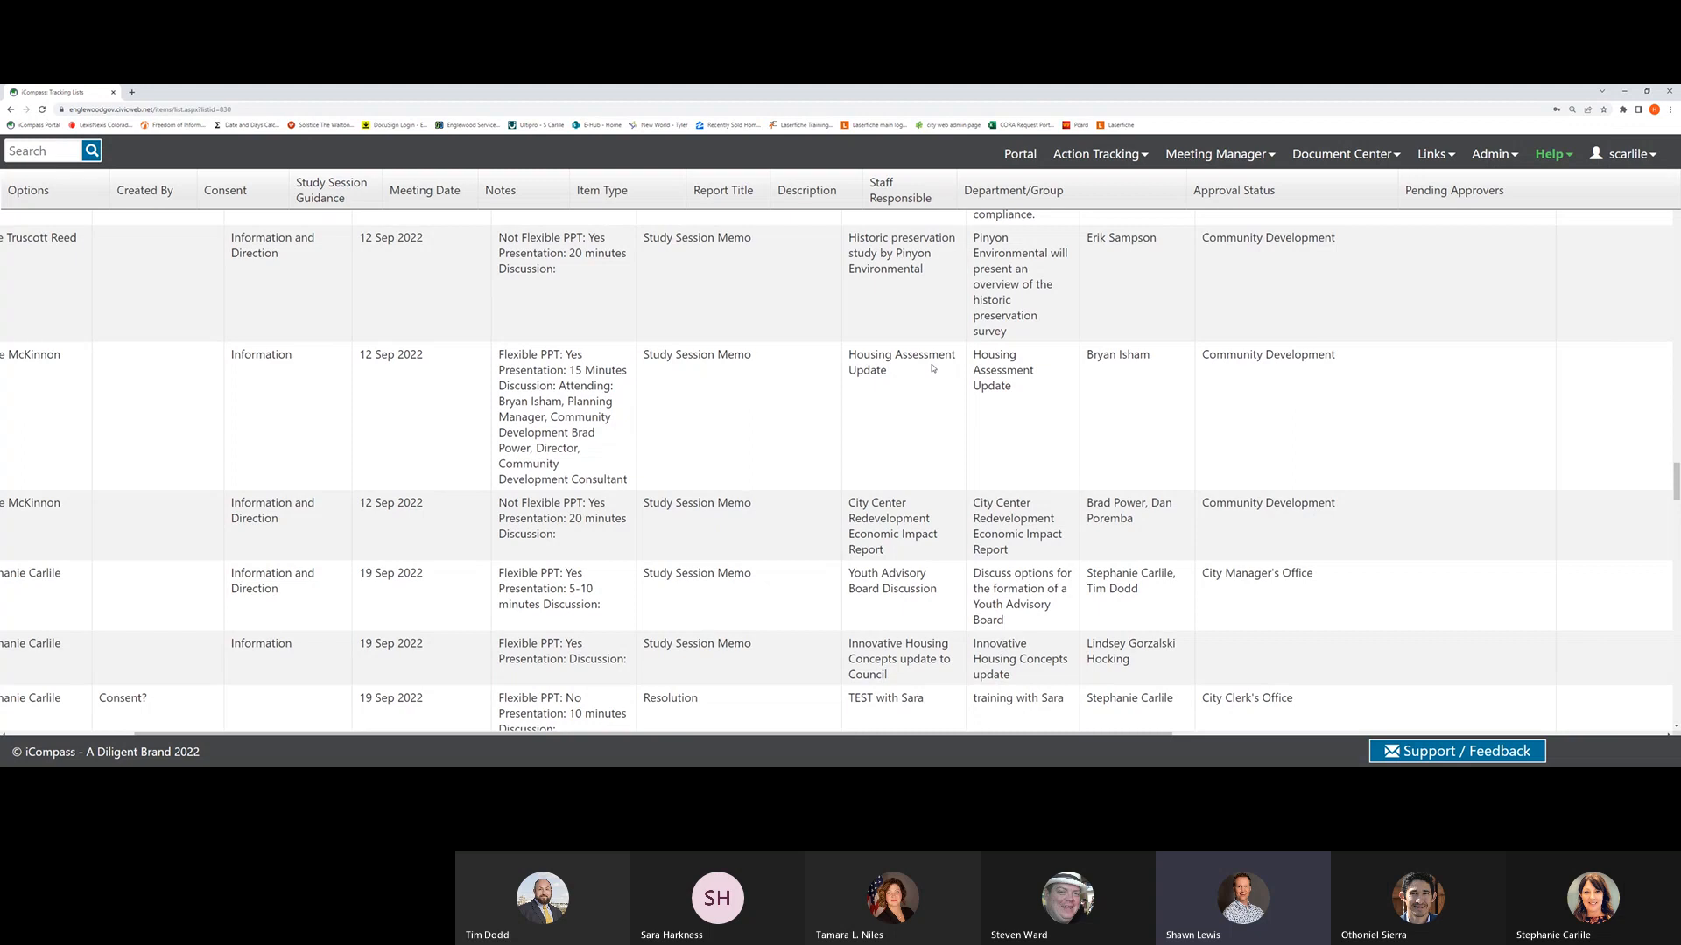
mouse_move(904, 537)
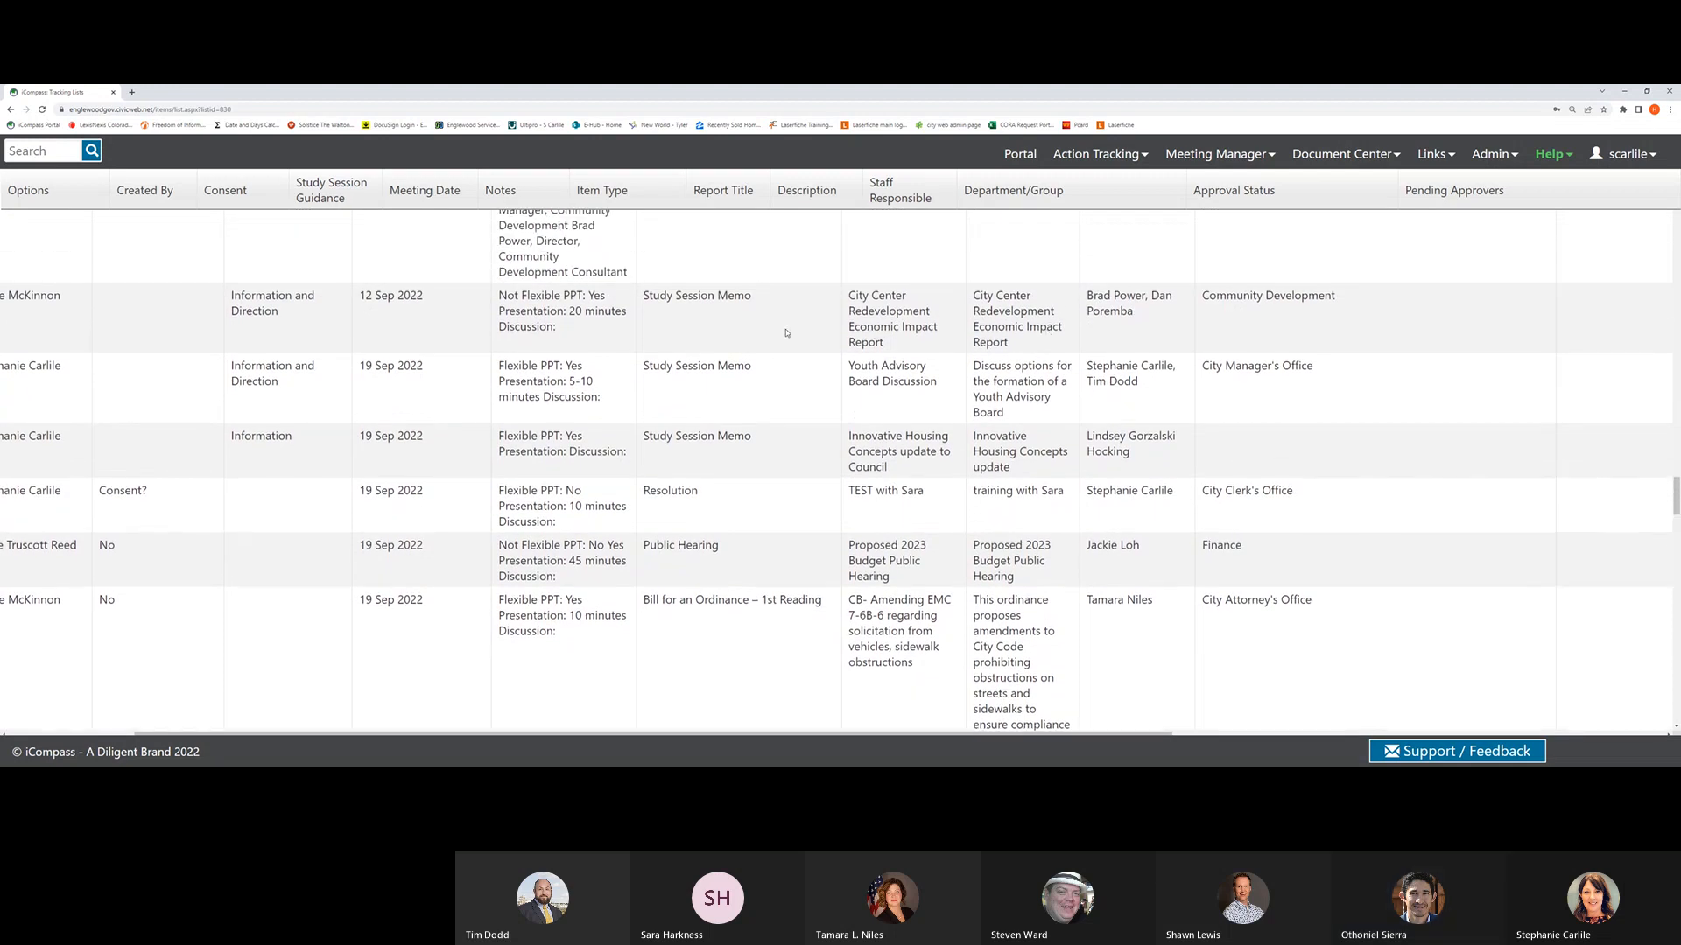
scroll("down", 3)
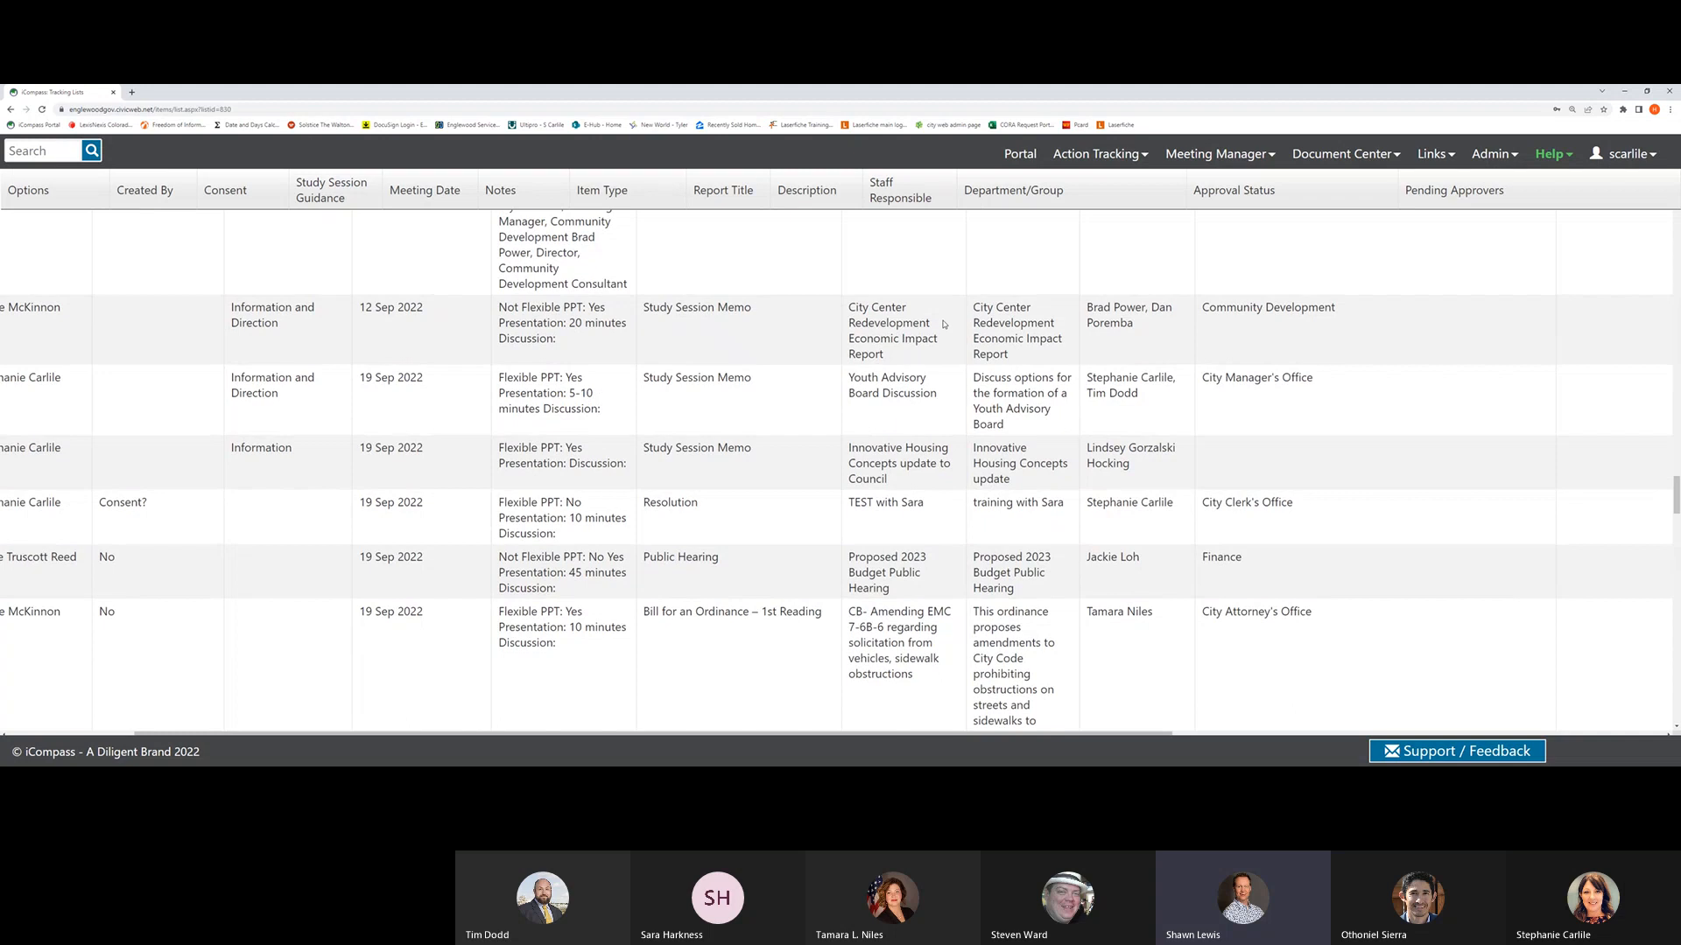
mouse_move(1336, 625)
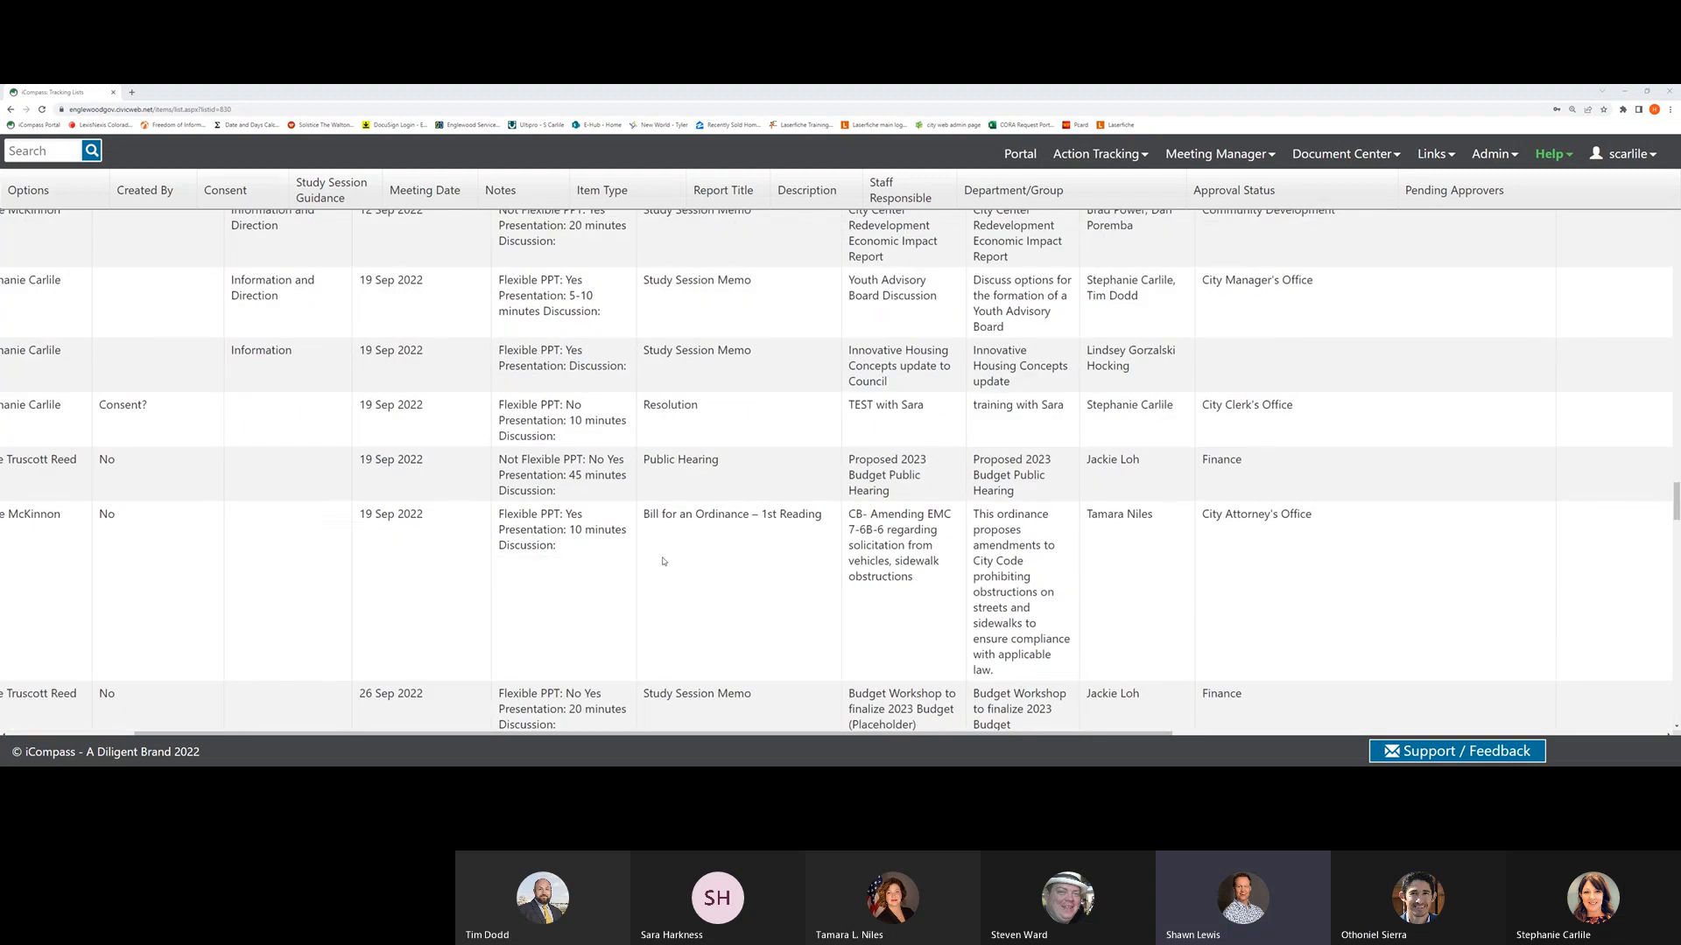
mouse_move(896, 303)
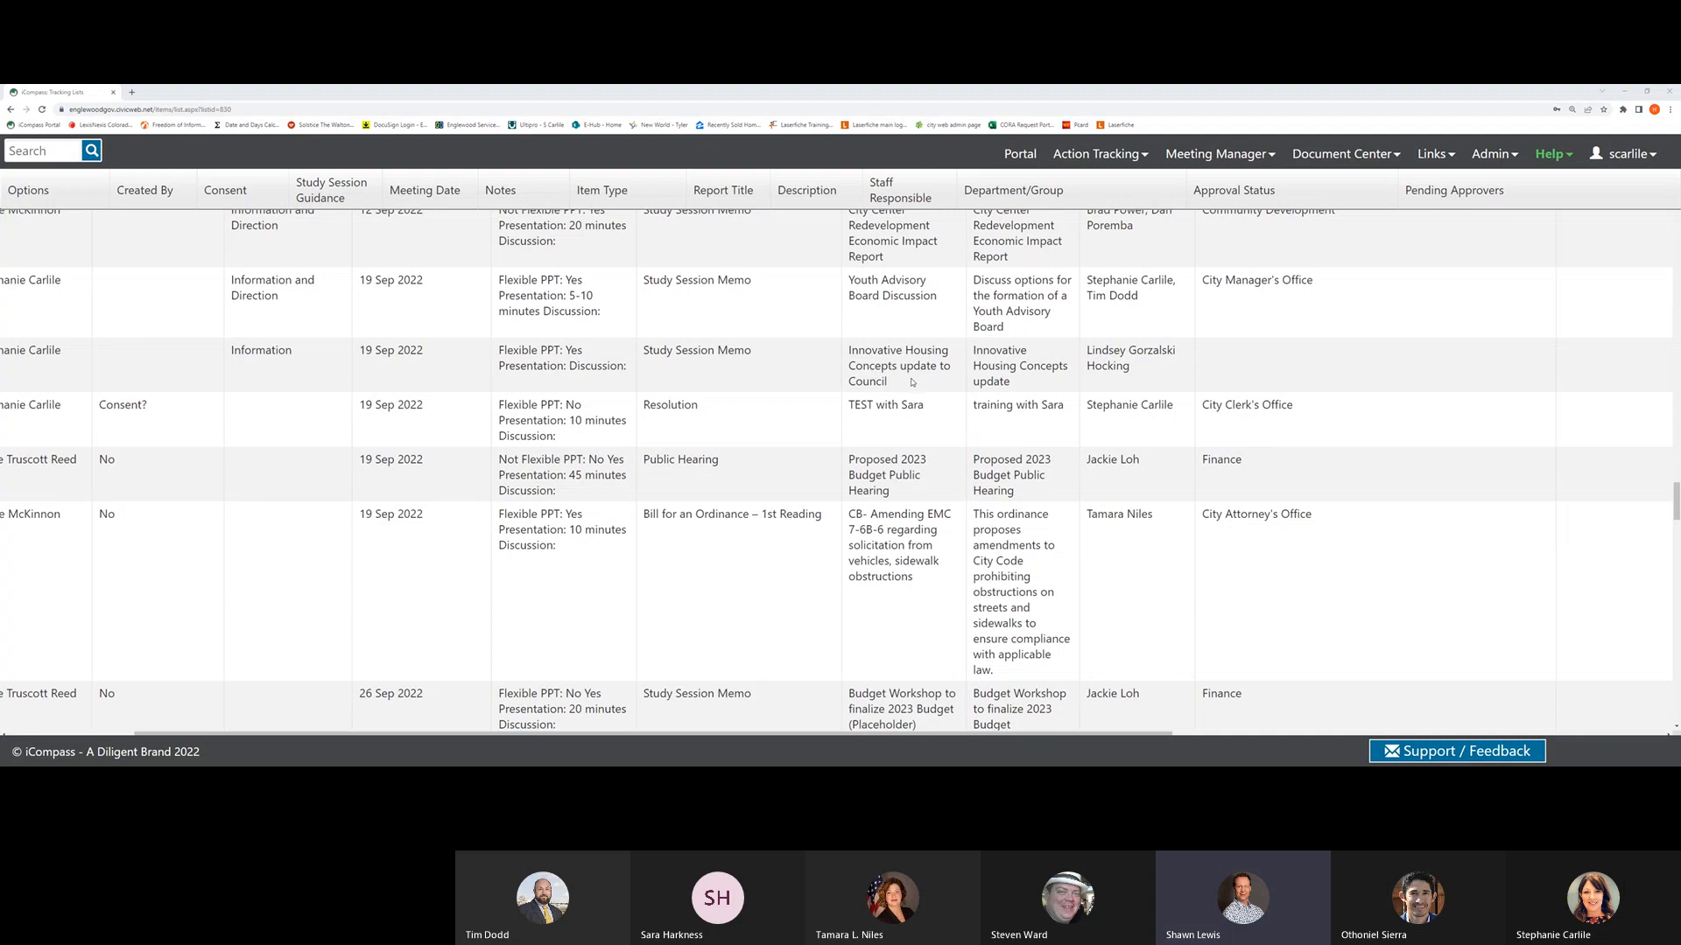
scroll("down", 3)
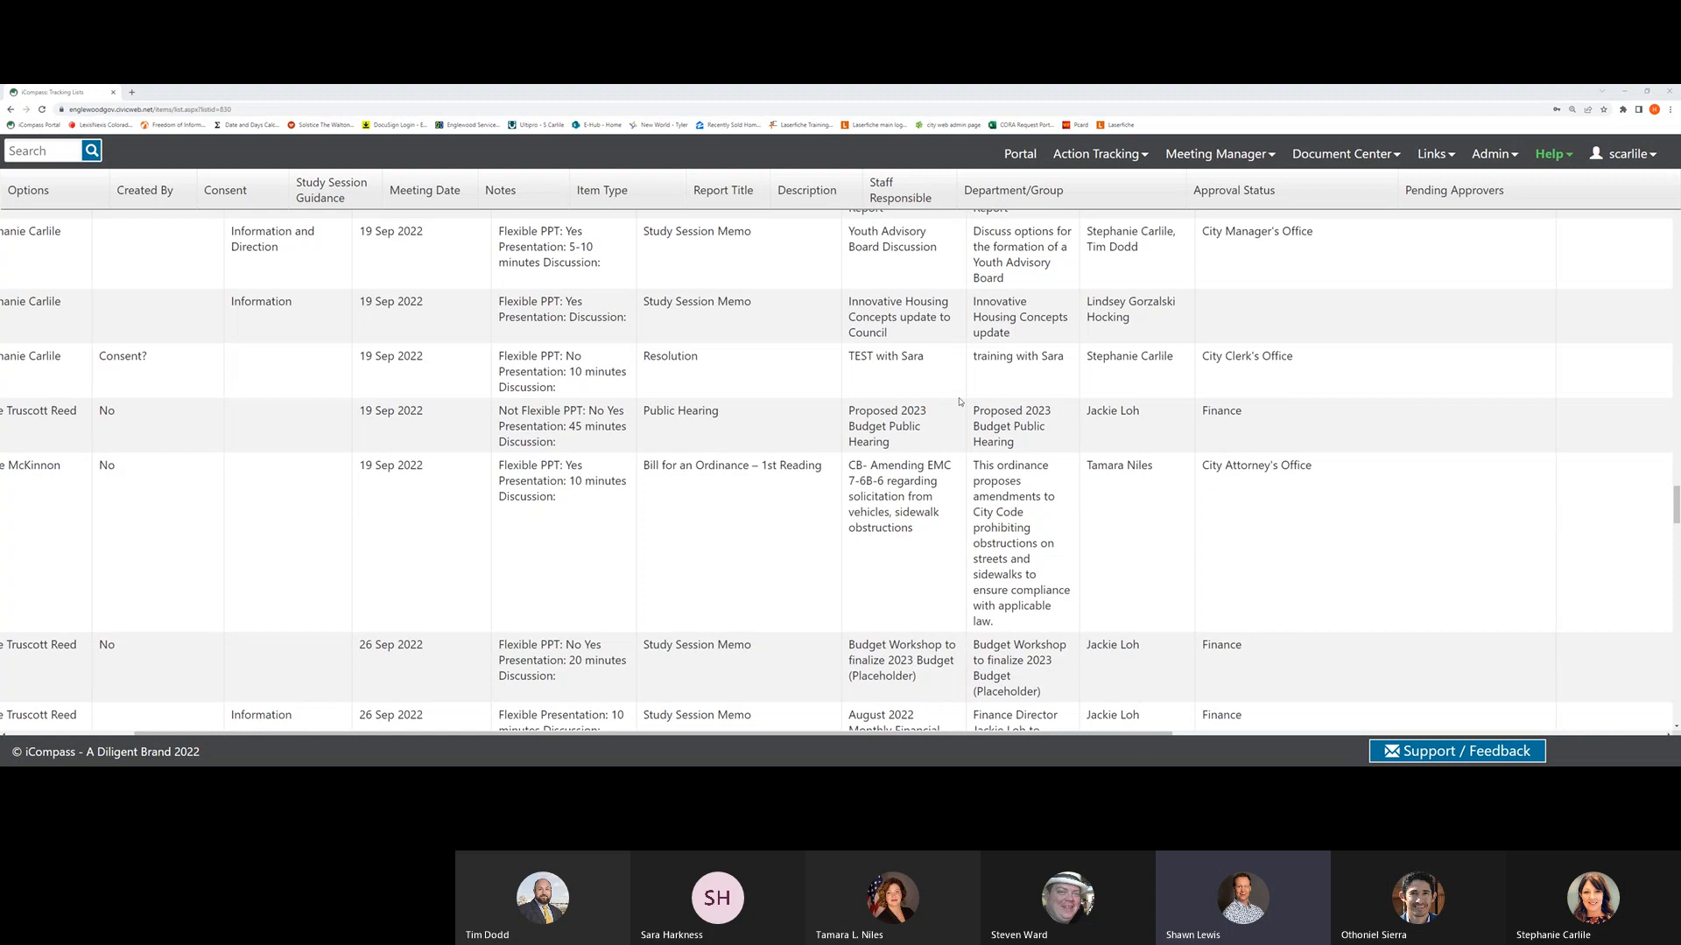
scroll("down", 3)
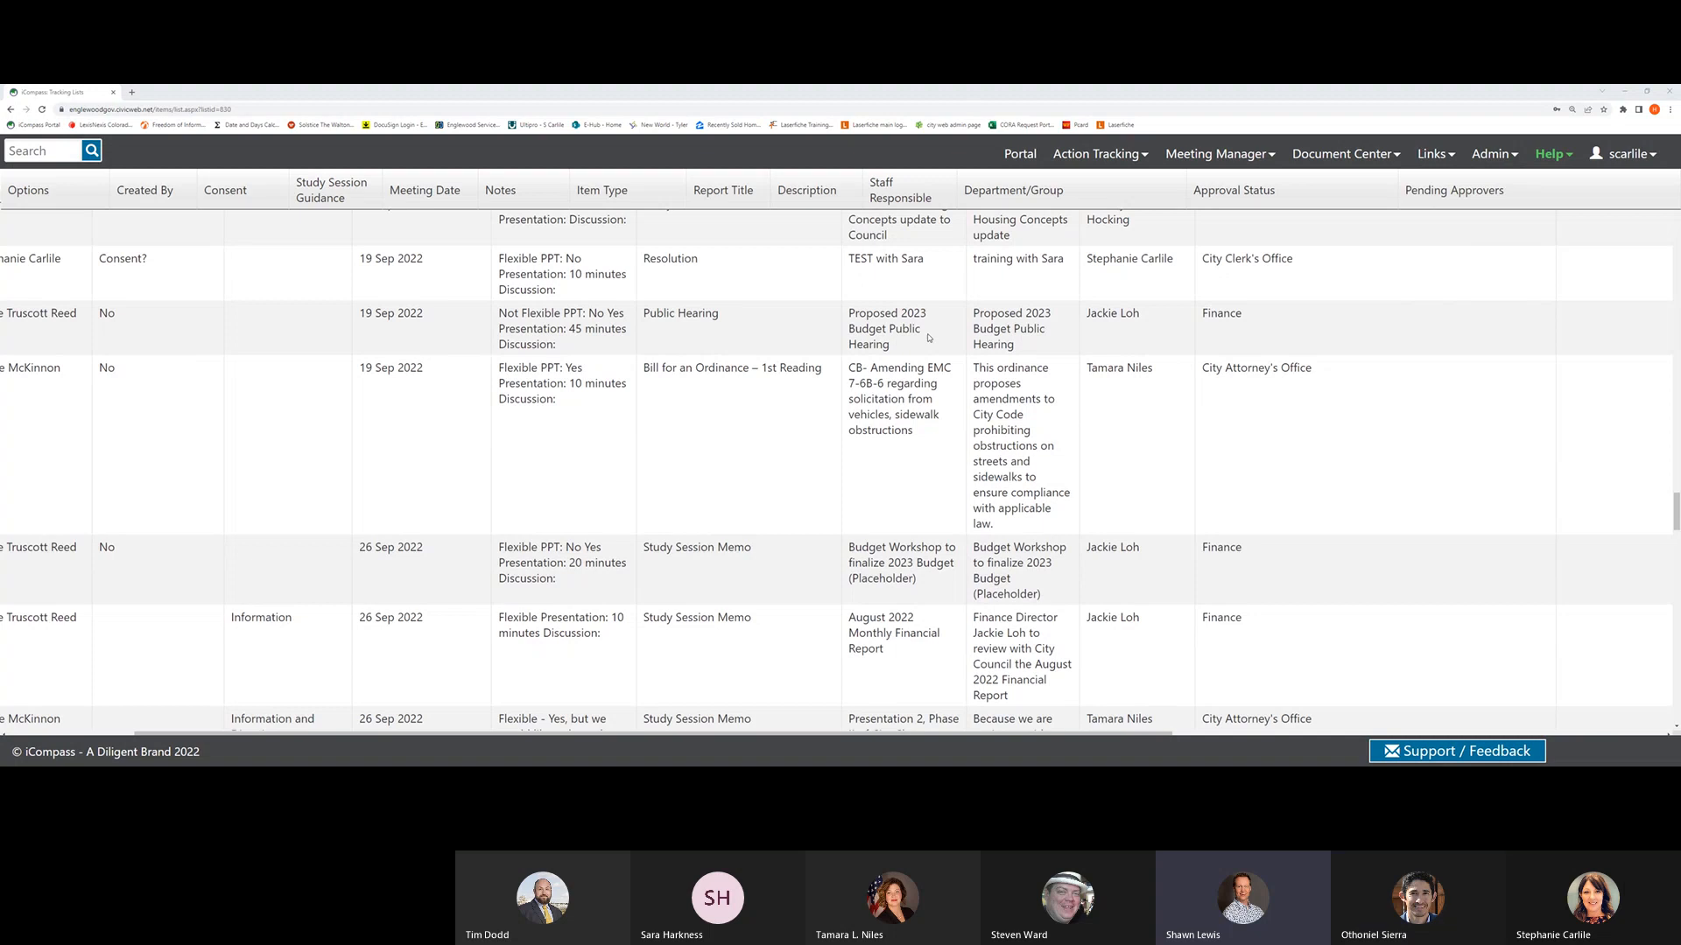
mouse_move(1047, 334)
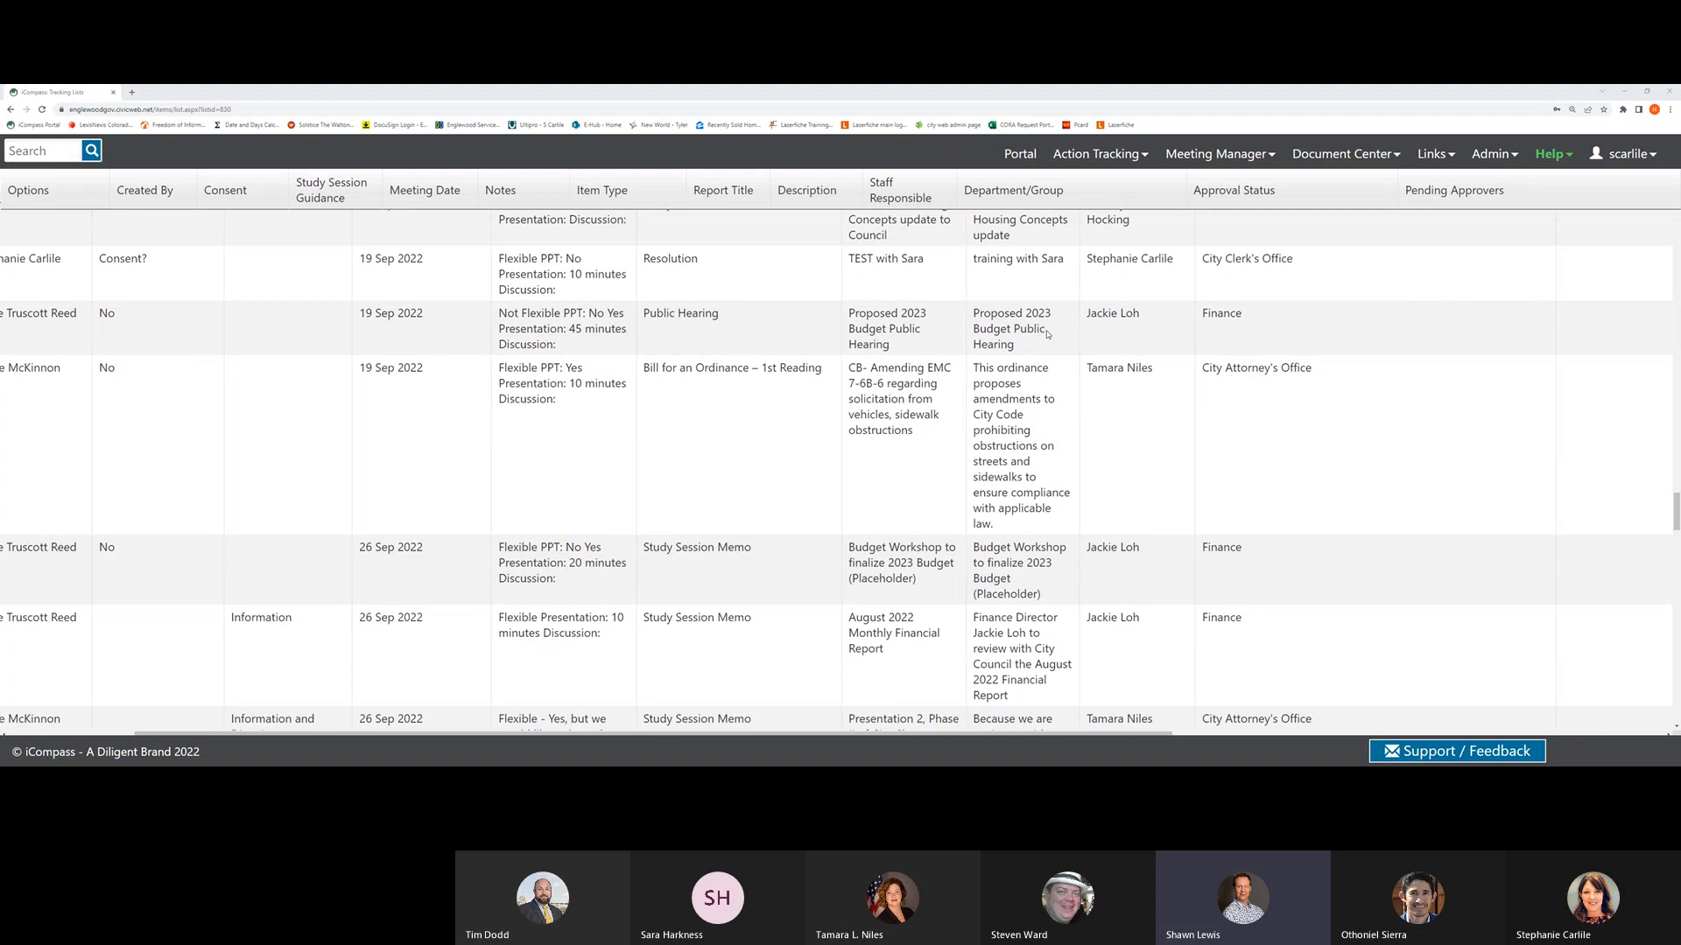
mouse_move(1033, 394)
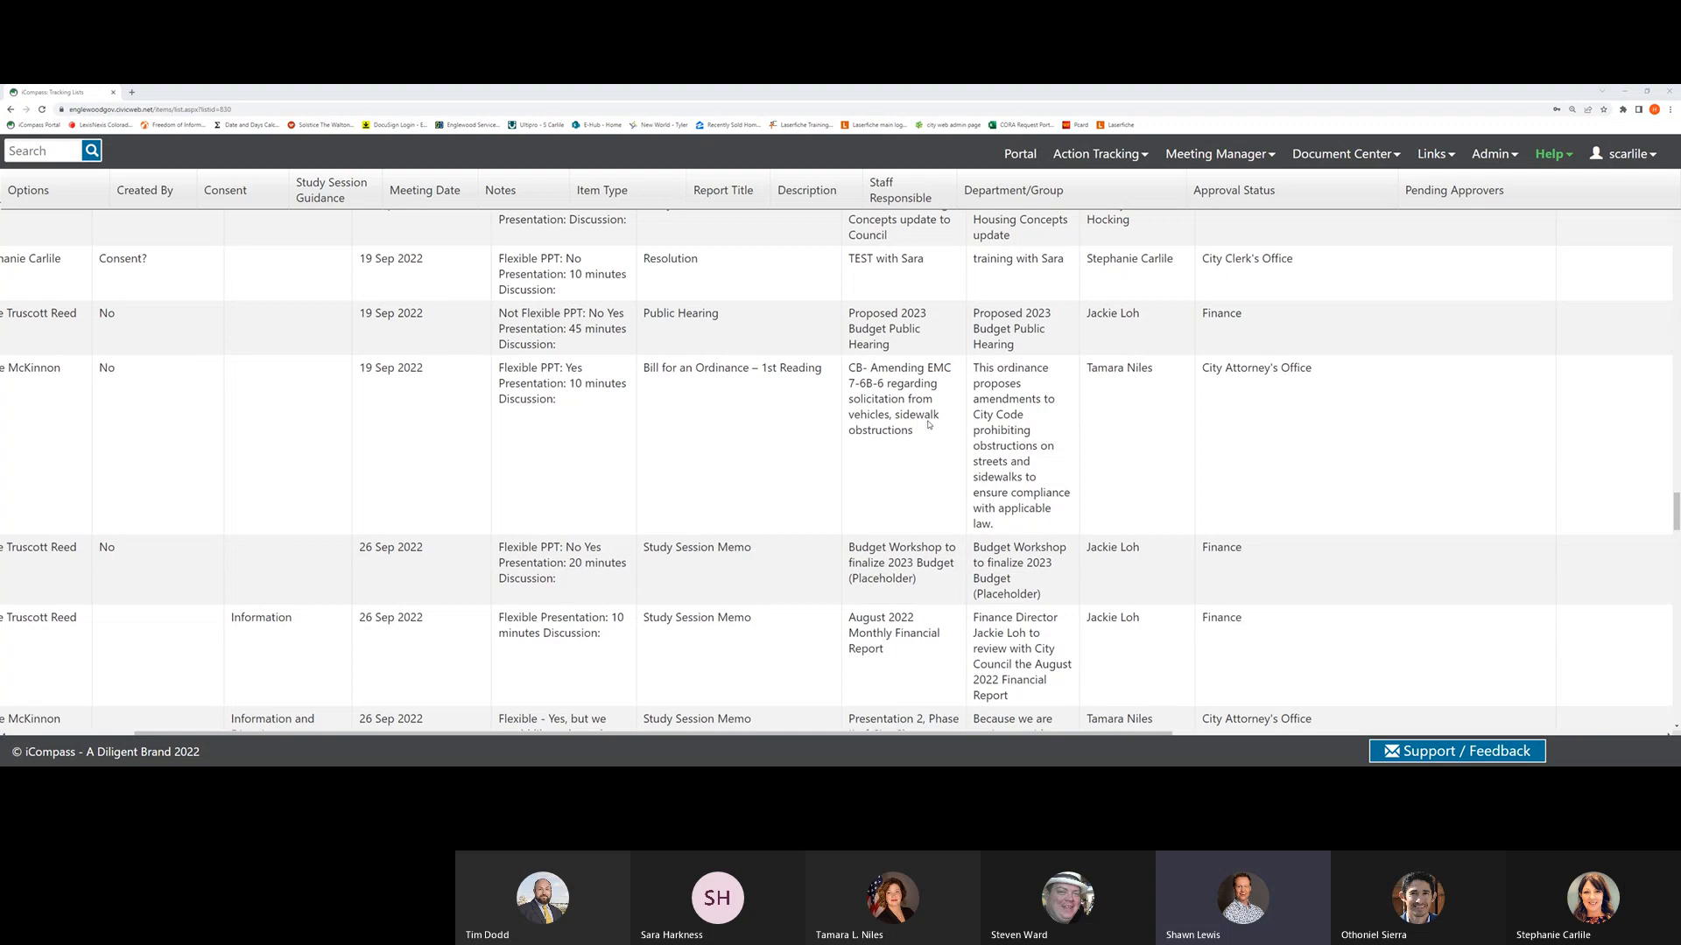
scroll("down", 3)
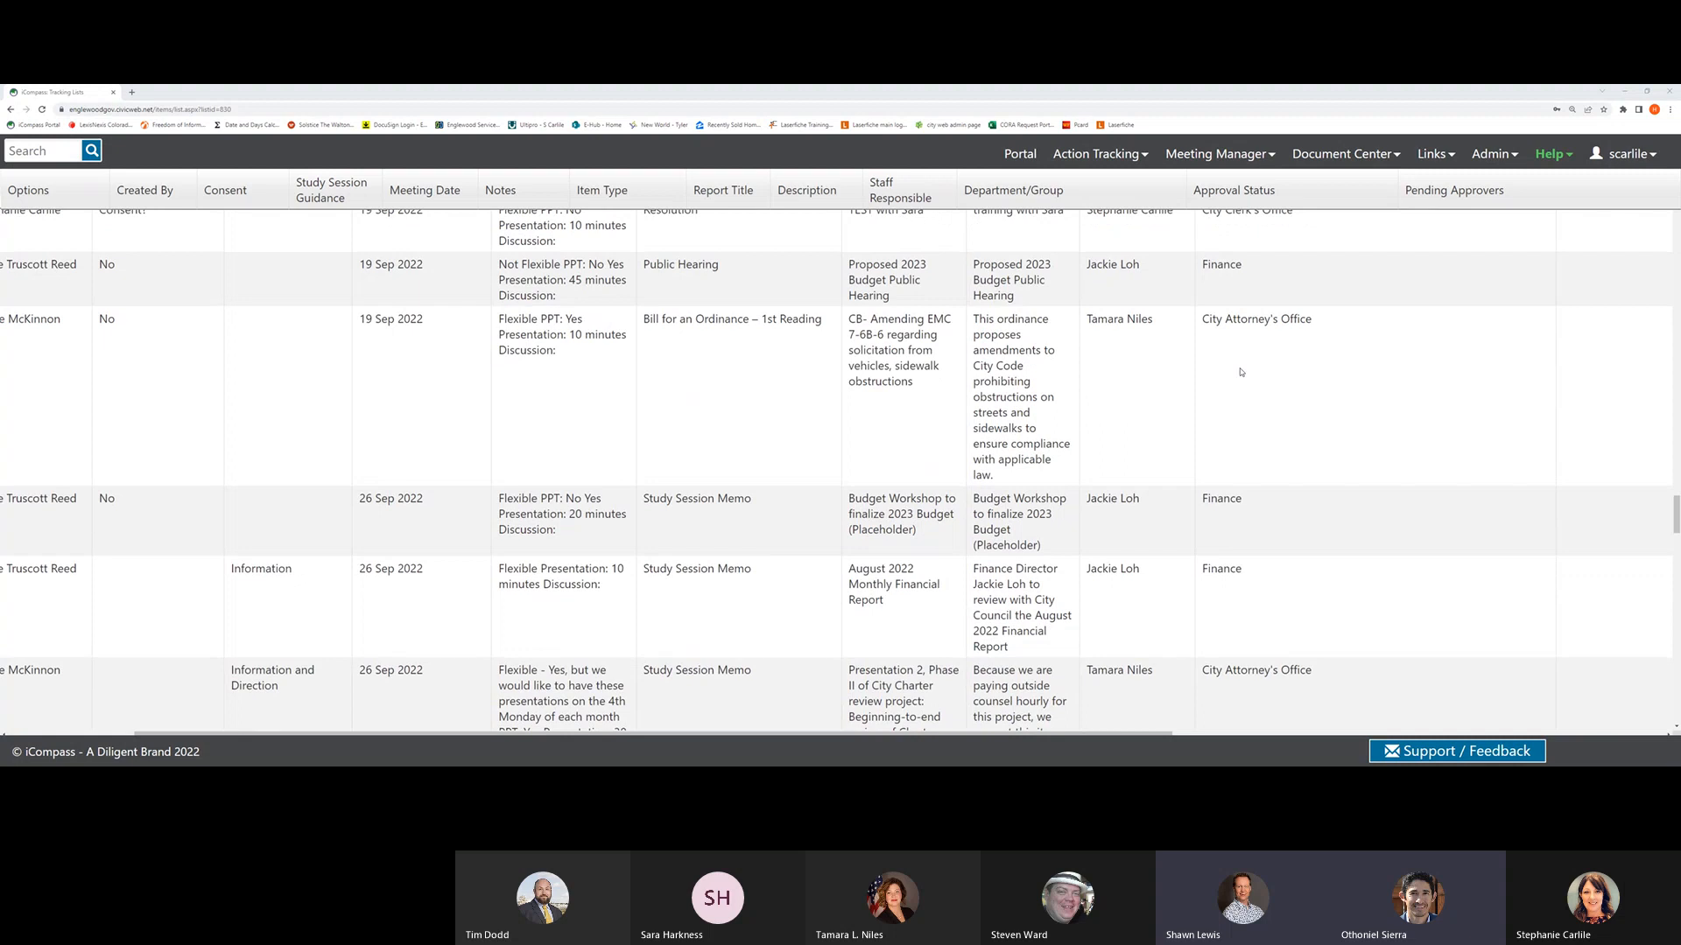
scroll("down", 3)
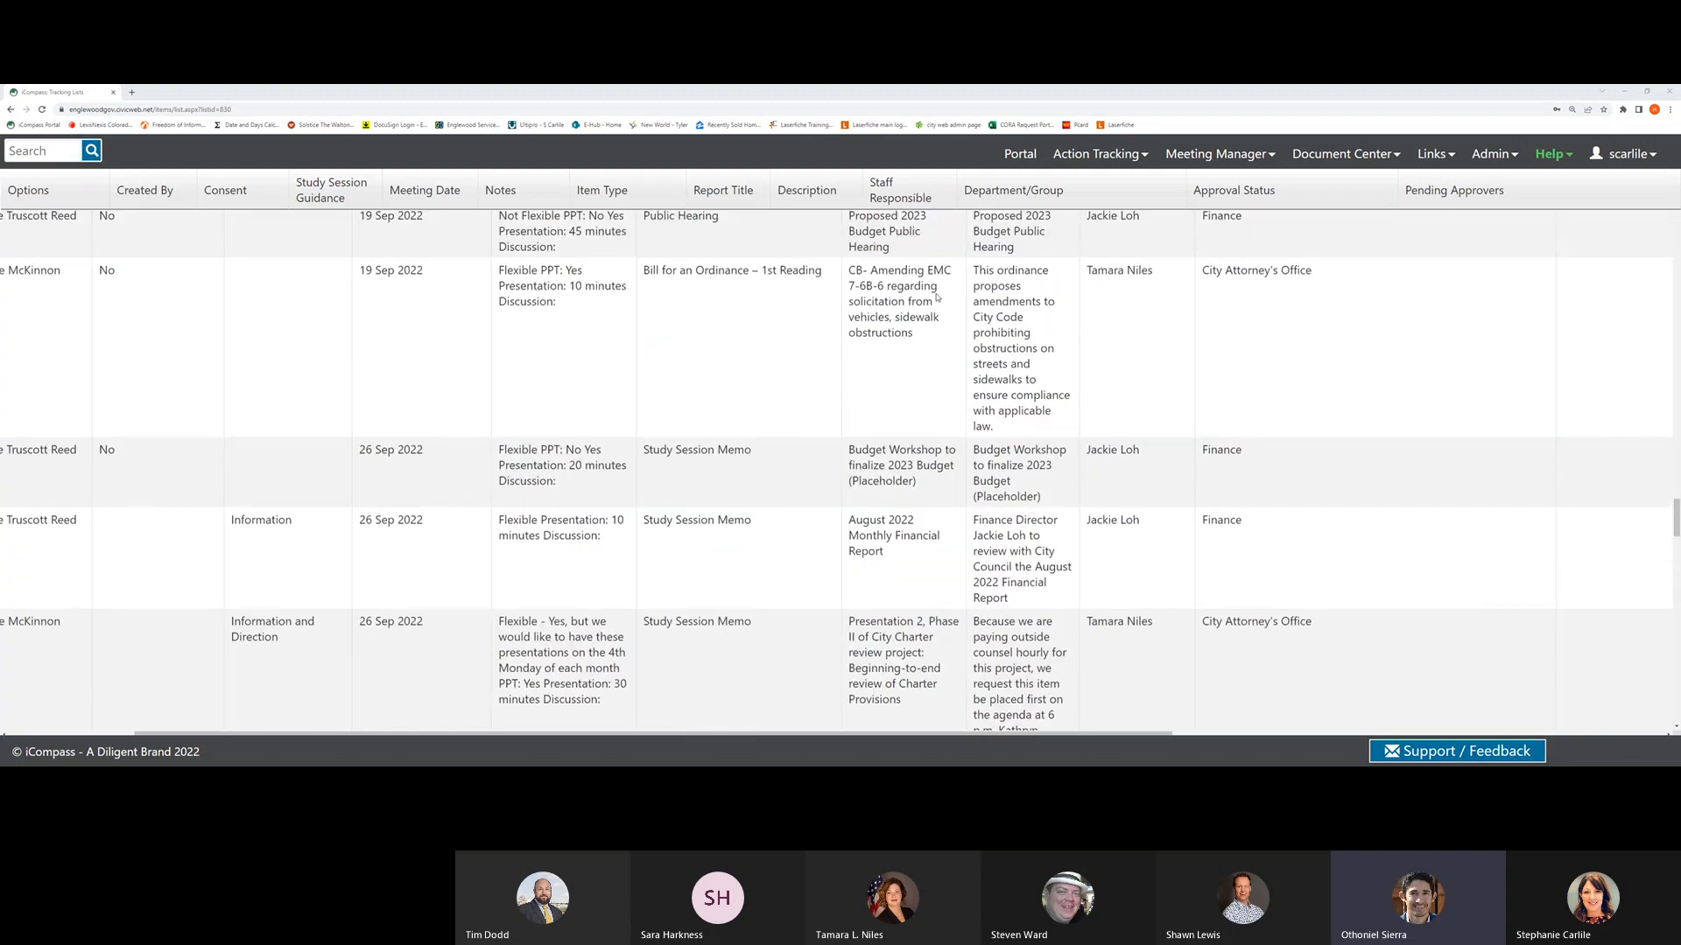
scroll("down", 3)
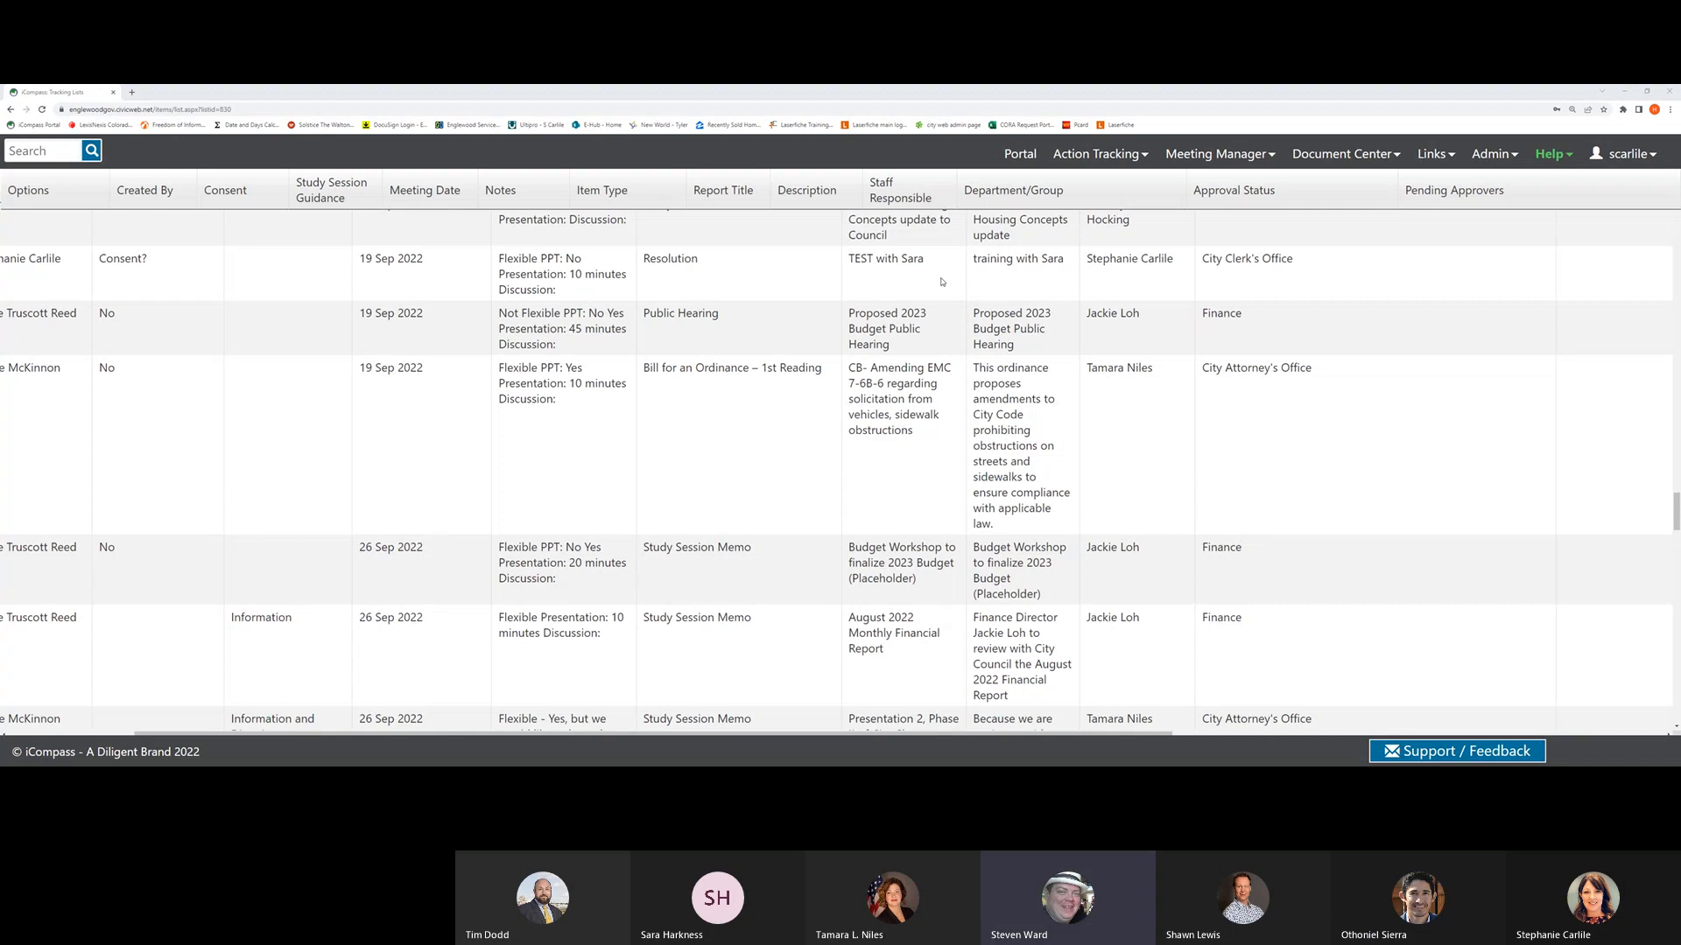
scroll("down", 3)
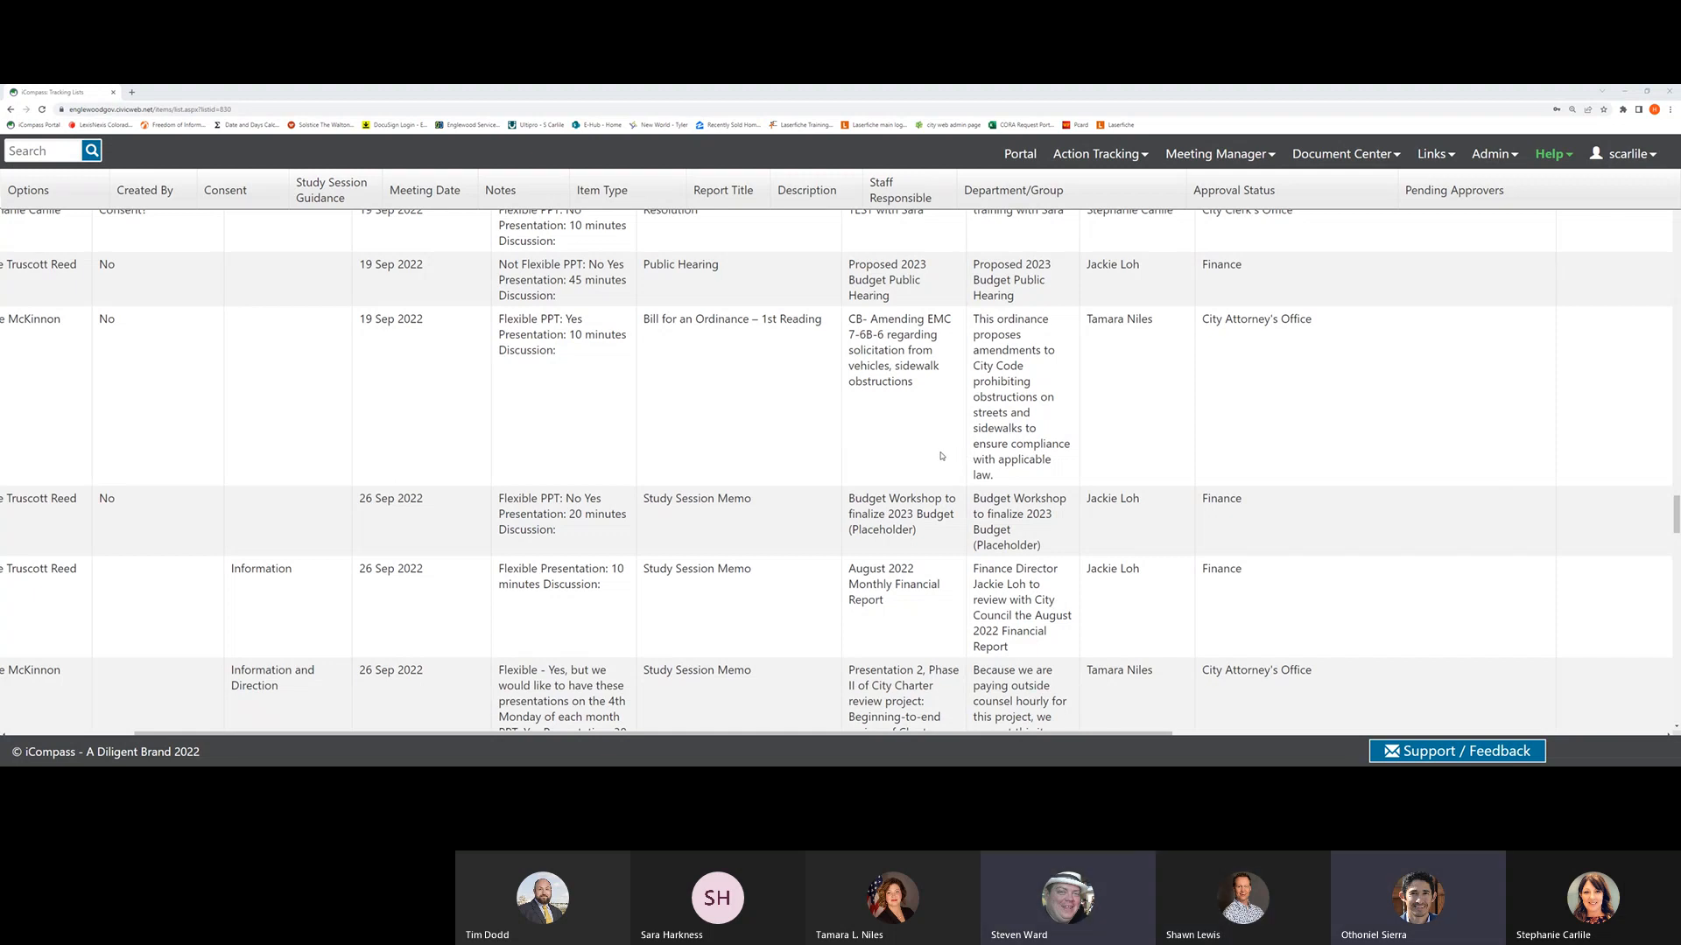
scroll("down", 3)
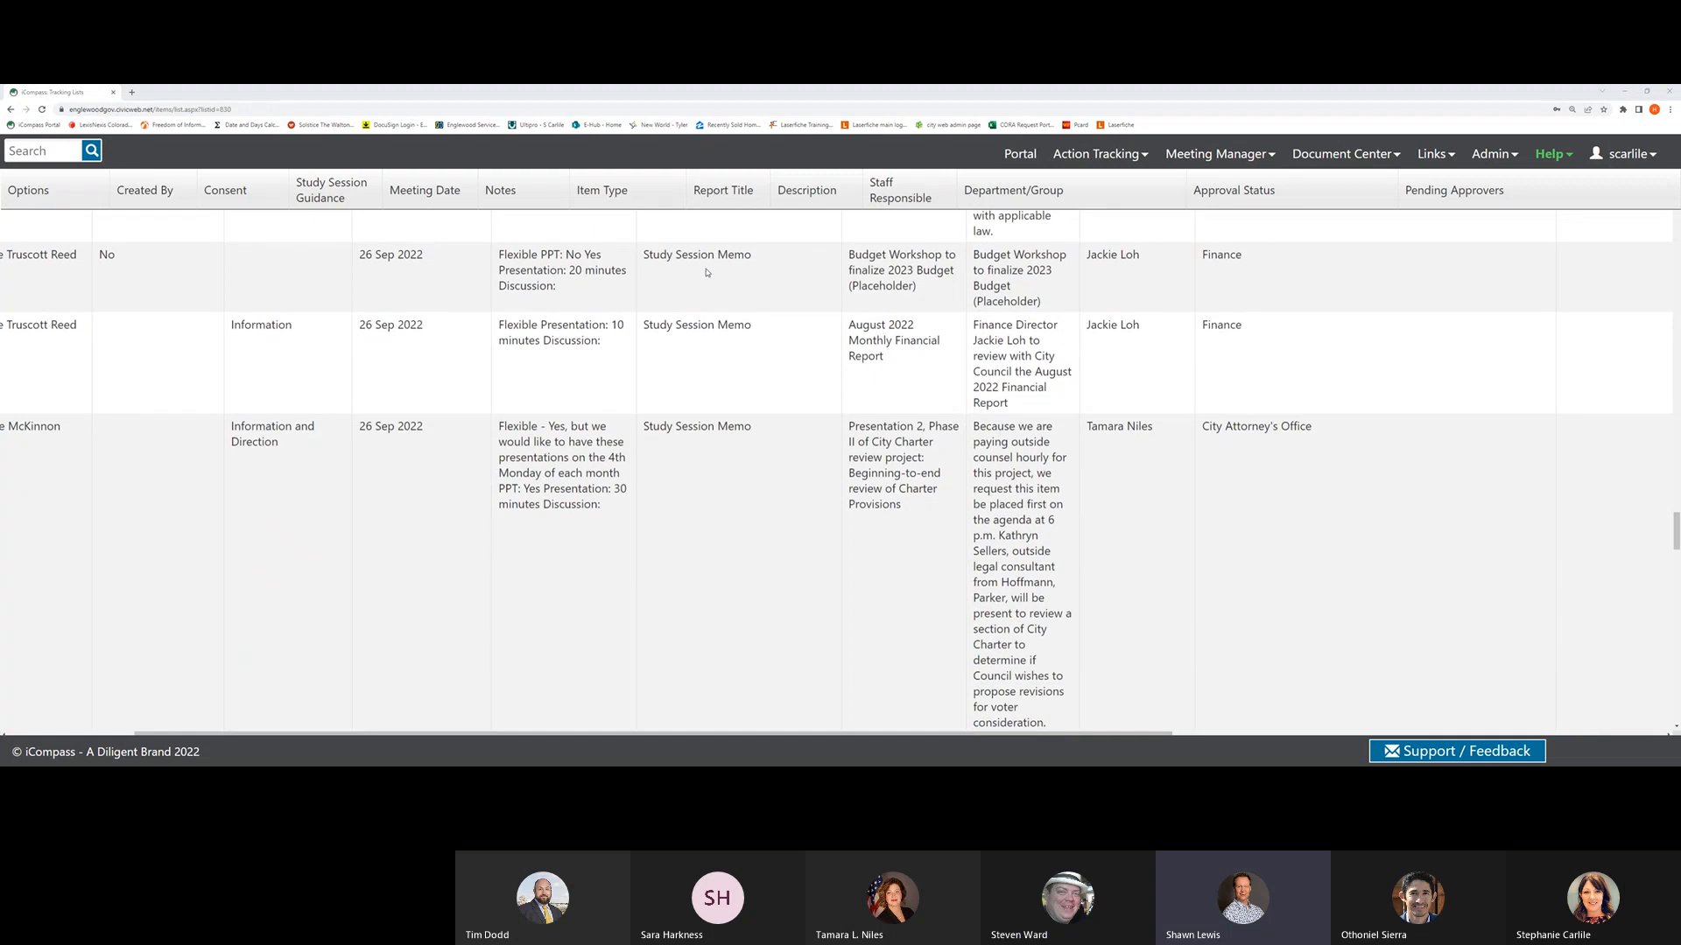
mouse_move(1024, 289)
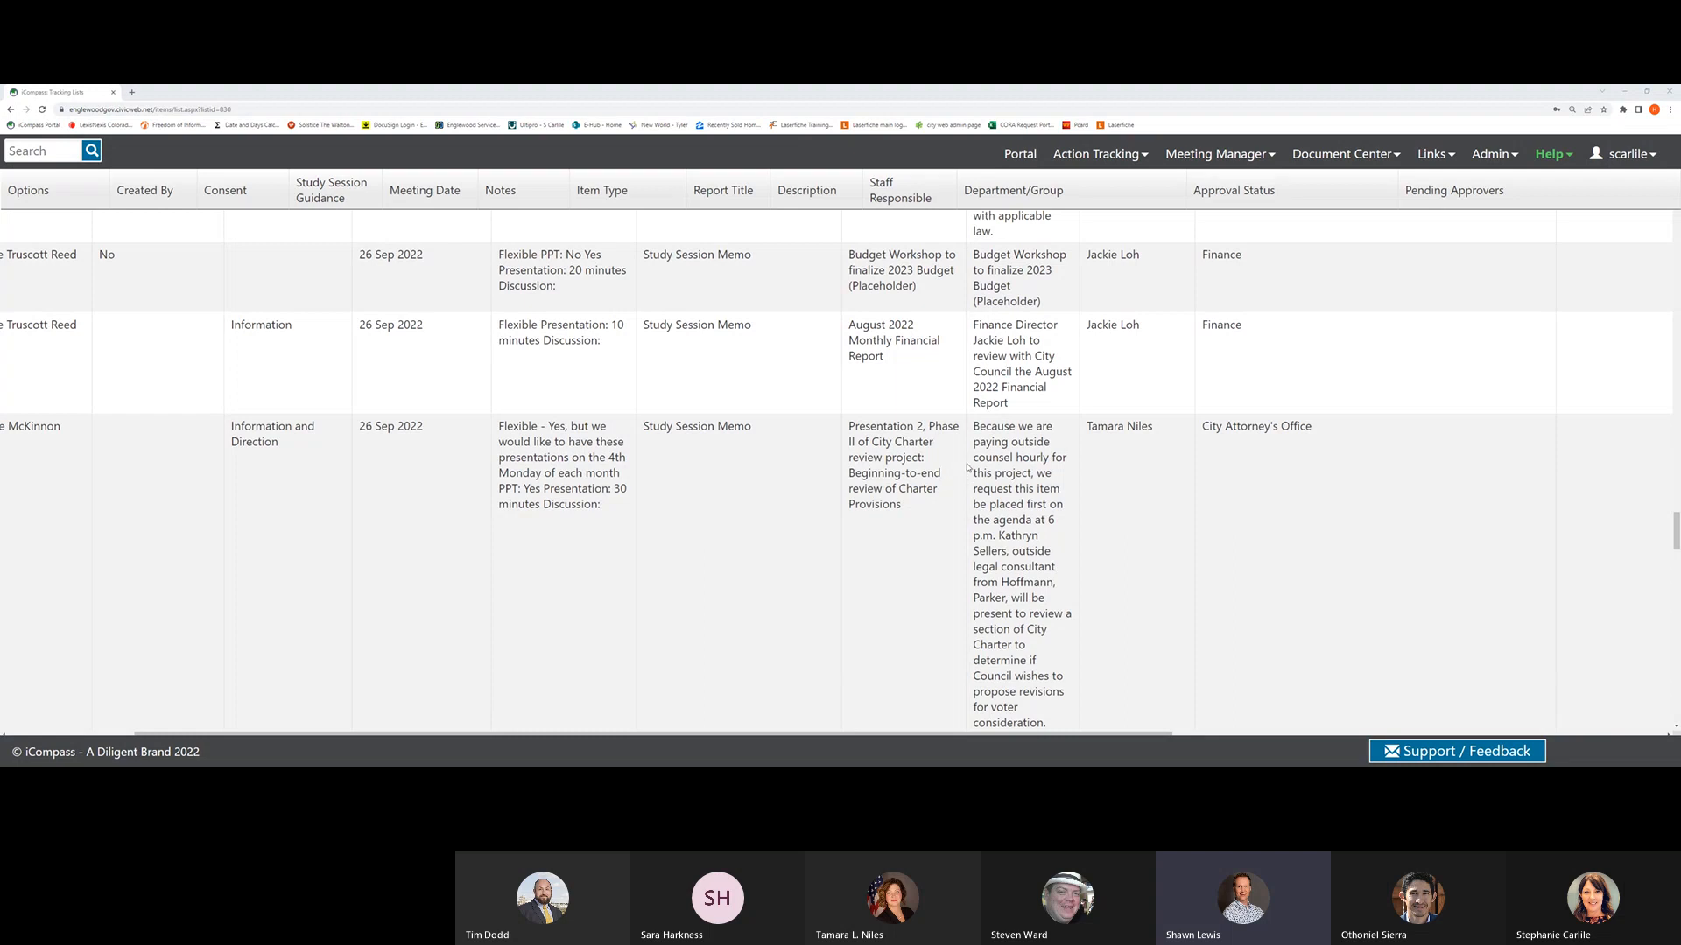
scroll("down", 3)
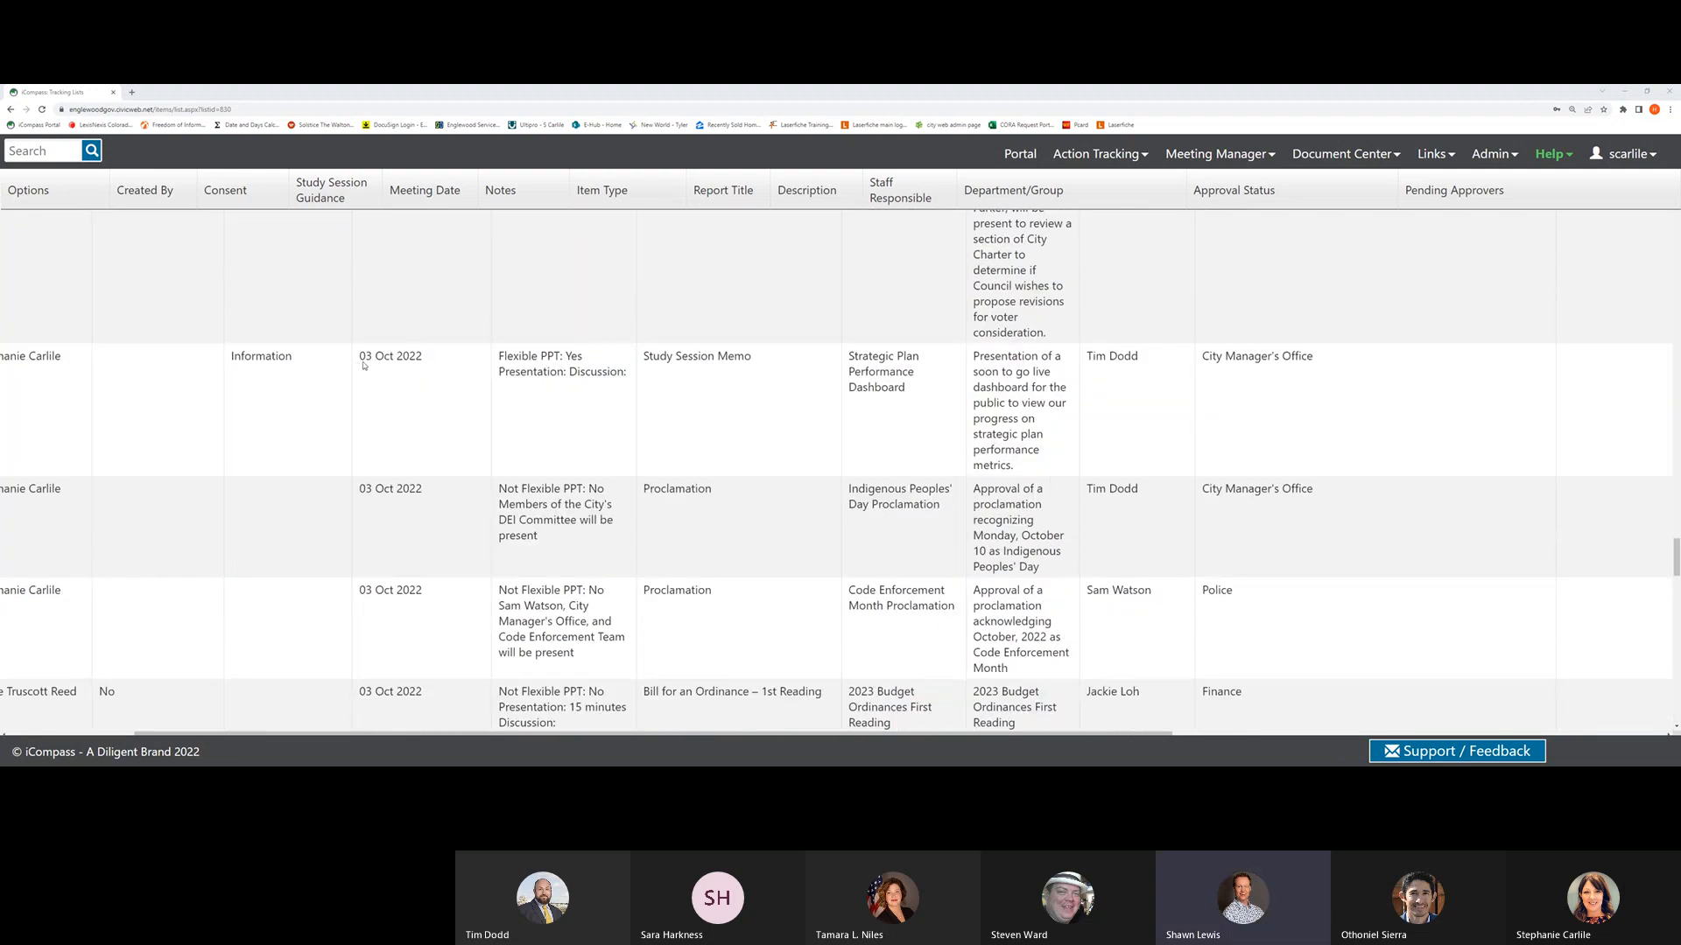
mouse_move(936, 374)
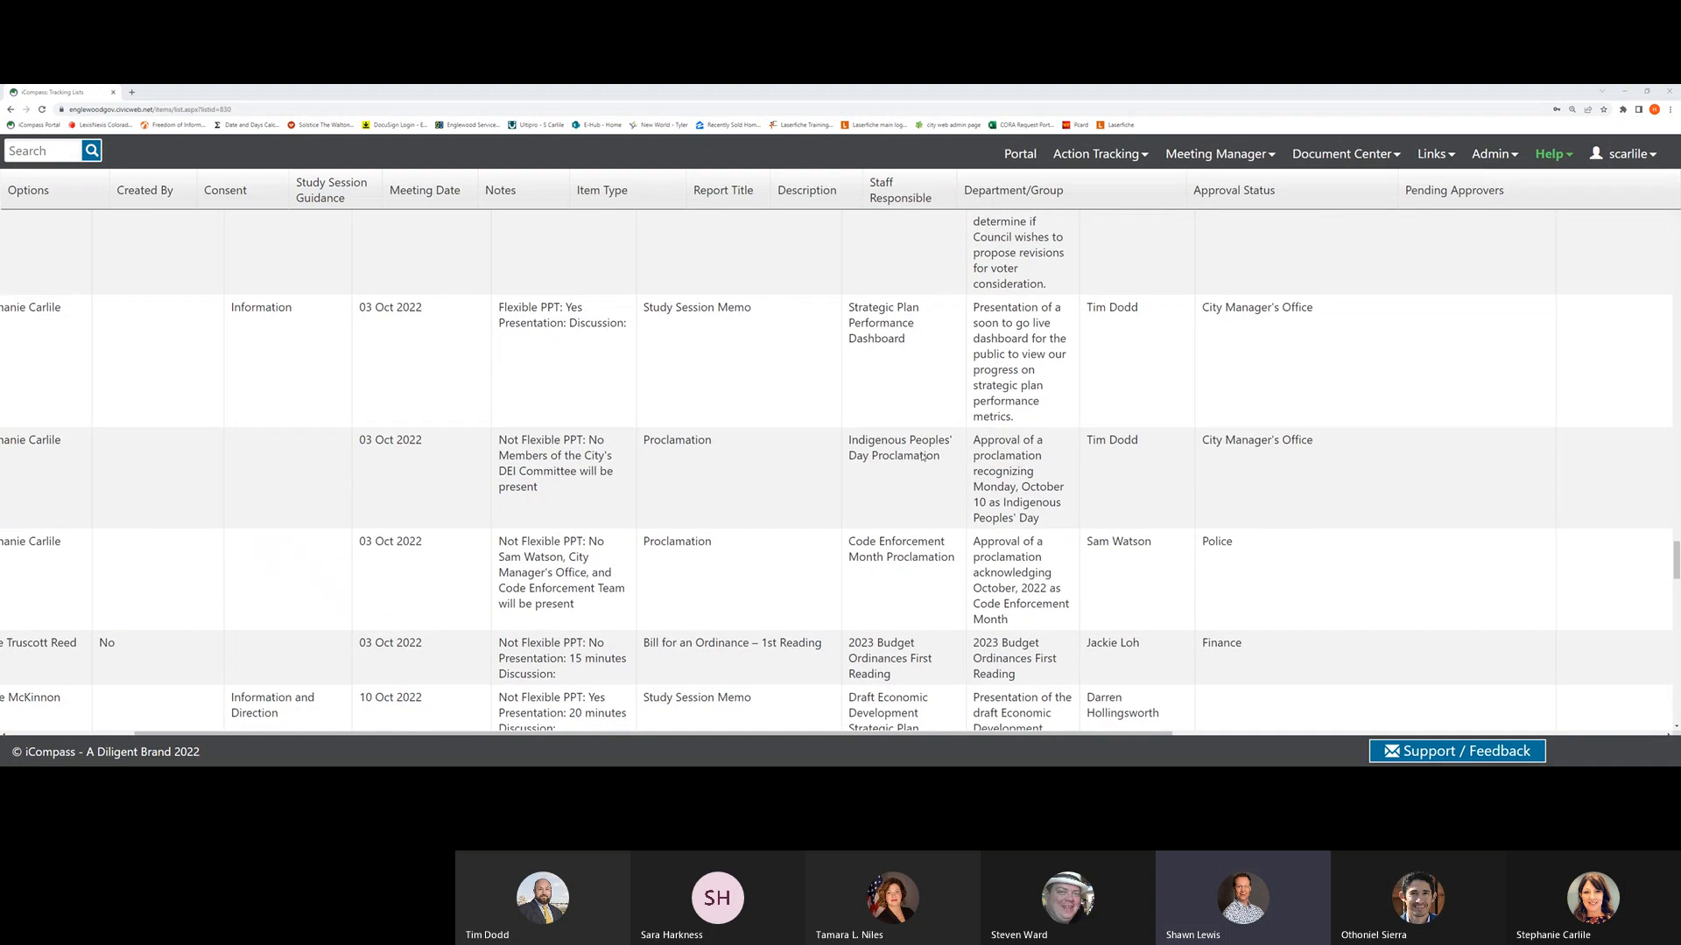
mouse_move(900, 585)
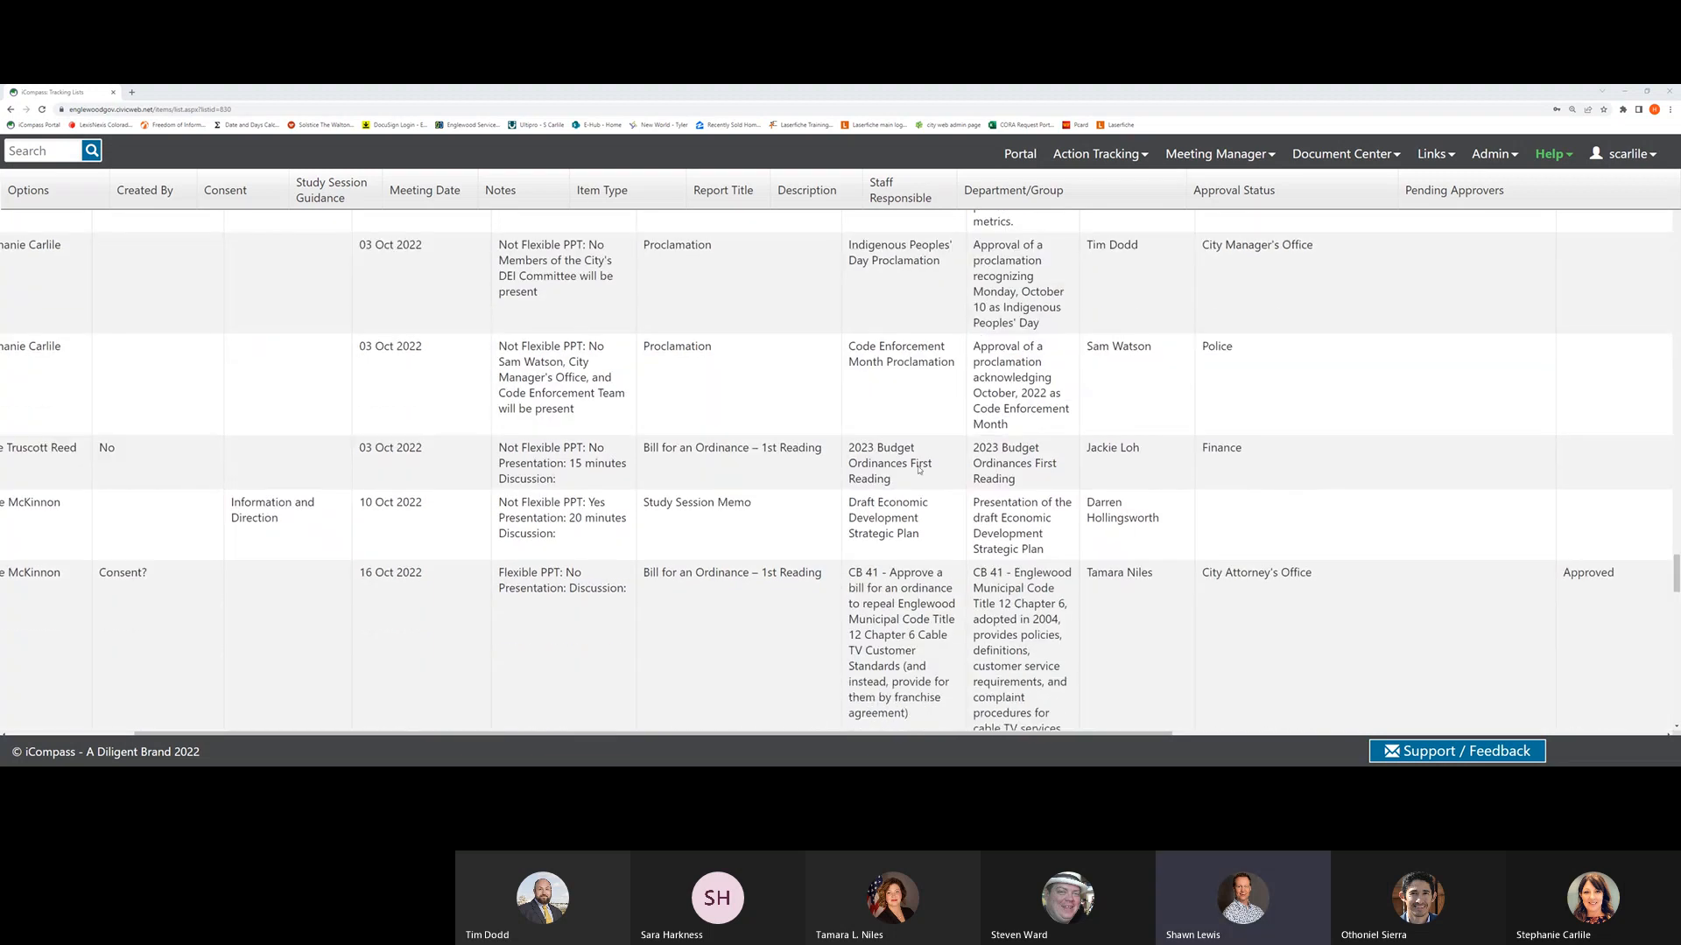
mouse_move(914, 475)
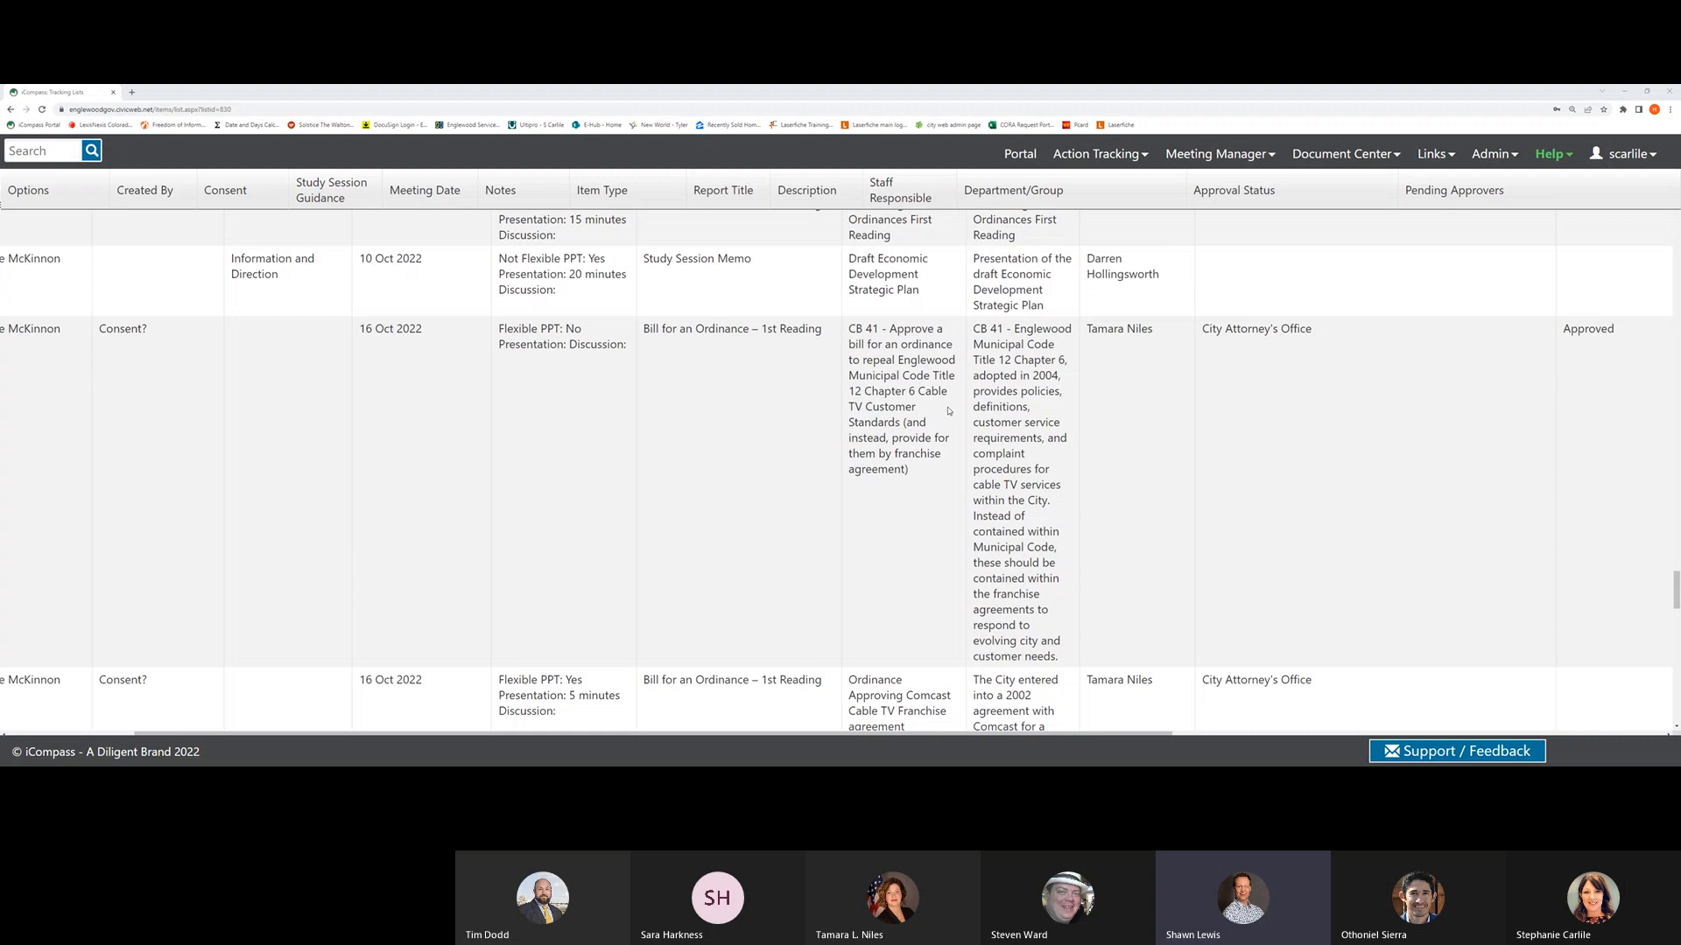
mouse_move(948, 410)
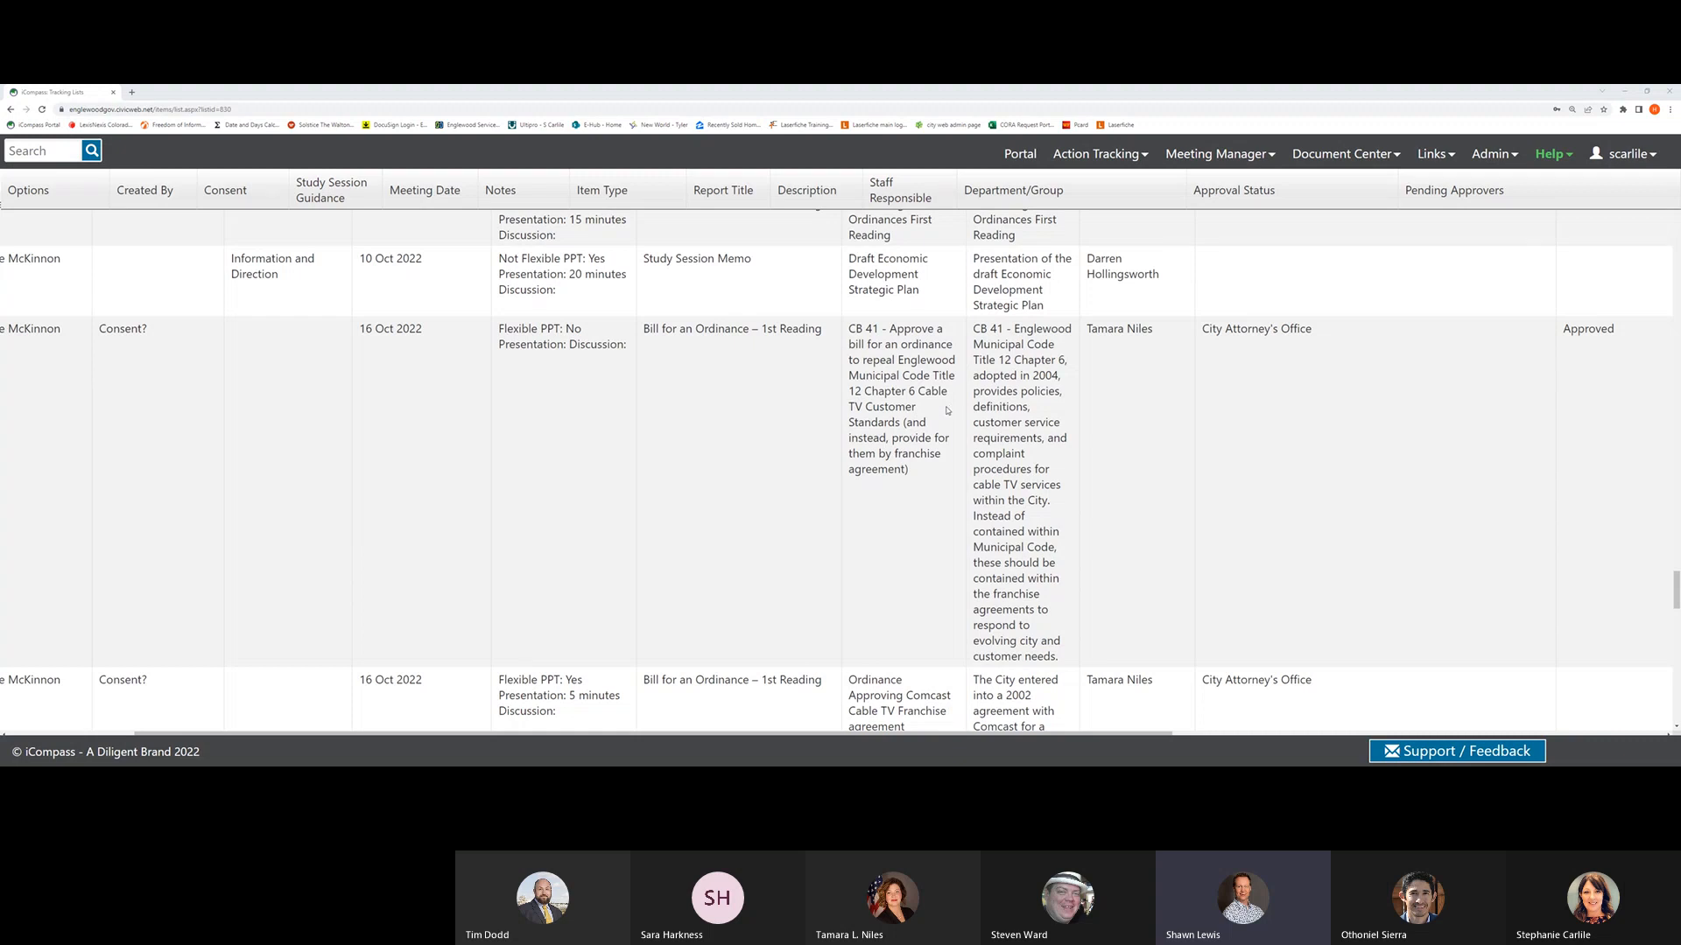
mouse_move(938, 419)
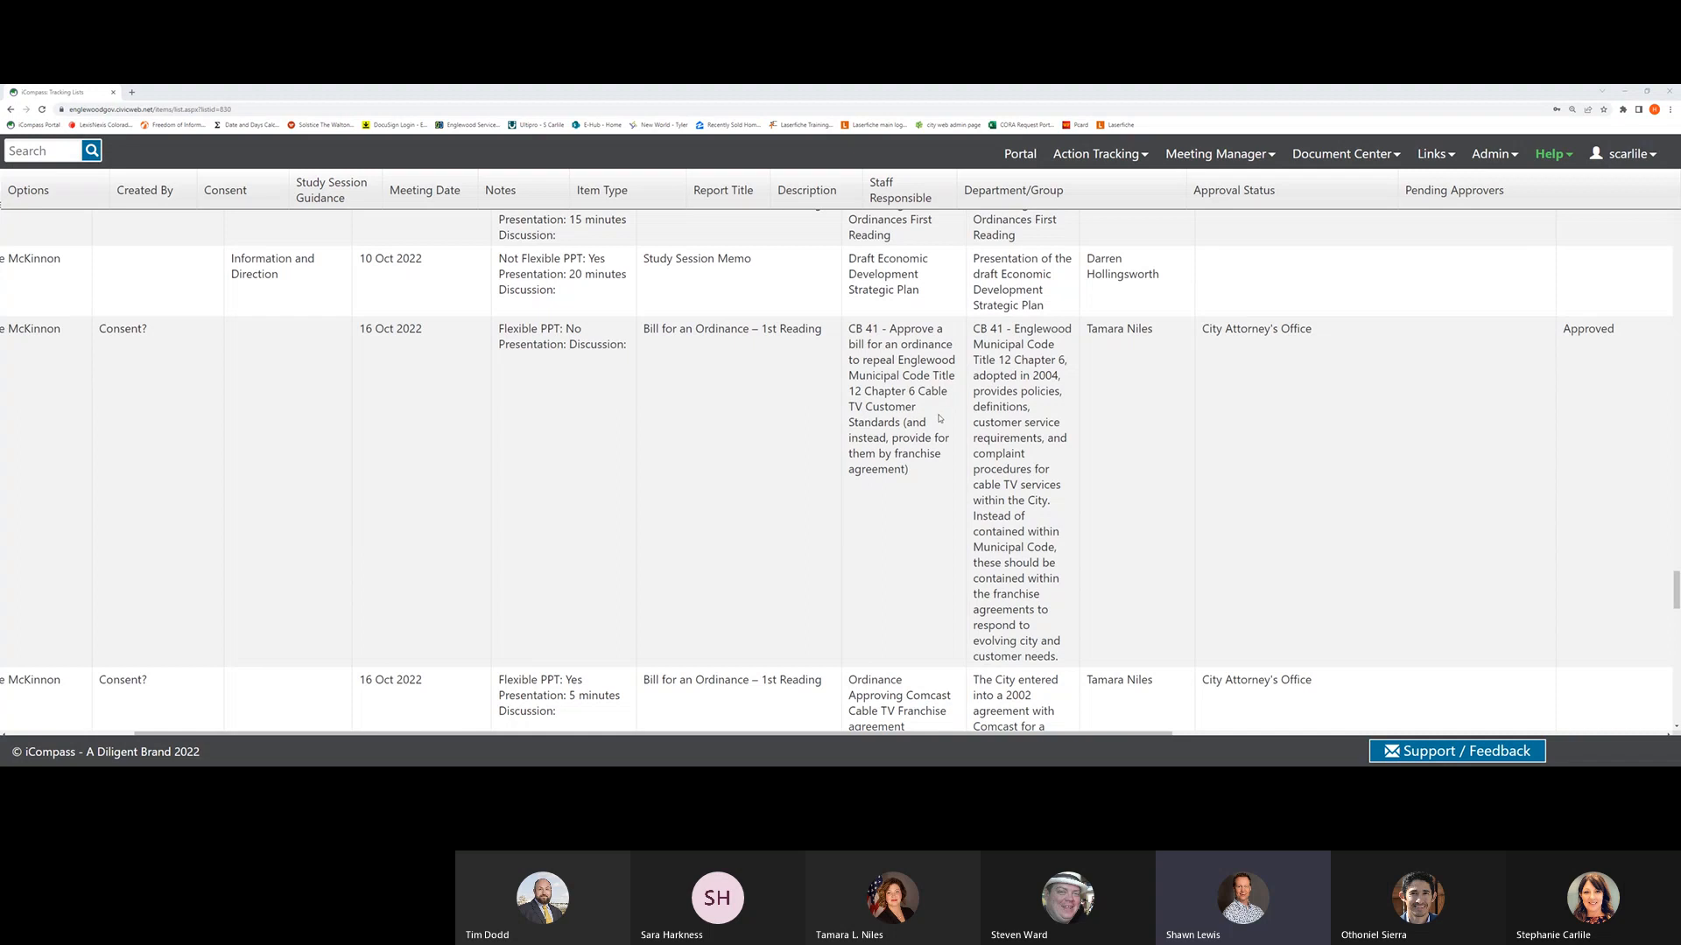
scroll("down", 3)
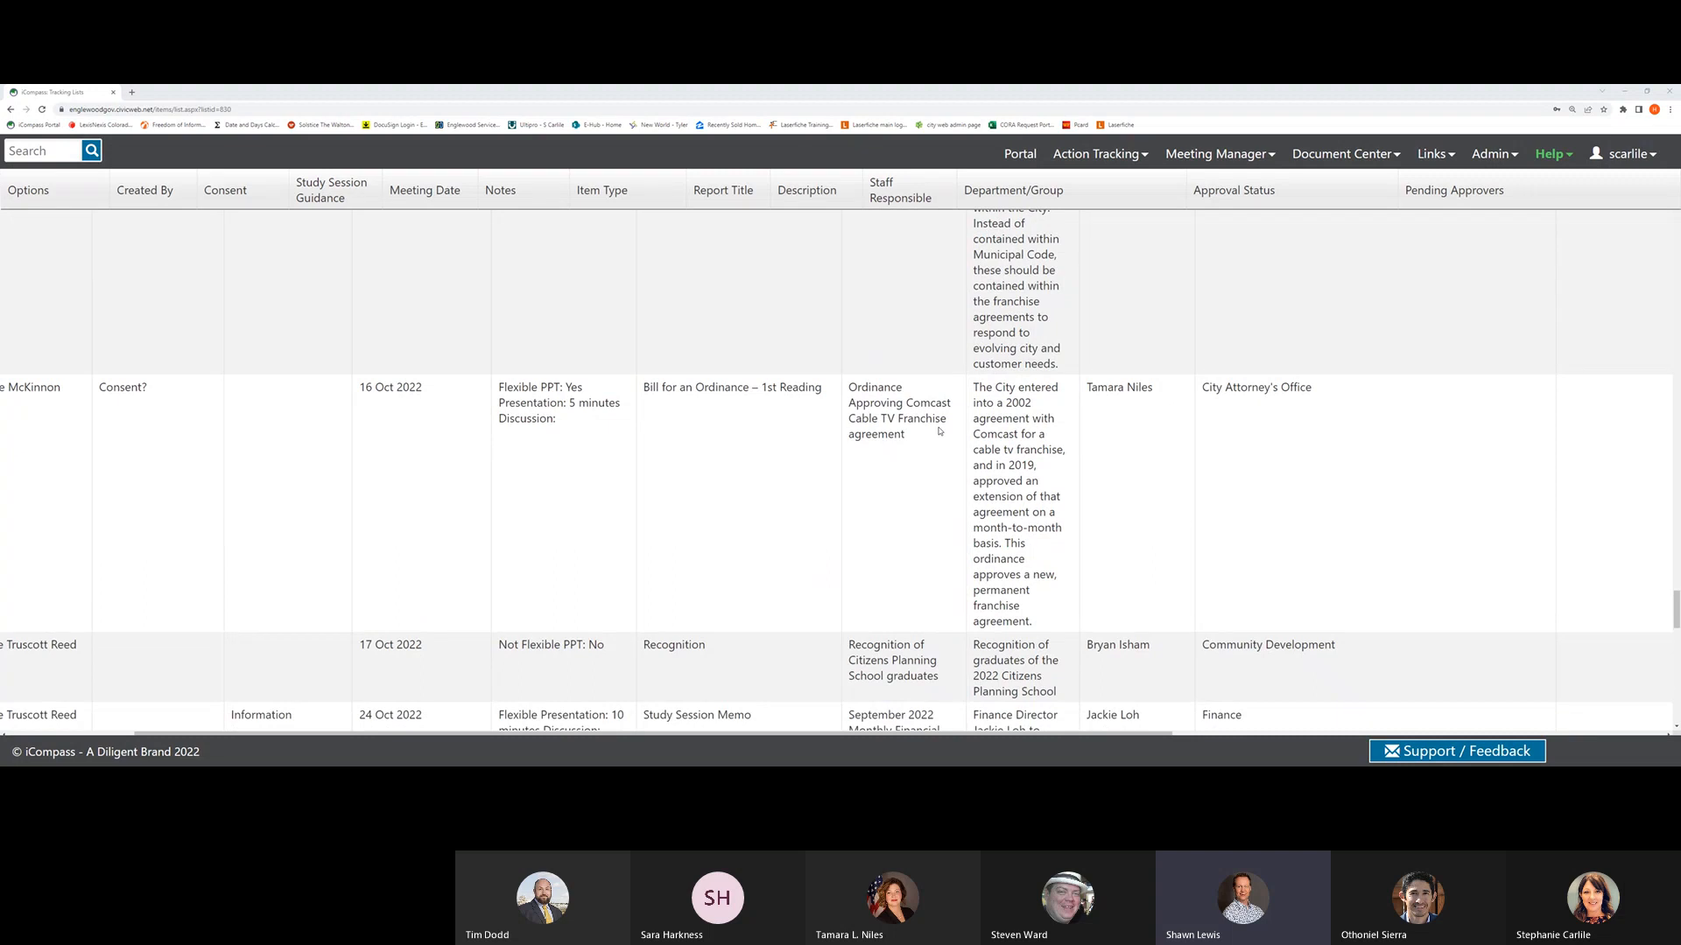
scroll("down", 3)
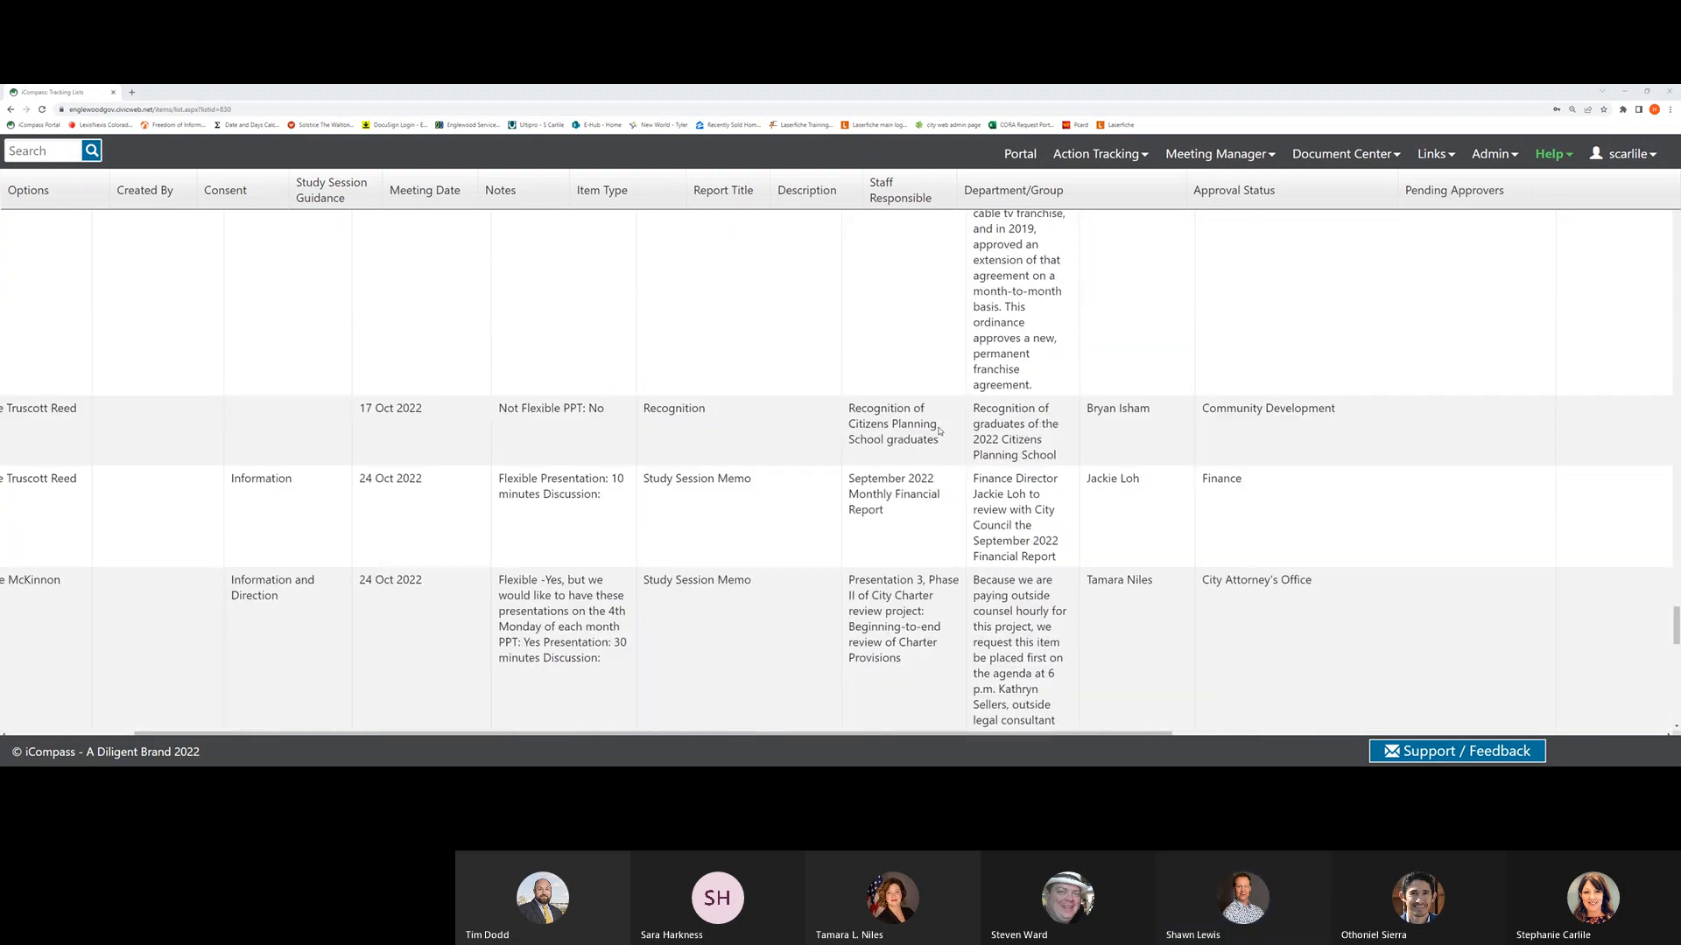
scroll("down", 3)
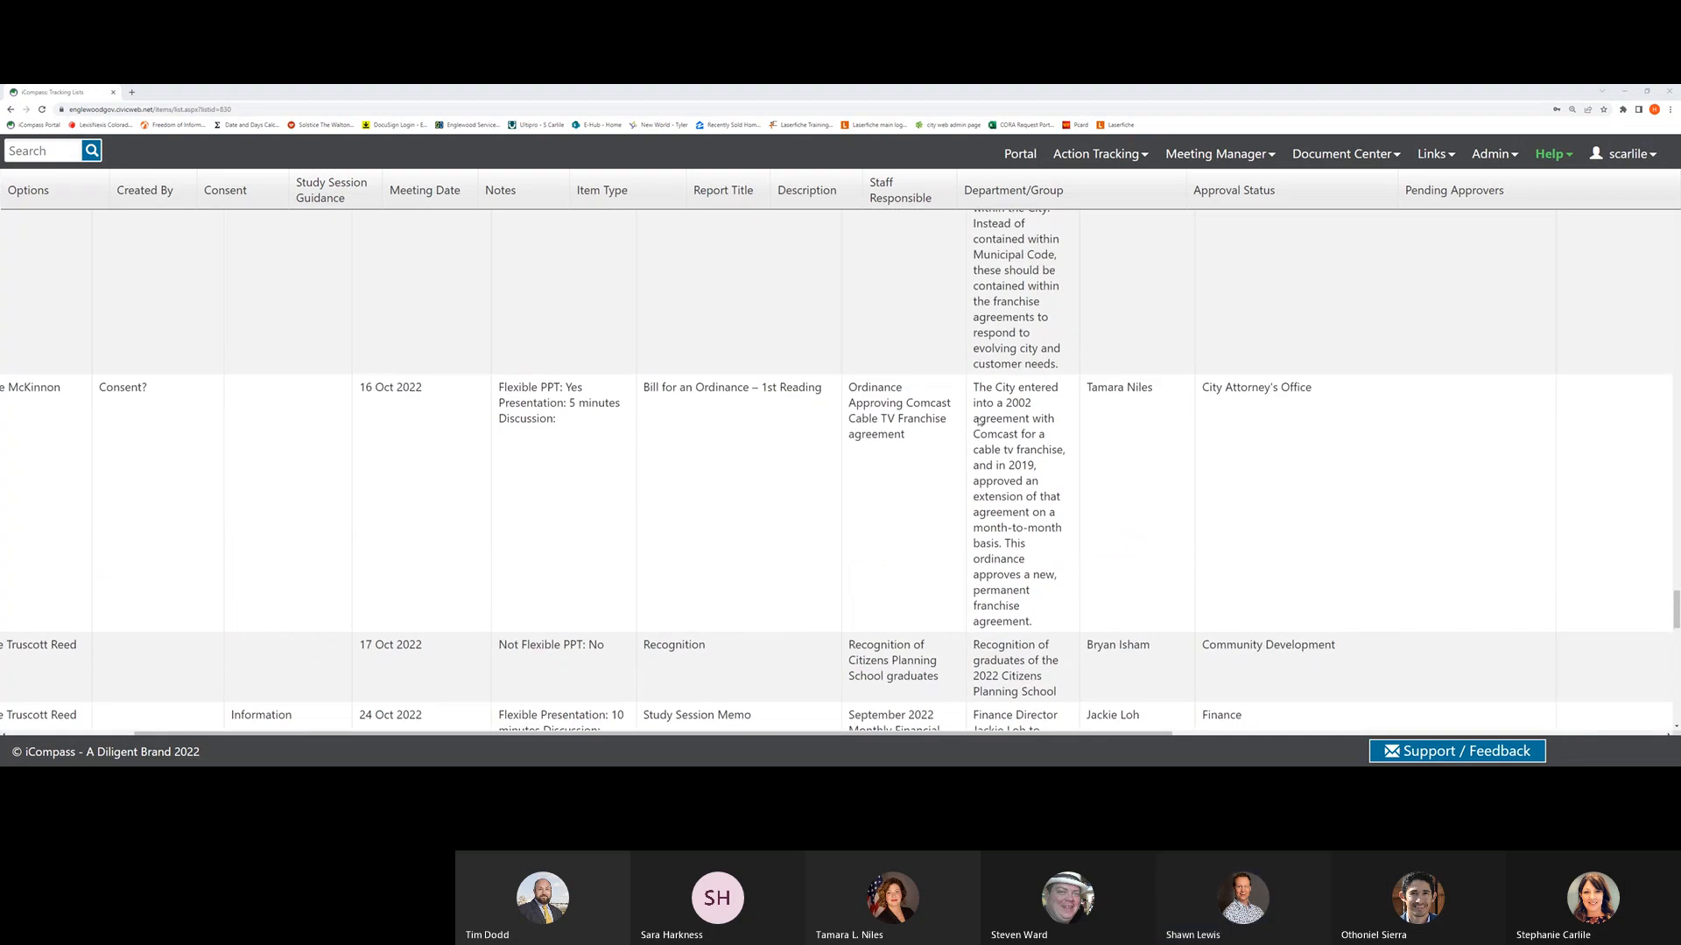
scroll("down", 3)
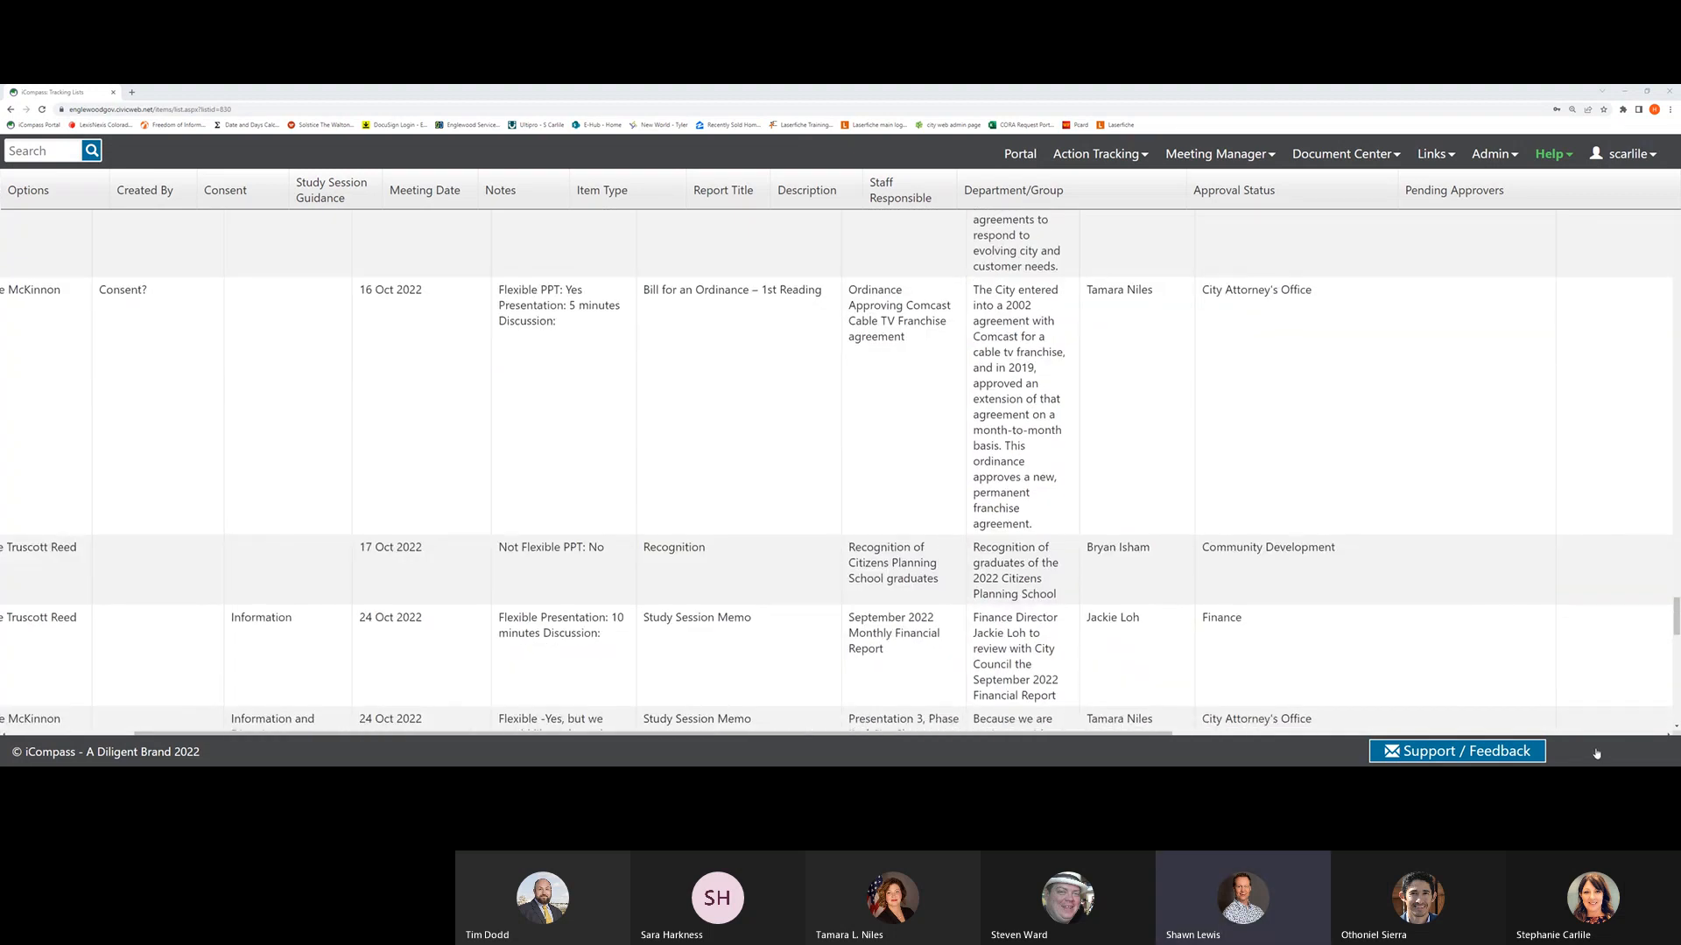
mouse_move(557, 385)
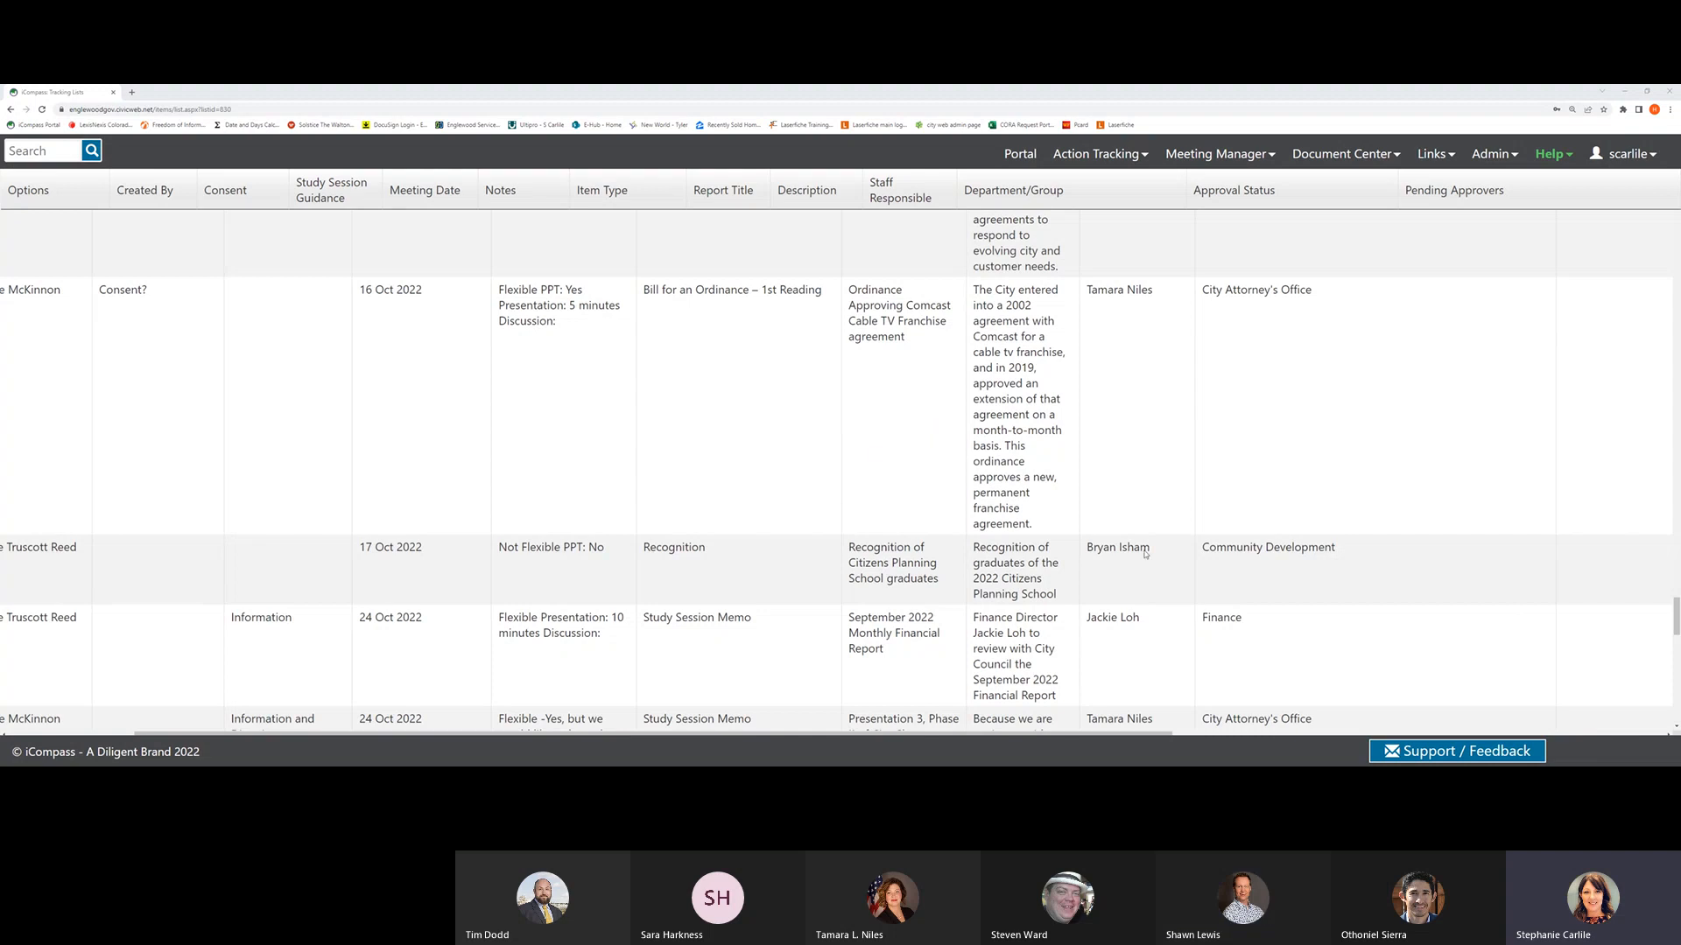
mouse_move(791, 553)
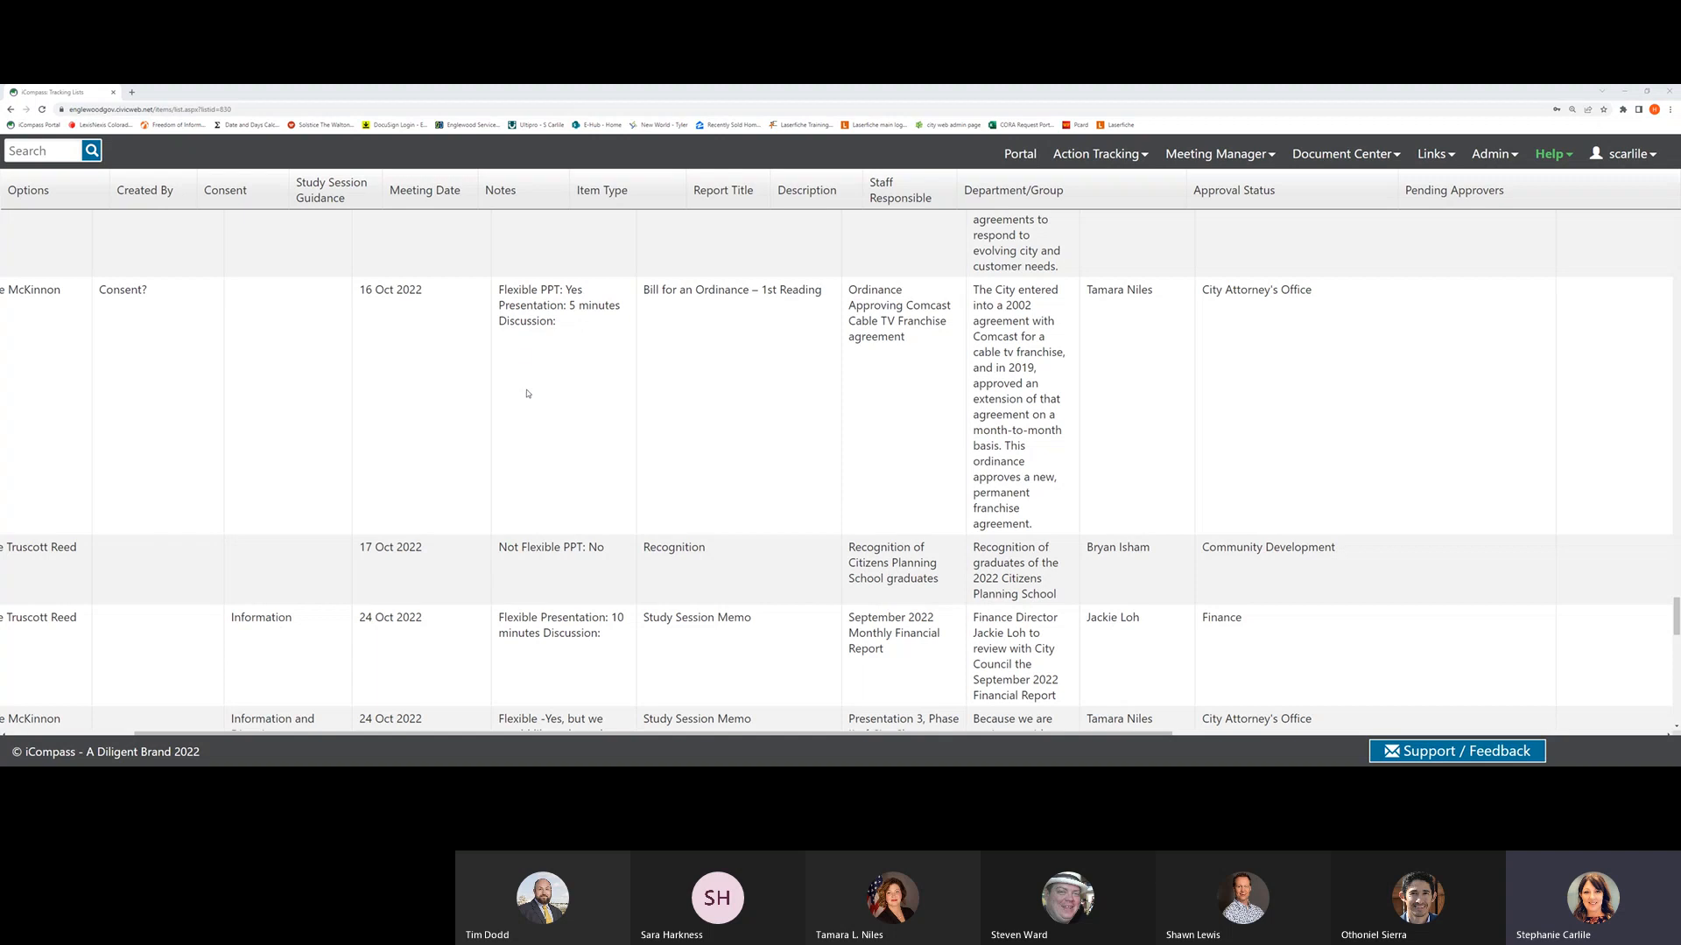
mouse_move(532, 347)
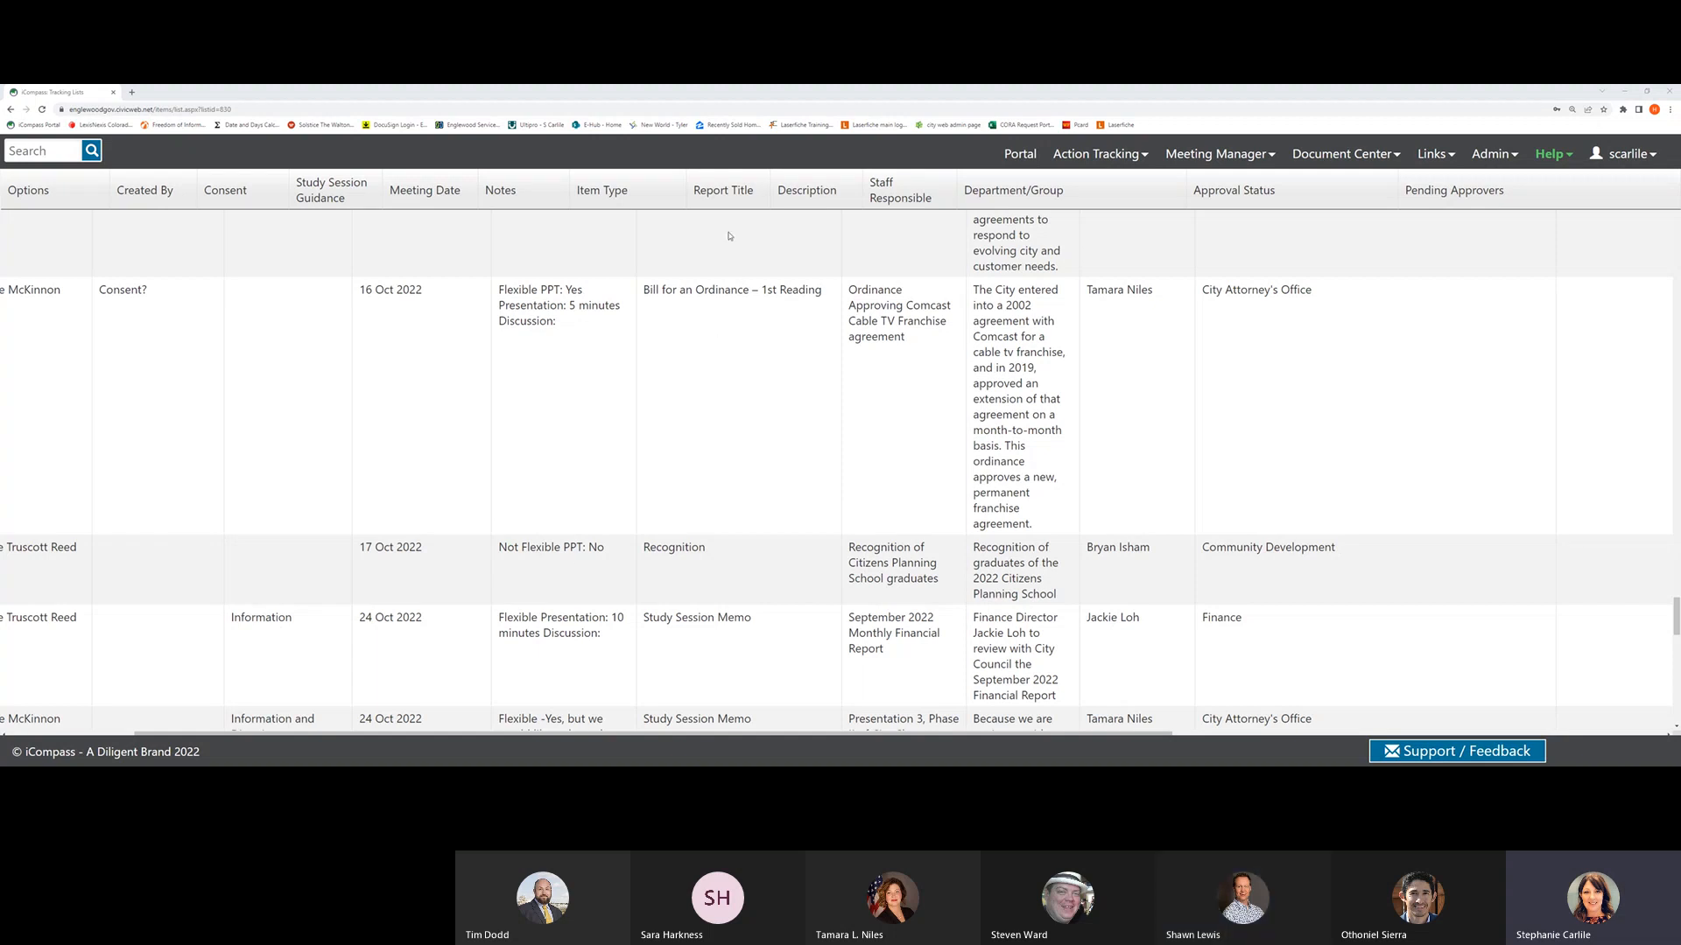
scroll("down", 3)
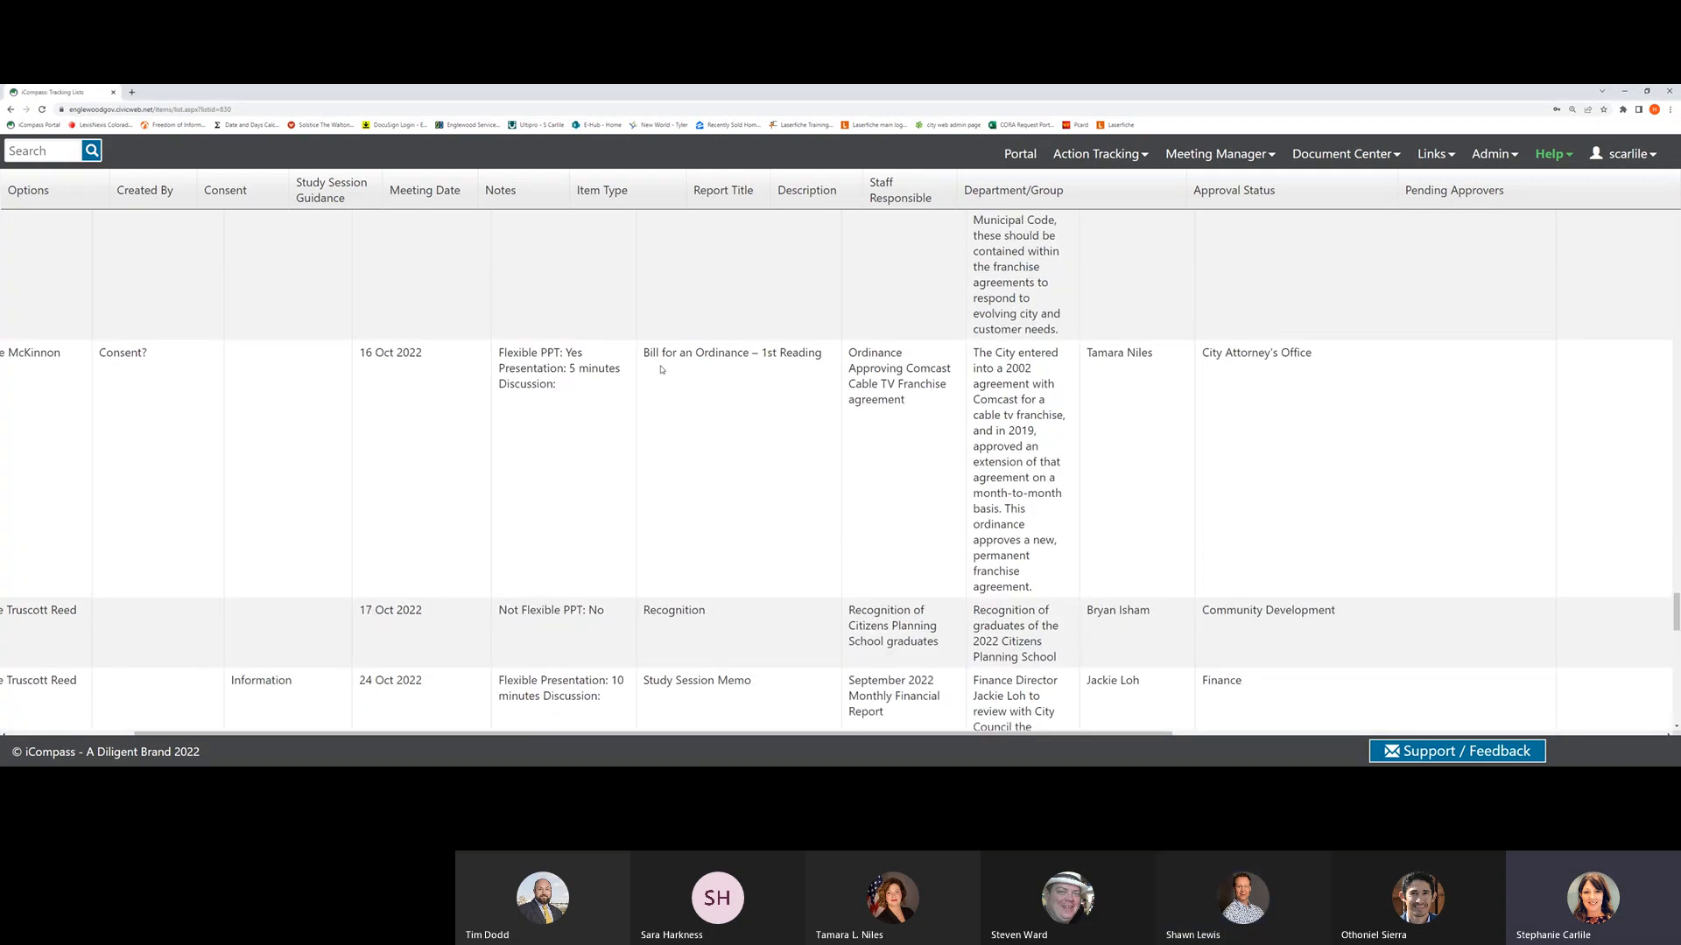
scroll("down", 3)
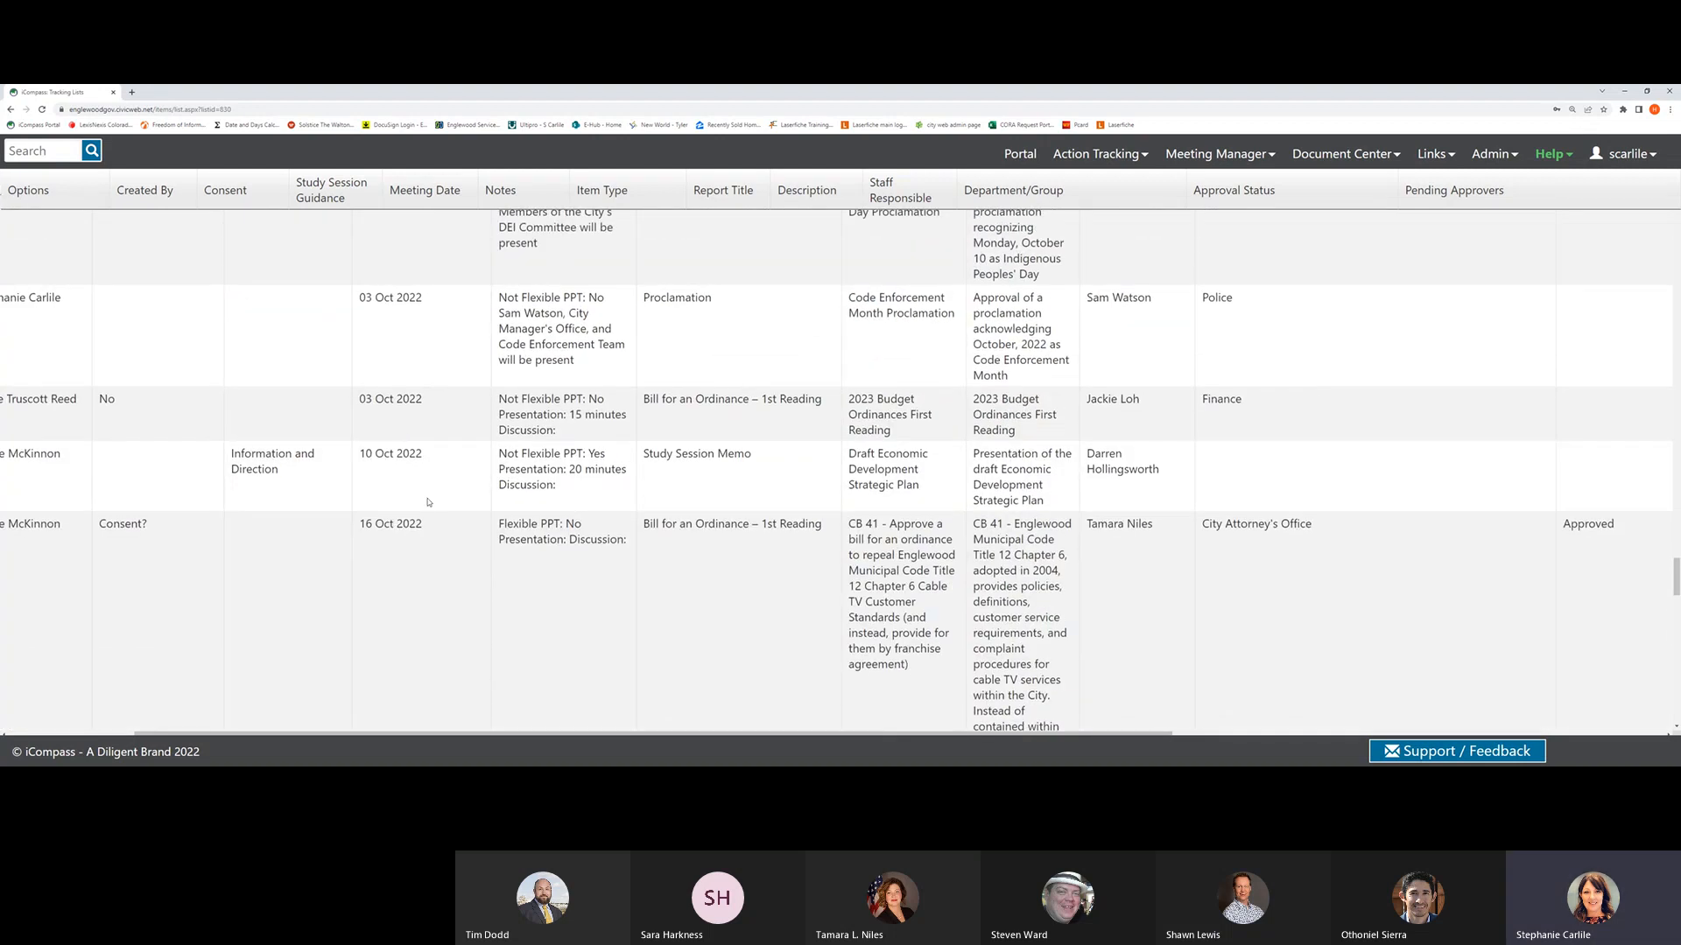
scroll("down", 3)
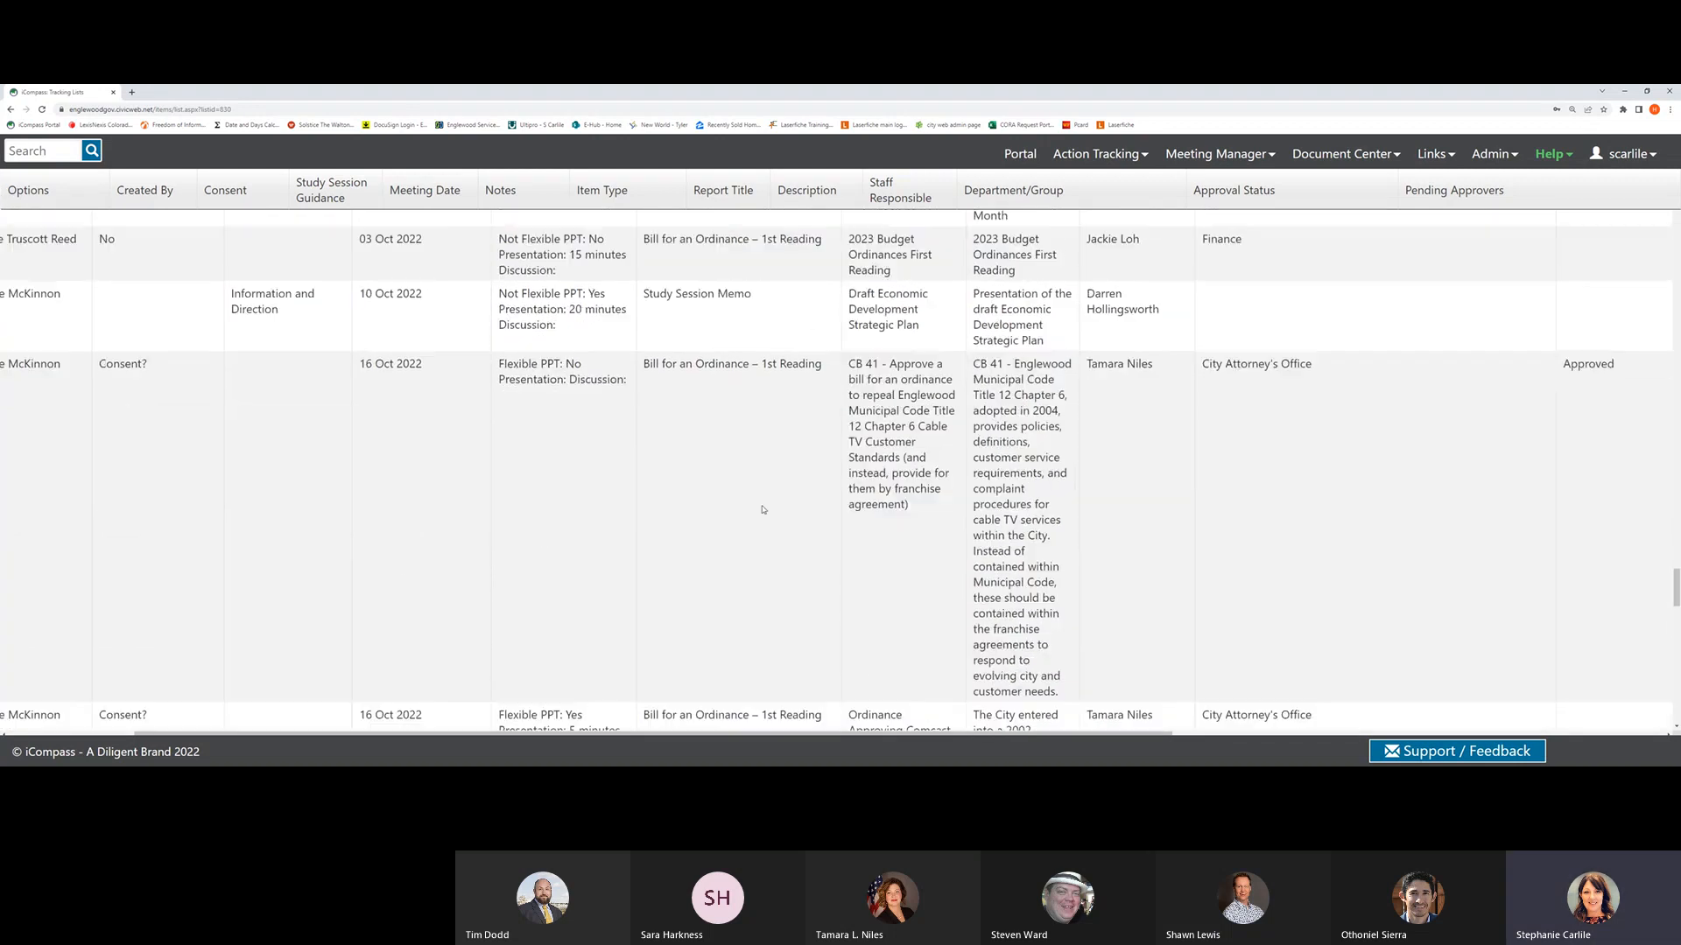
scroll("down", 3)
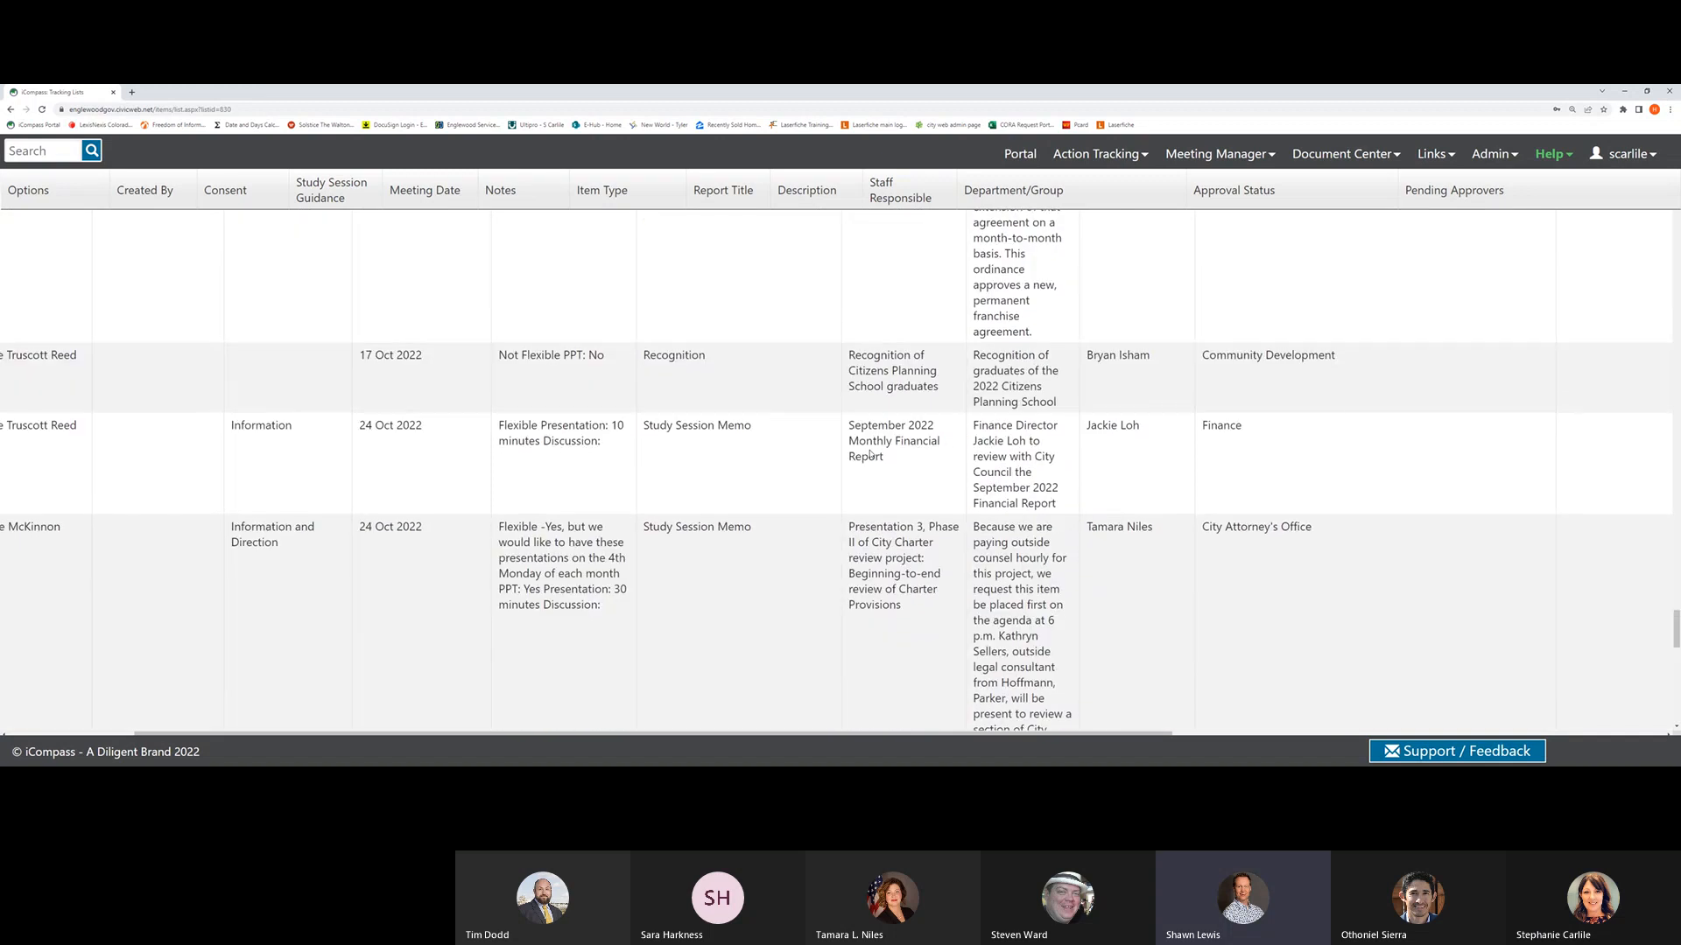
scroll("down", 3)
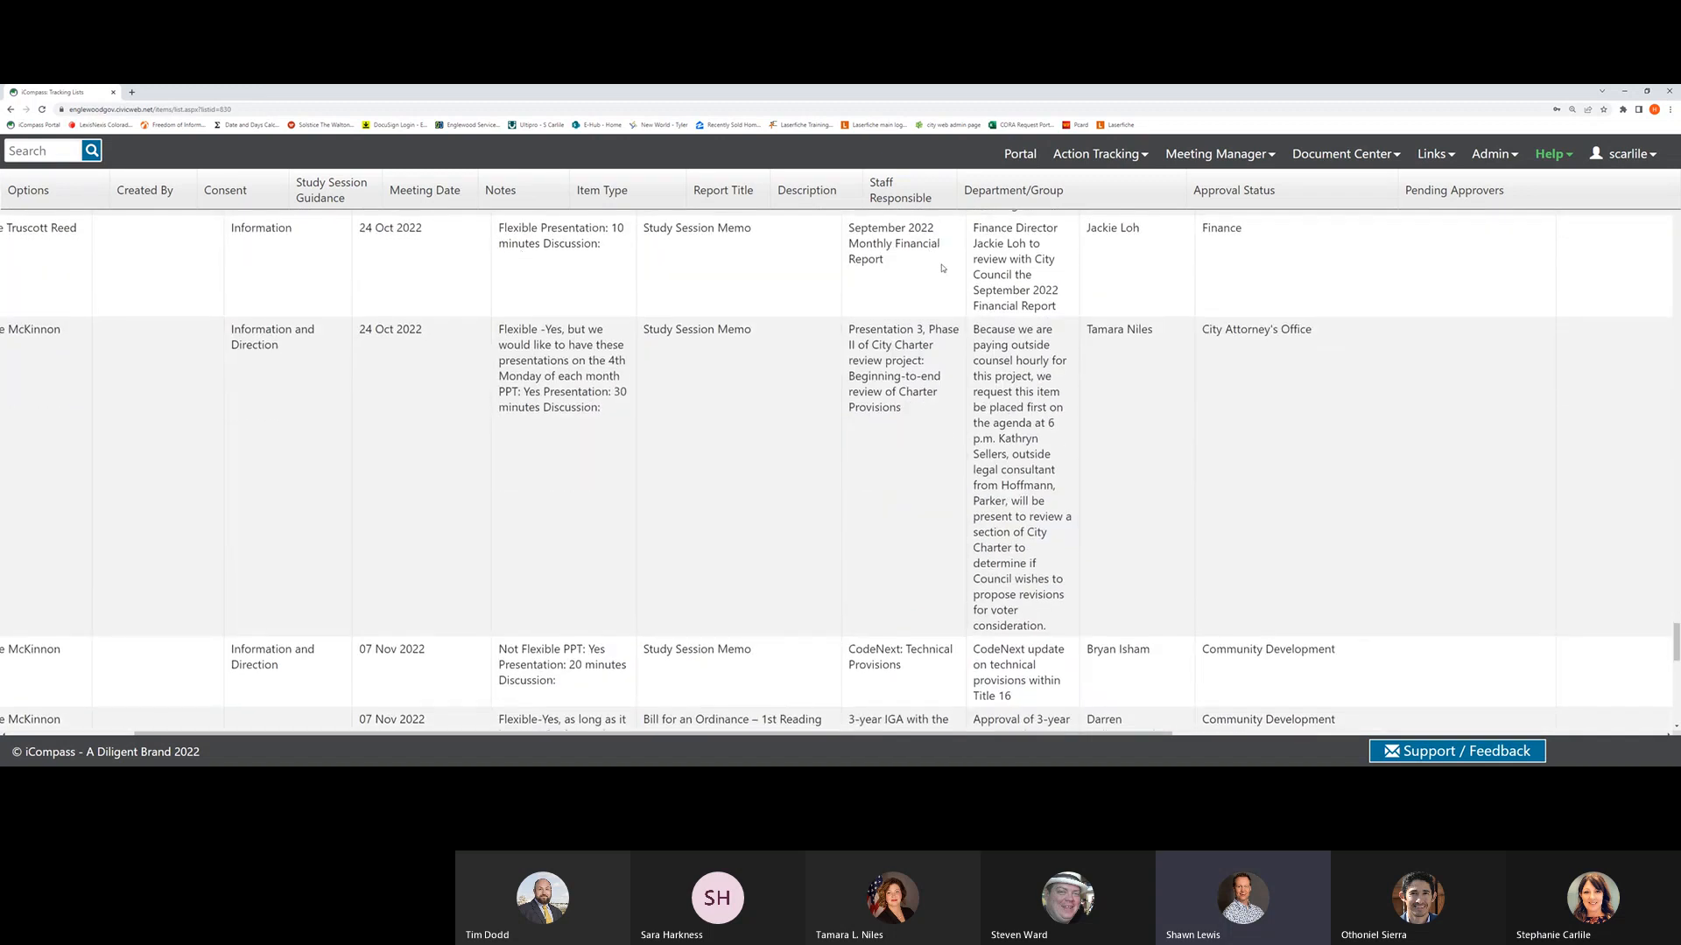
mouse_move(1085, 275)
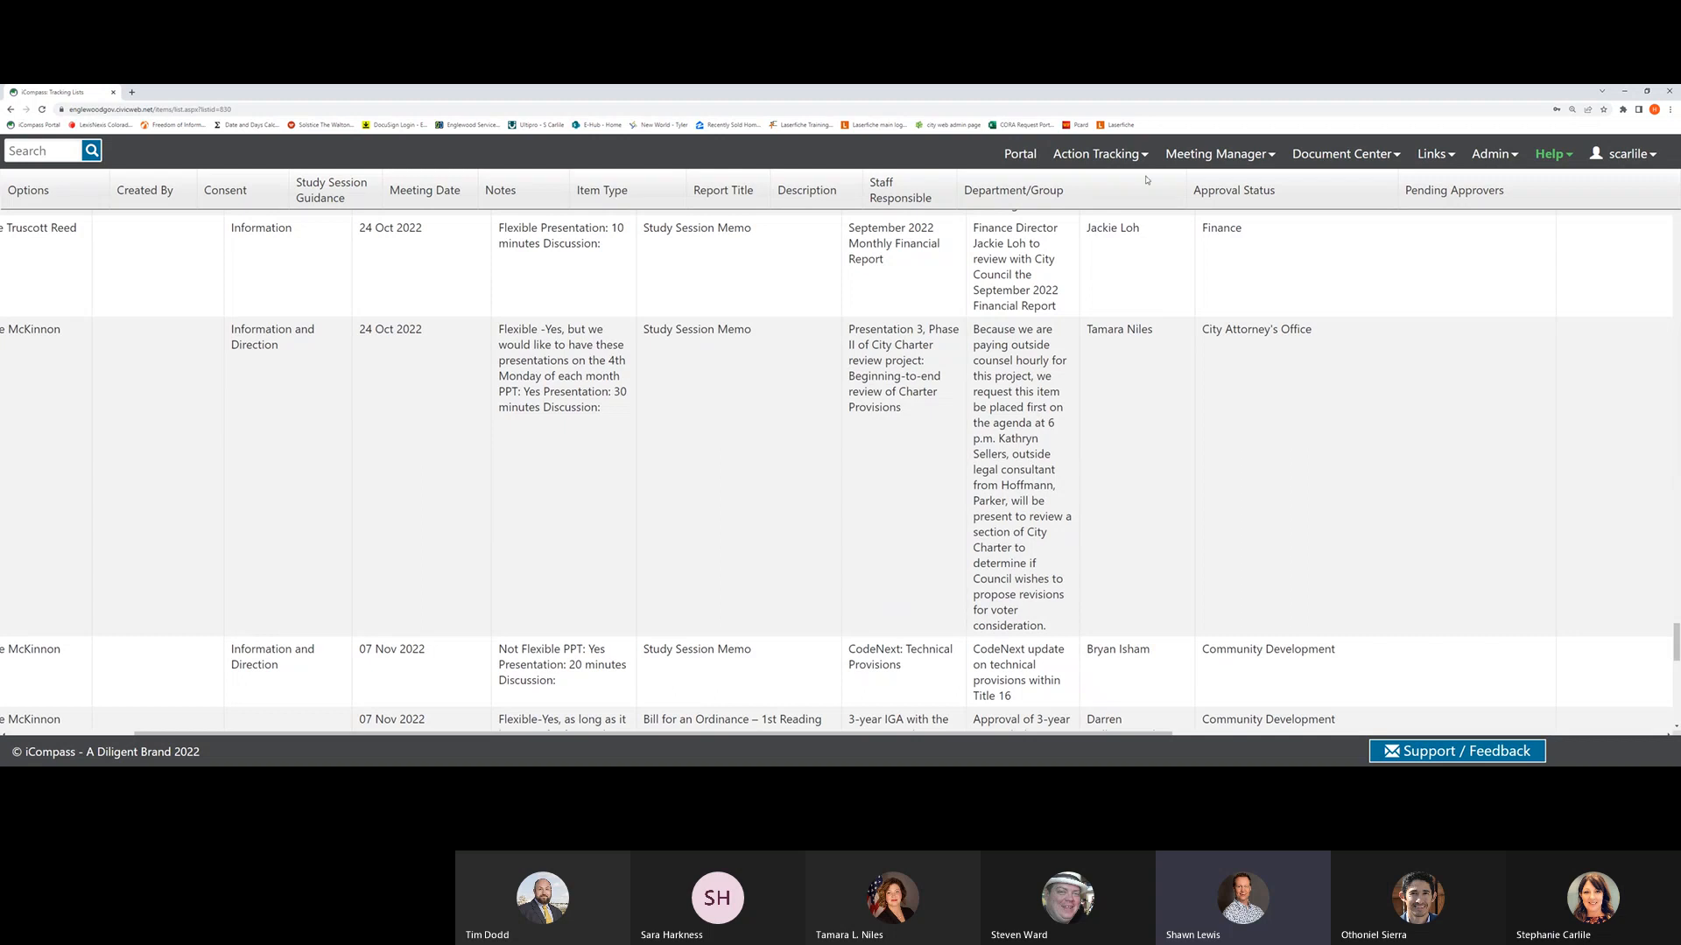
mouse_move(1599, 753)
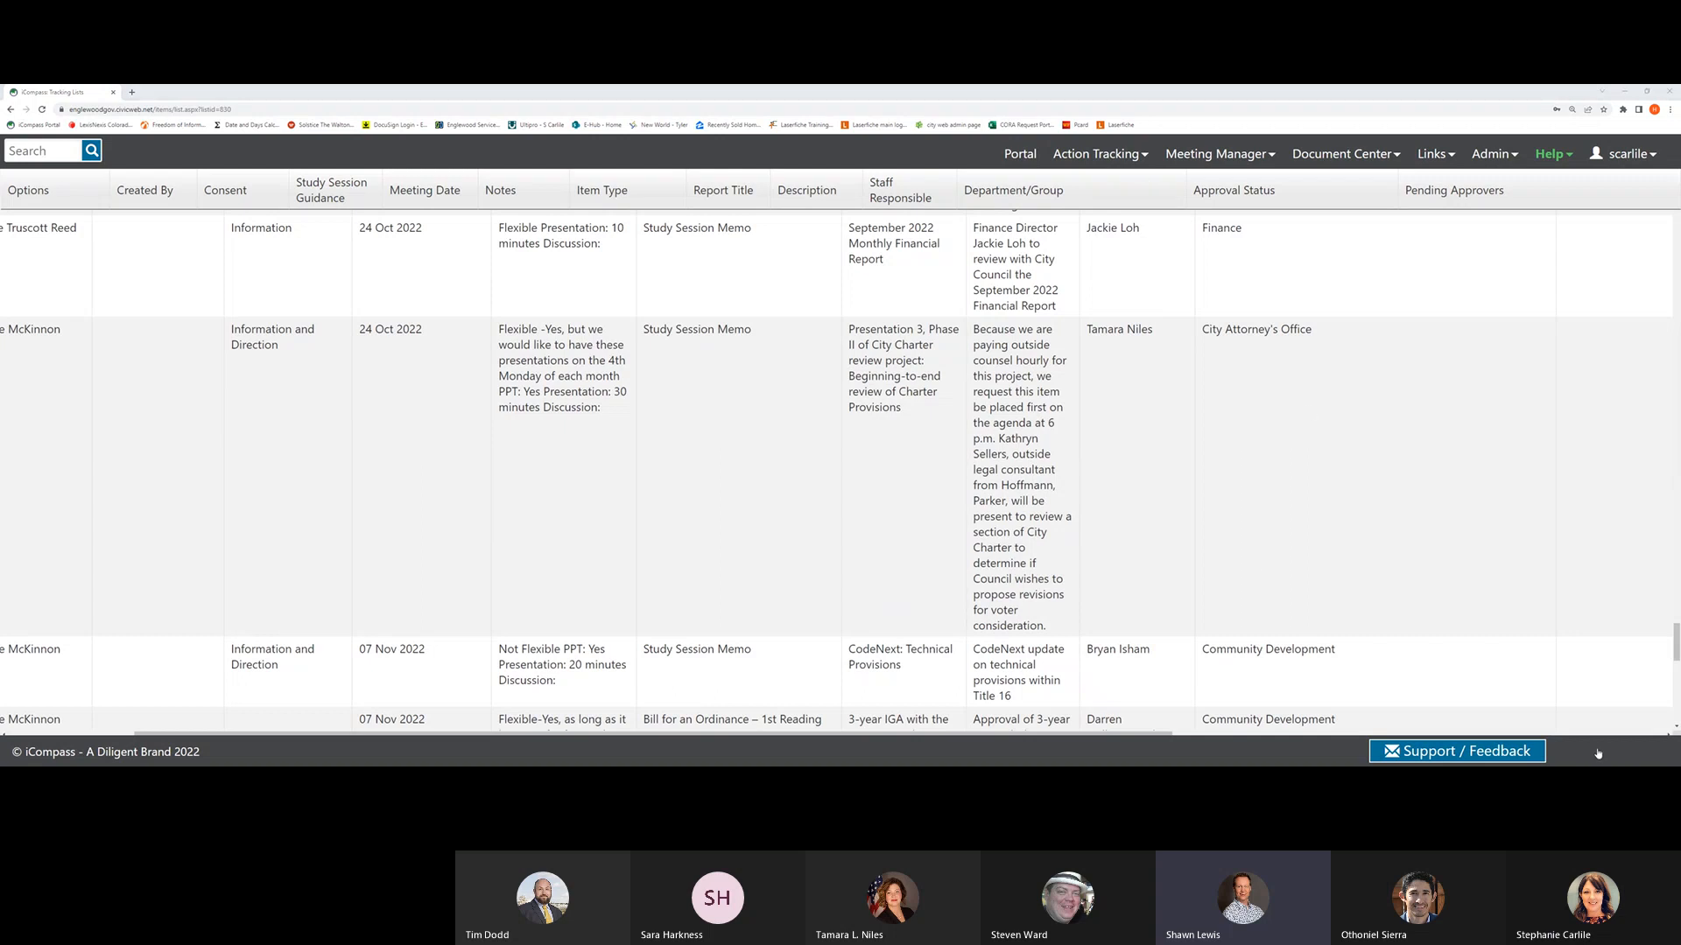
mouse_move(940, 504)
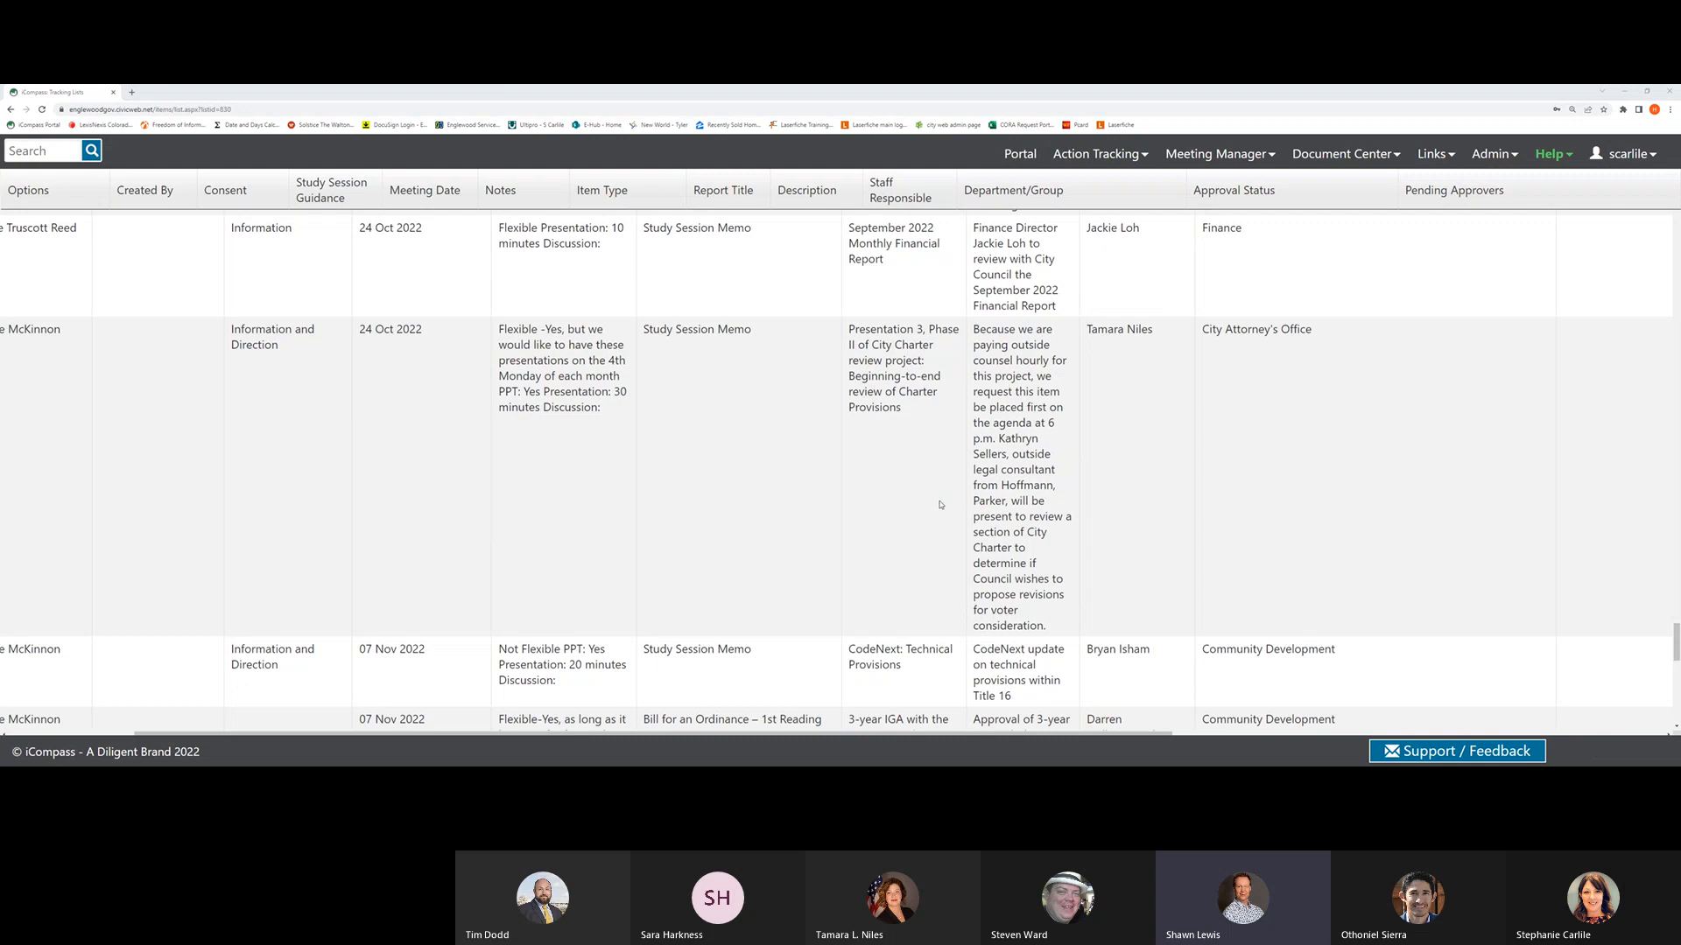
scroll("down", 3)
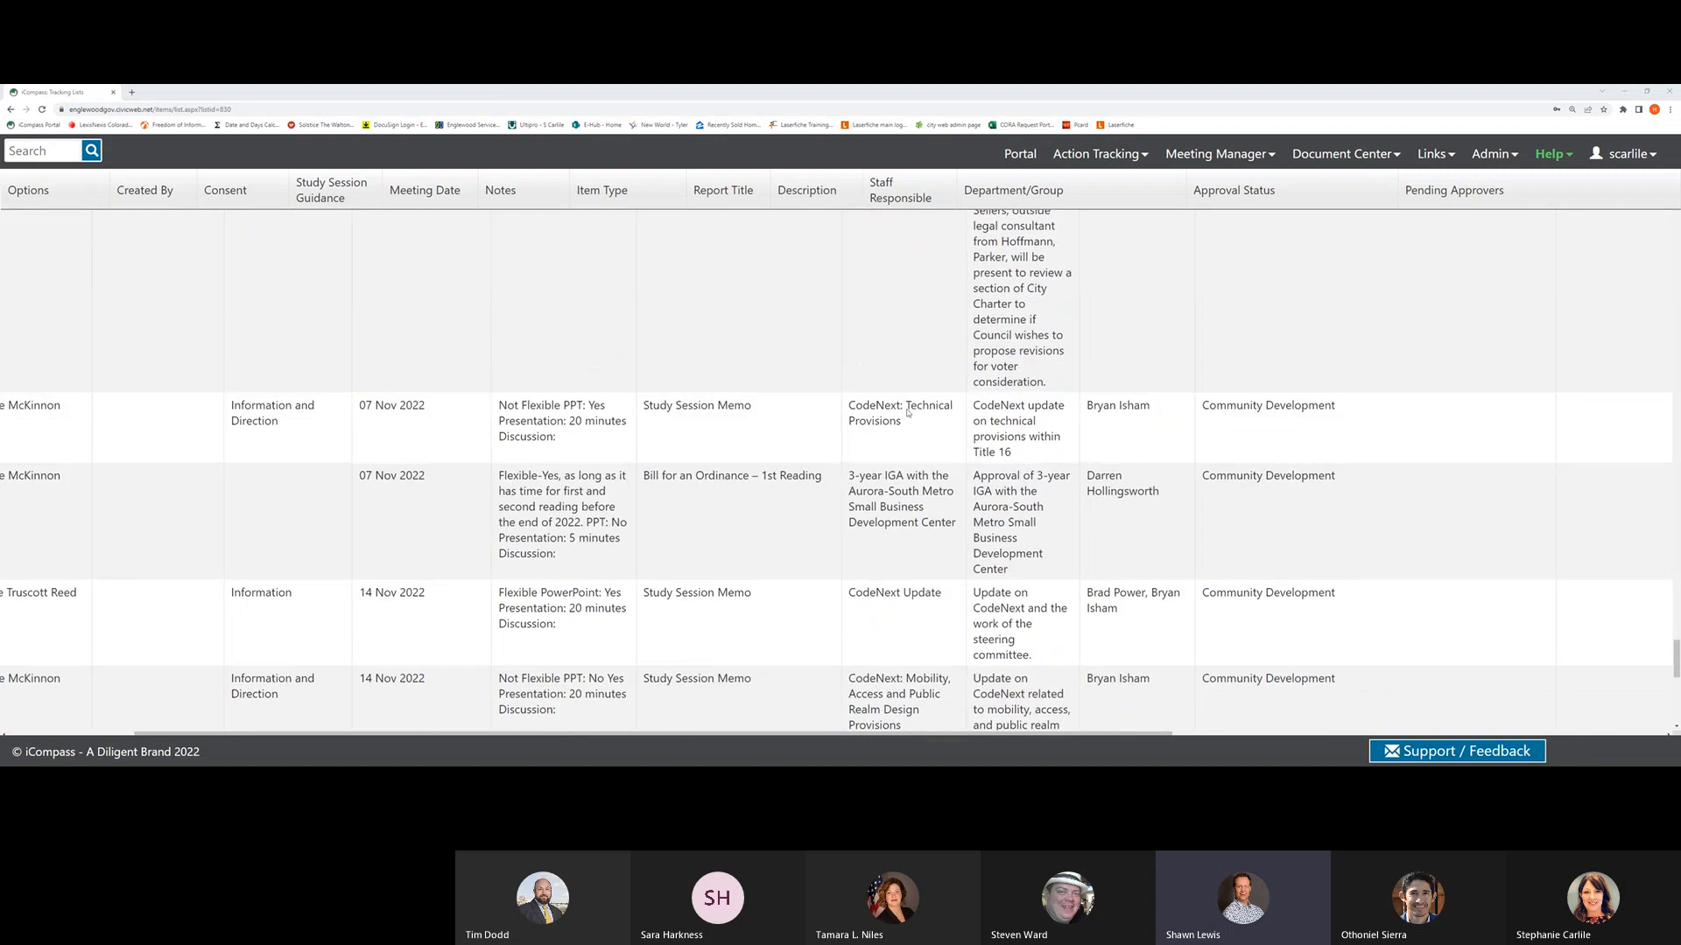
scroll("down", 3)
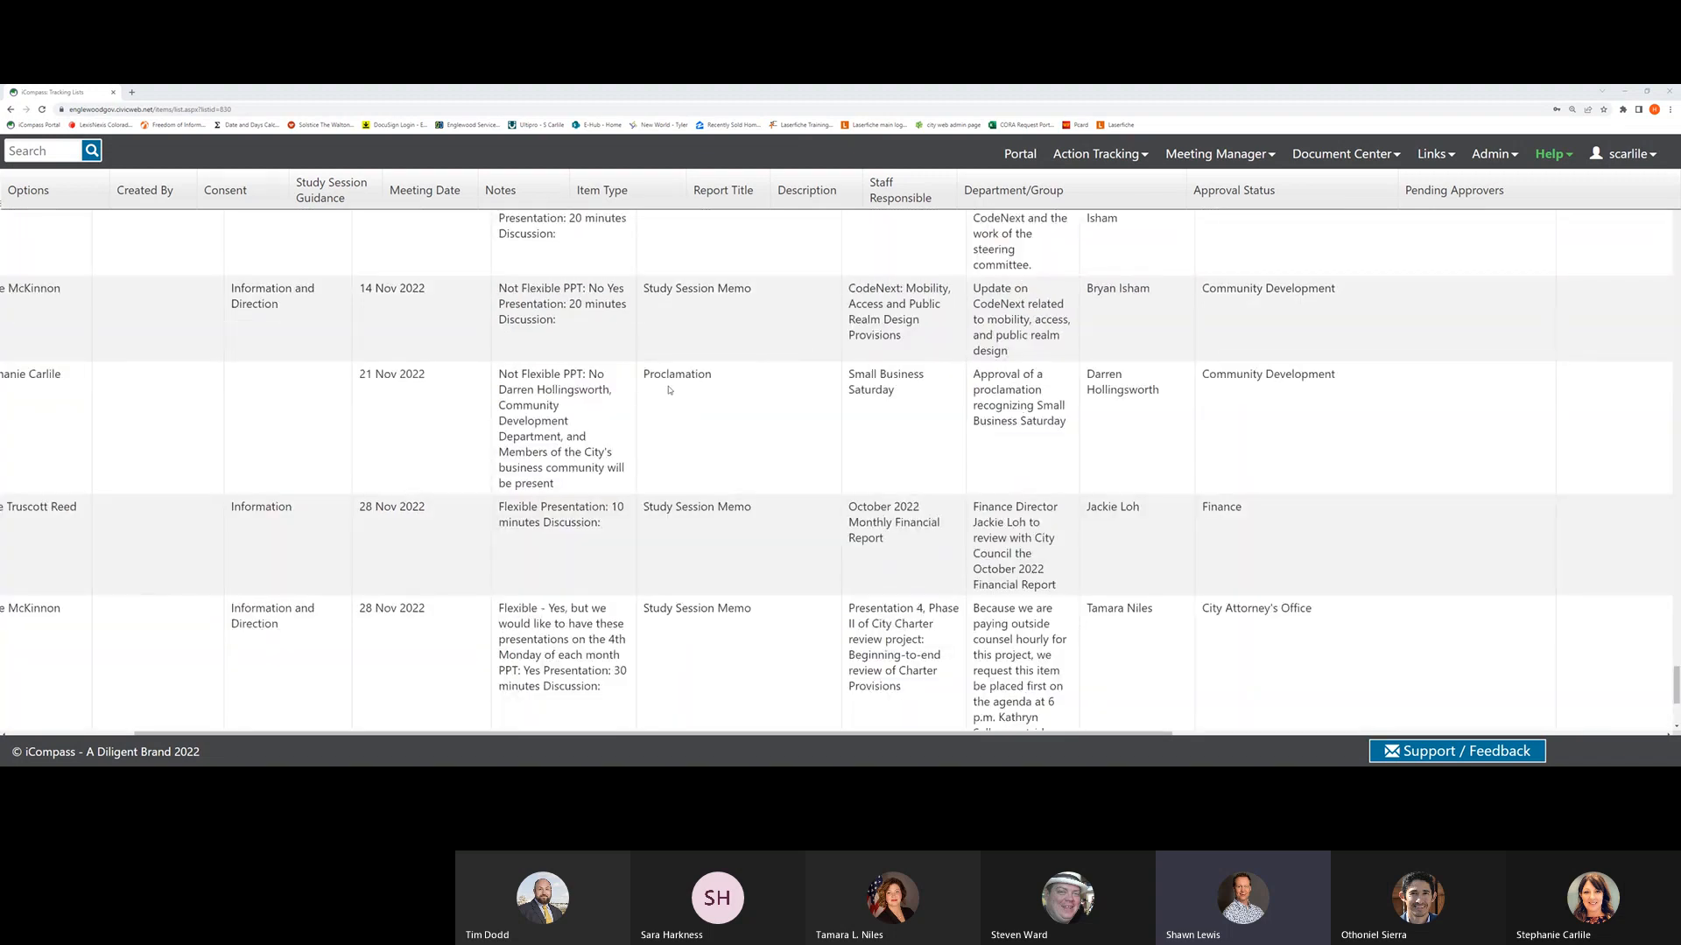
mouse_move(872, 352)
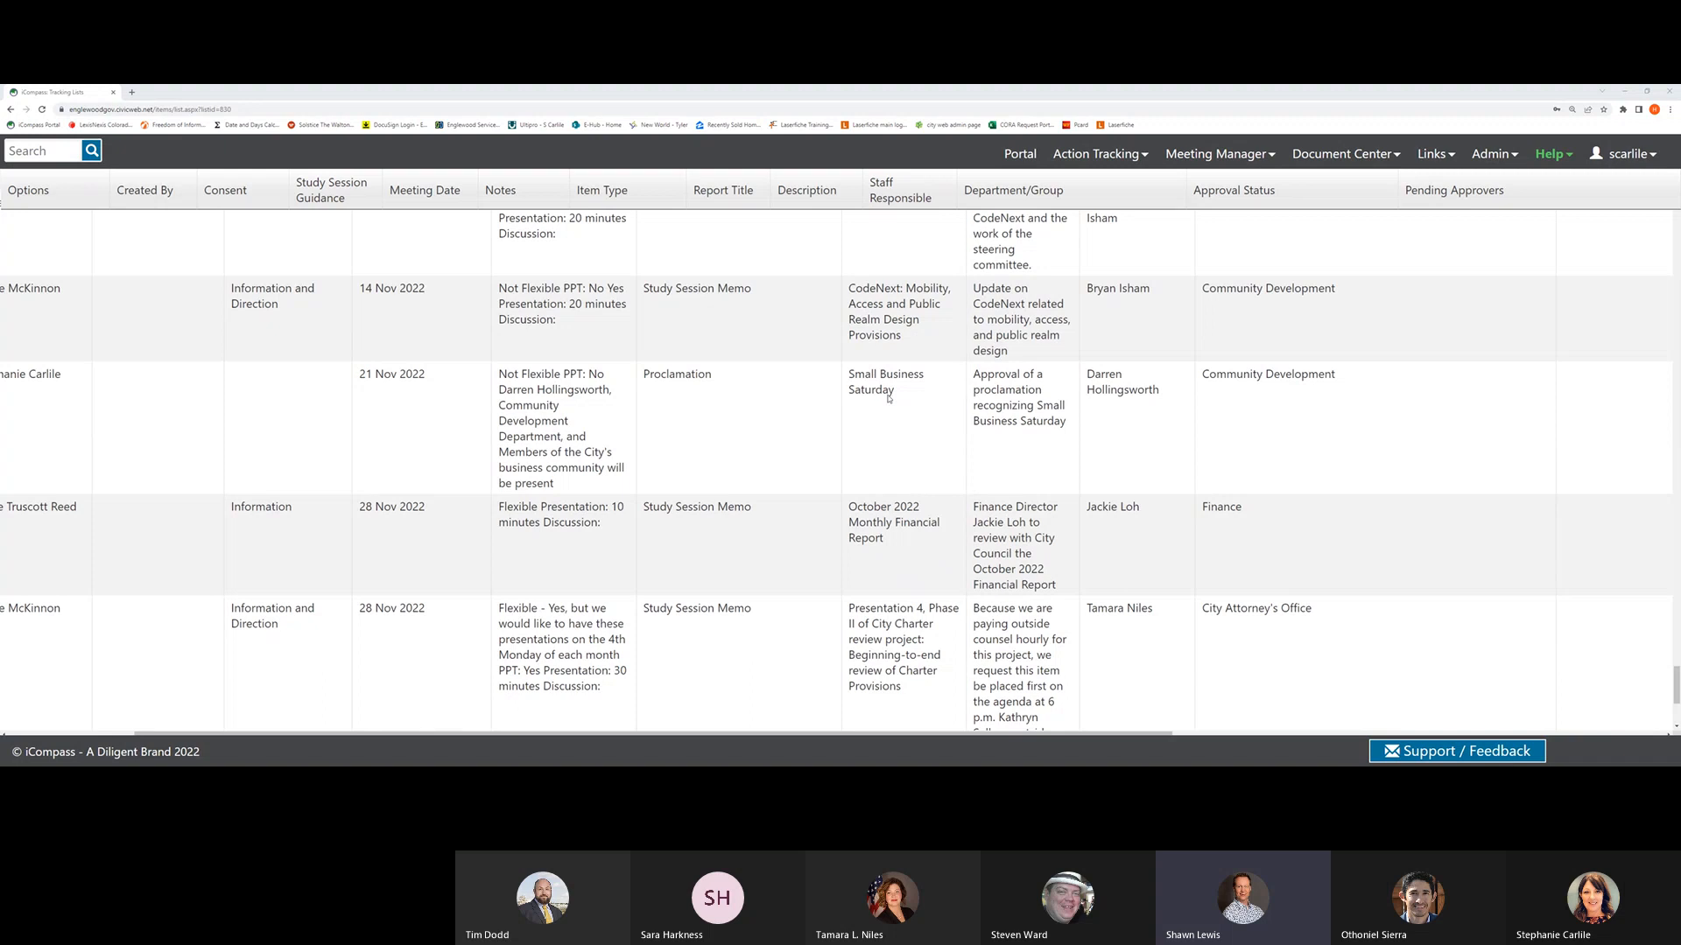
mouse_move(949, 428)
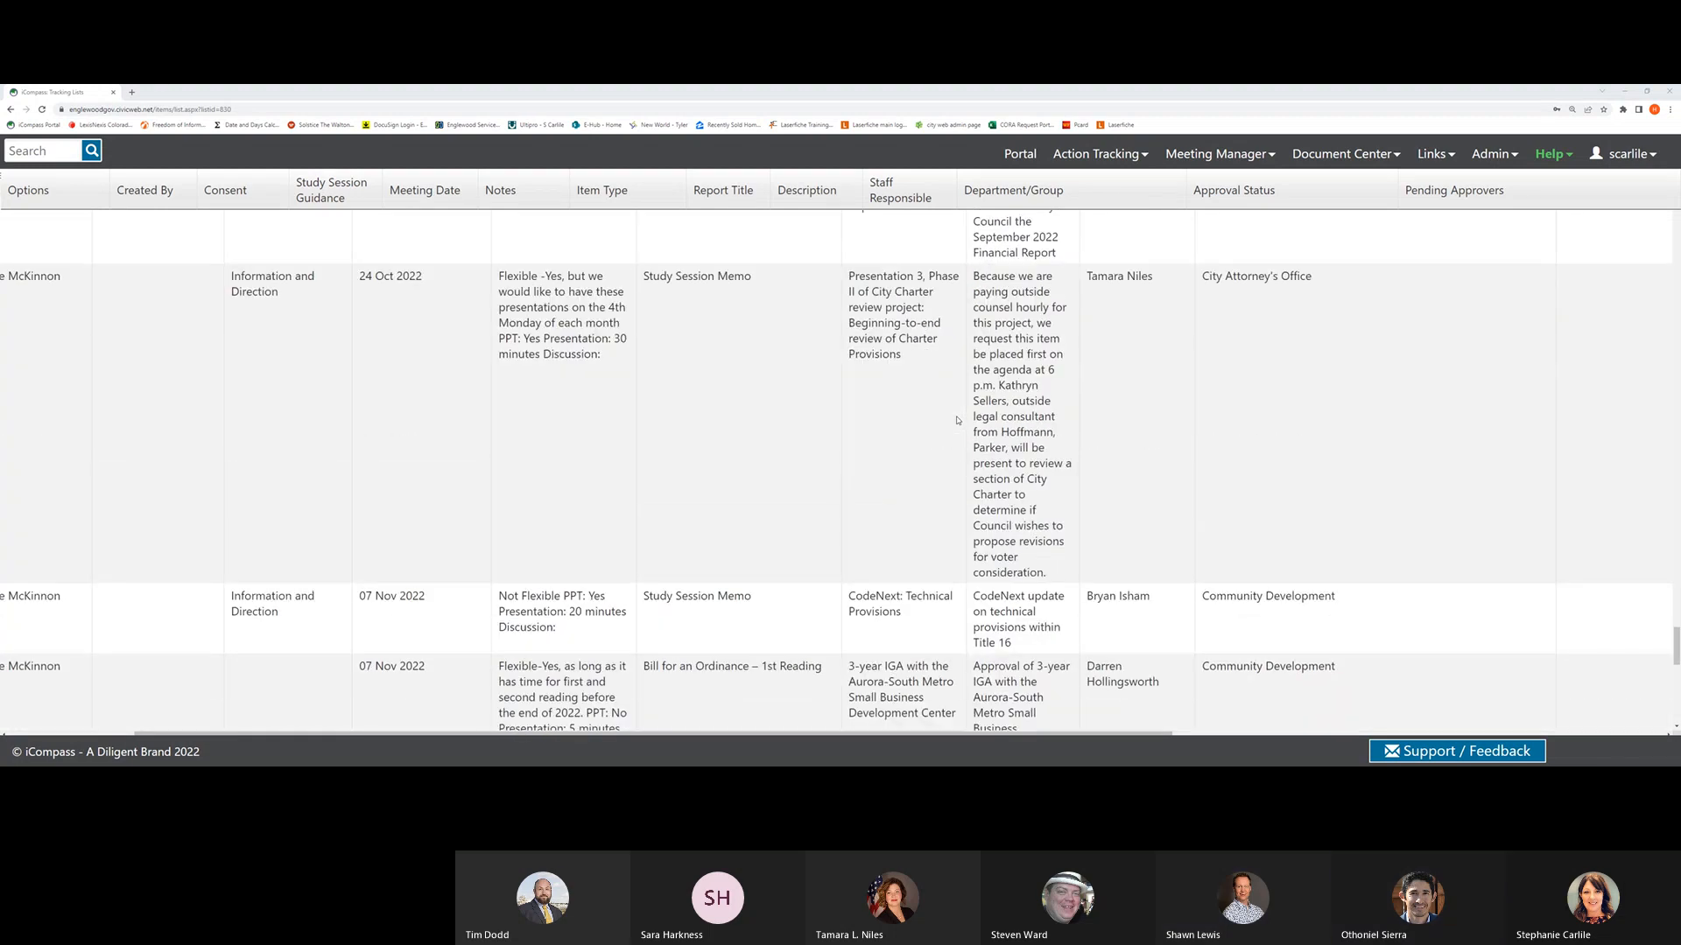
scroll("up", 3)
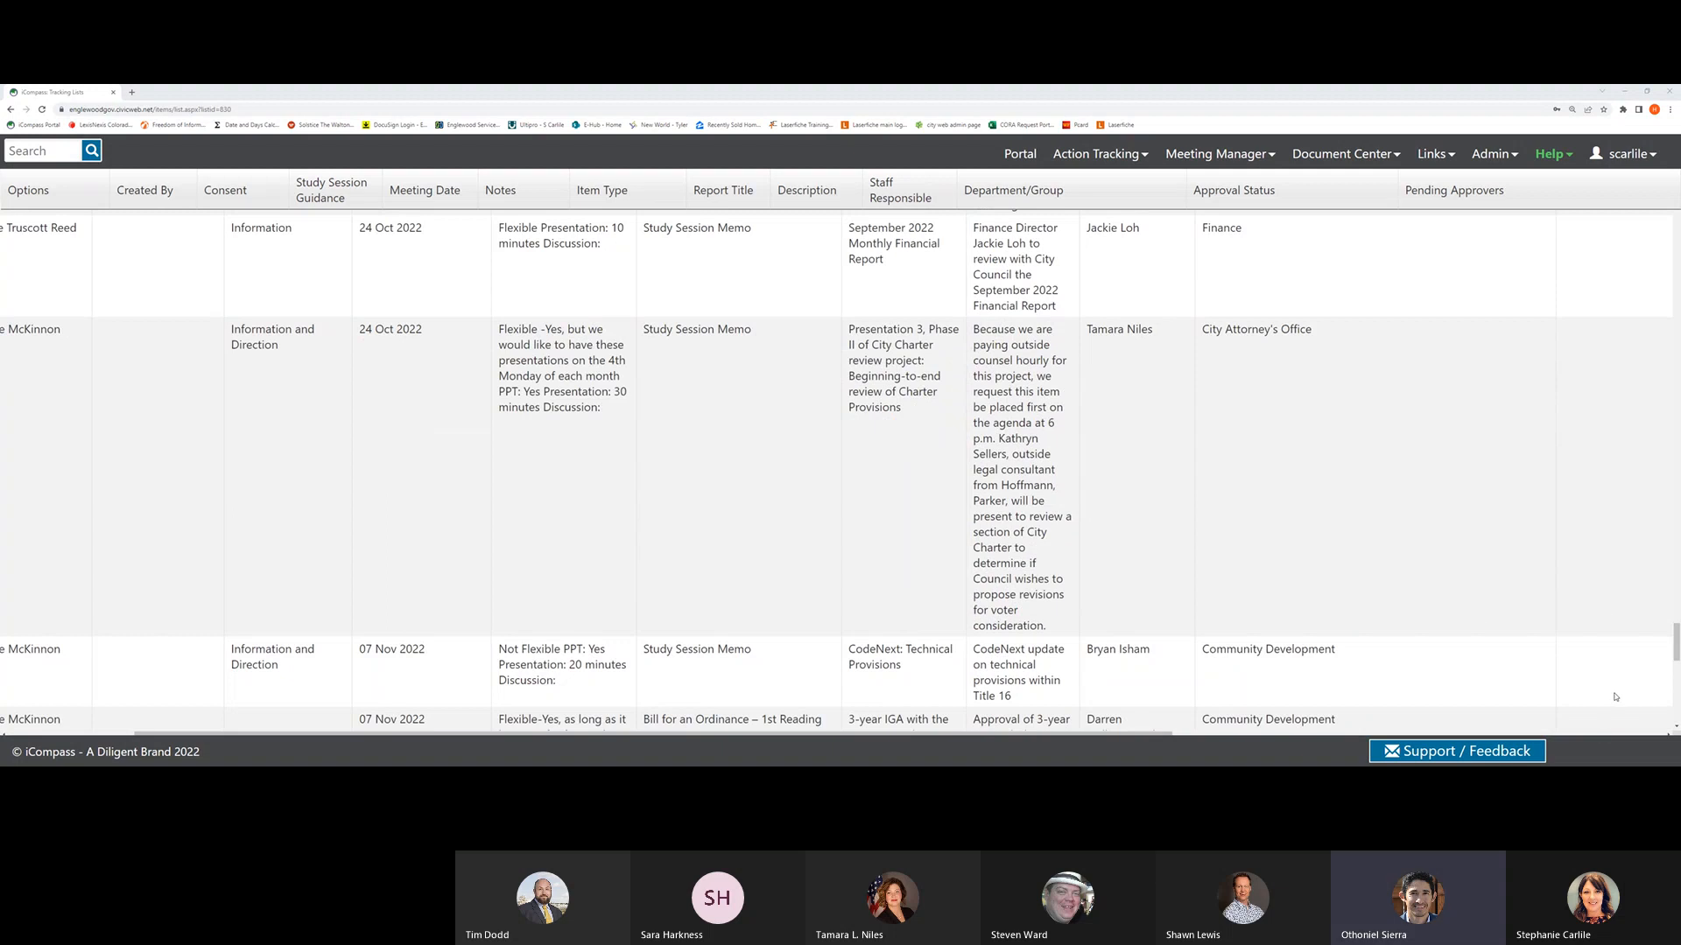
scroll("down", 3)
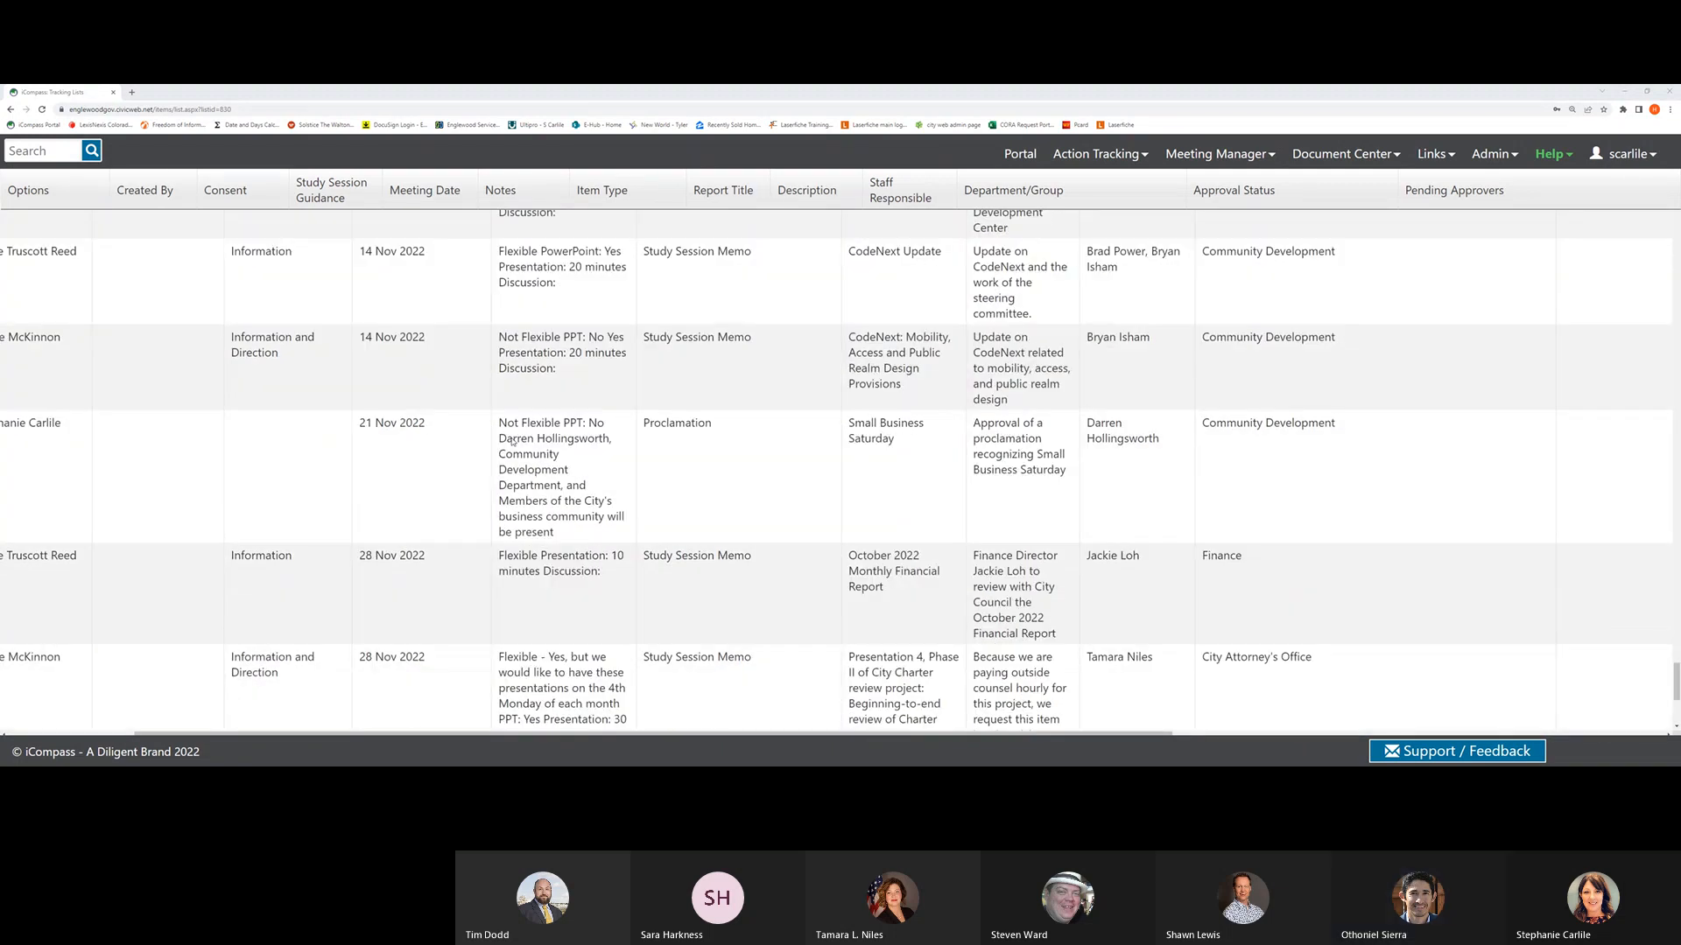
scroll("down", 3)
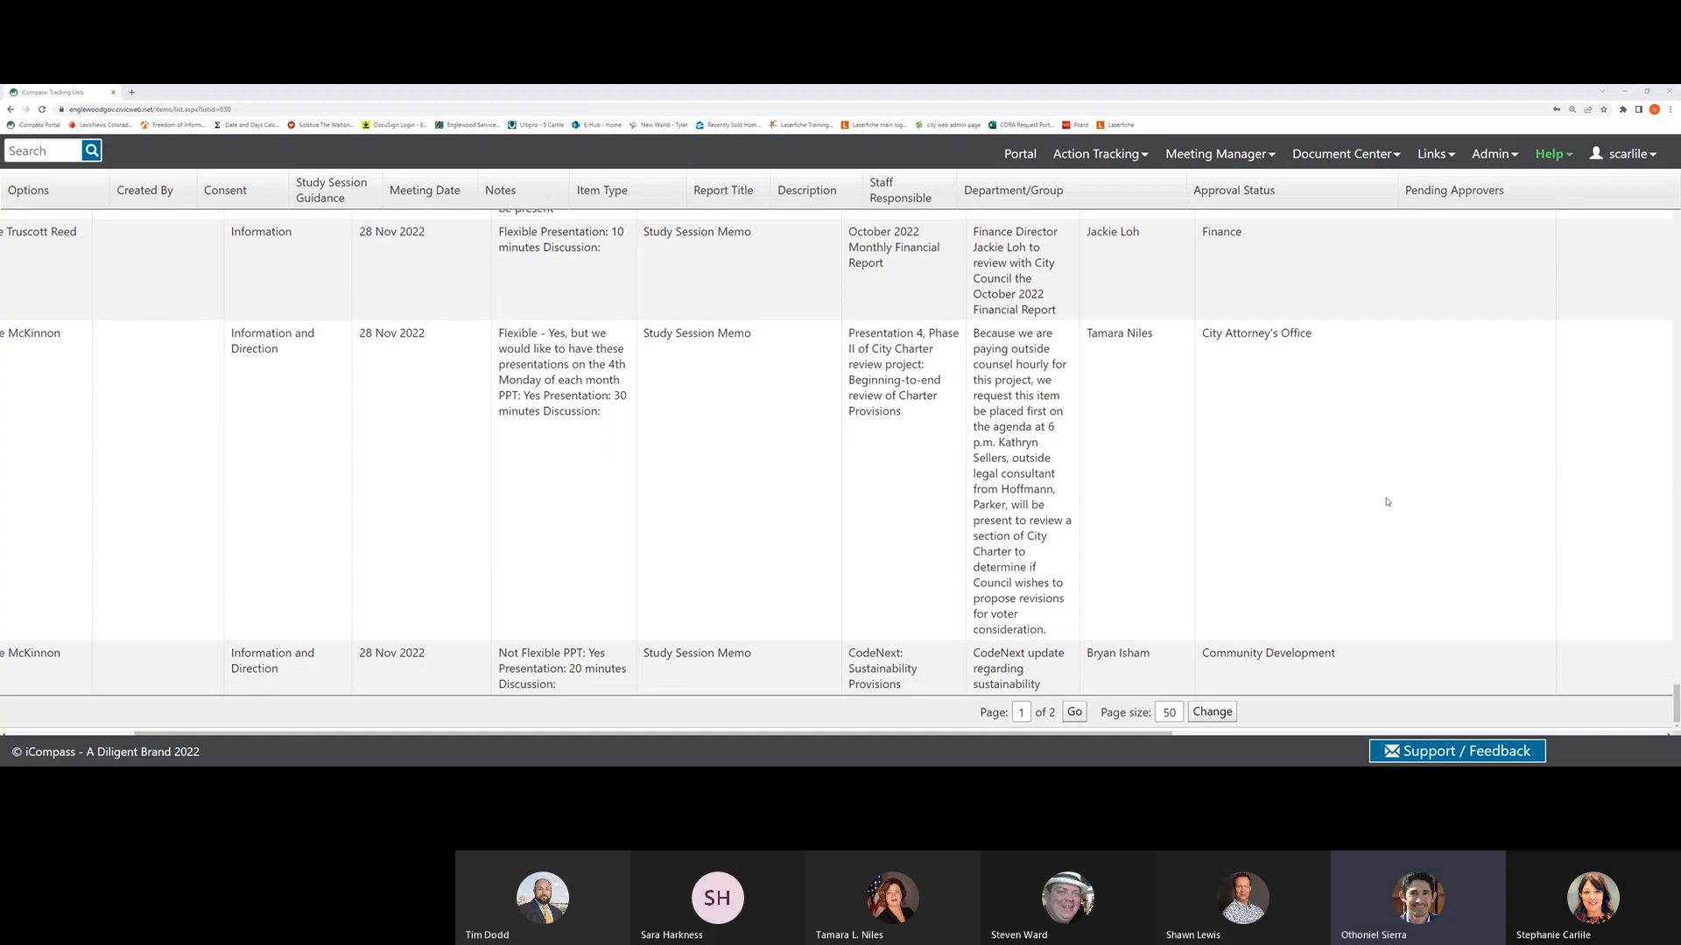
mouse_move(1069, 584)
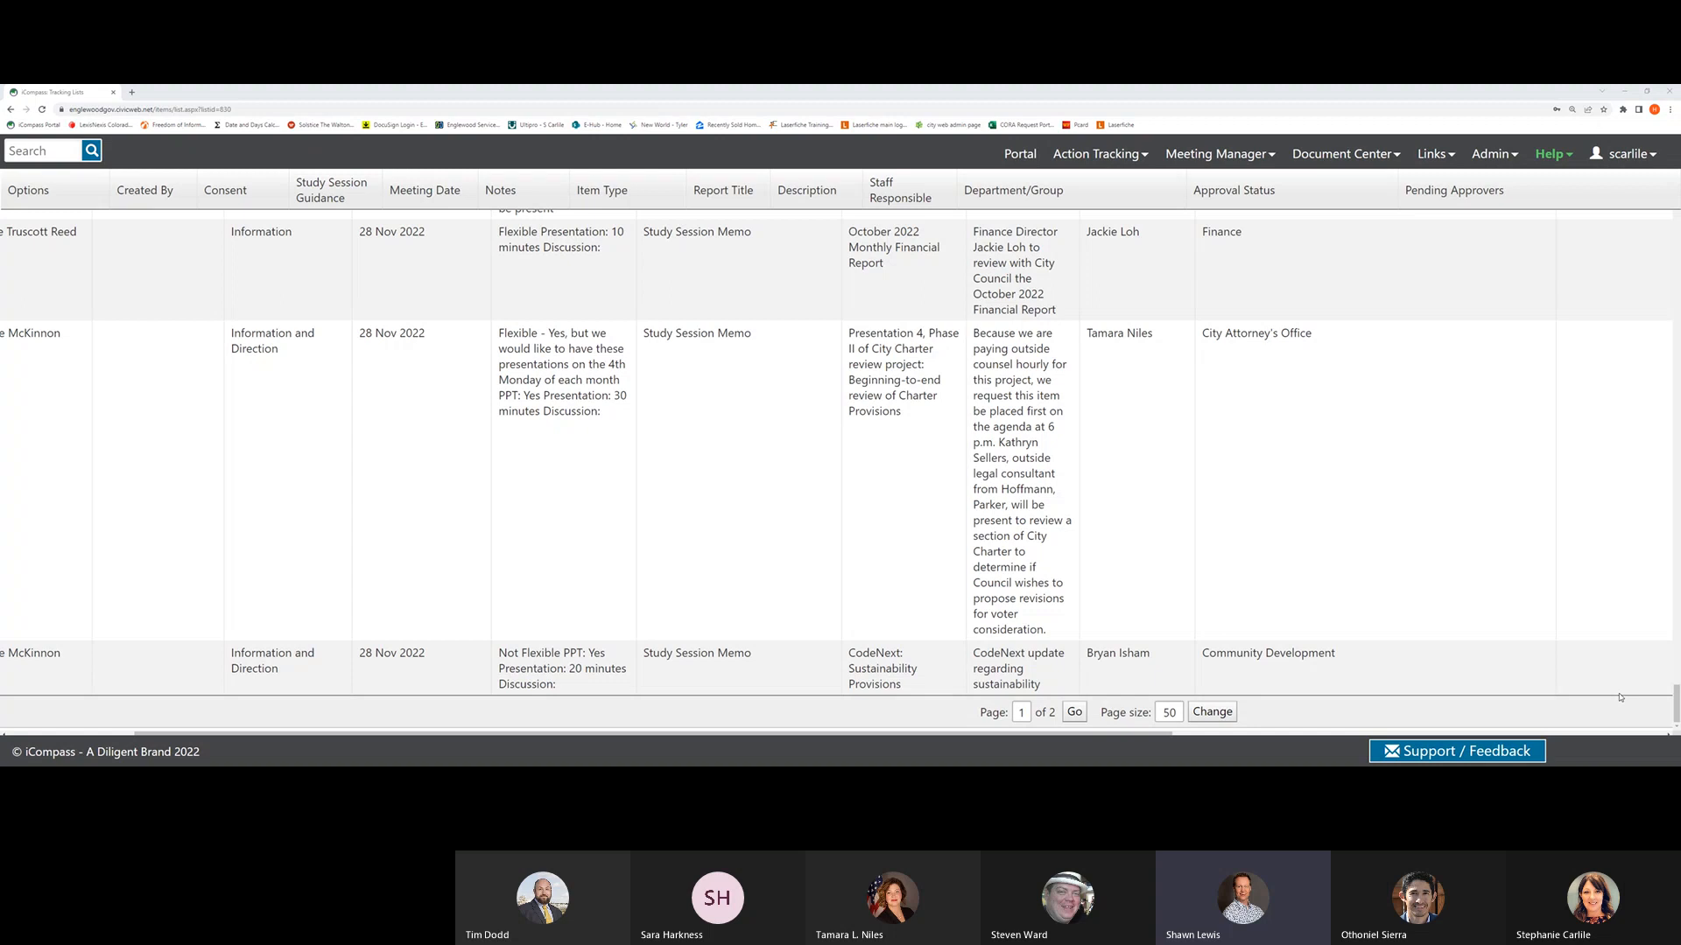
mouse_move(1623, 712)
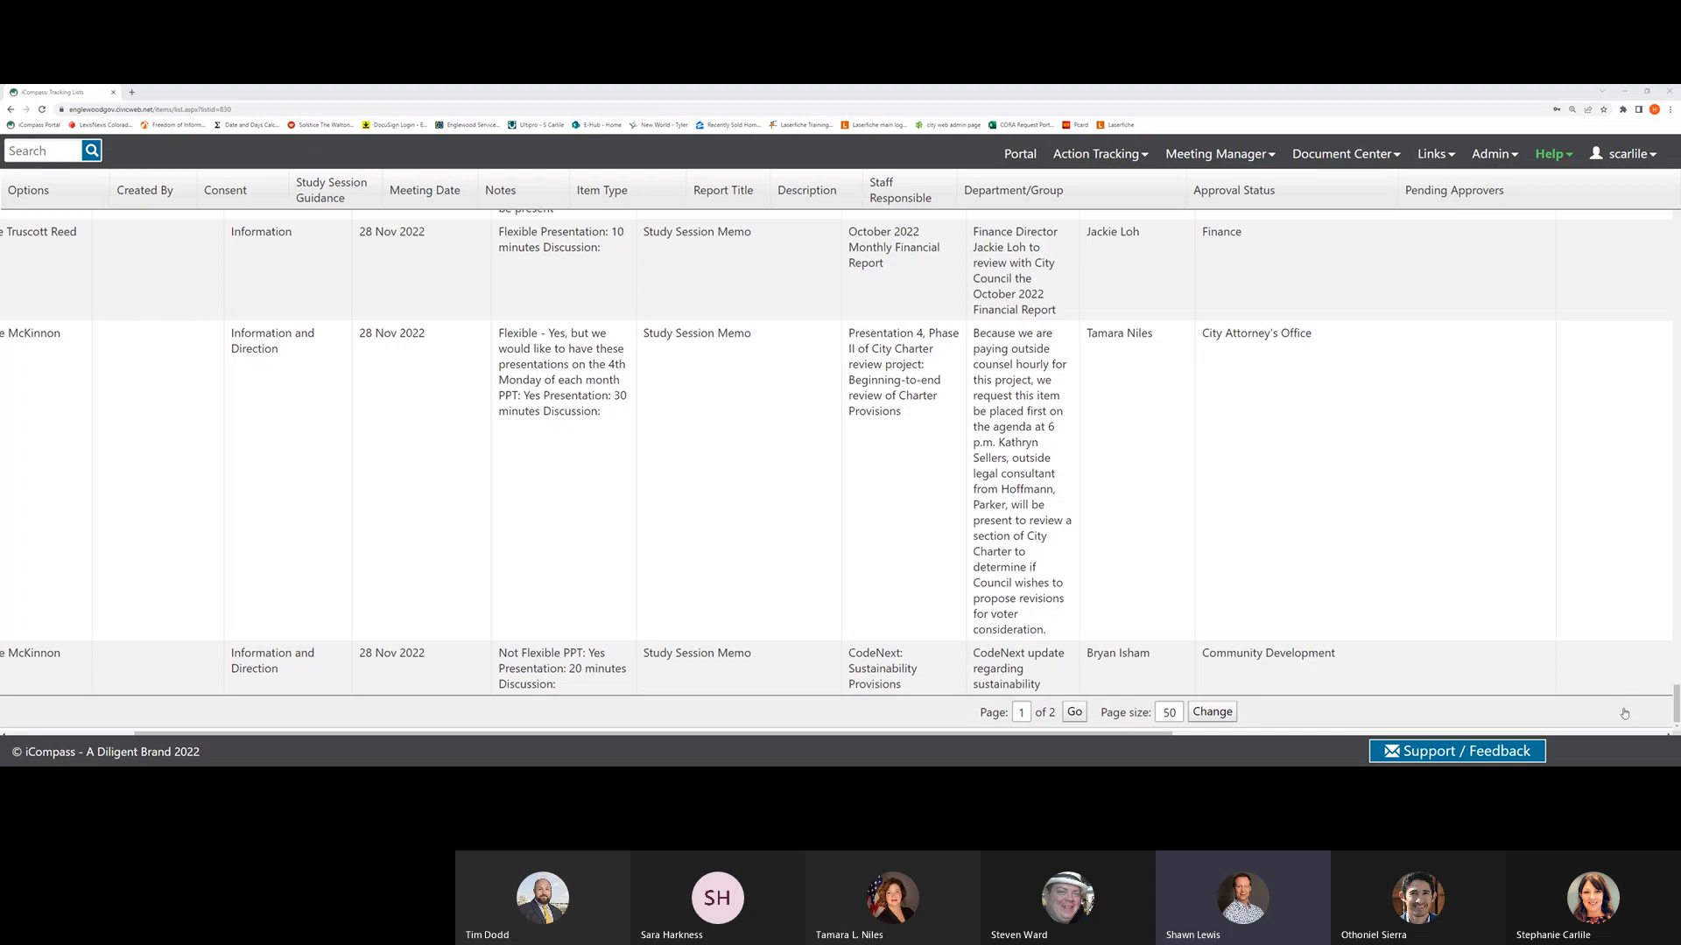
mouse_move(1626, 707)
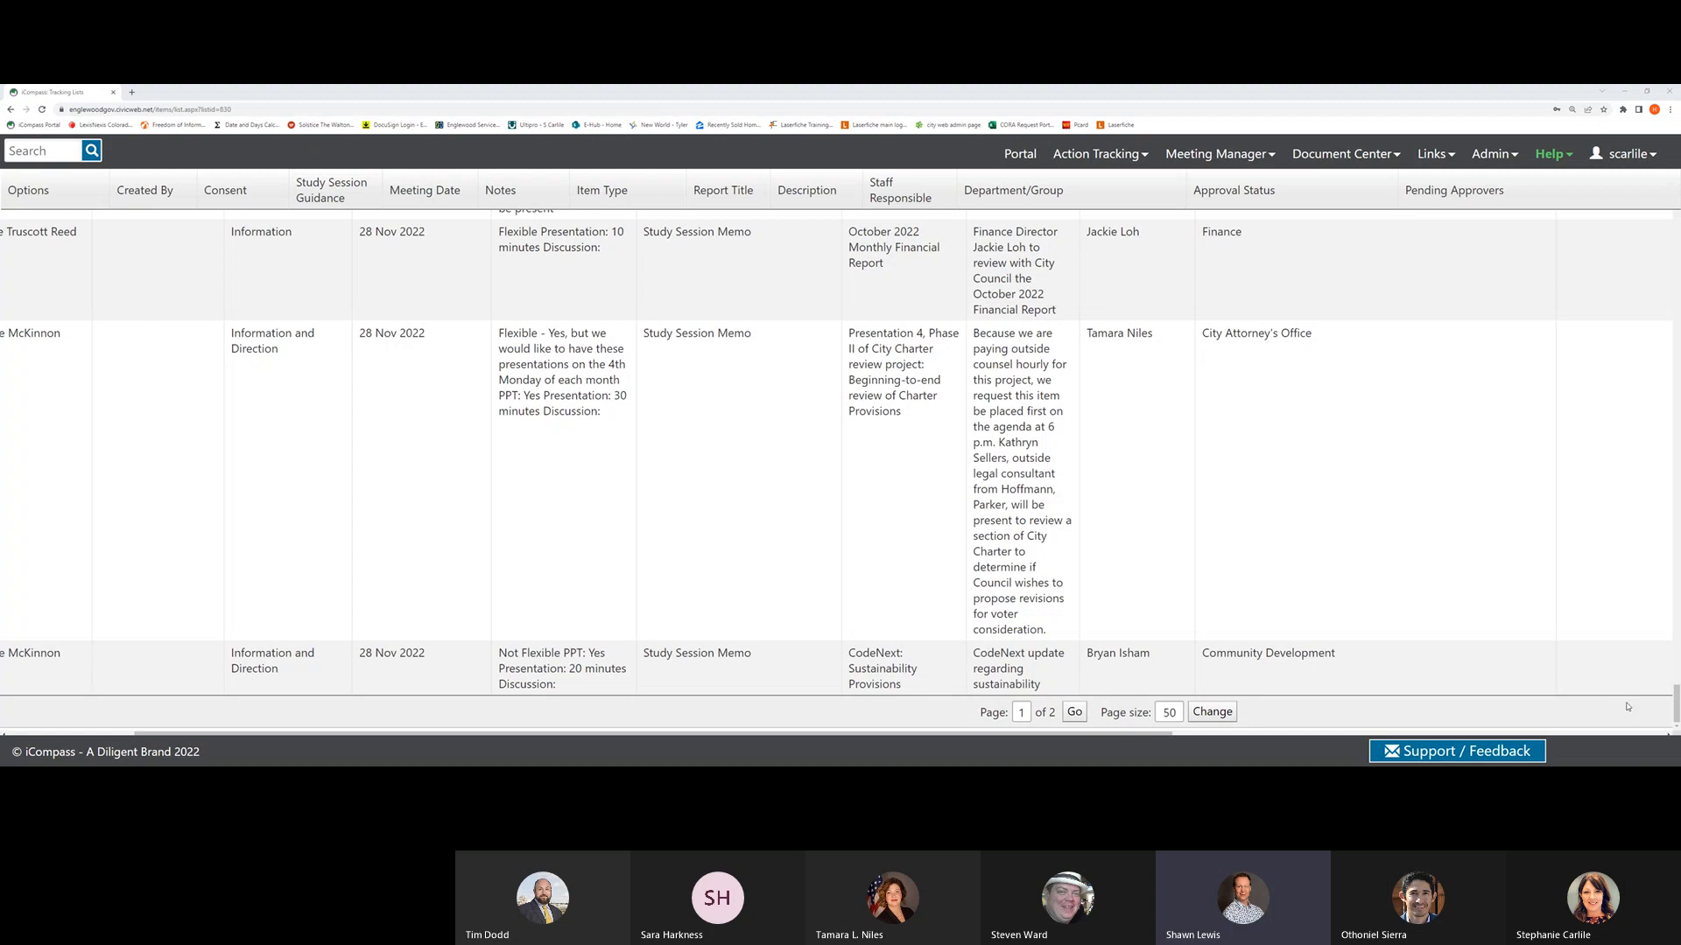
mouse_move(1584, 695)
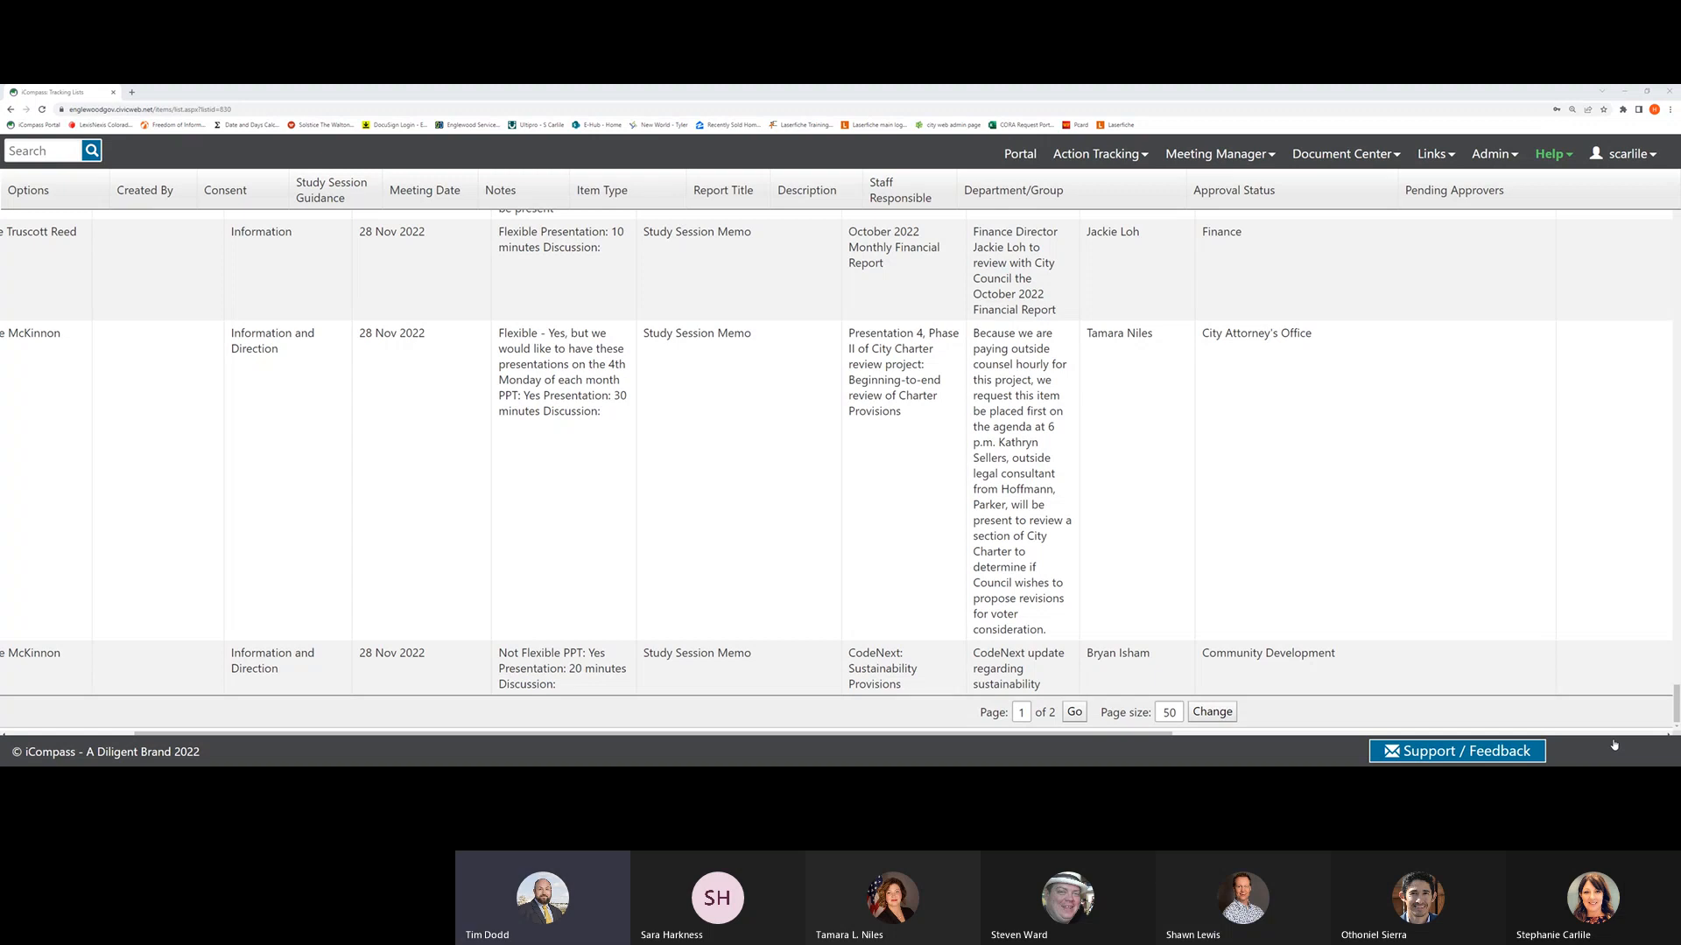
mouse_move(1617, 695)
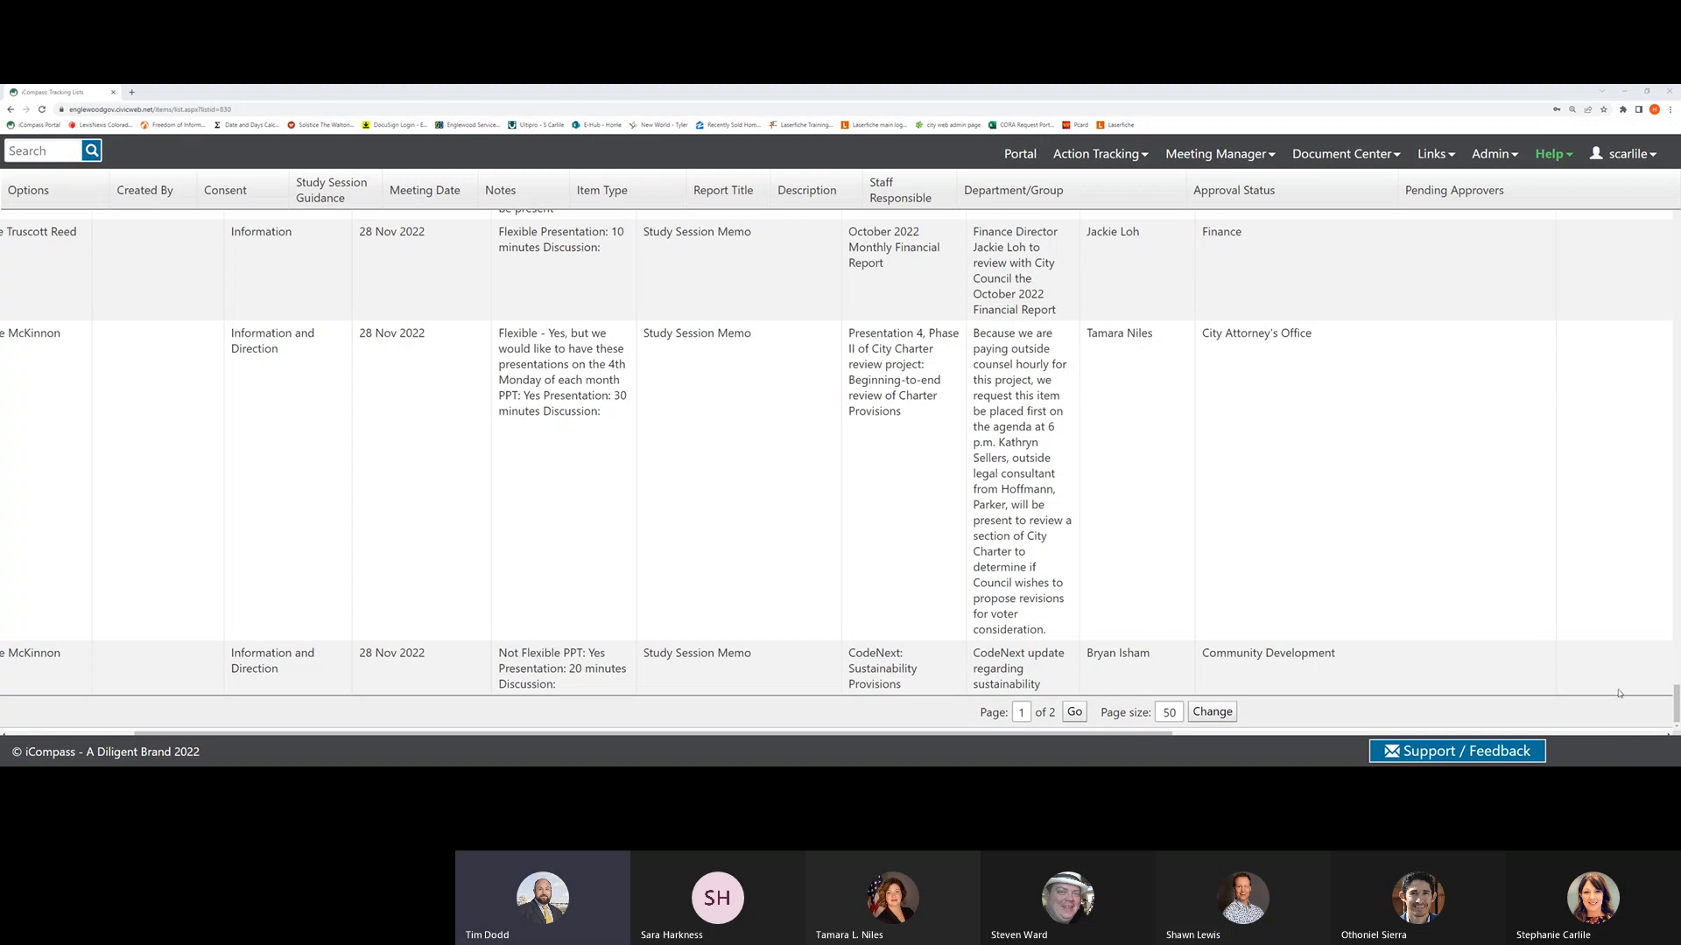